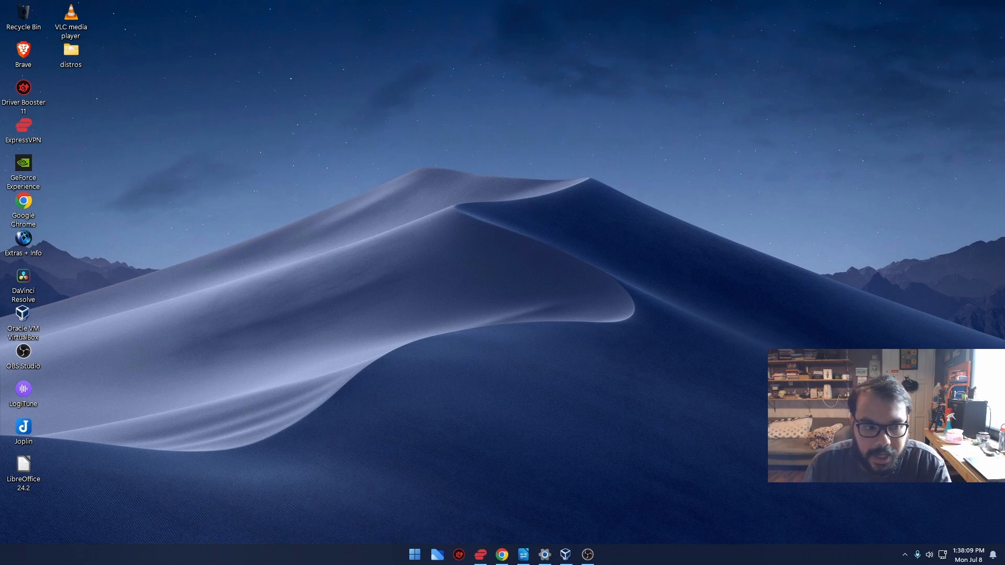
- Open the distros folder on the desktop and select the Ubuntu 24.04 ISO image
{"action": "left_click", "coordinate": [71, 53]}
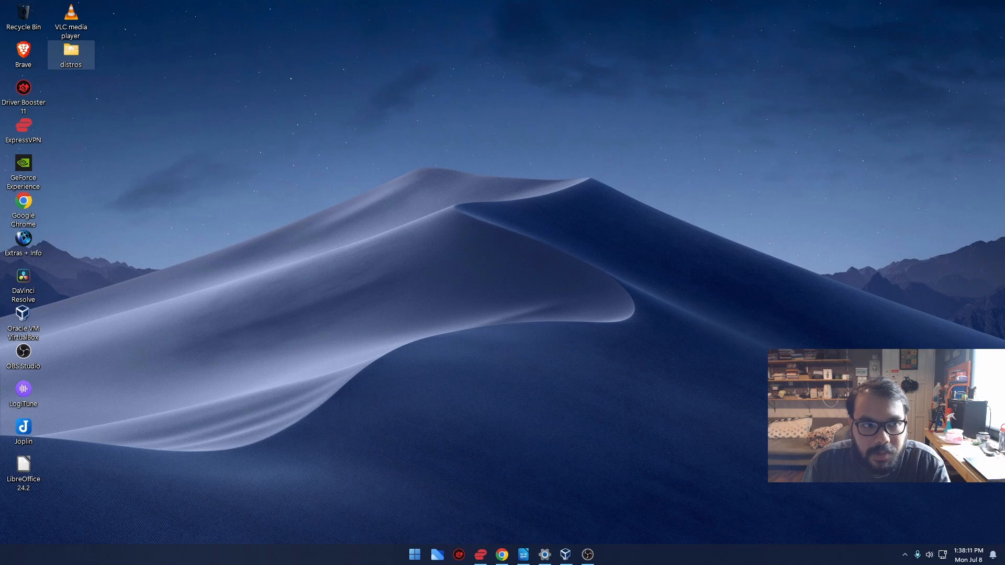
{"action": "double_click", "coordinate": [69, 51]}
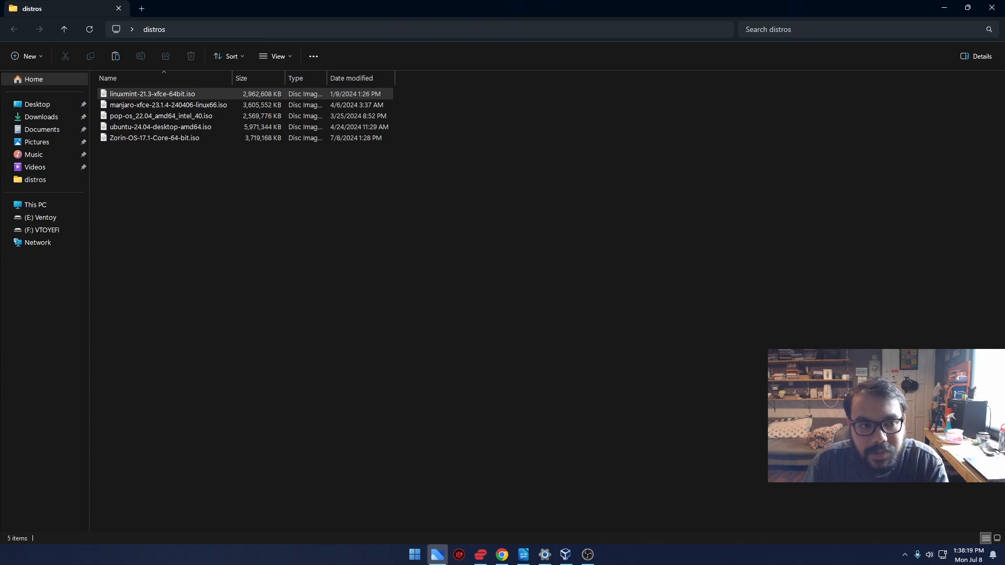
{"action": "left_click", "coordinate": [160, 126]}
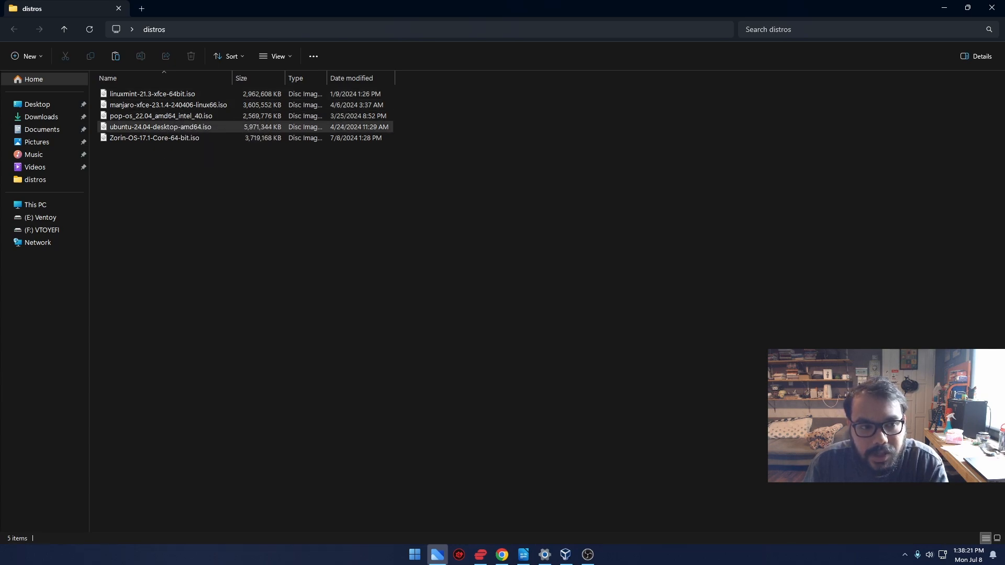
{"action": "mouse_move", "coordinate": [154, 138]}
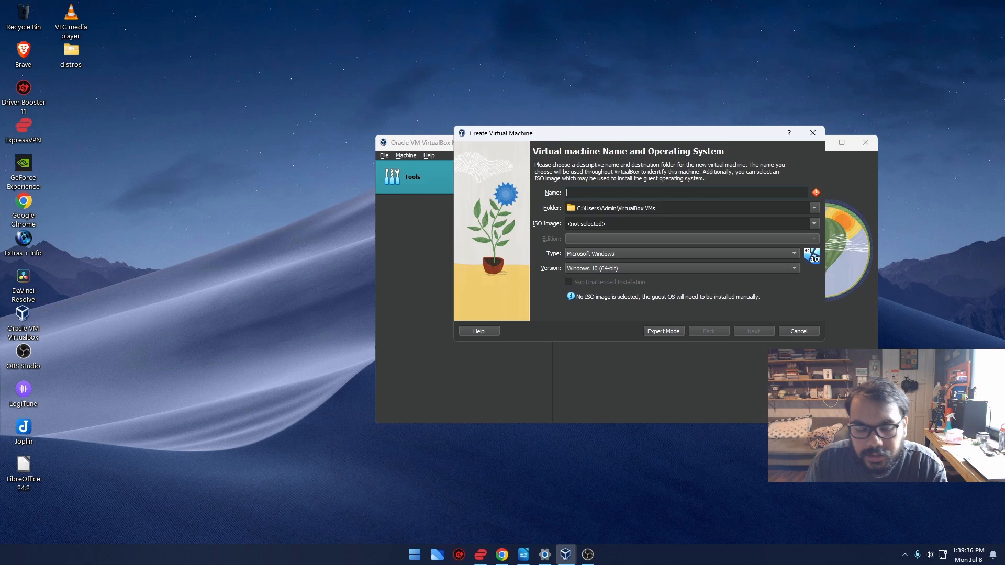
- Name the VM 'Ubuntu', attach the Ubuntu 24.04 ISO through ISO Image > Other..., and continue
{"action": "type", "text": "Ubuntu"}
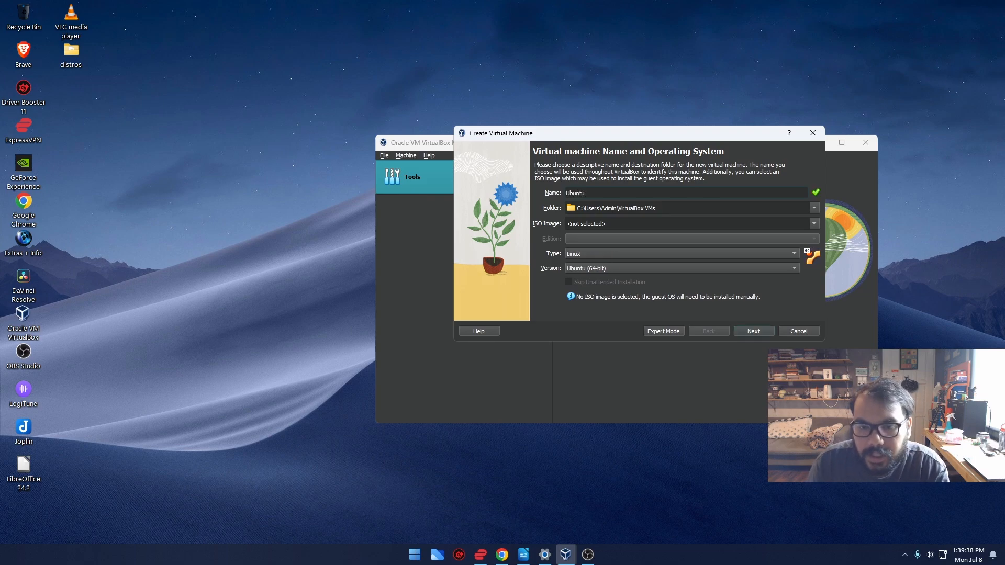
{"action": "left_click", "coordinate": [814, 224]}
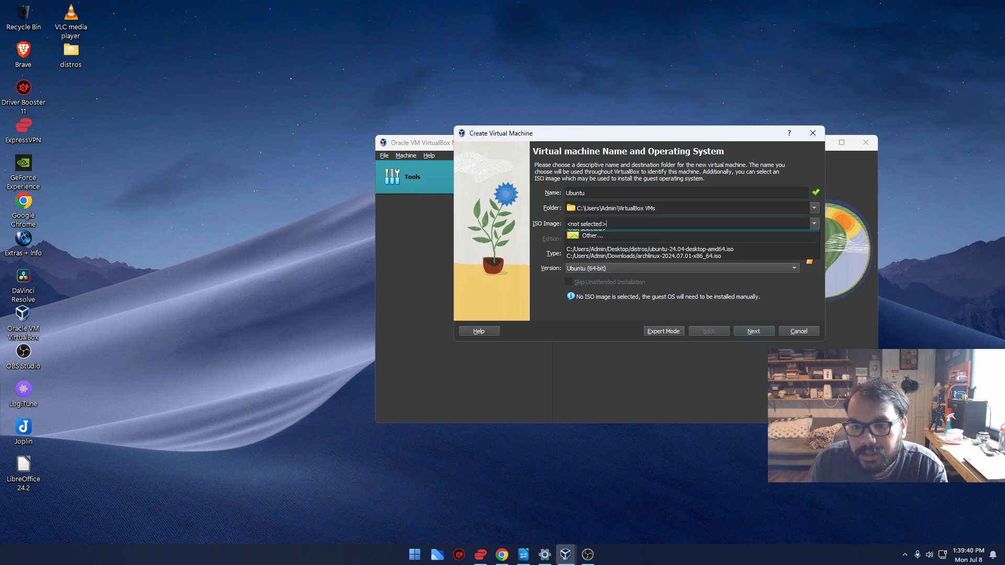
{"action": "left_click", "coordinate": [588, 235]}
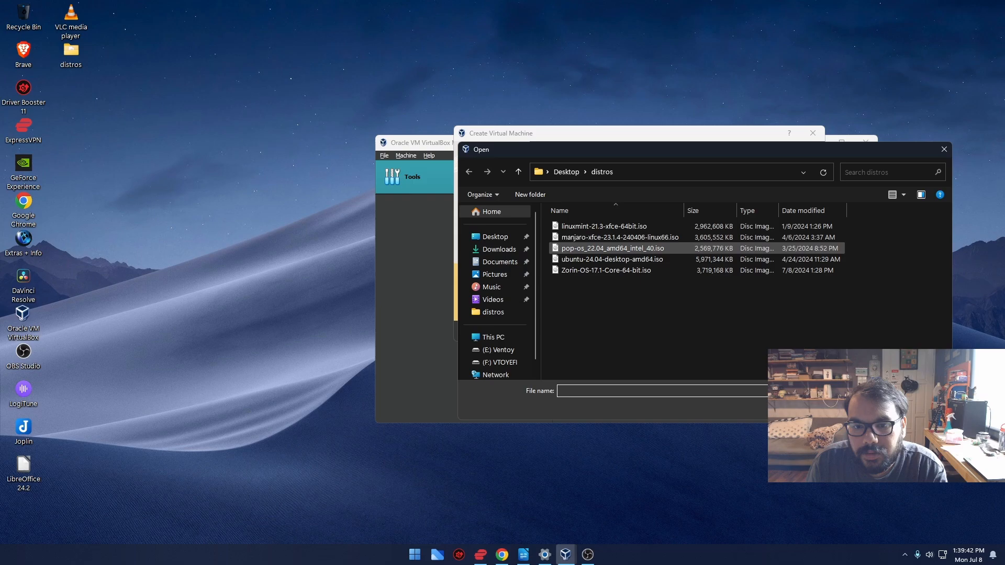
{"action": "double_click", "coordinate": [611, 259]}
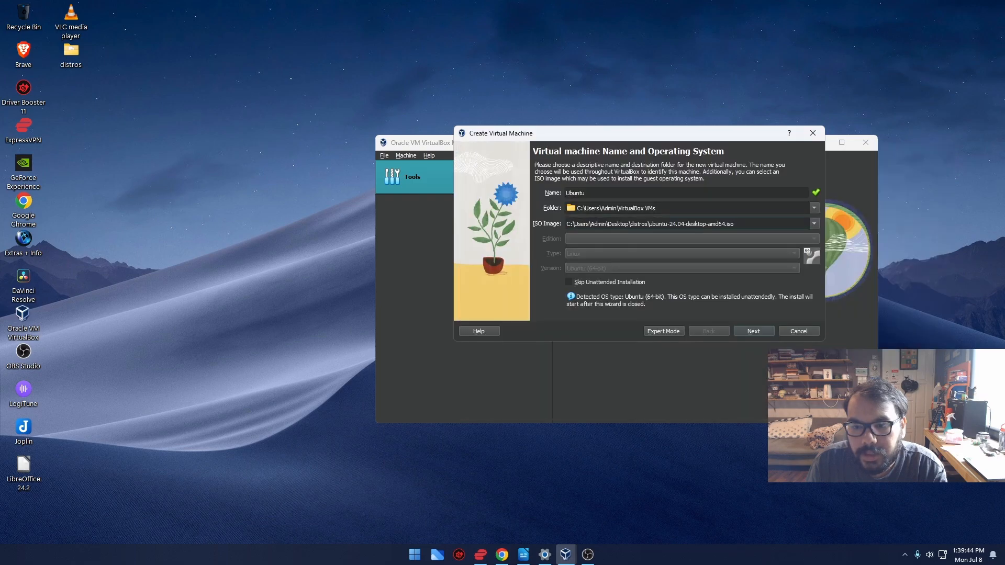
{"action": "mouse_move", "coordinate": [753, 331]}
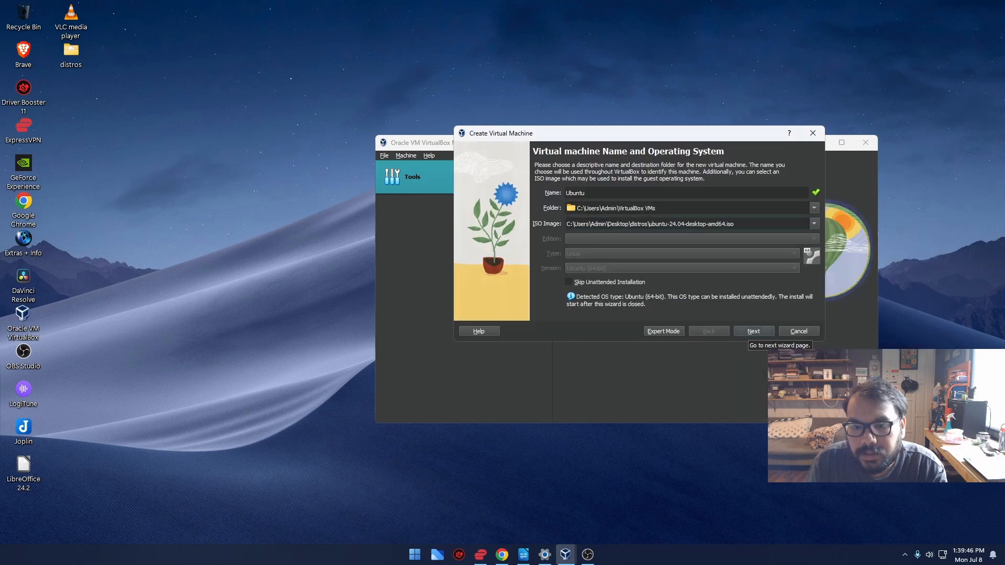
{"action": "left_click", "coordinate": [753, 331]}
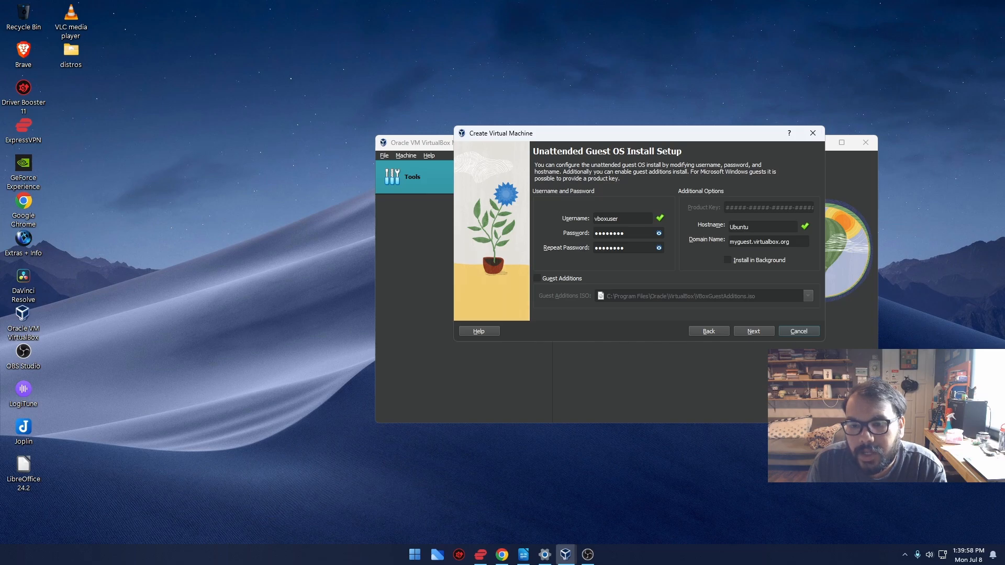
- Replace the default password, keep 2048 MB RAM, 1 CPU and an 8 GB disk, and finish
{"action": "left_click", "coordinate": [659, 233]}
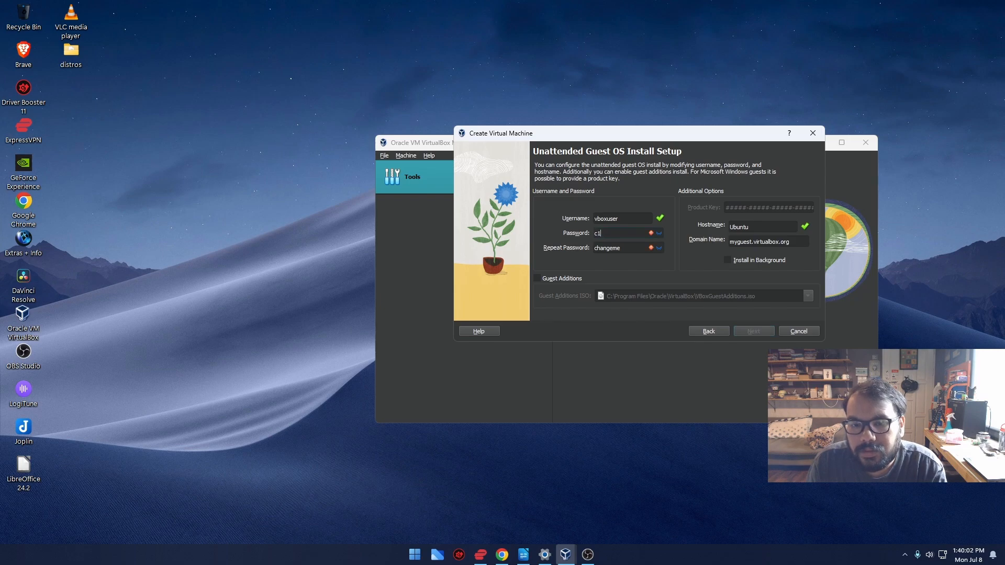
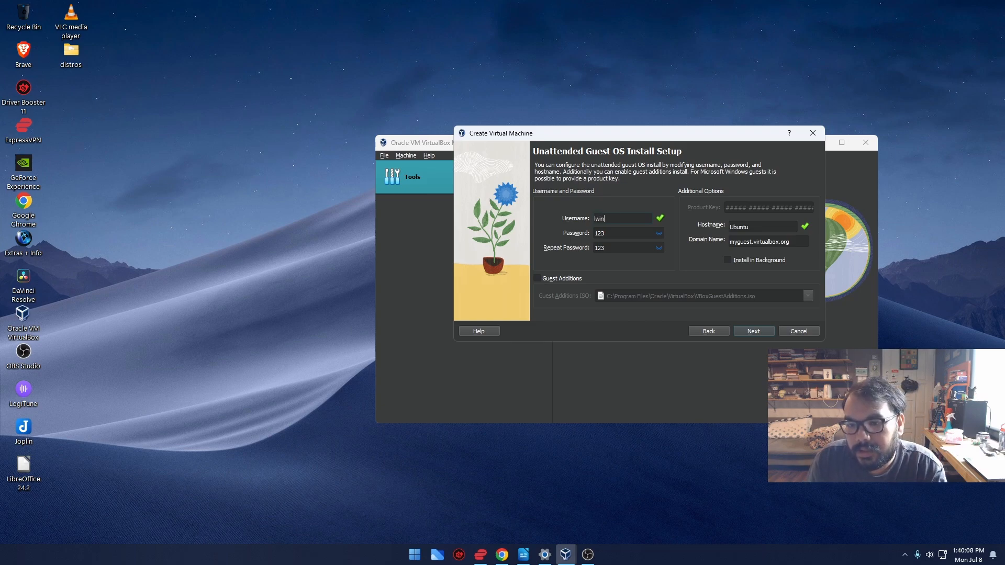
{"action": "left_click", "coordinate": [753, 331]}
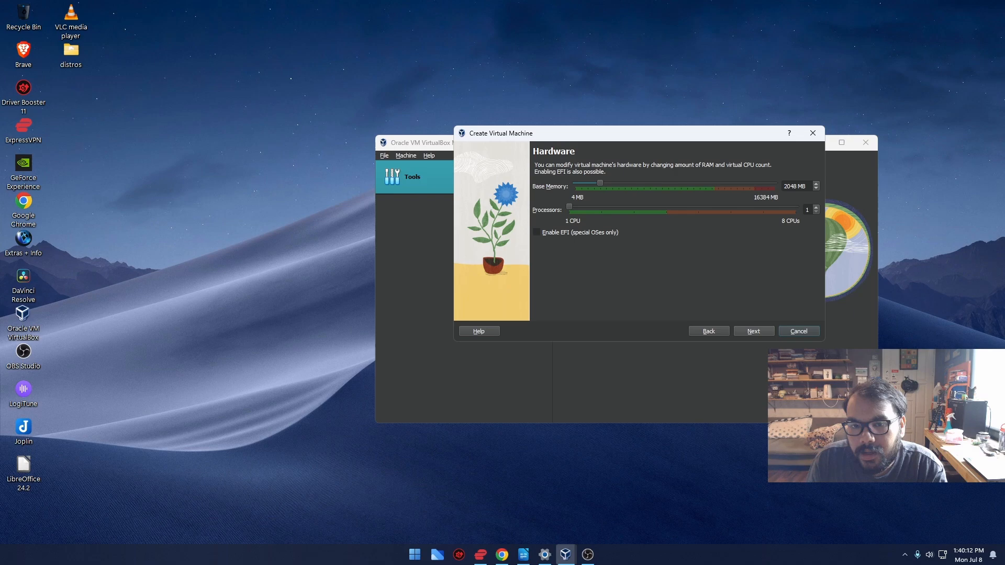
{"action": "mouse_move", "coordinate": [754, 330]}
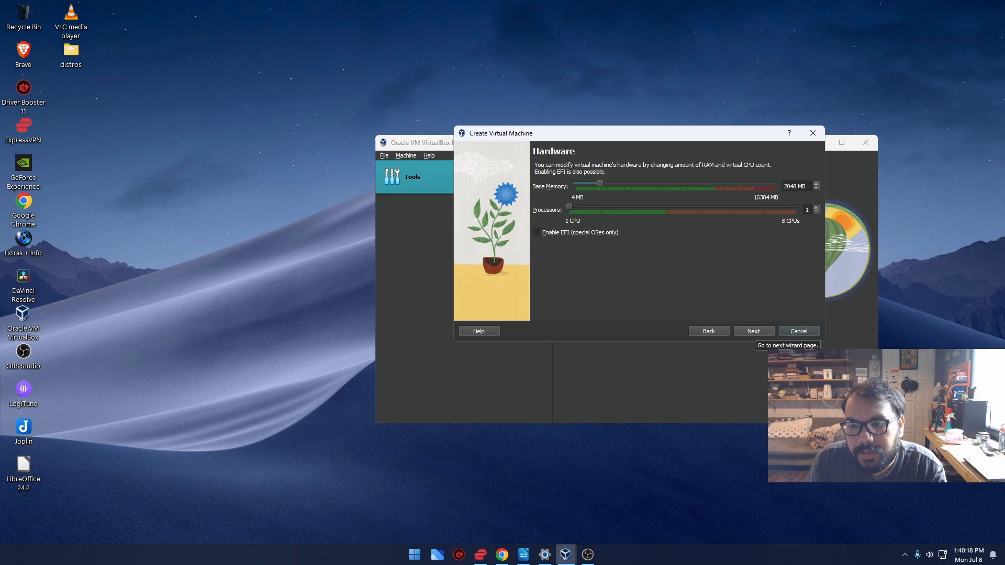
{"action": "left_click", "coordinate": [754, 331]}
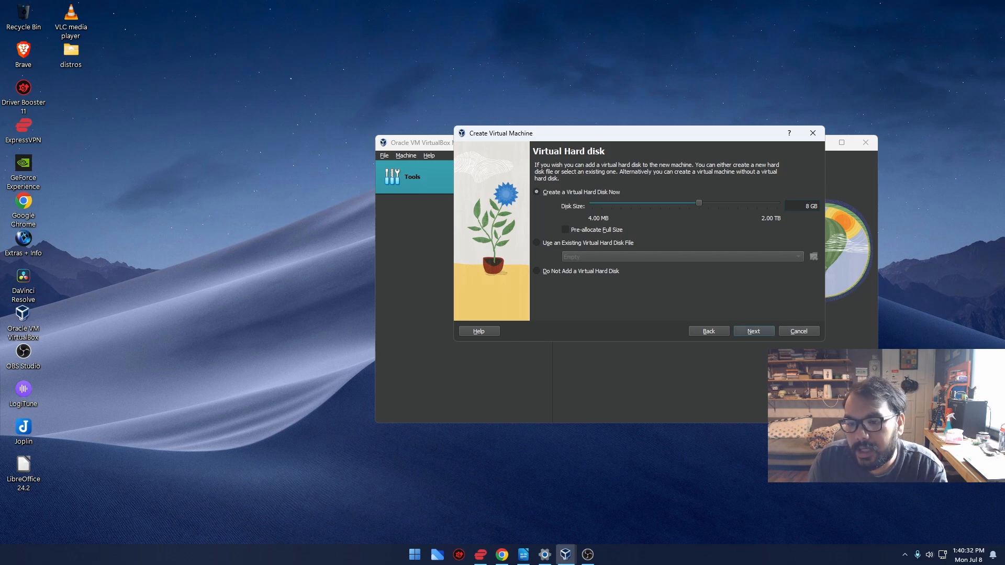
{"action": "left_click", "coordinate": [753, 331]}
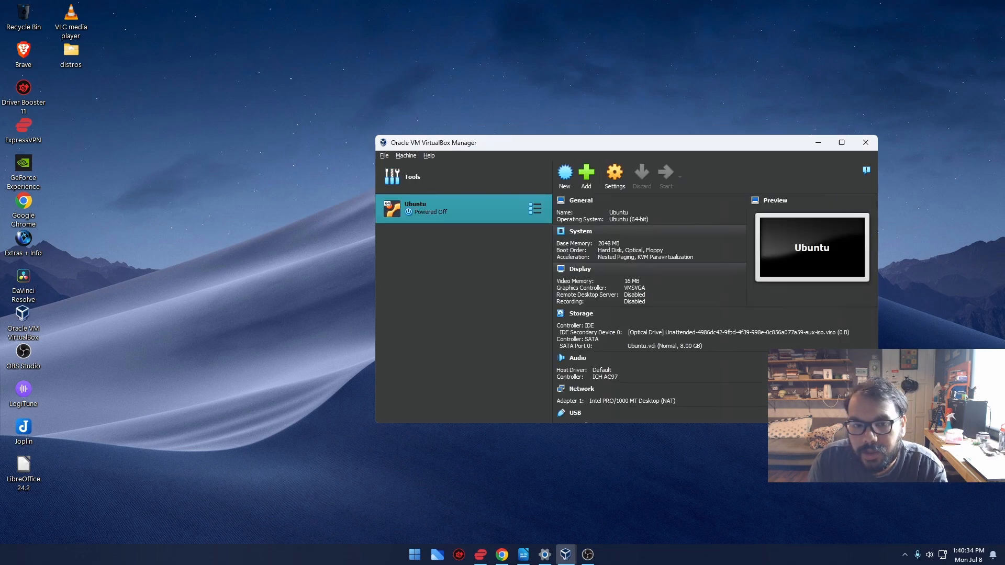
- Select the Ubuntu VM in VirtualBox Manager and start it
{"action": "left_click", "coordinate": [665, 176]}
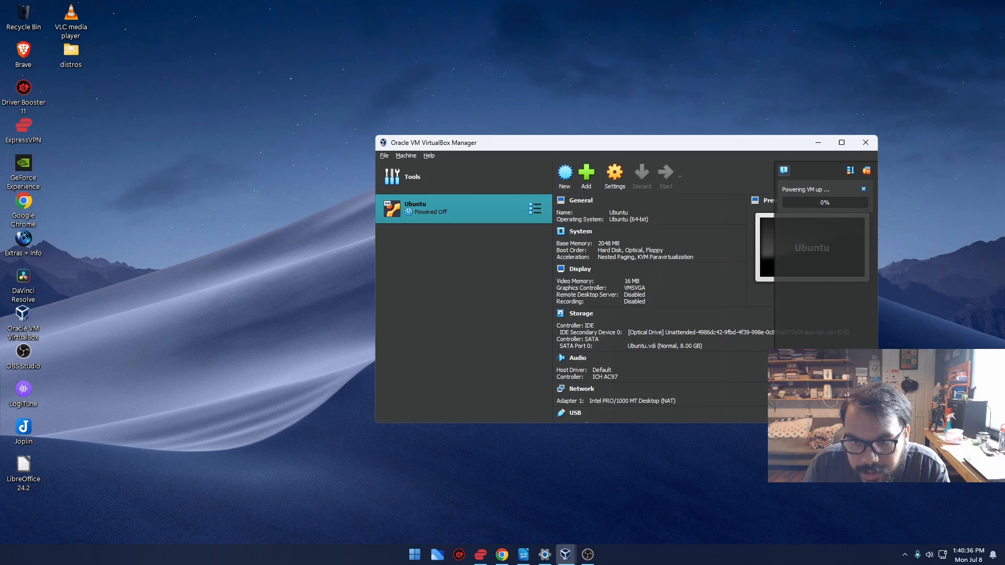
{"action": "mouse_move", "coordinate": [462, 211]}
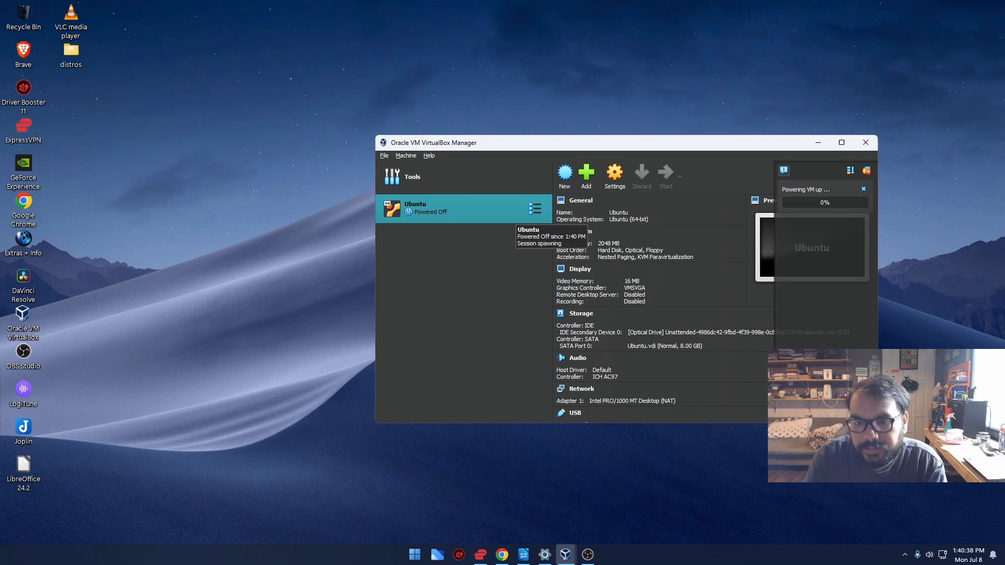
{"action": "left_click", "coordinate": [666, 176]}
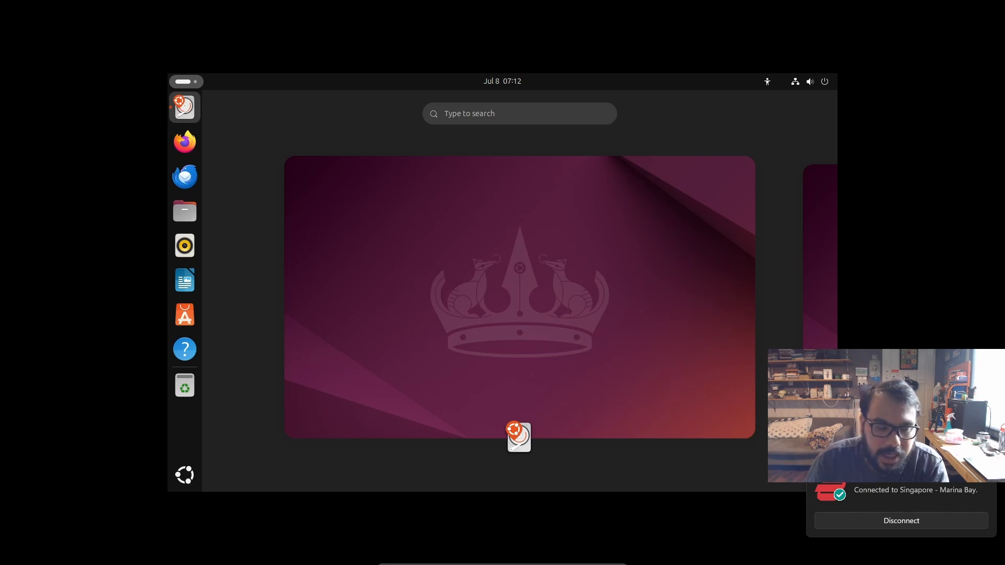
- Launch and close the Install Ubuntu window, then open Settings from the system menu
{"action": "left_click", "coordinate": [518, 438]}
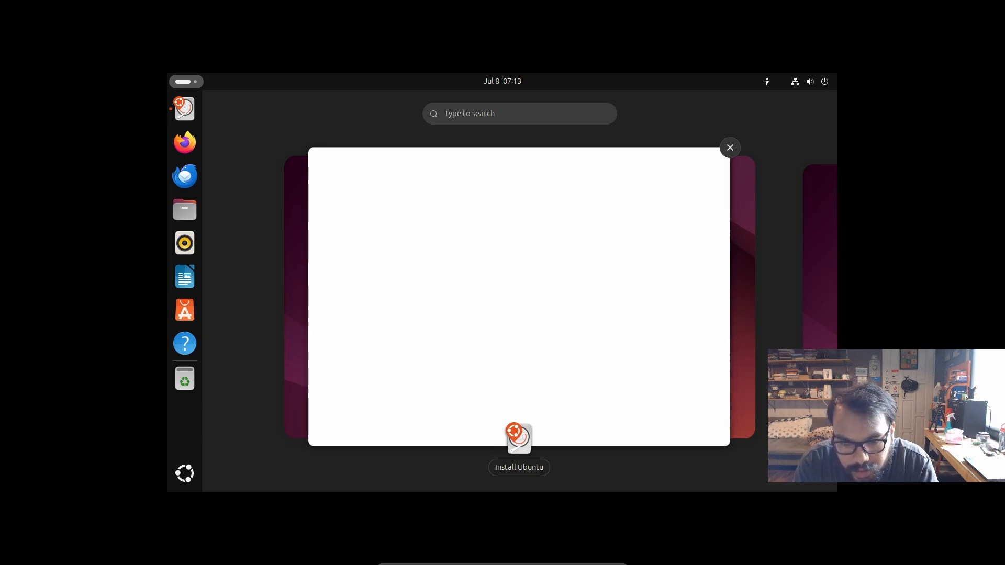
{"action": "left_click", "coordinate": [730, 148]}
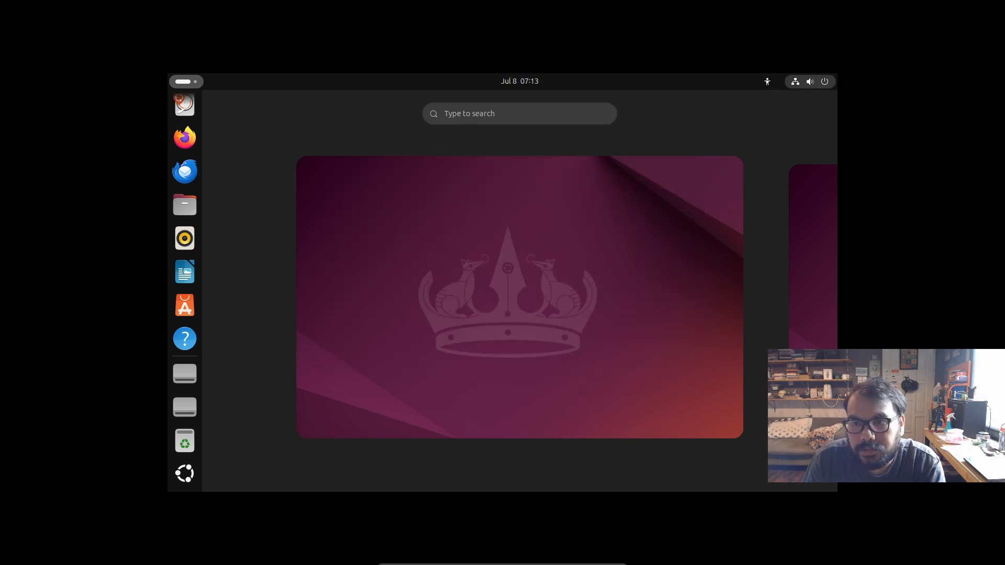
{"action": "left_click", "coordinate": [810, 82]}
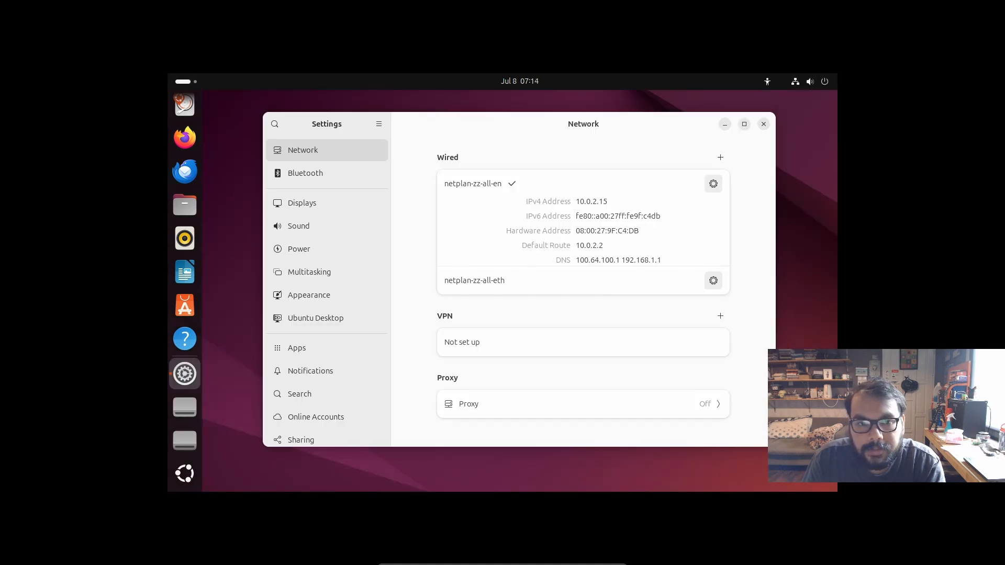
- Set the display resolution to 1920 × 1080 and keep the new settings
{"action": "left_click", "coordinate": [301, 202]}
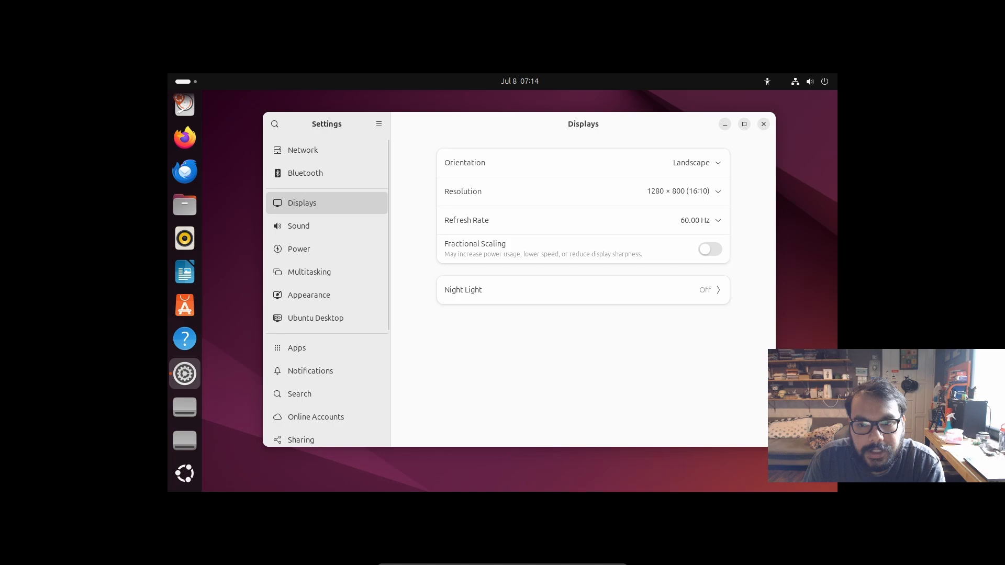
{"action": "left_click", "coordinate": [699, 191]}
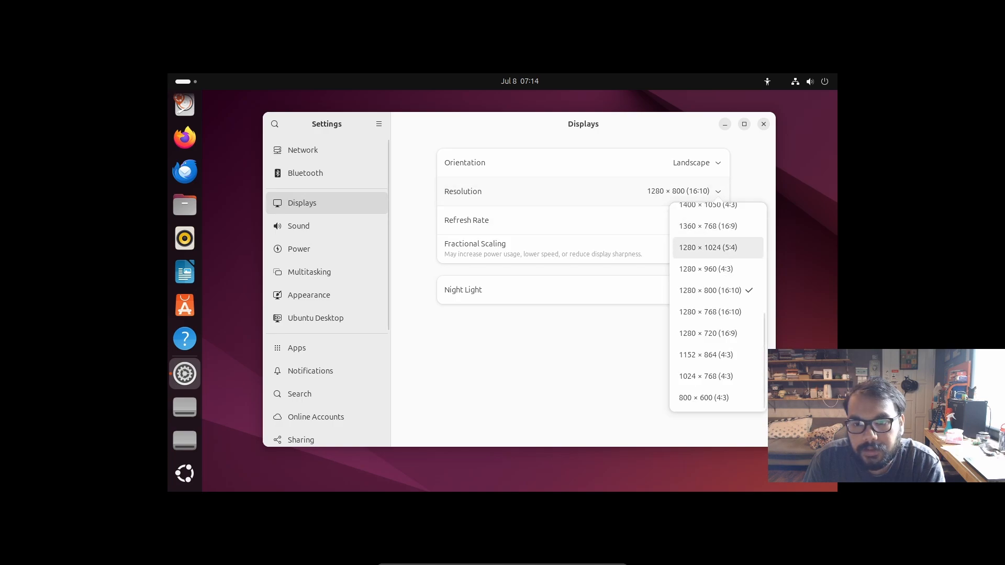
{"action": "scroll", "scroll_direction": "up", "scroll_amount": 3}
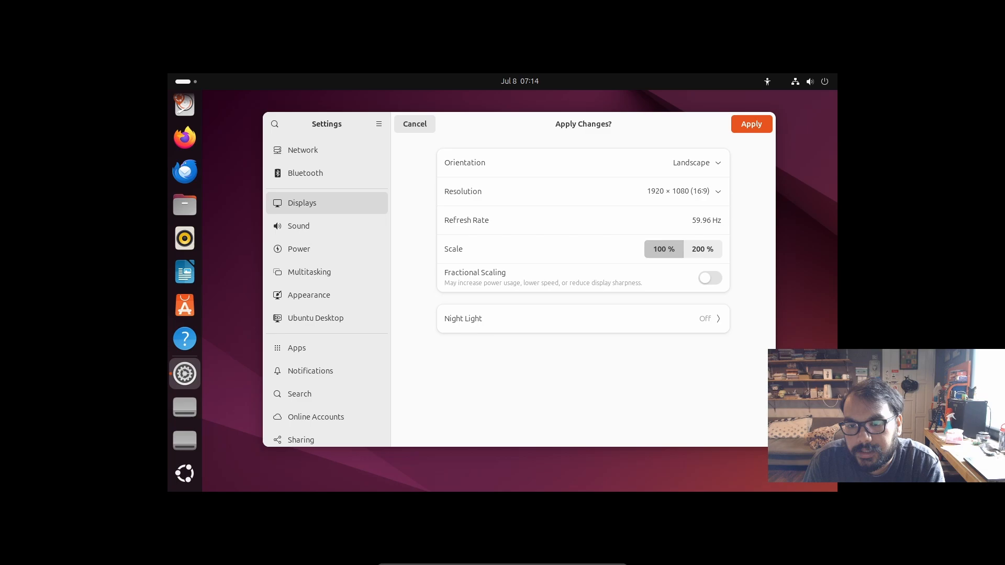
{"action": "left_click", "coordinate": [750, 123]}
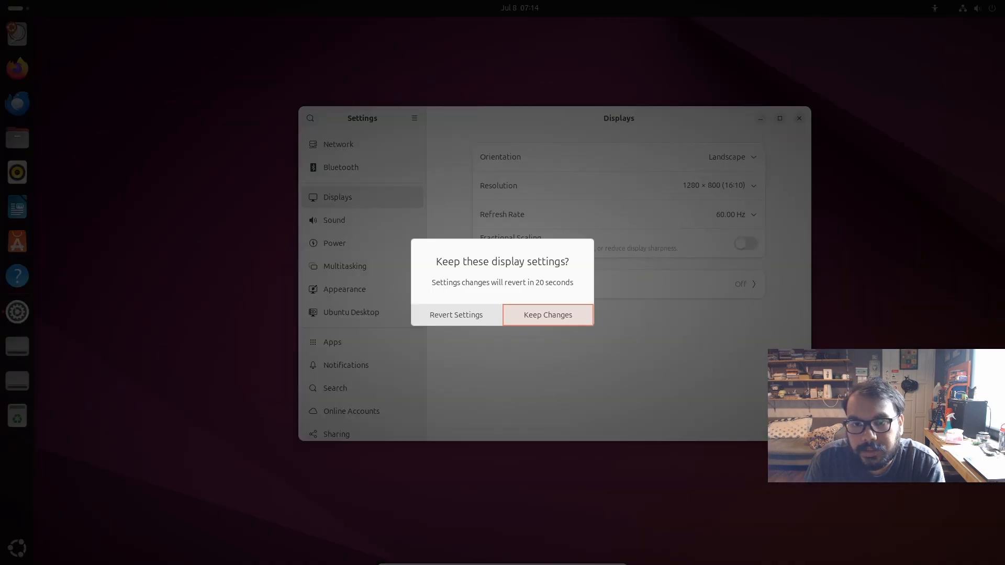
{"action": "left_click", "coordinate": [547, 315]}
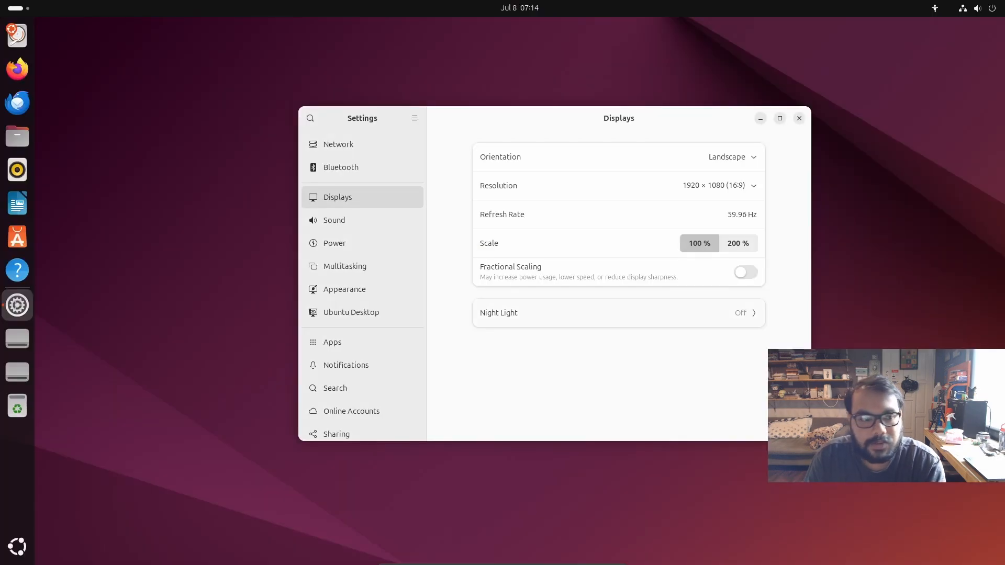
- Browse Sound and Multitasking, apply the Dark style, and open System > About
{"action": "left_click", "coordinate": [334, 220]}
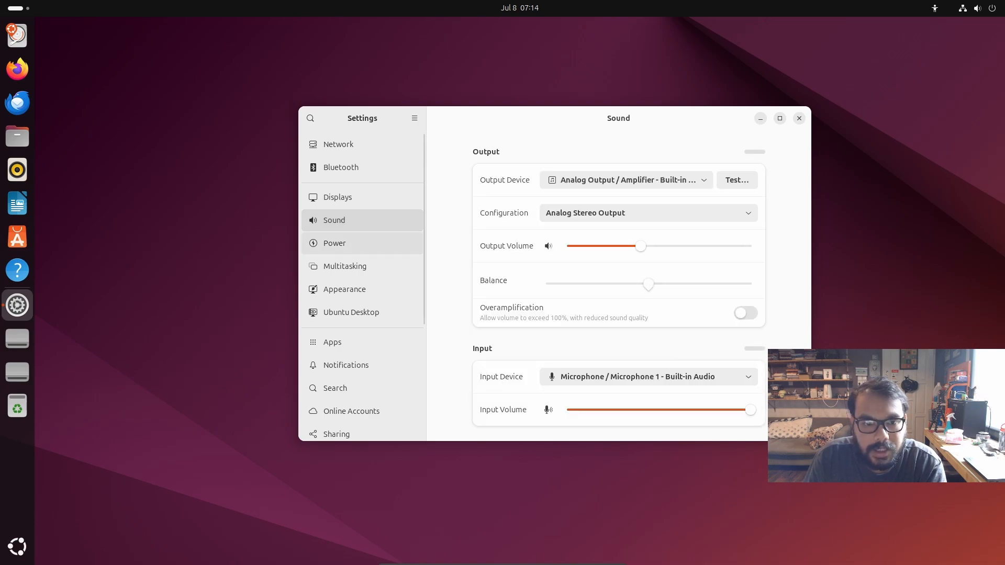
{"action": "mouse_move", "coordinate": [345, 266]}
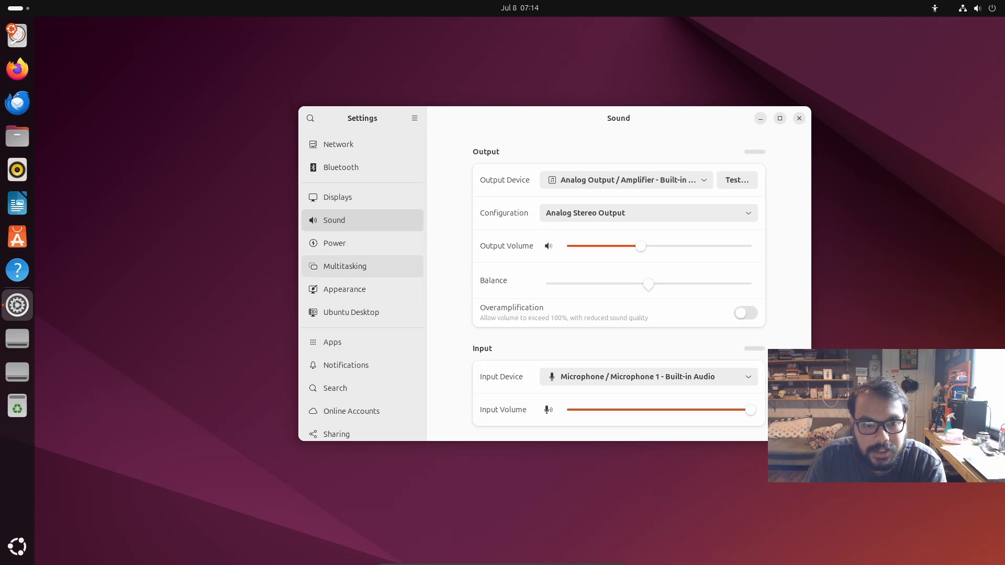
{"action": "left_click", "coordinate": [345, 289]}
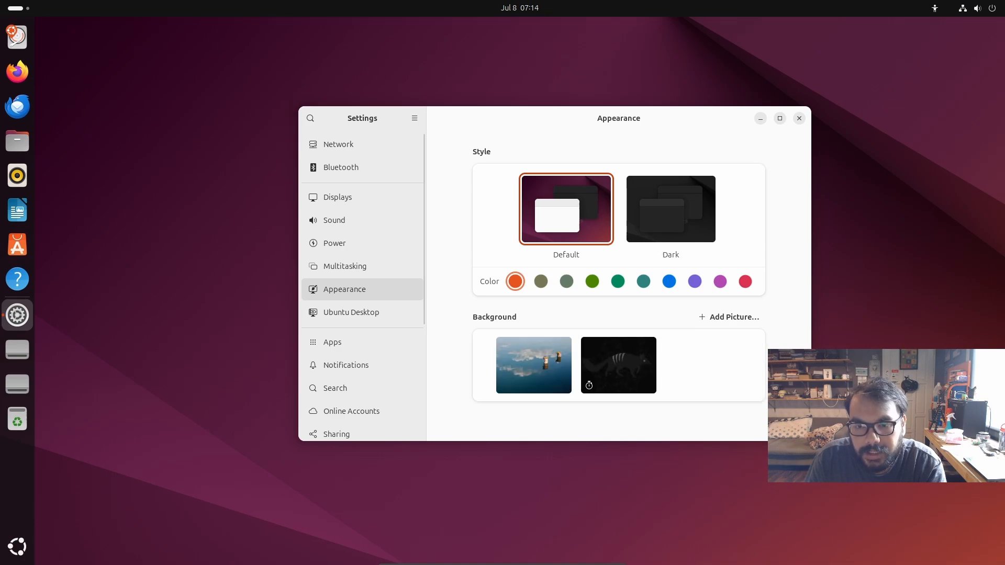
{"action": "left_click", "coordinate": [670, 209]}
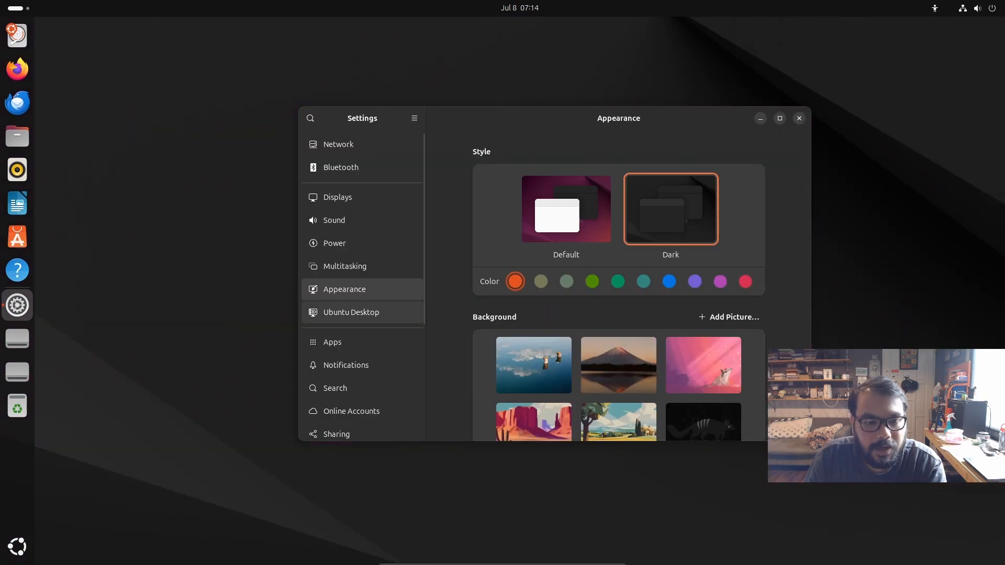
{"action": "scroll", "scroll_direction": "down", "scroll_amount": 3}
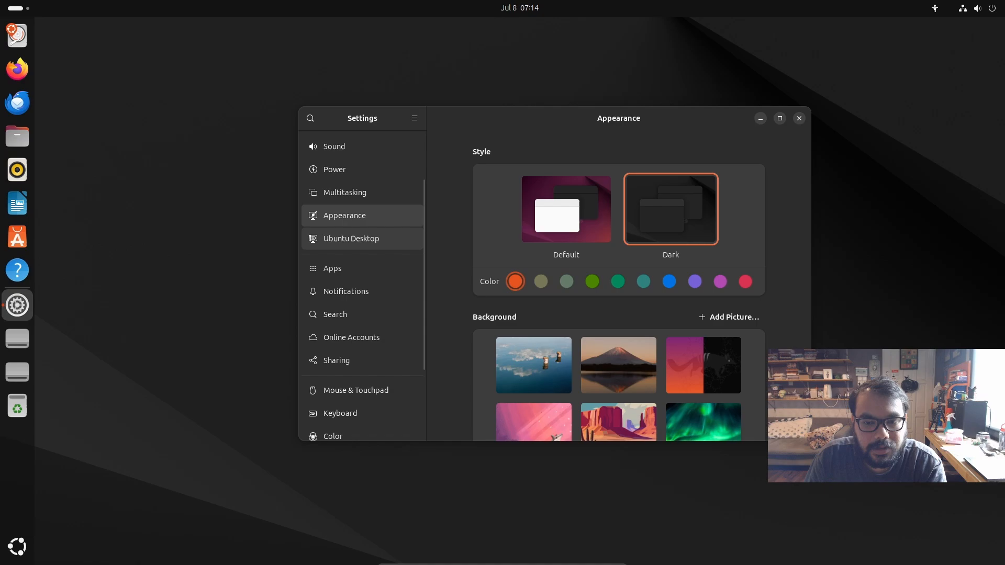
{"action": "left_click", "coordinate": [335, 425]}
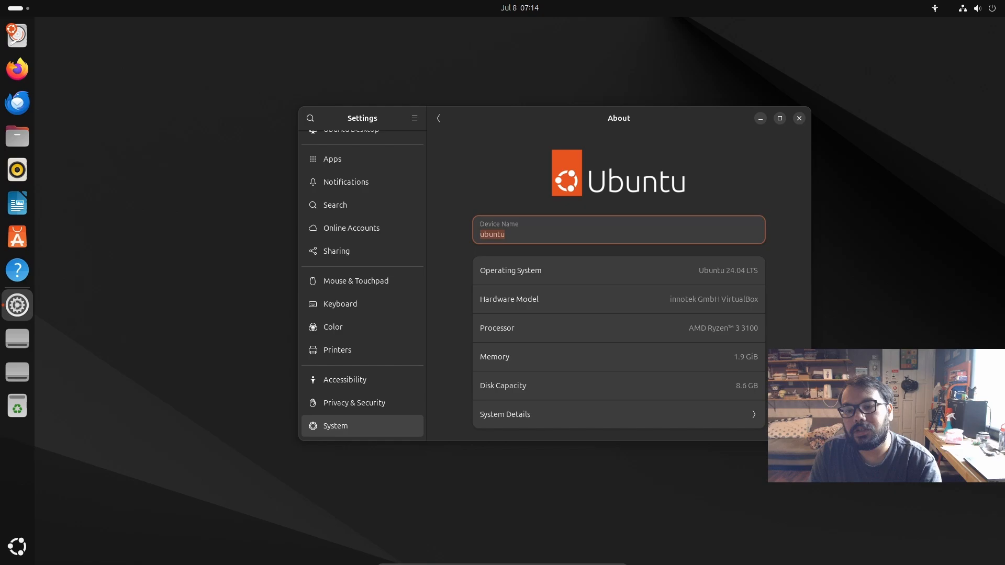
- Close Settings, then open App Center and scroll through its Explore games picks
{"action": "left_click", "coordinate": [797, 118]}
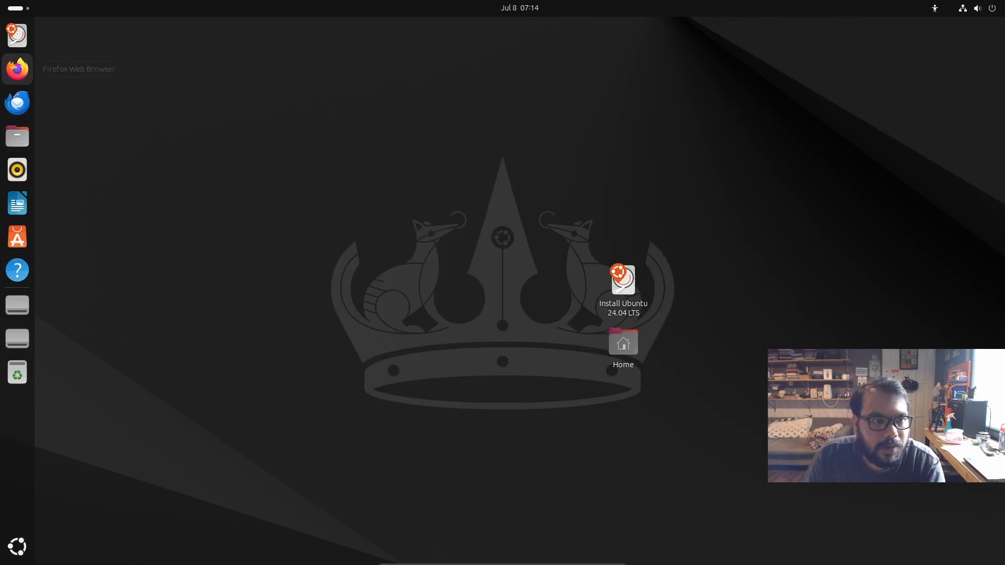
{"action": "mouse_move", "coordinate": [17, 102]}
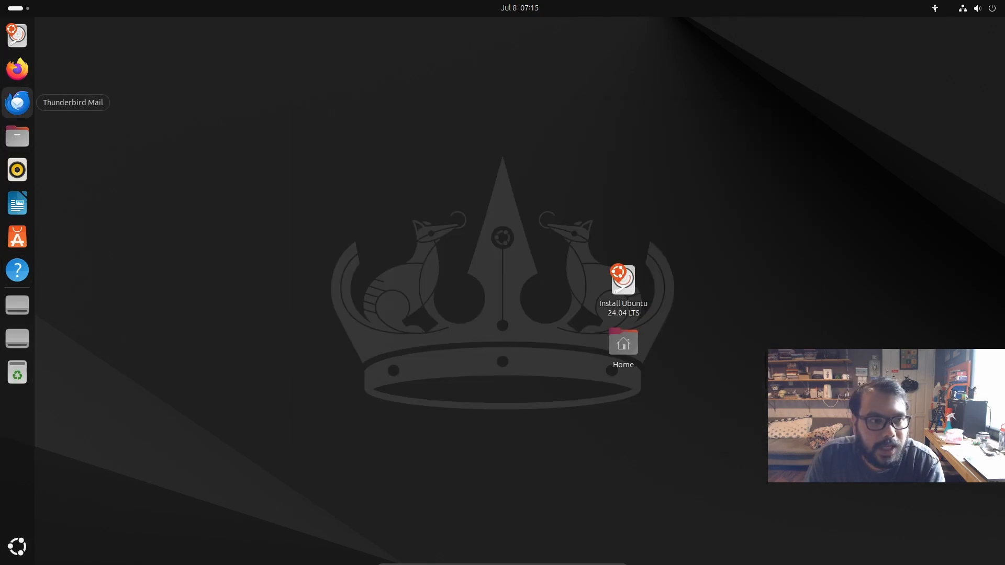
{"action": "mouse_move", "coordinate": [16, 68]}
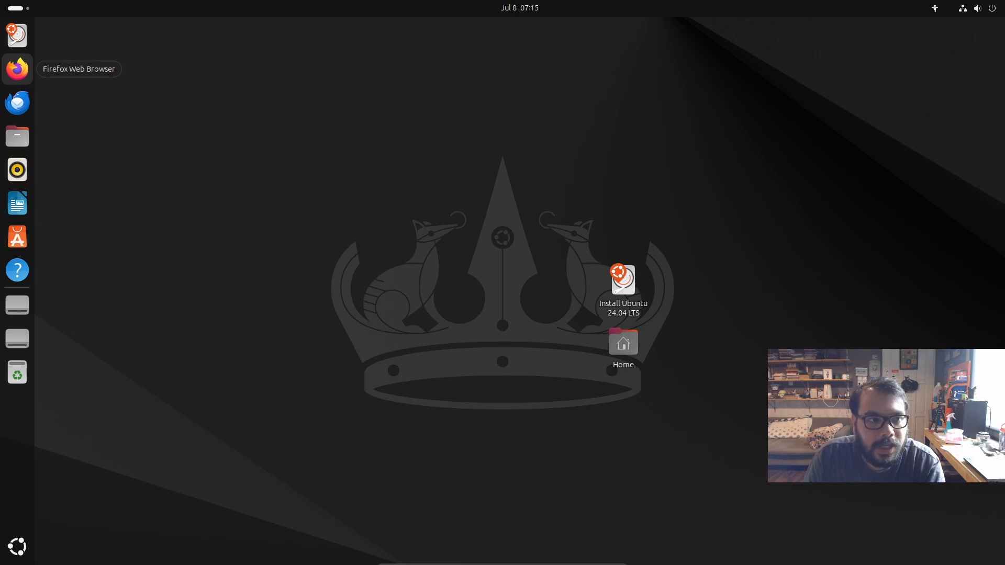
{"action": "mouse_move", "coordinate": [17, 103]}
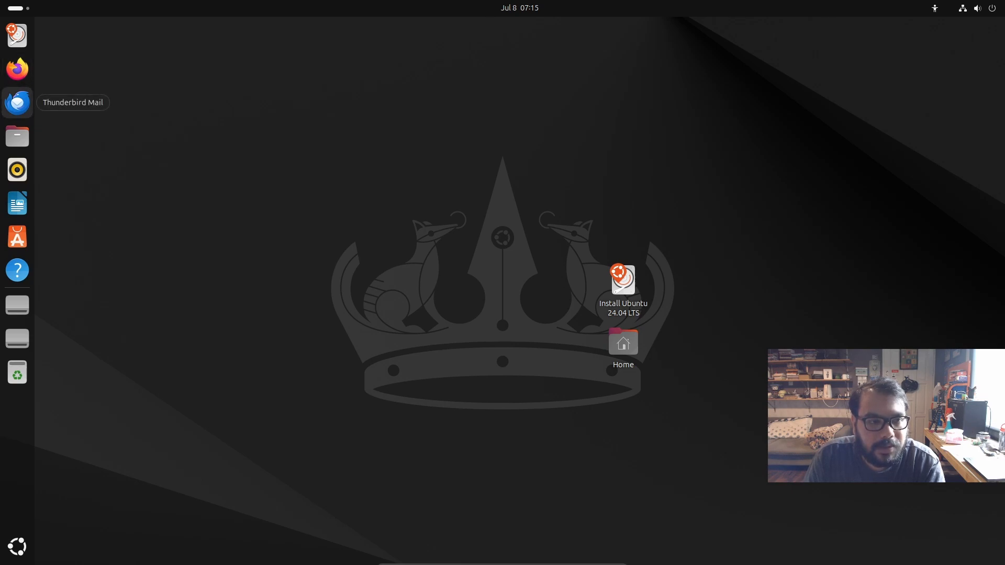
{"action": "mouse_move", "coordinate": [17, 136]}
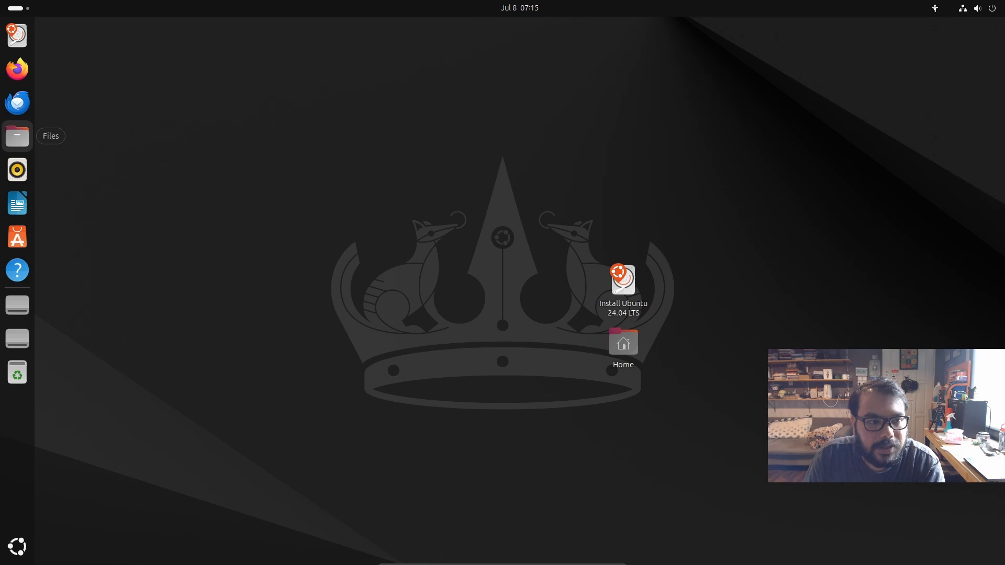
{"action": "mouse_move", "coordinate": [17, 169]}
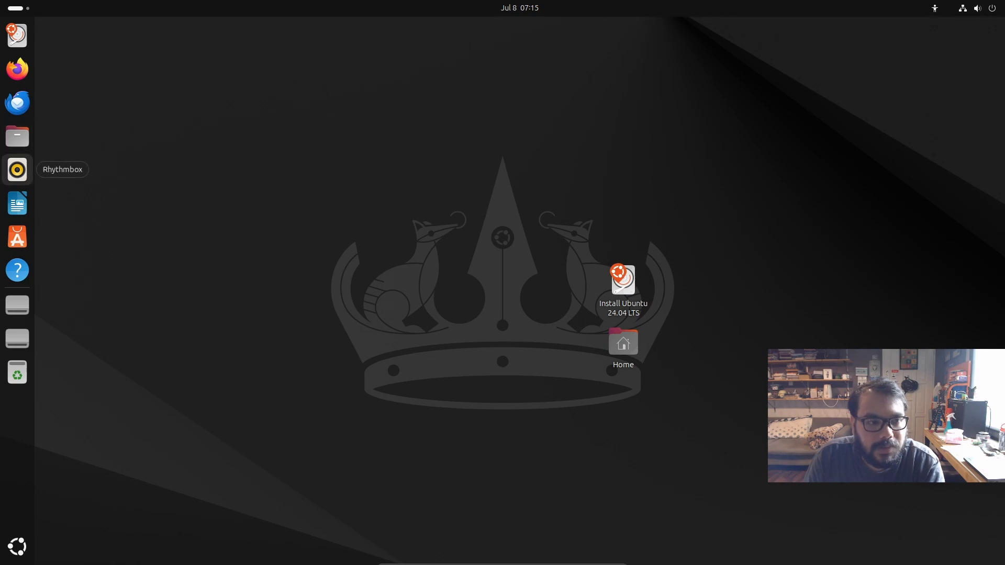
{"action": "mouse_move", "coordinate": [18, 204]}
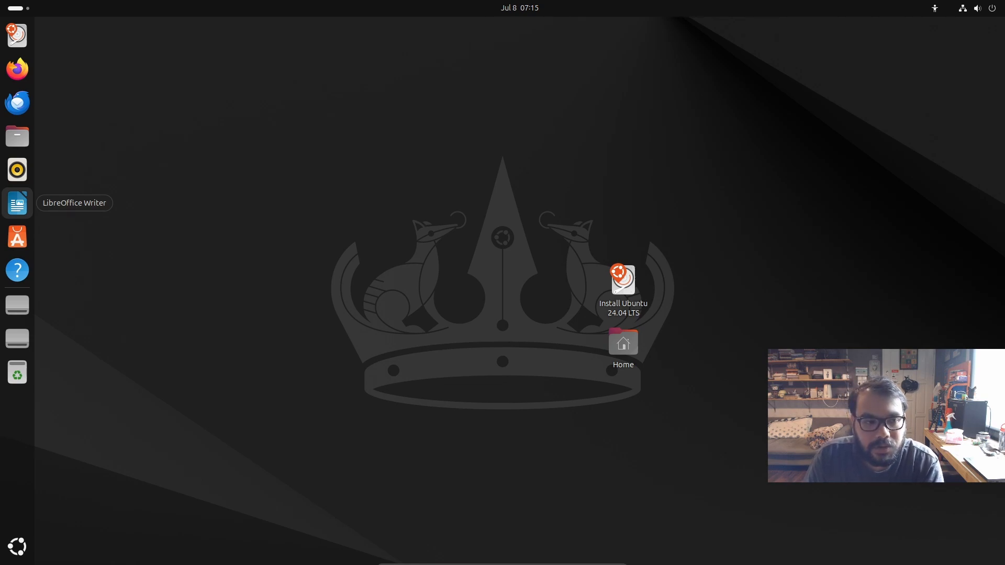
{"action": "mouse_move", "coordinate": [18, 237]}
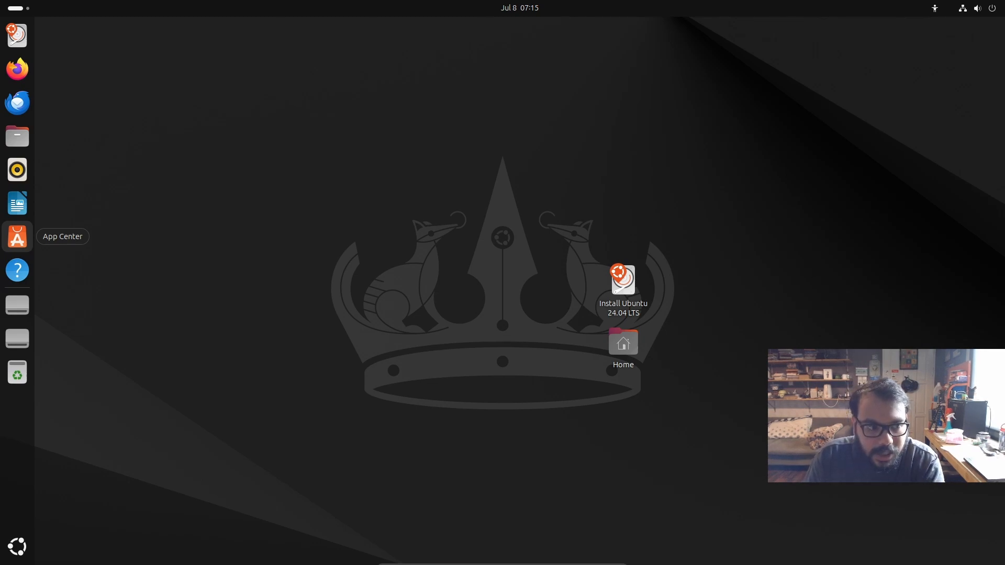
{"action": "left_click", "coordinate": [17, 237]}
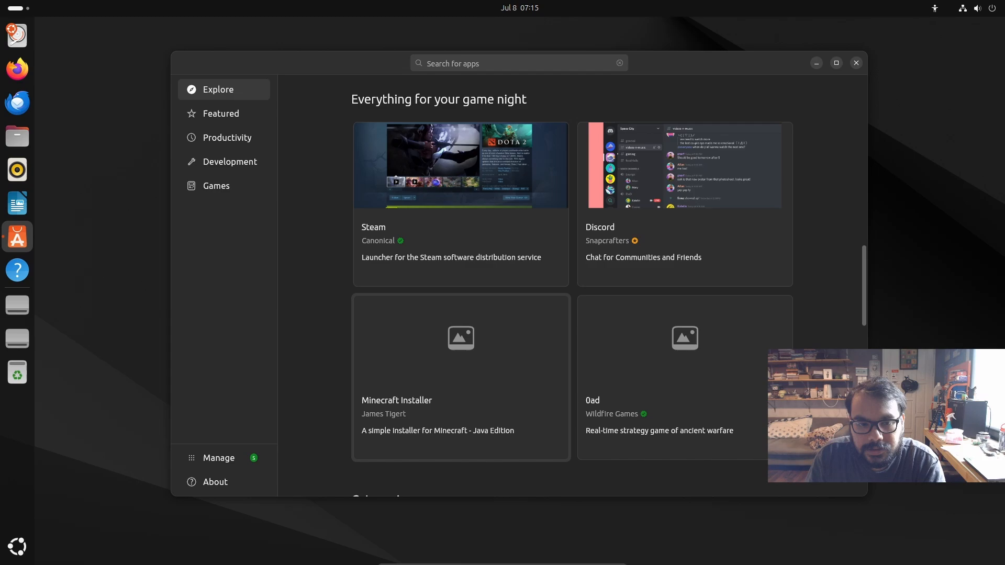
{"action": "scroll", "scroll_direction": "down", "scroll_amount": 3}
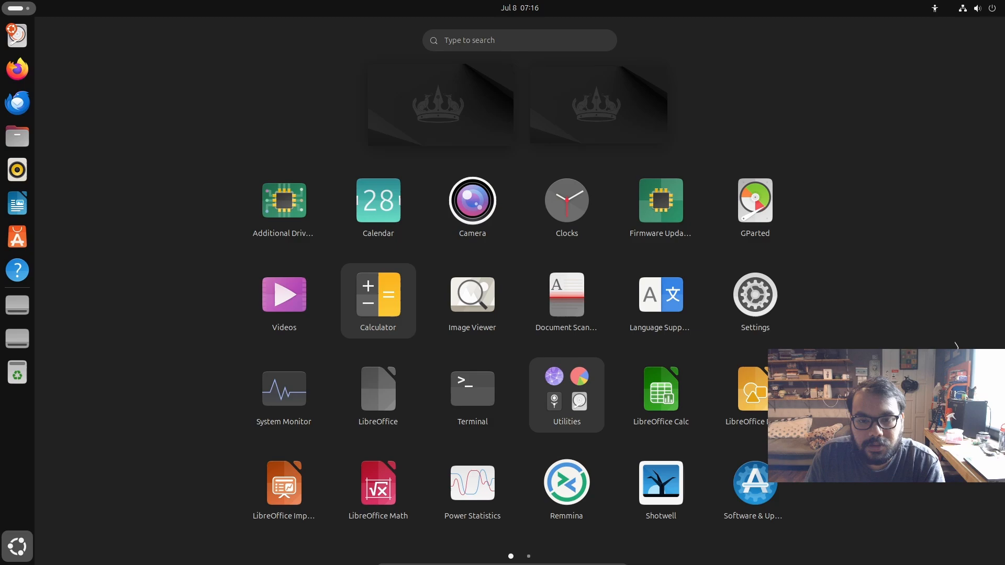
{"action": "mouse_move", "coordinate": [566, 294]}
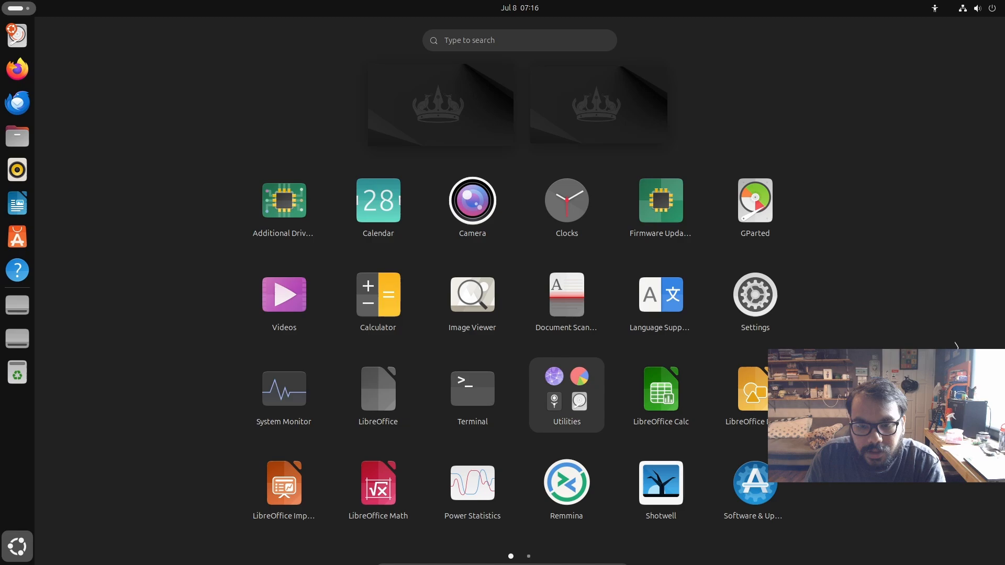
- Page to the second page of the app grid and back to the first
{"action": "left_click", "coordinate": [529, 556]}
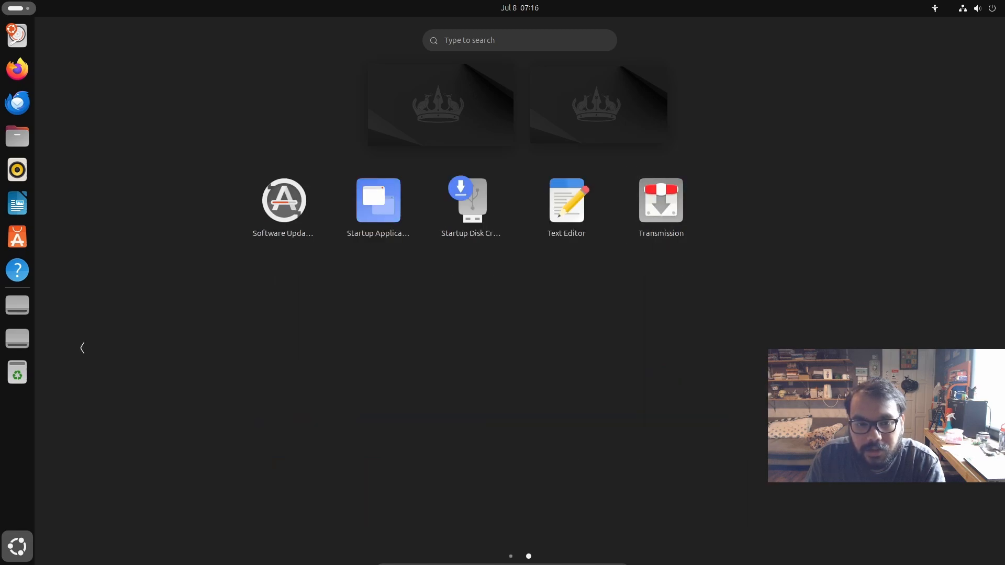
{"action": "left_click", "coordinate": [510, 556]}
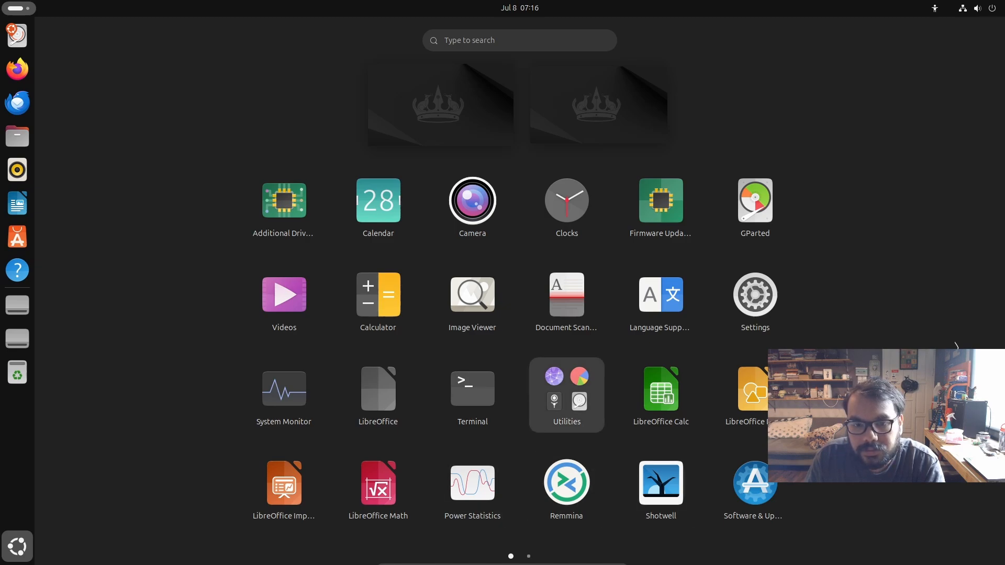
{"action": "mouse_move", "coordinate": [378, 300]}
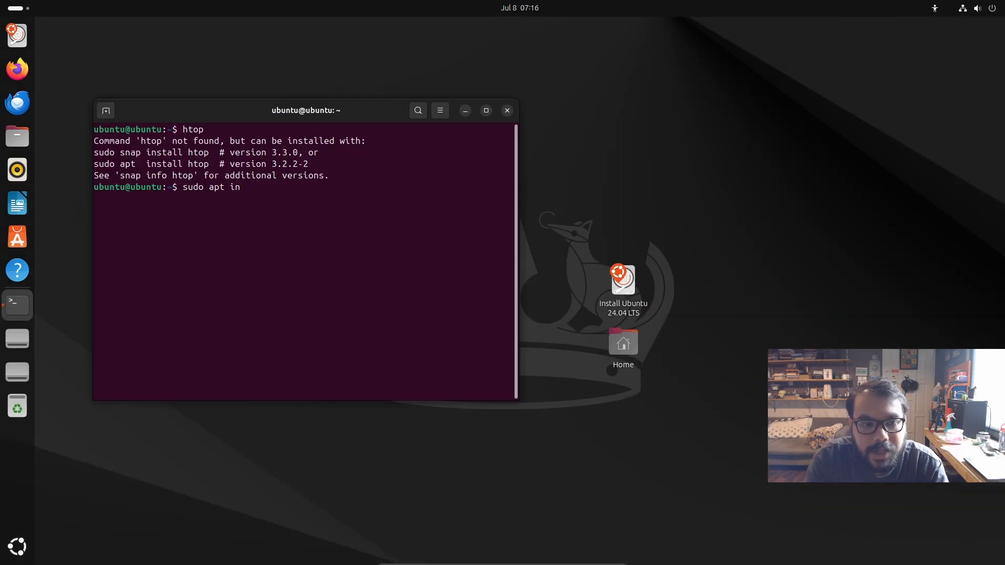
- Complete the htop install, run 'sudo apt install neofetch', and type clear
{"action": "type", "text": "stall"}
{"action": "type", "text": "htop"}
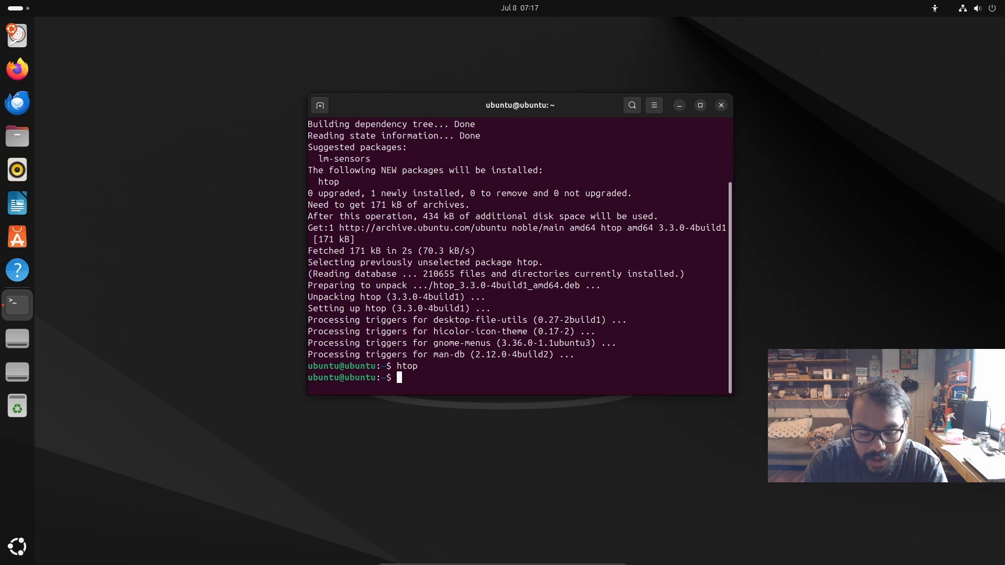
{"action": "type", "text": "sudo"}
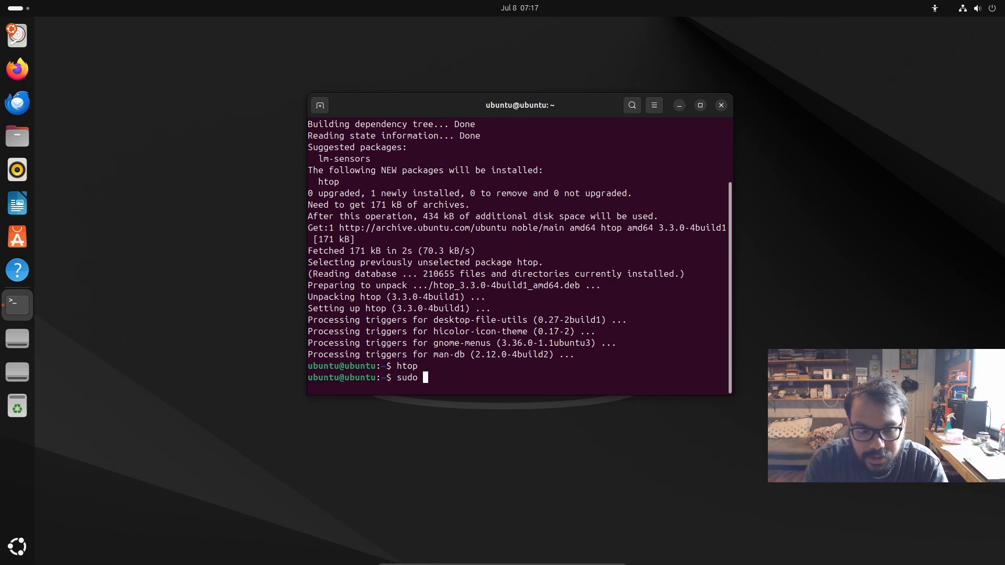
{"action": "type", "text": "apt install"}
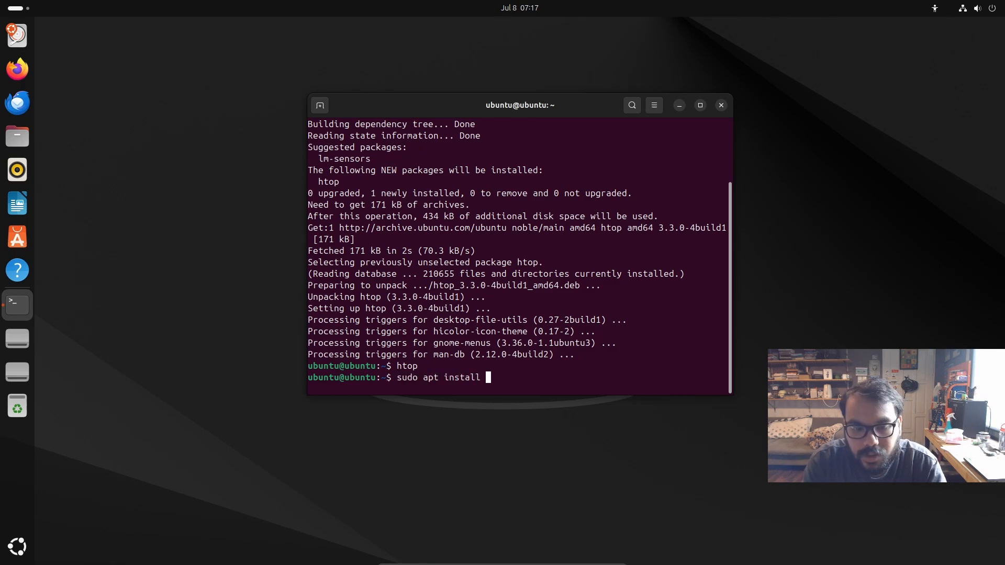
{"action": "type", "text": "neofetch"}
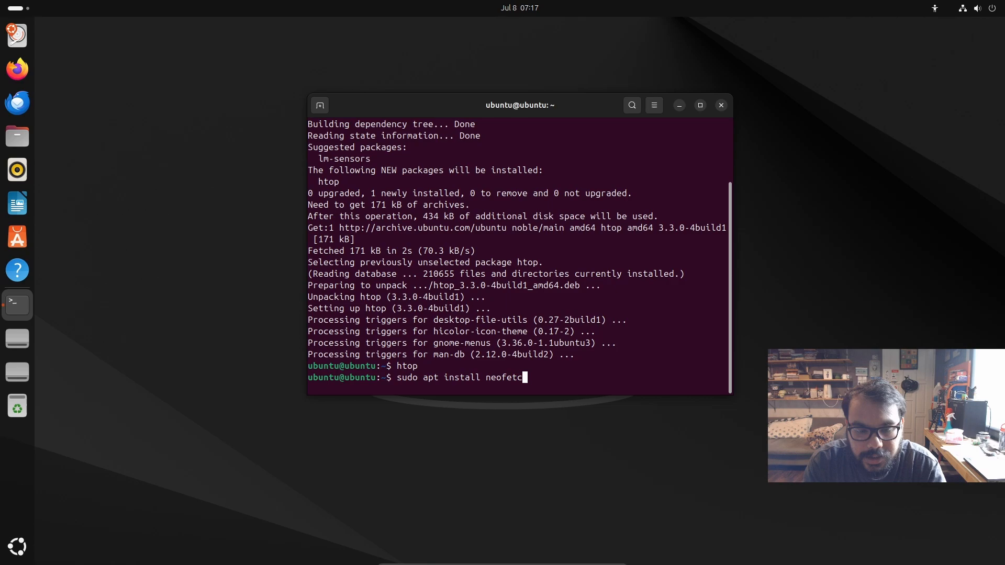
{"action": "key", "text": "Return"}
{"action": "type", "text": "y"}
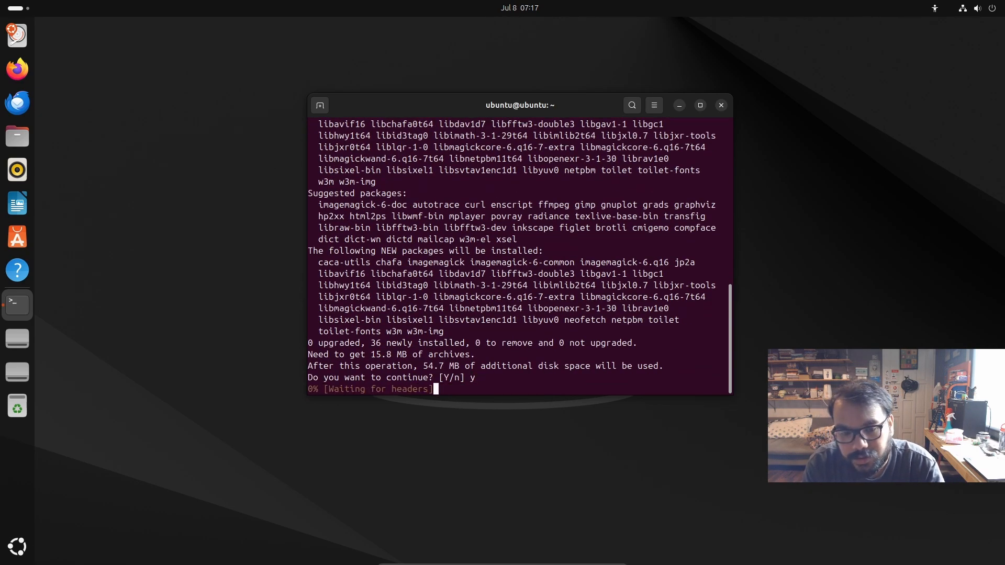
{"action": "type", "text": "clear"}
{"action": "type", "text": "nro"}
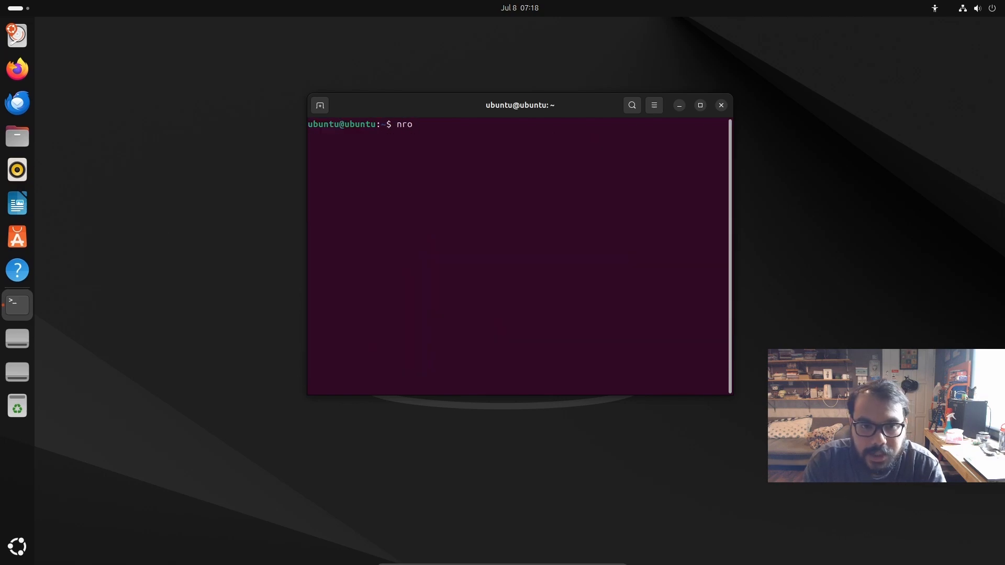
- Run neofetch to display the Ubuntu system information
{"action": "type", "text": "eofet"}
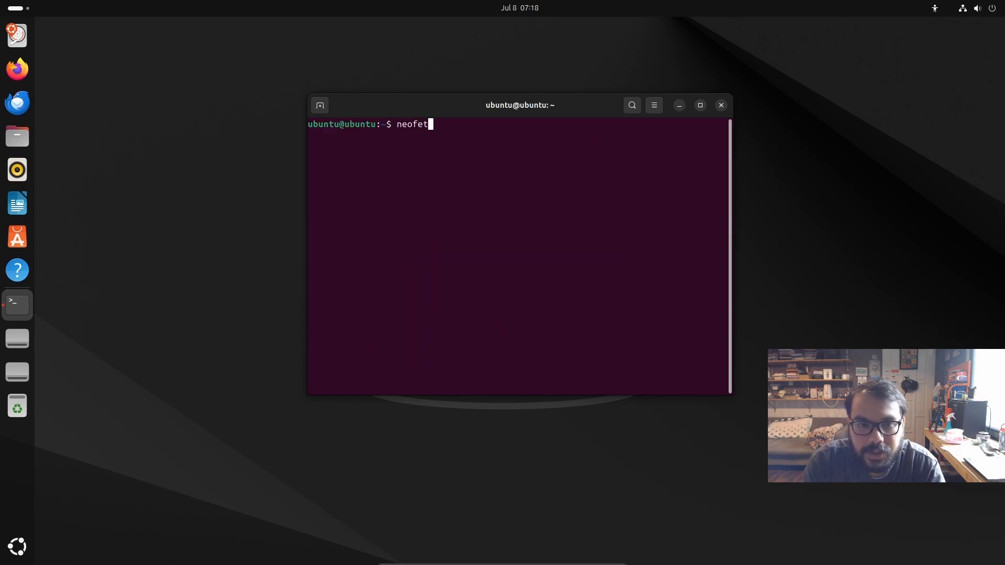
{"action": "key", "text": "Return"}
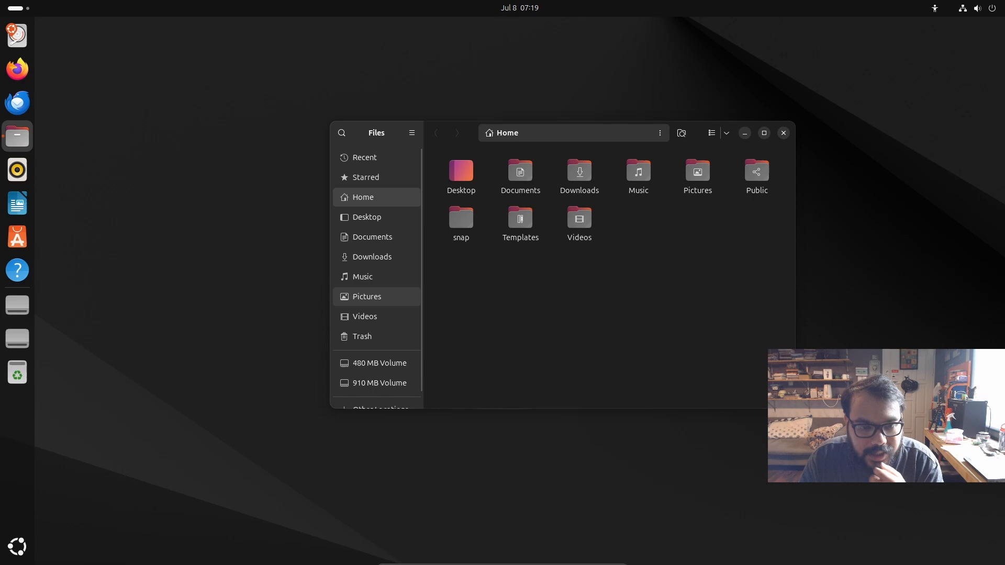
- Power off the Ubuntu guest from its top-right system menu
{"action": "left_click", "coordinate": [977, 8]}
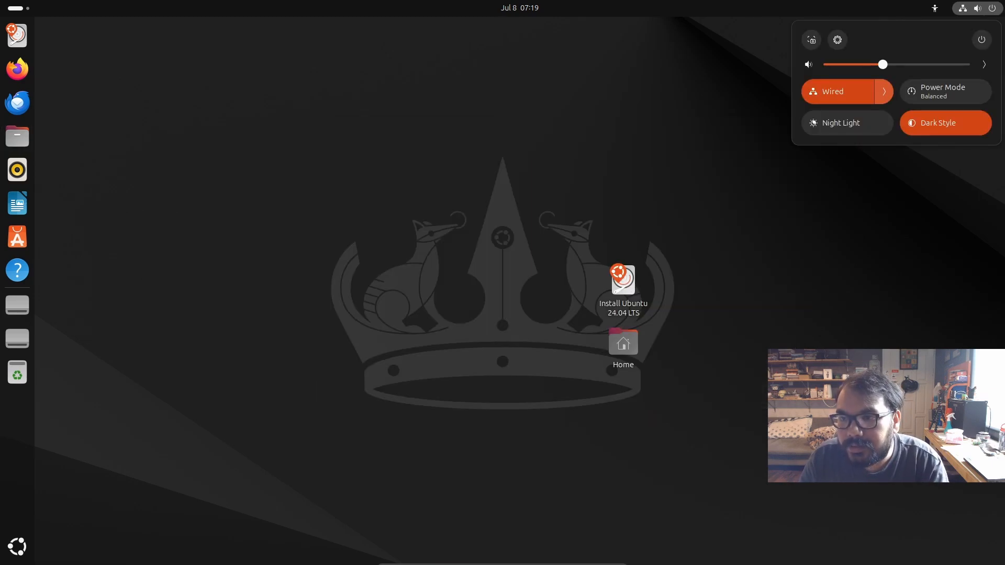
{"action": "left_click", "coordinate": [980, 39]}
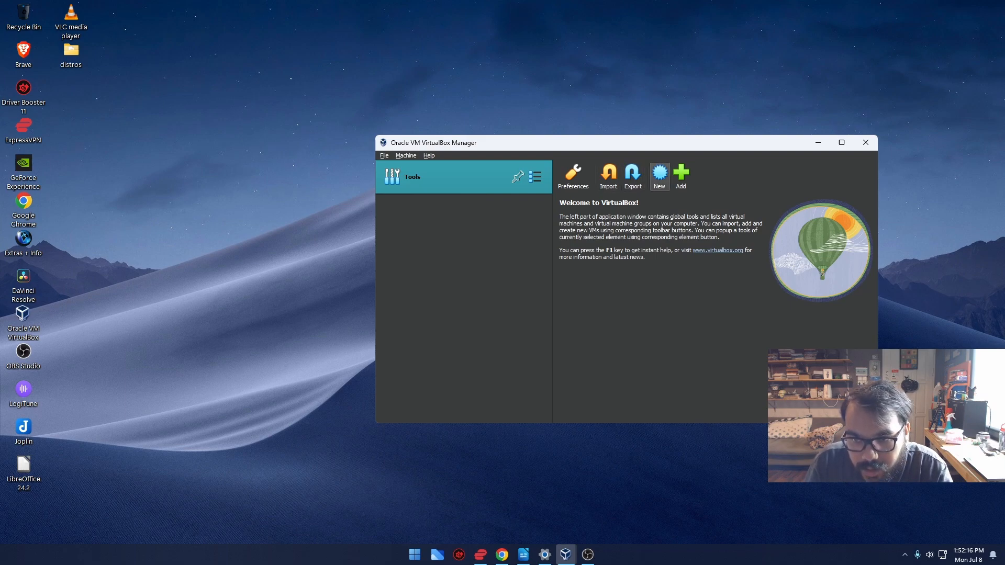
- Create the 'Linux Mint' VM from the Mint 21.3 ISO, skipping unattended install, with 2048 MB RAM and 8 GB disk
{"action": "left_click", "coordinate": [659, 174]}
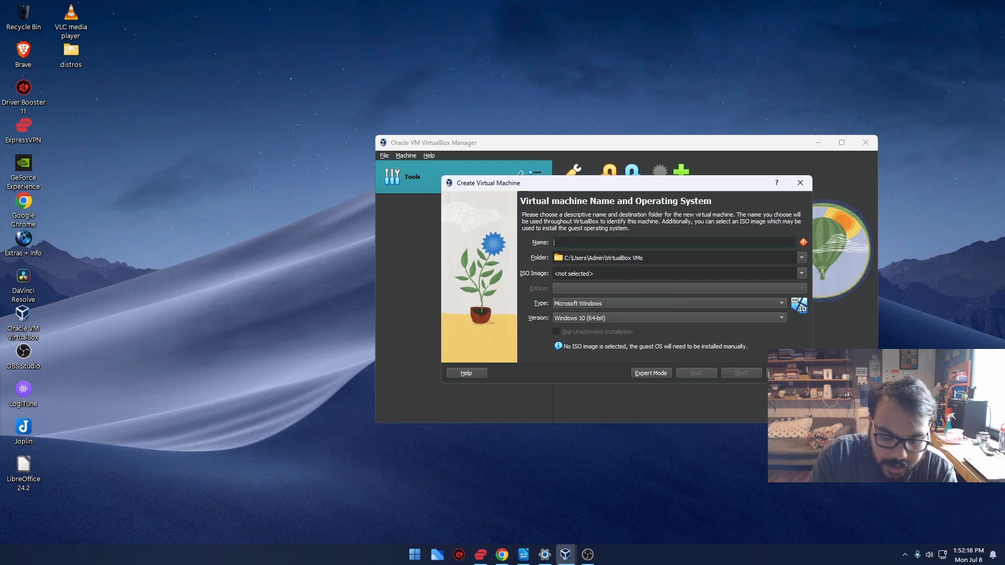
{"action": "type", "text": "Linux"}
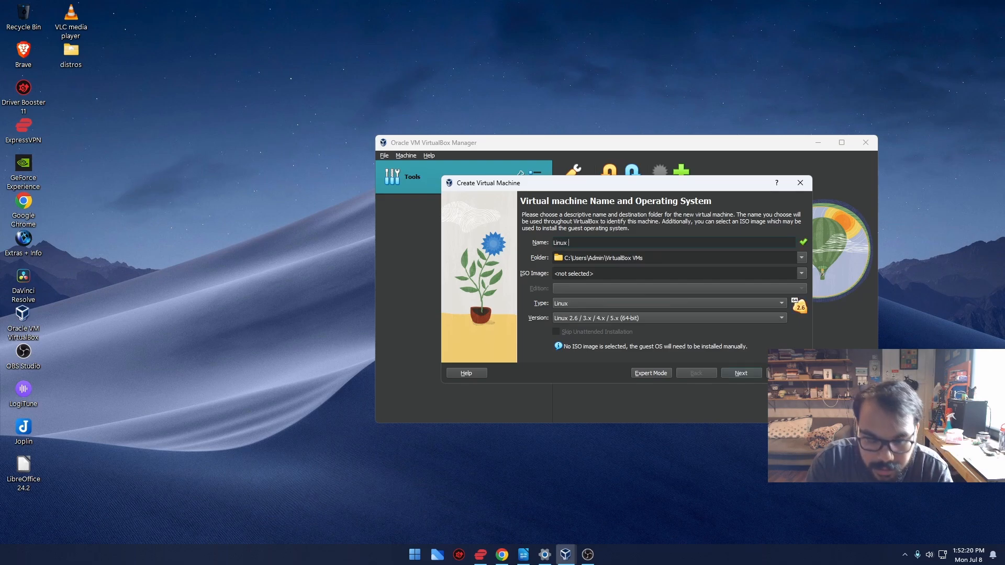
{"action": "type", "text": "Mint"}
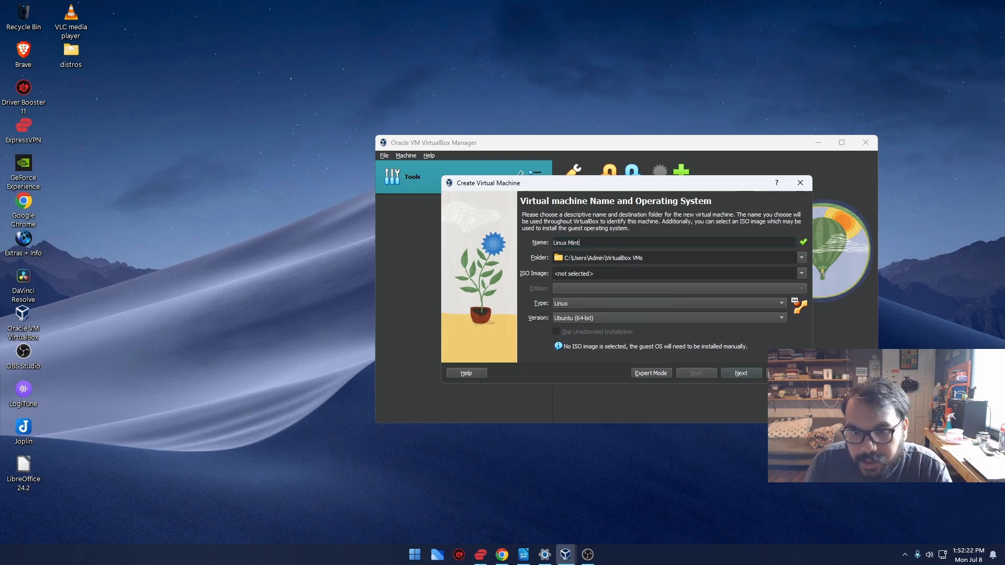
{"action": "left_click", "coordinate": [800, 274]}
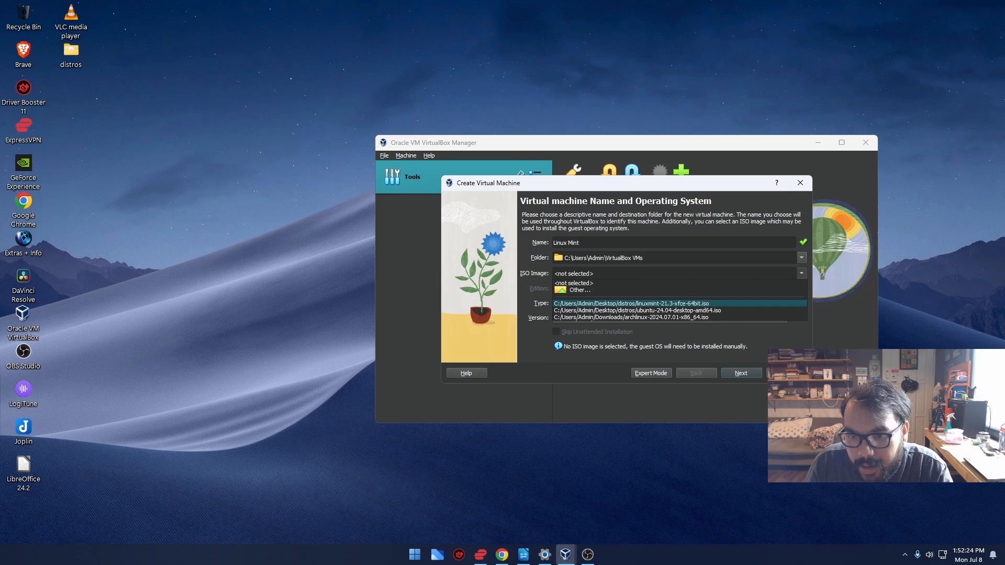
{"action": "left_click", "coordinate": [629, 303]}
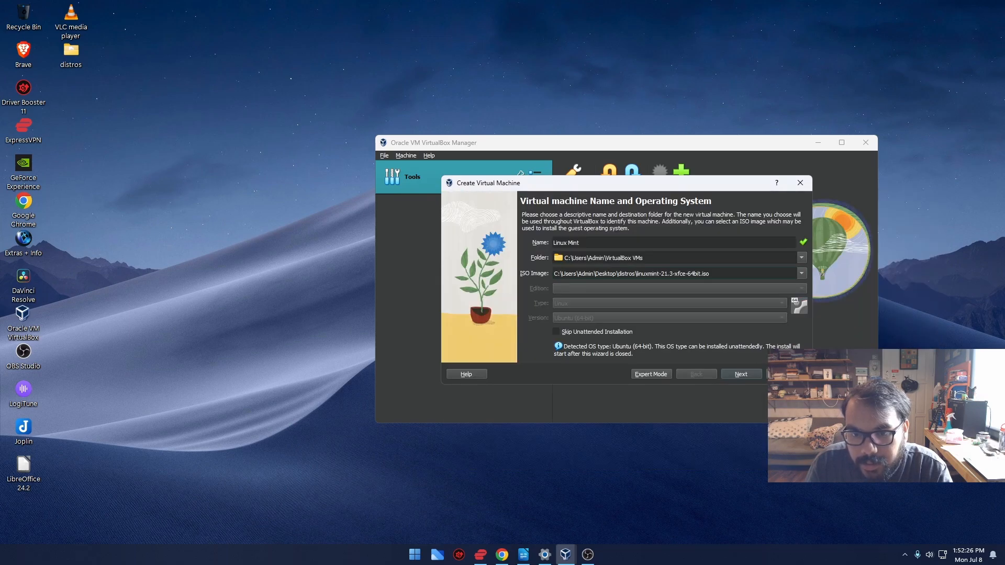
{"action": "left_click", "coordinate": [557, 332]}
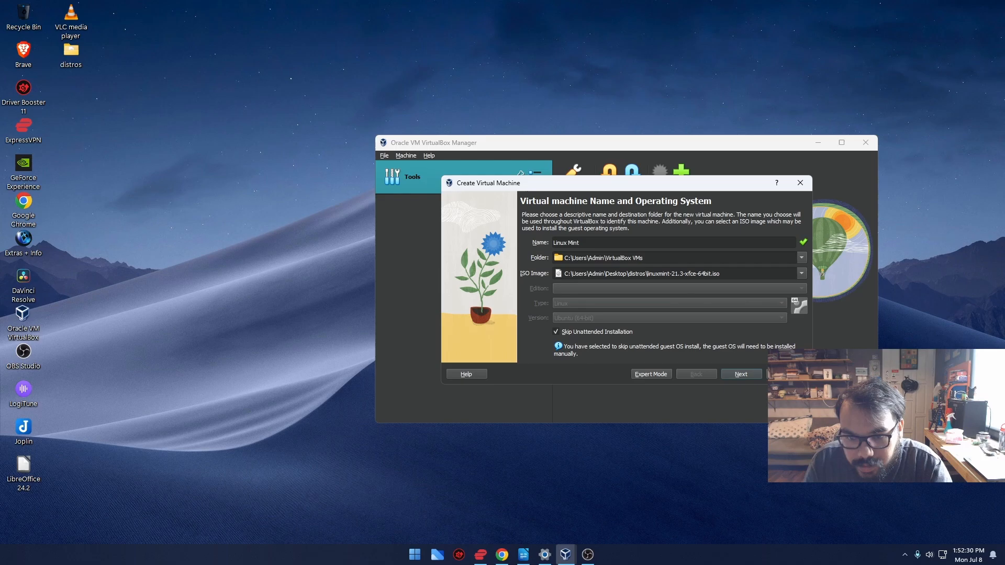
{"action": "left_click", "coordinate": [741, 374]}
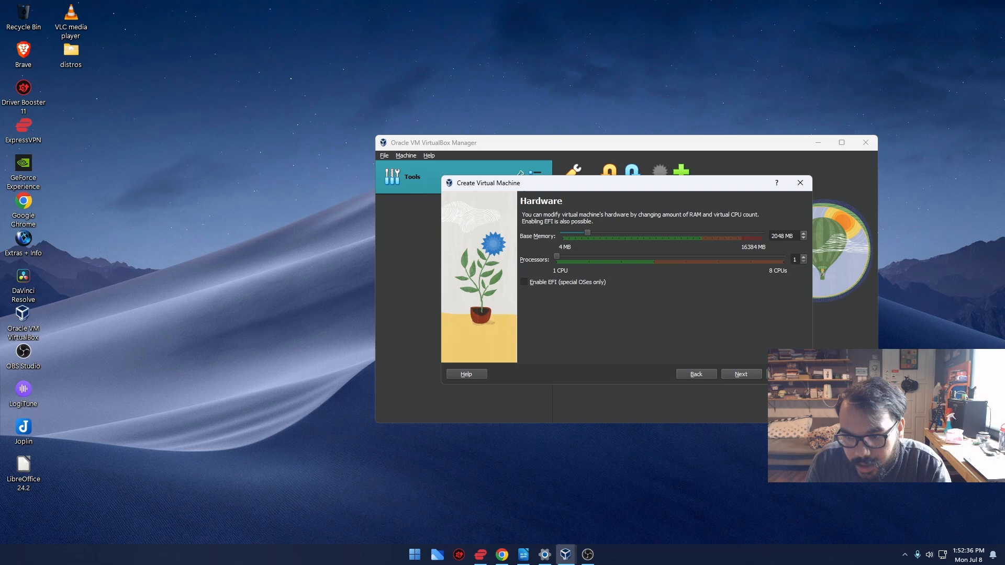
{"action": "left_click", "coordinate": [742, 374]}
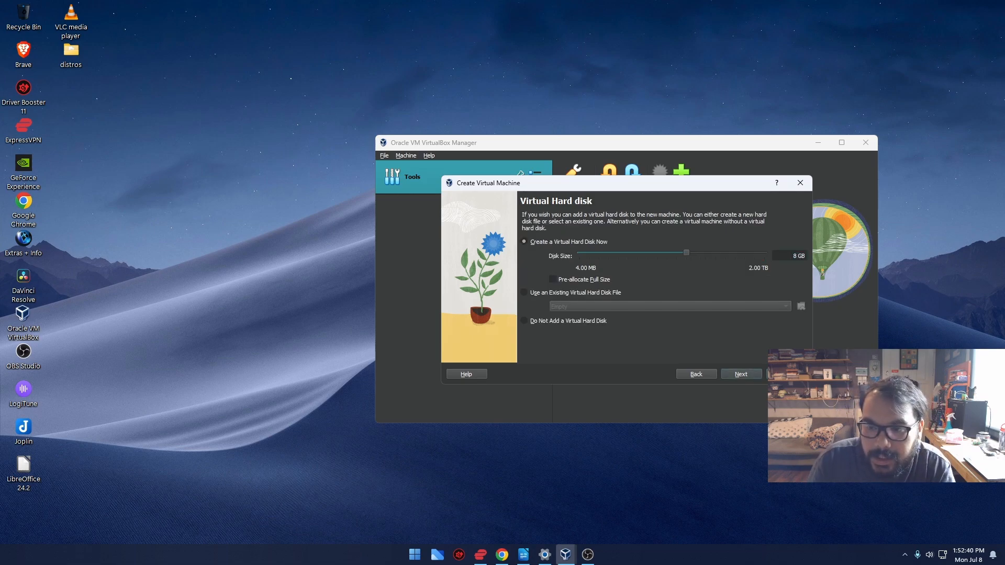
{"action": "left_click", "coordinate": [740, 374]}
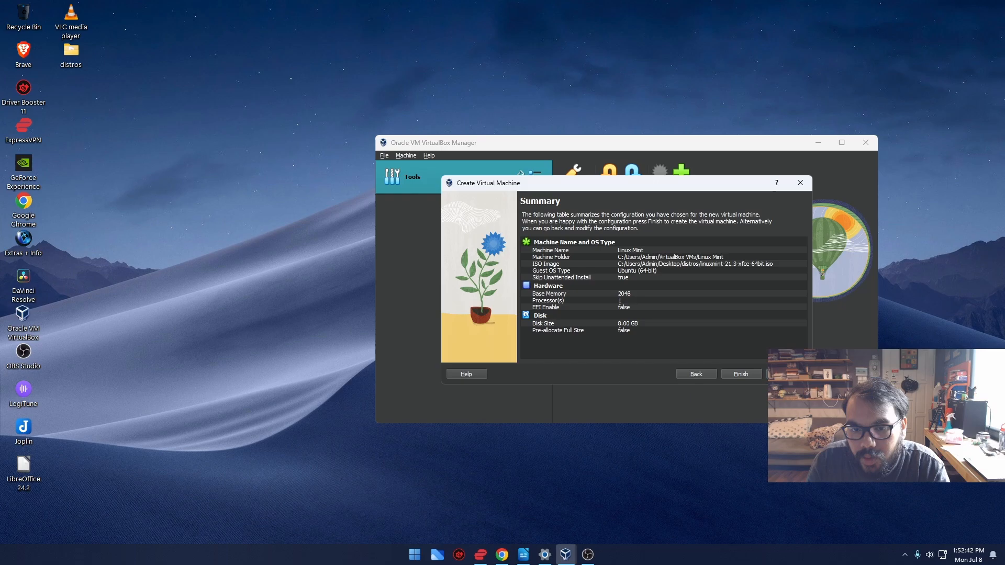
{"action": "left_click", "coordinate": [741, 374]}
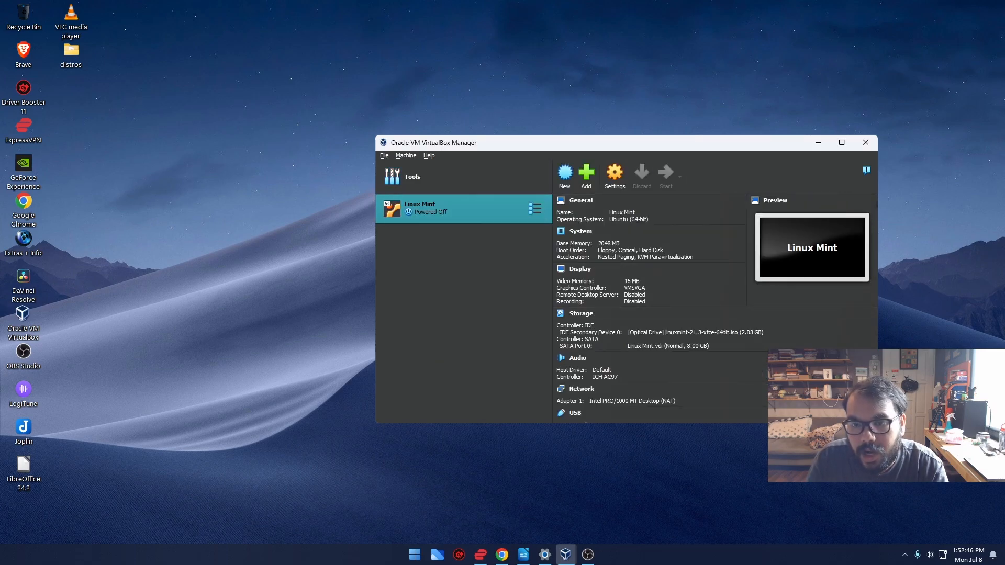
- Start the Linux Mint VM and boot into the Linux Mint live session
{"action": "left_click", "coordinate": [665, 176]}
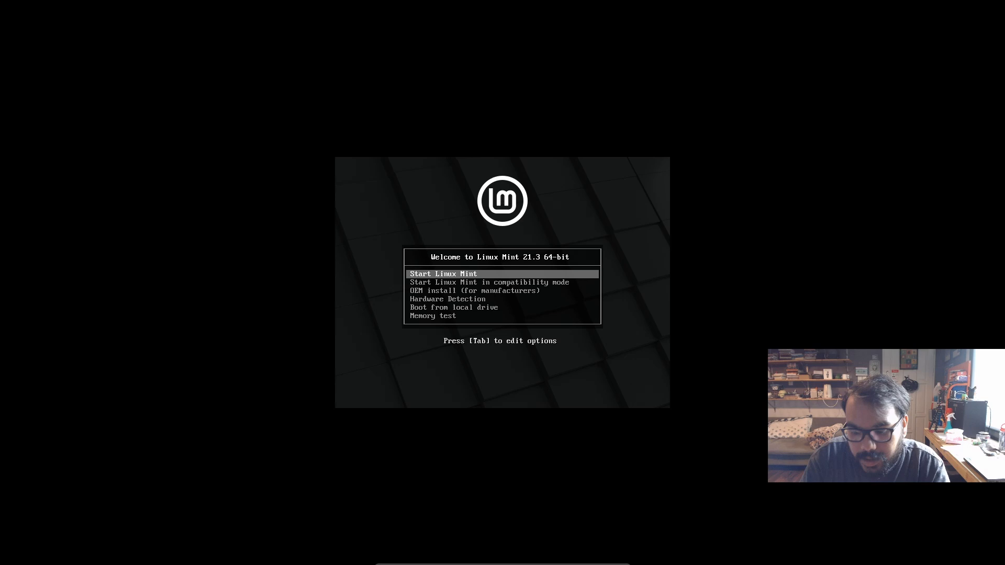
{"action": "key", "text": "Return"}
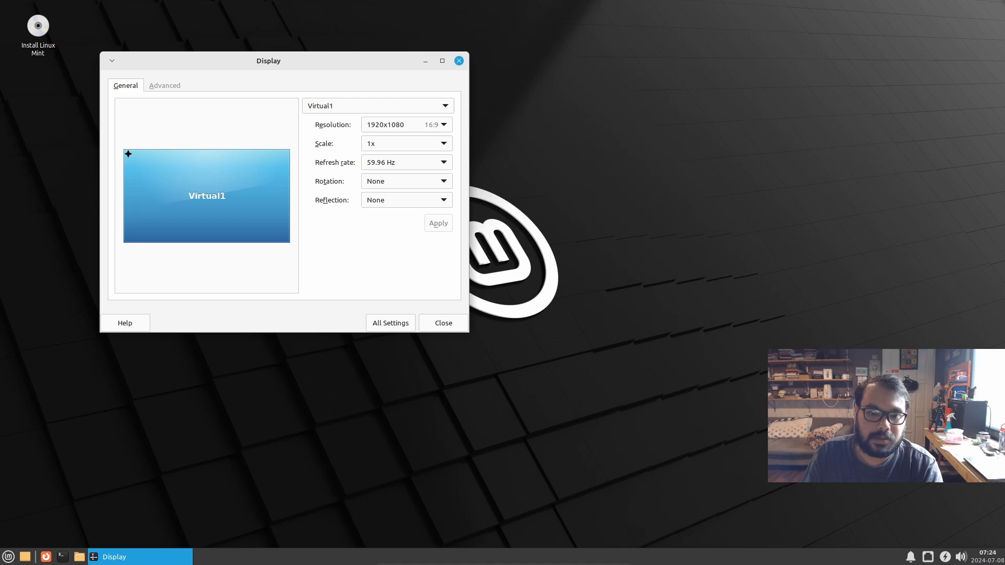
- Close the Display settings window and dismiss the clock calendar popup
{"action": "left_click", "coordinate": [442, 322]}
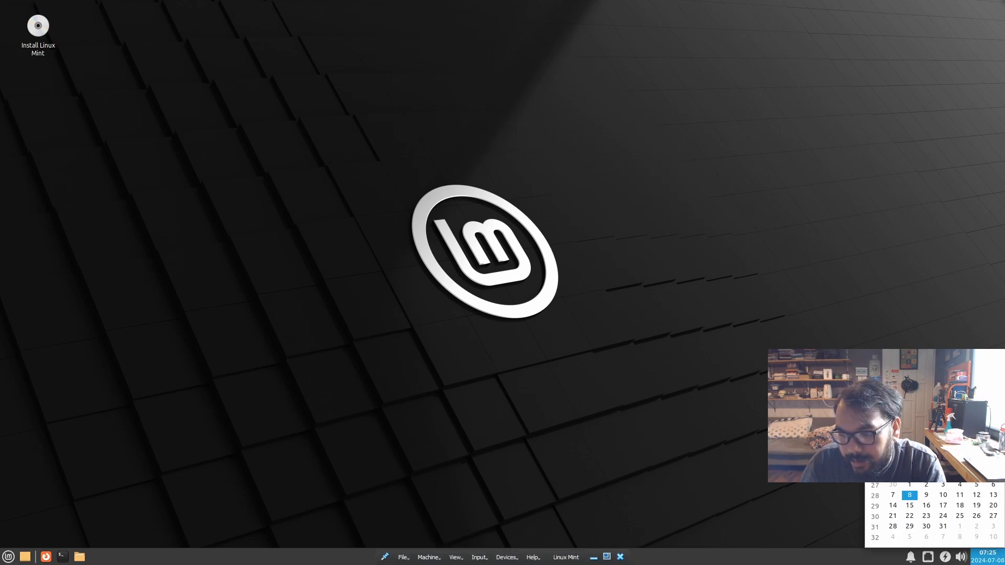
{"action": "left_click", "coordinate": [910, 557]}
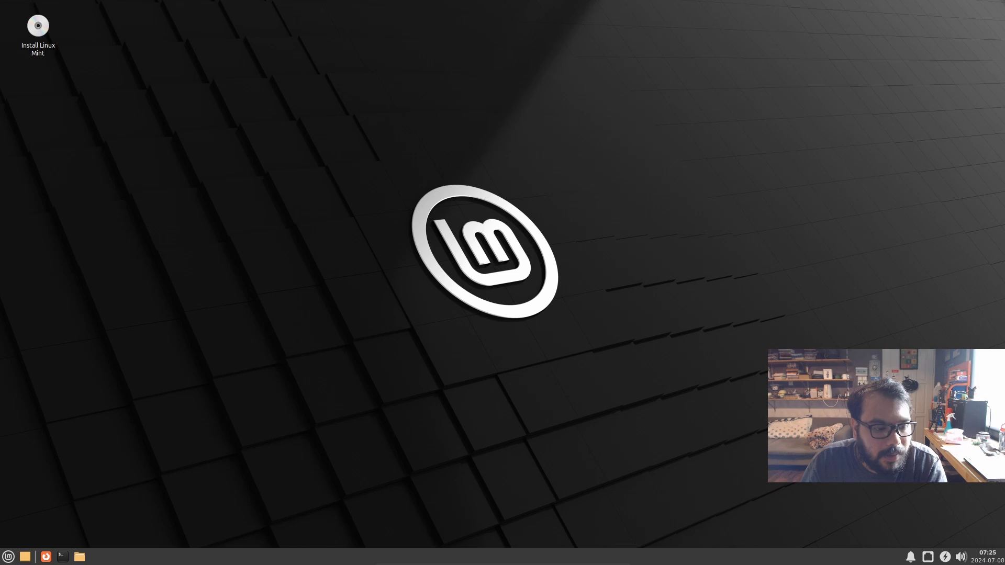
{"action": "left_click", "coordinate": [8, 556]}
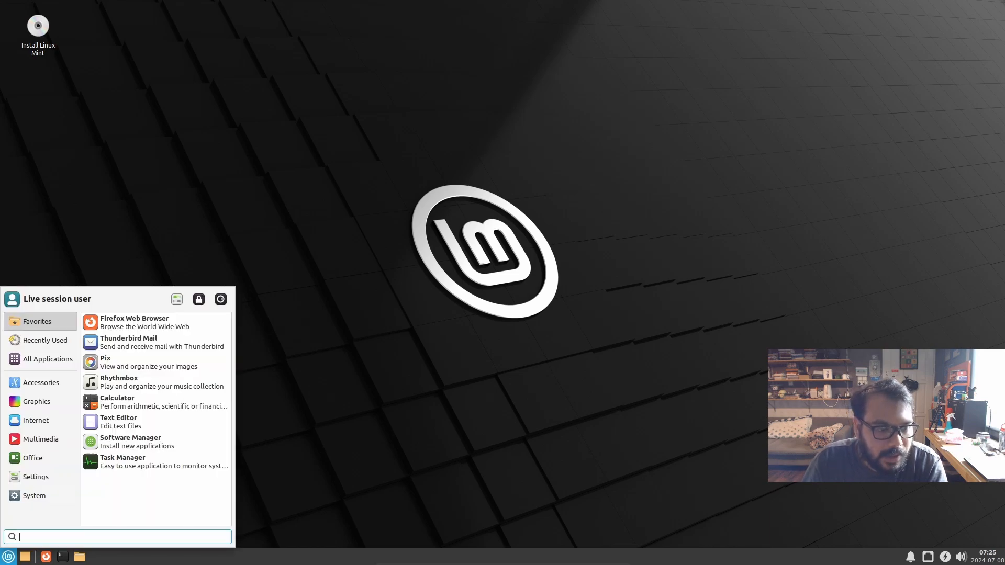
{"action": "left_click", "coordinate": [36, 402]}
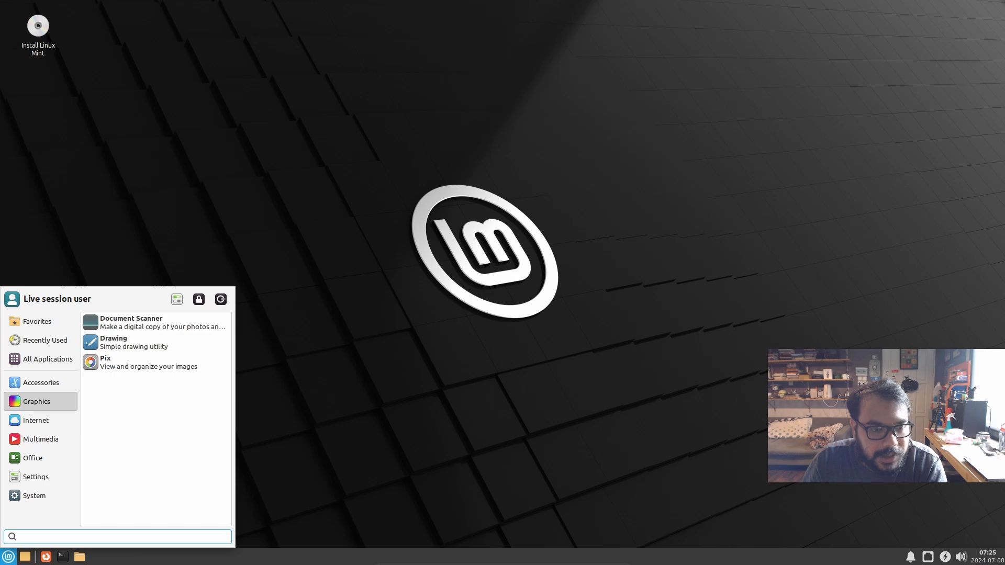
{"action": "left_click", "coordinate": [35, 420]}
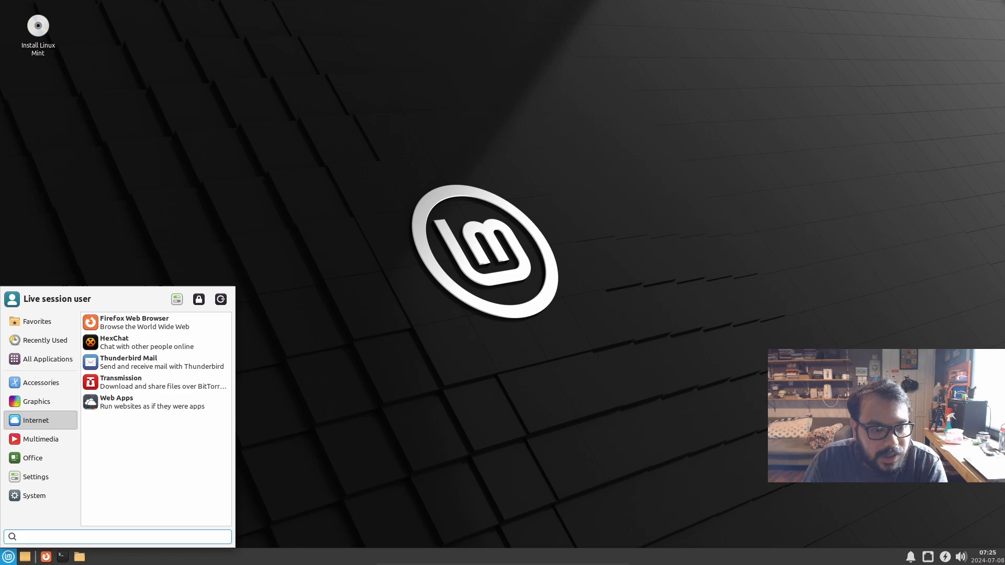
{"action": "left_click", "coordinate": [40, 440]}
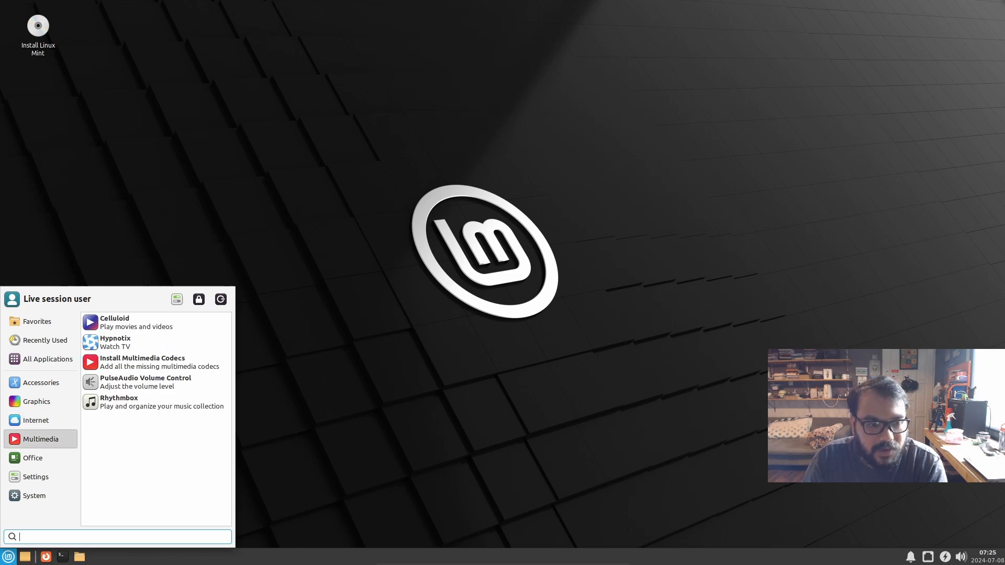
{"action": "left_click", "coordinate": [32, 458]}
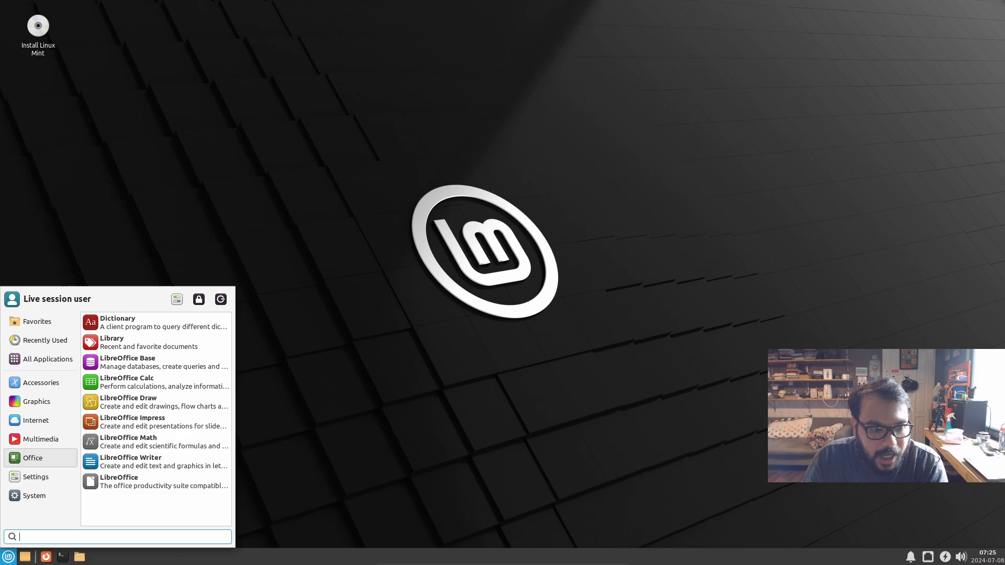
{"action": "mouse_move", "coordinate": [156, 382]}
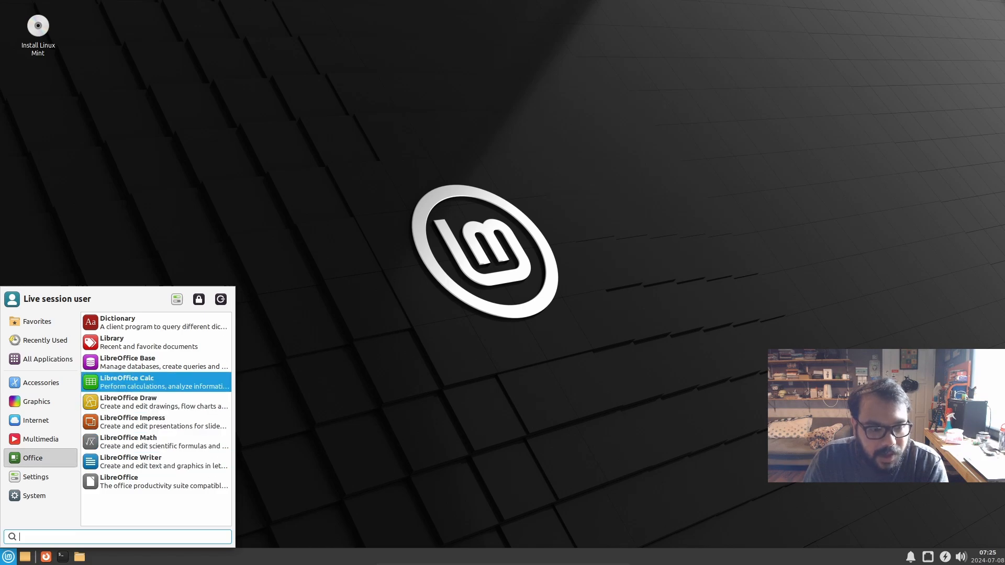
{"action": "mouse_move", "coordinate": [130, 457]}
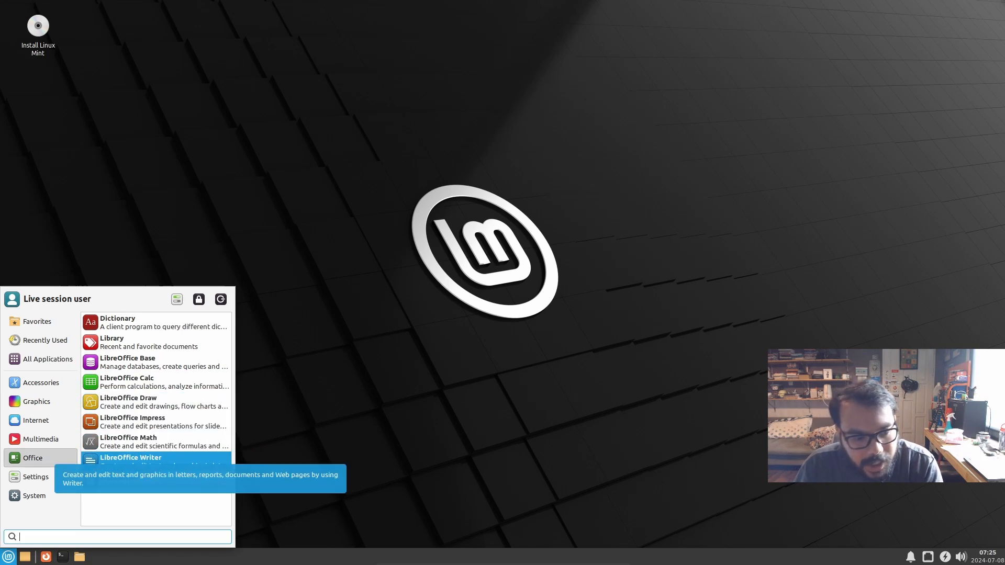
{"action": "left_click", "coordinate": [35, 477]}
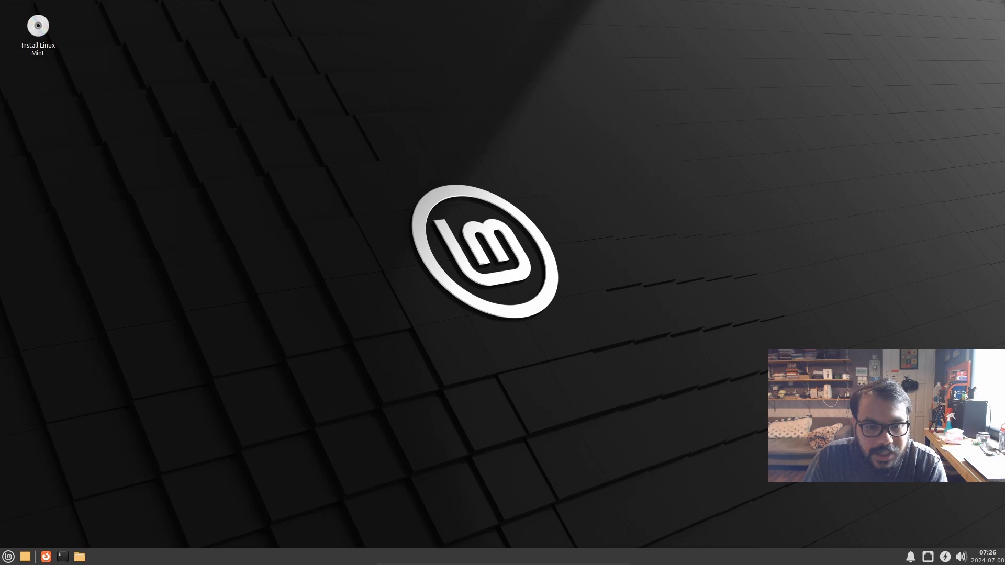
- Add a 'hello' Desktop folder, install htop with 'sudo apt install htop', and run htop
{"action": "left_click", "coordinate": [79, 557]}
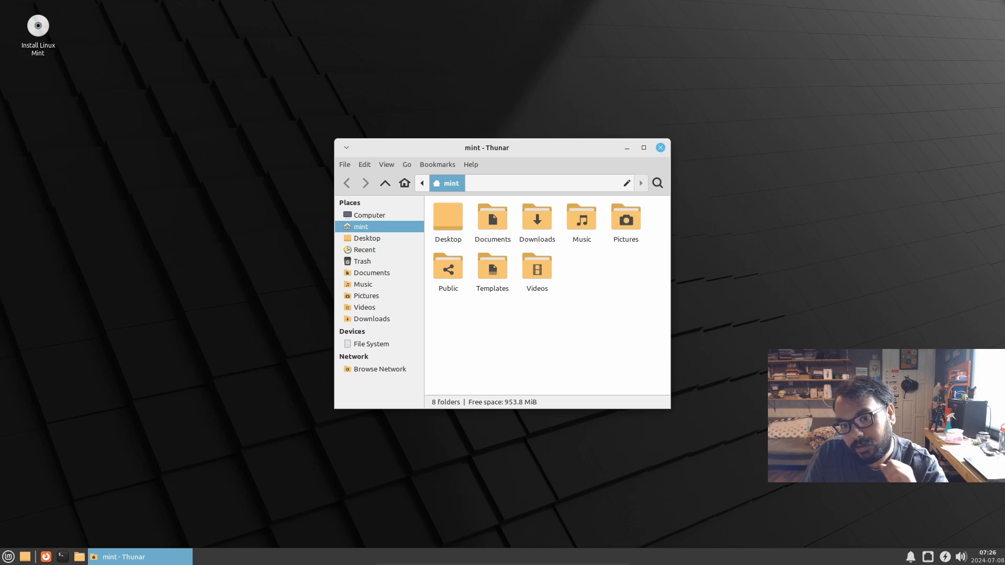
{"action": "left_click", "coordinate": [62, 556]}
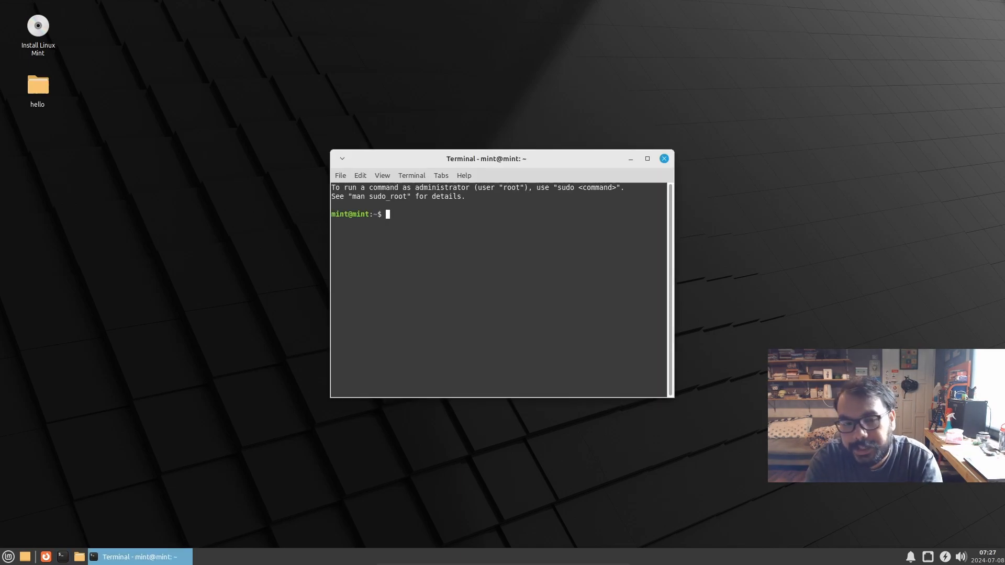
{"action": "type", "text": "sudo"}
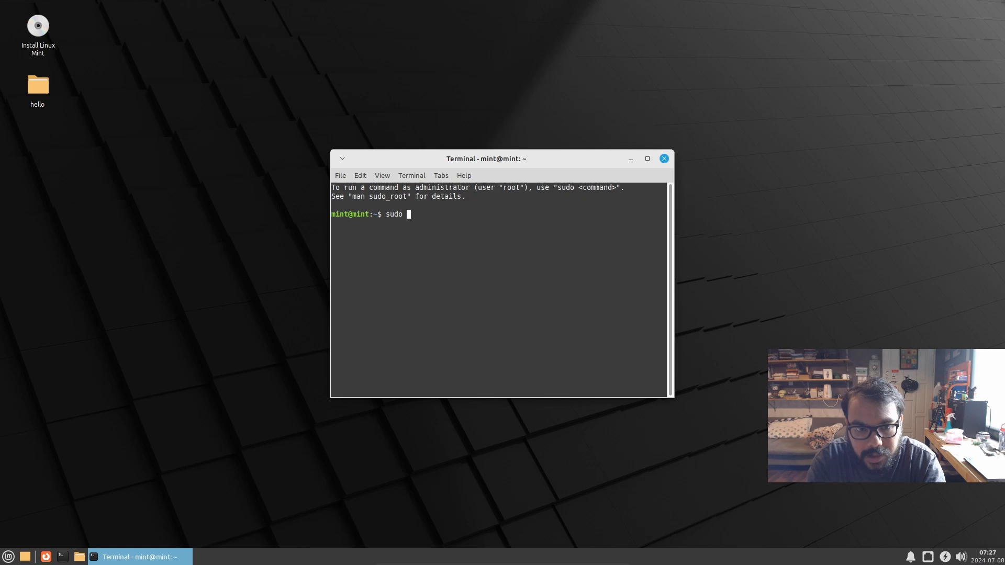
{"action": "type", "text": "apt in"}
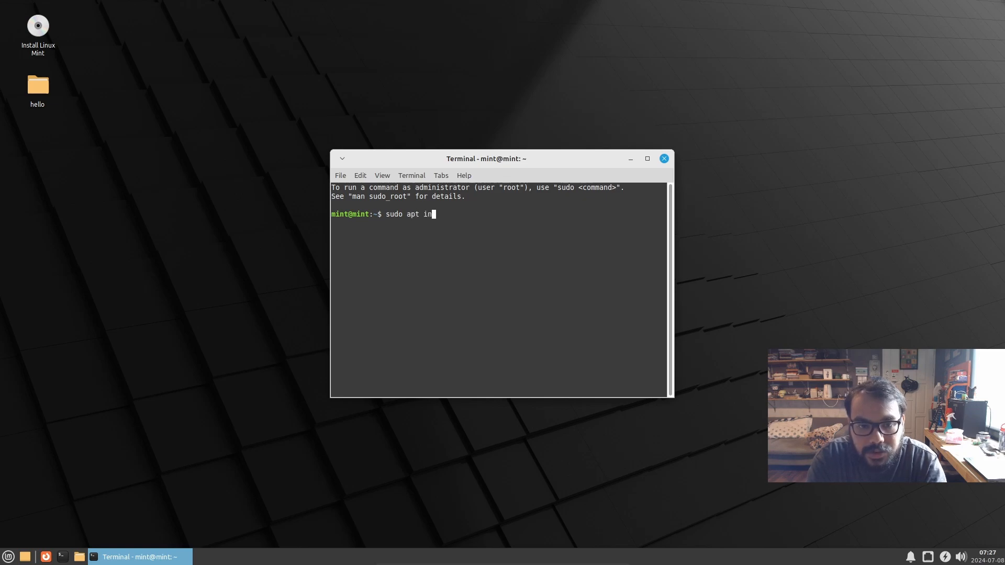
{"action": "type", "text": "stall htop"}
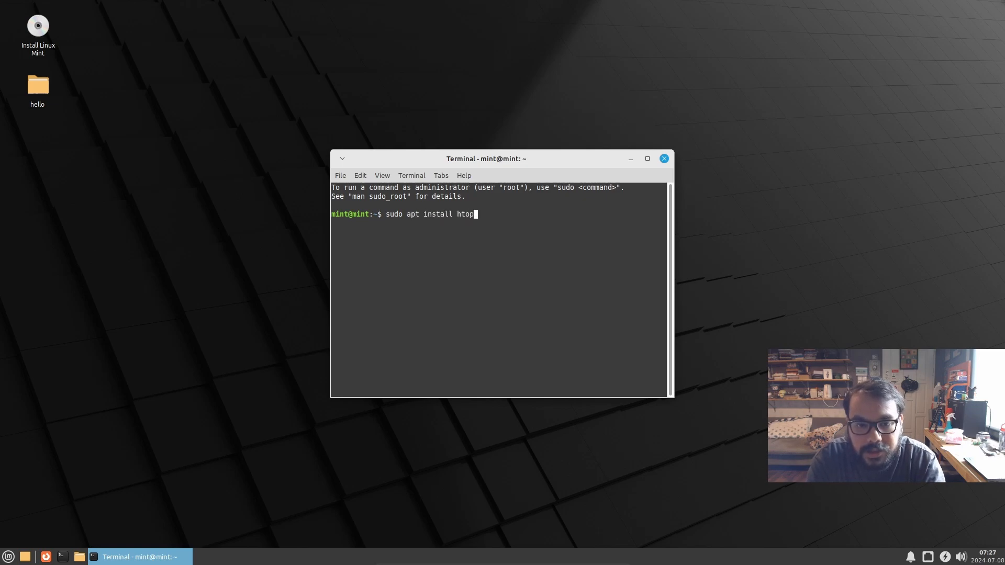
{"action": "key", "text": "Return"}
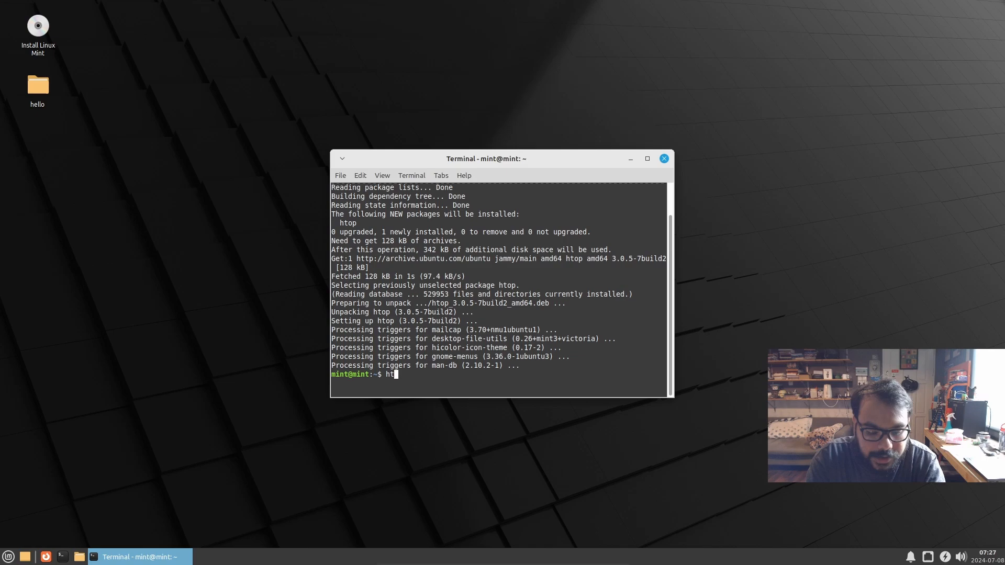
{"action": "key", "text": "Return"}
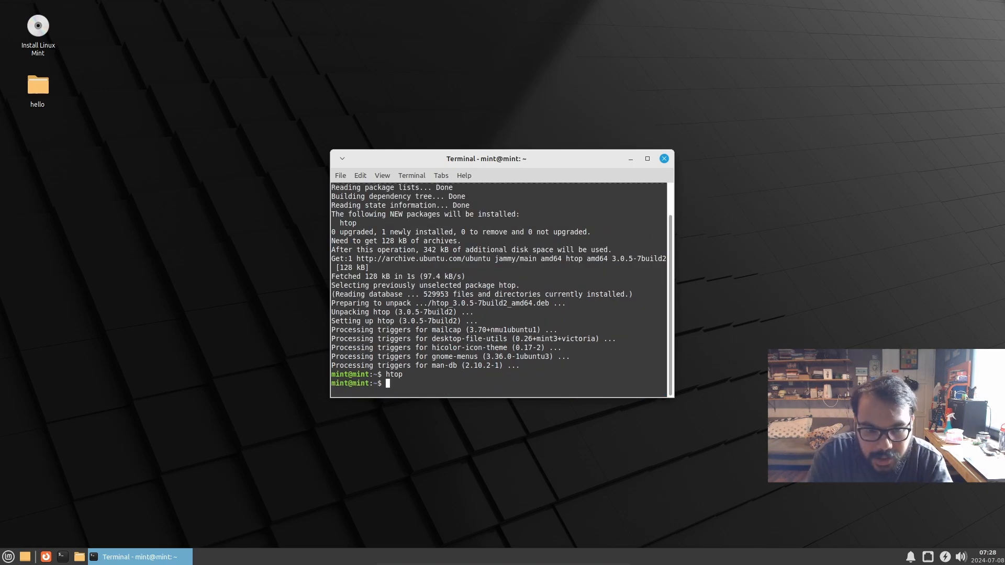
{"action": "type", "text": "sudo apt instal"}
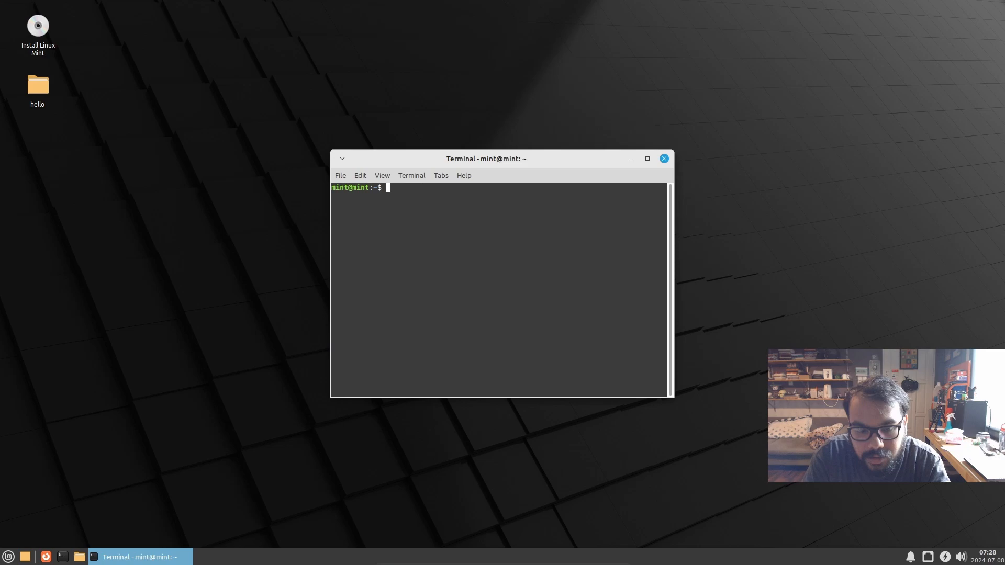
- Run neofetch to show Mint system info, then clear and exit the terminal
{"action": "type", "text": "neo"}
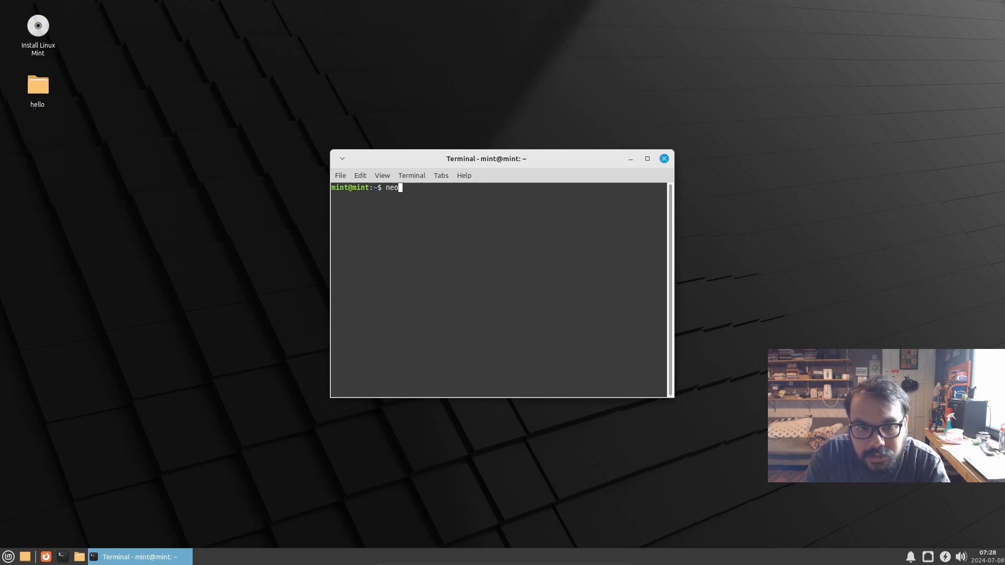
{"action": "key", "text": "Return"}
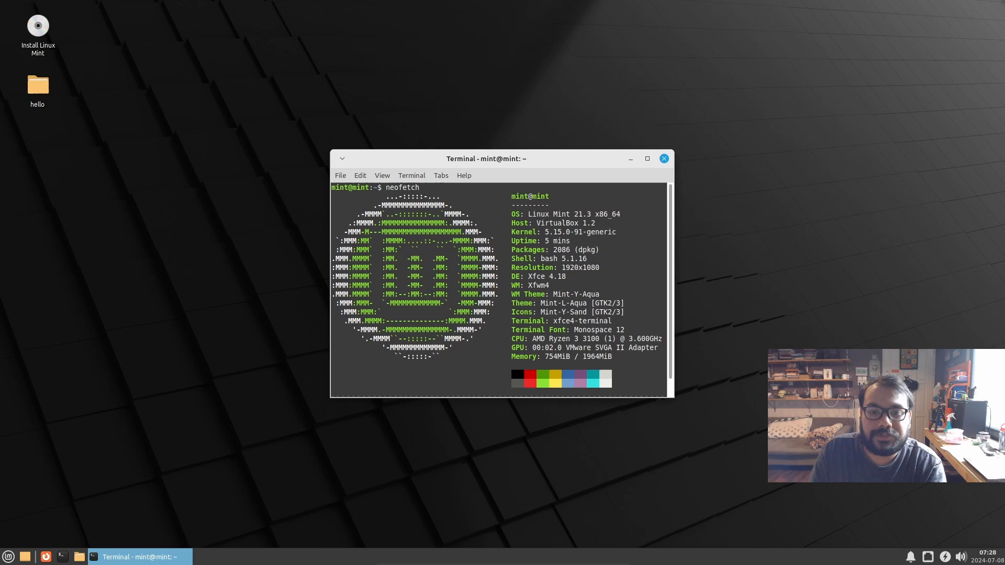
{"action": "type", "text": "clear"}
{"action": "type", "text": "exit"}
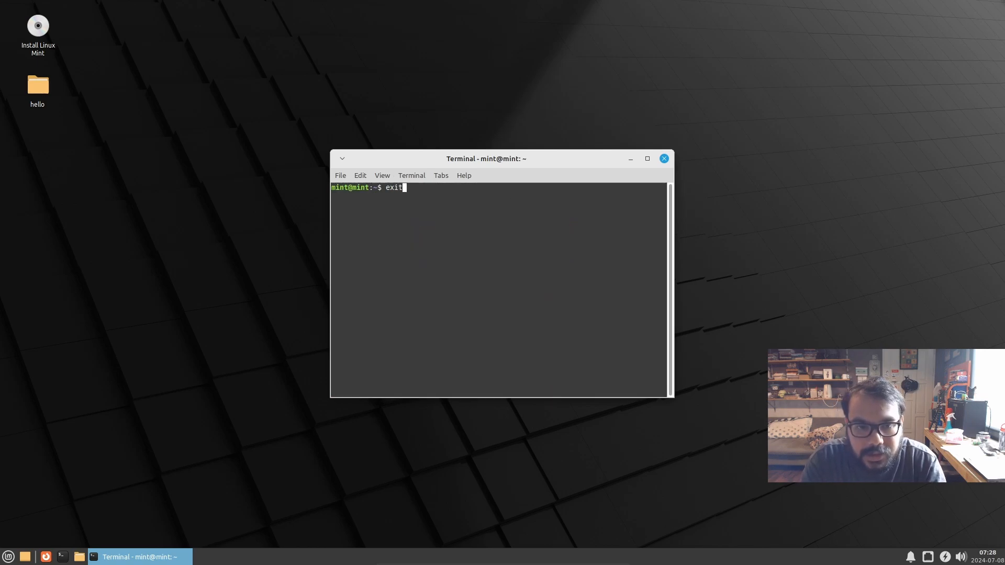
{"action": "key", "text": "Return"}
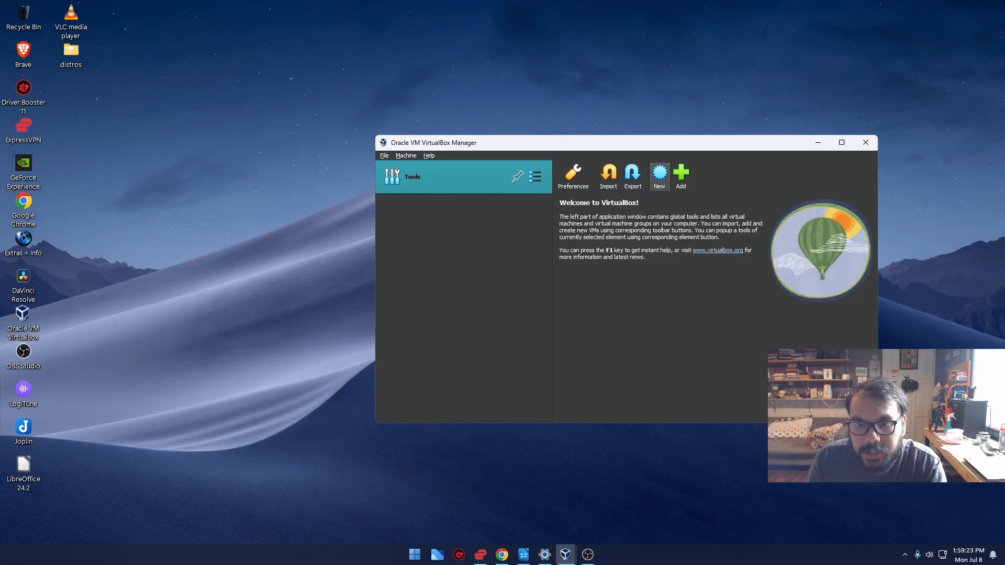
- Create the 'Pop OS' VM from the Pop!_OS 22.04 ISO, keeping 2048 MB memory and 1 CPU
{"action": "left_click", "coordinate": [659, 175]}
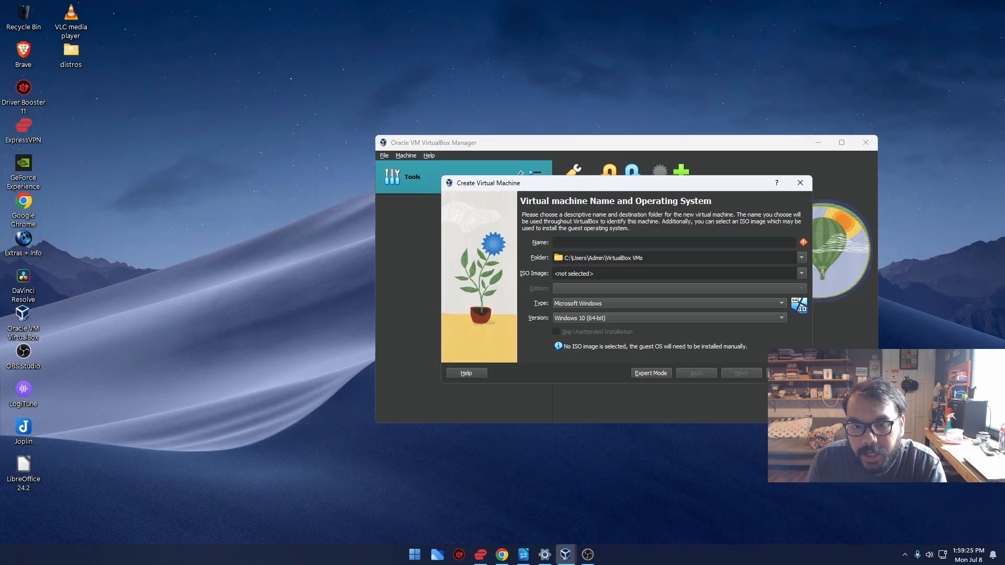
{"action": "type", "text": "P"}
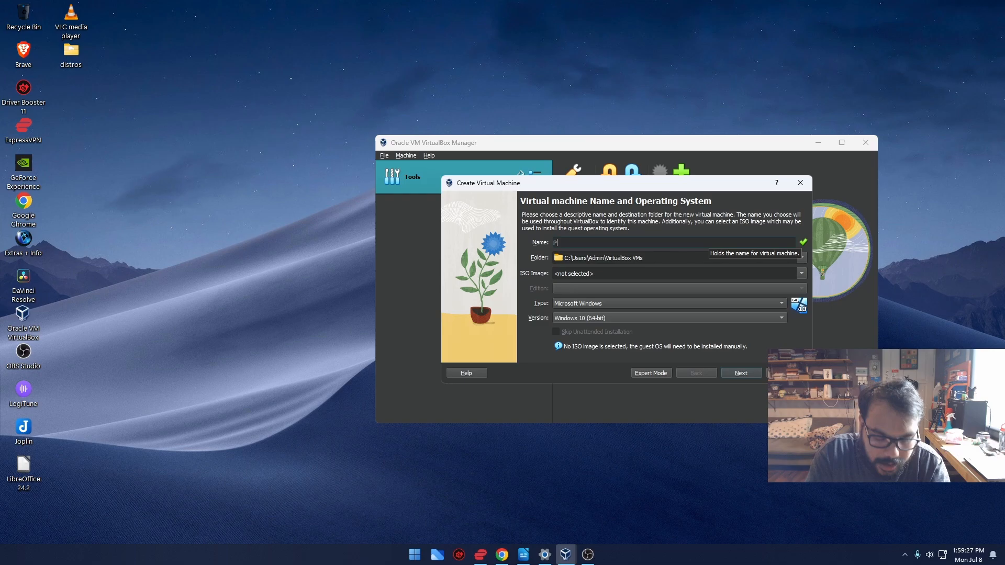
{"action": "type", "text": "op OS"}
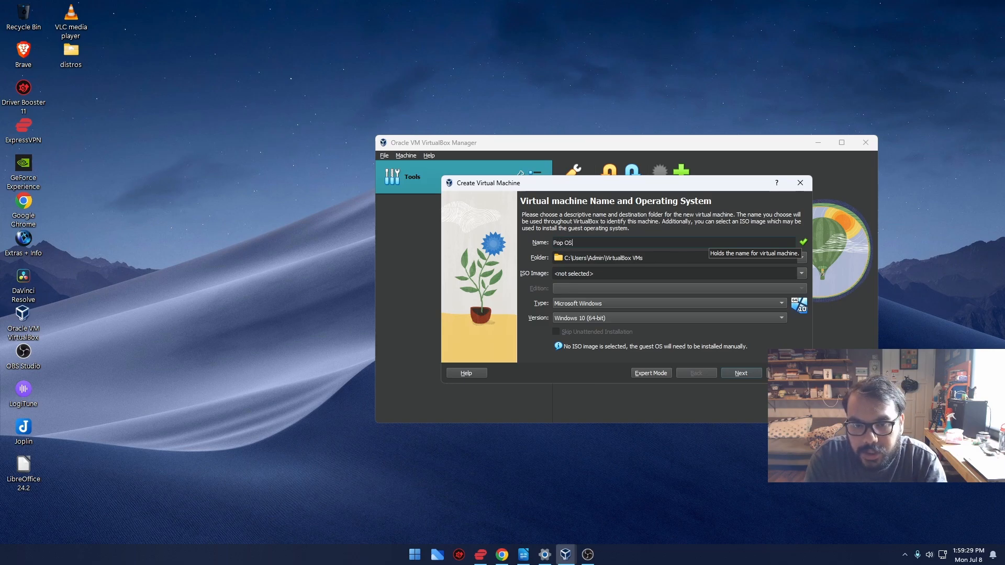
{"action": "left_click", "coordinate": [801, 274]}
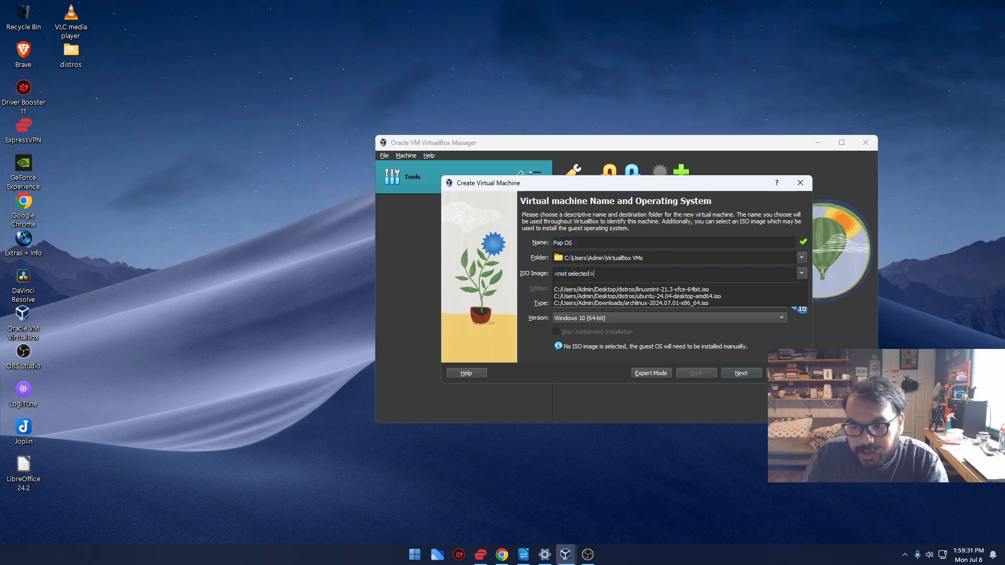
{"action": "left_click", "coordinate": [801, 274]}
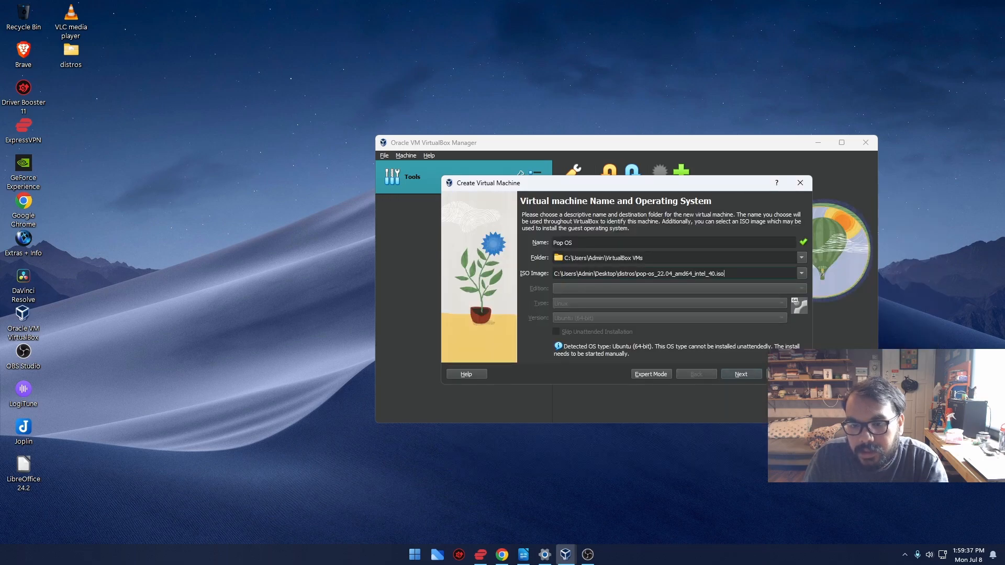
{"action": "left_click", "coordinate": [740, 374]}
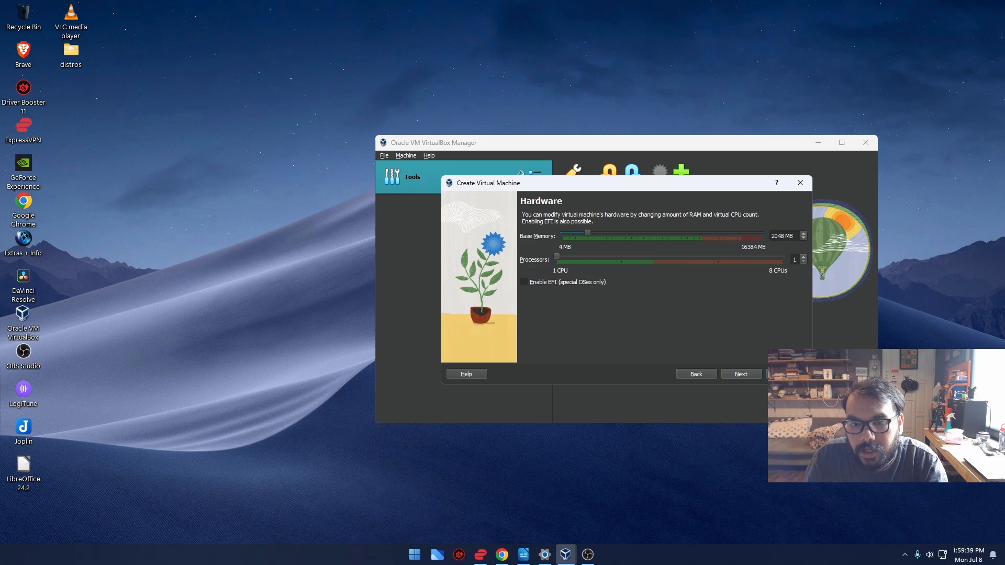
{"action": "mouse_move", "coordinate": [742, 374]}
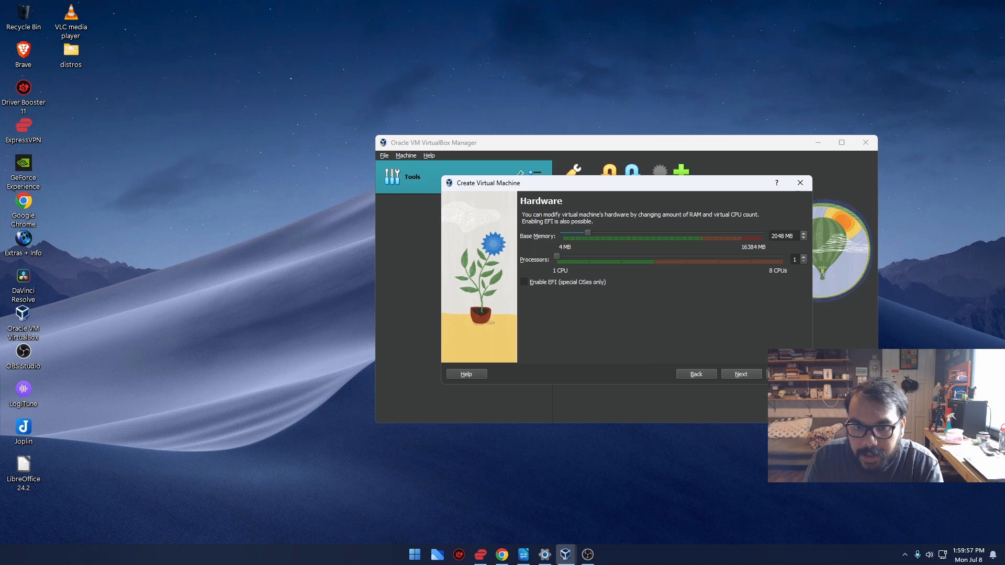
{"action": "left_click", "coordinate": [741, 374]}
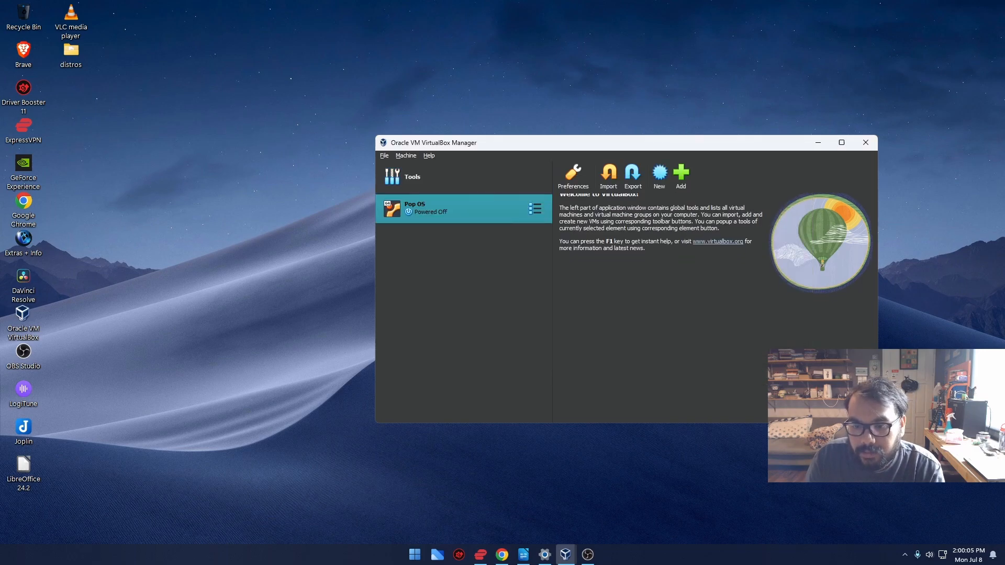
- Select the Pop OS VM and boot it to the Pop!_OS live desktop
{"action": "left_click", "coordinate": [463, 209]}
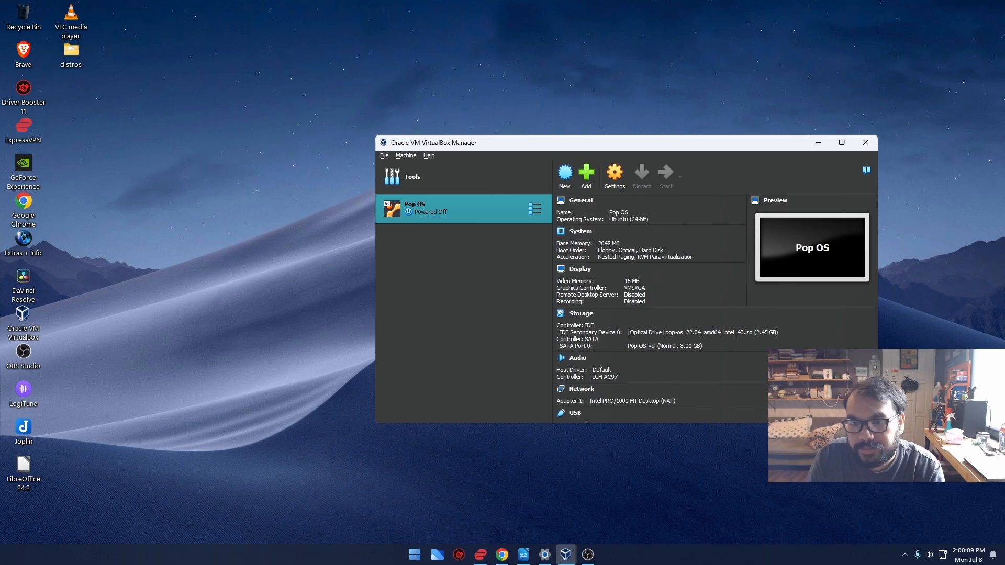
{"action": "left_click", "coordinate": [665, 173]}
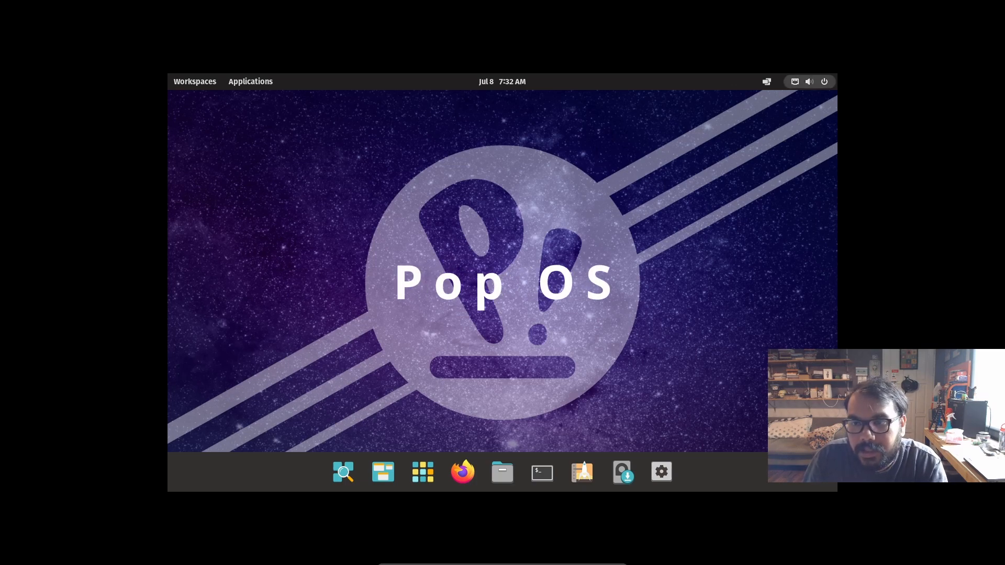
- Open the Pop!_OS system Settings from the tray menu and browse its sidebar
{"action": "left_click", "coordinate": [767, 81]}
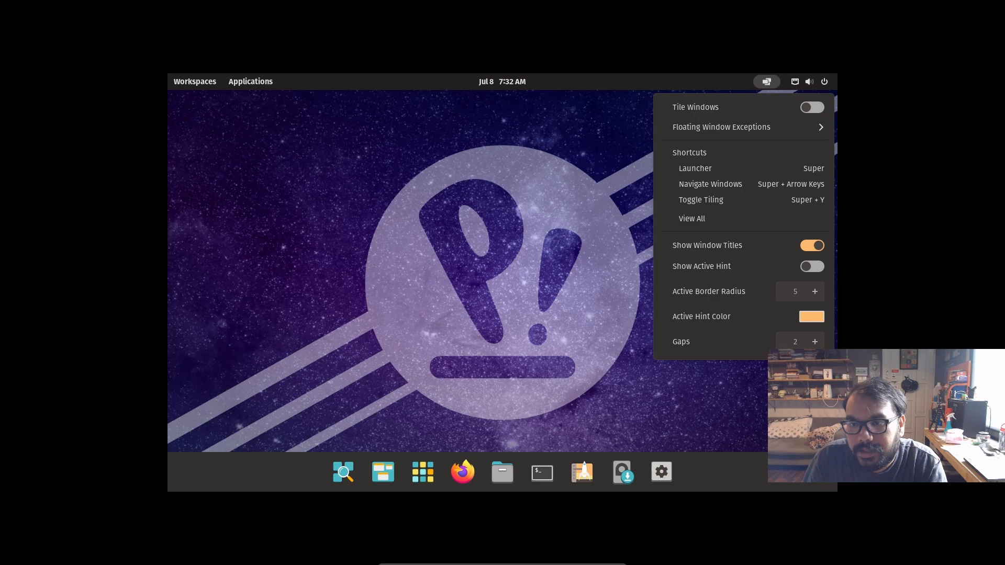
{"action": "left_click", "coordinate": [809, 82]}
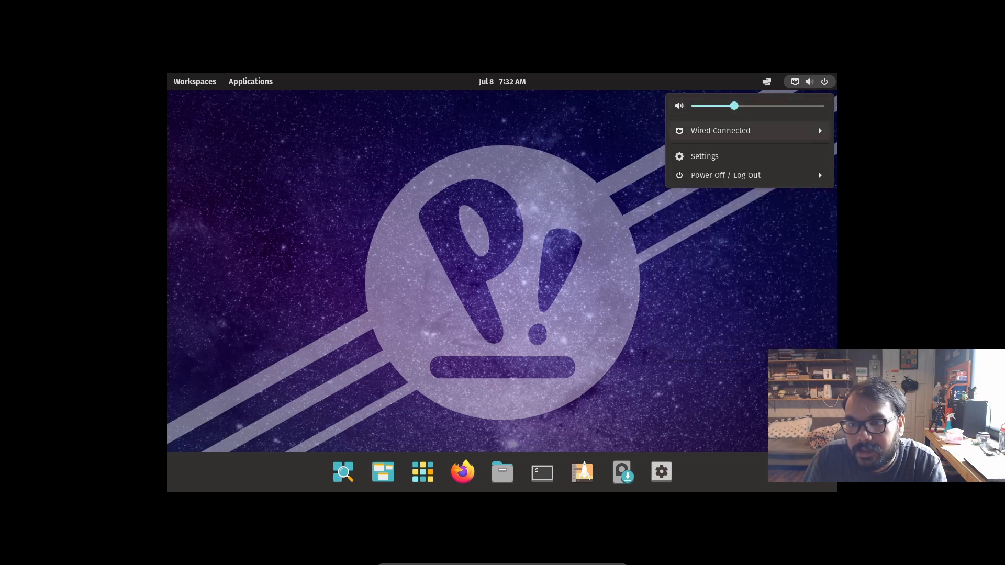
{"action": "left_click", "coordinate": [704, 156]}
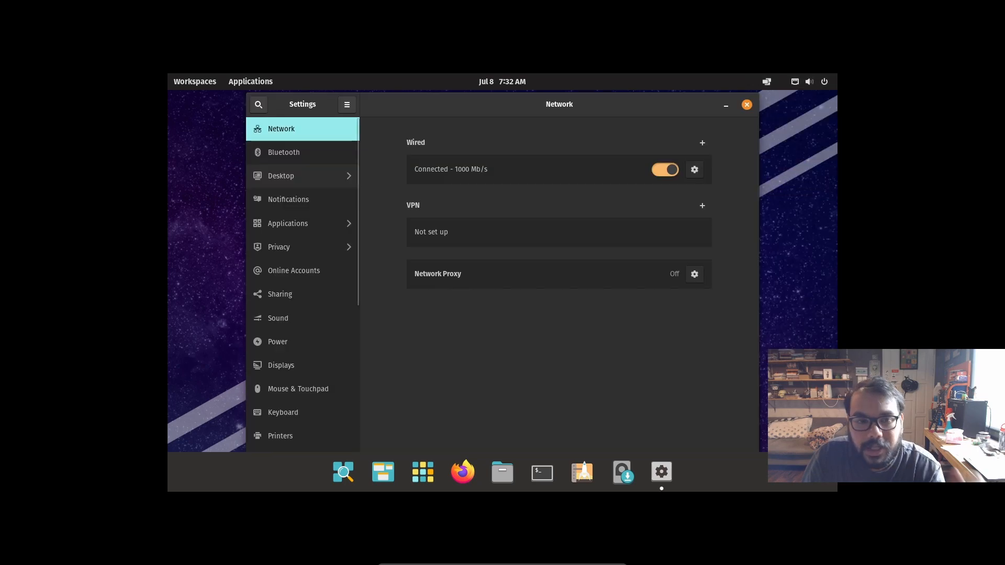
{"action": "scroll", "scroll_direction": "down", "scroll_amount": 3}
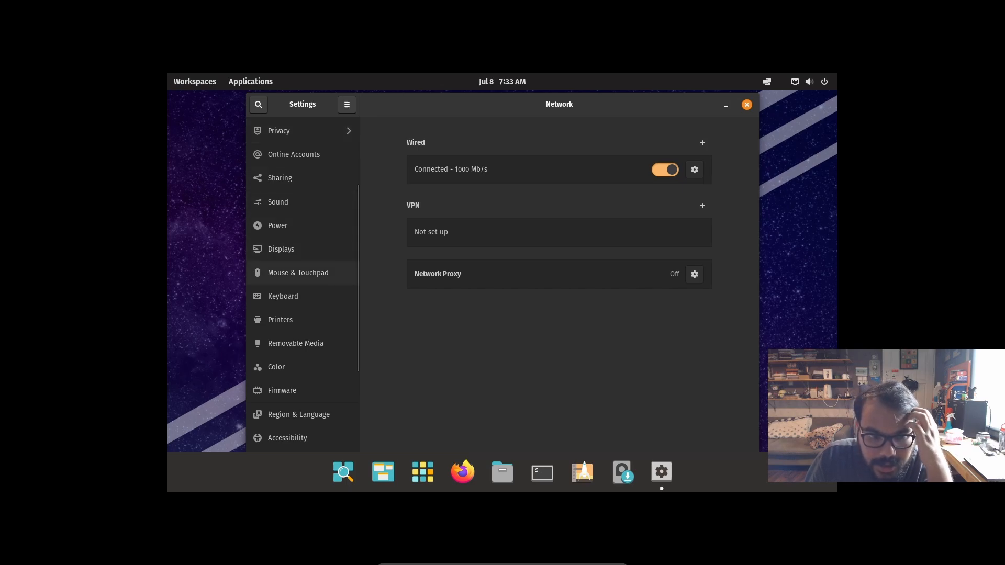
{"action": "scroll", "scroll_direction": "down", "scroll_amount": 3}
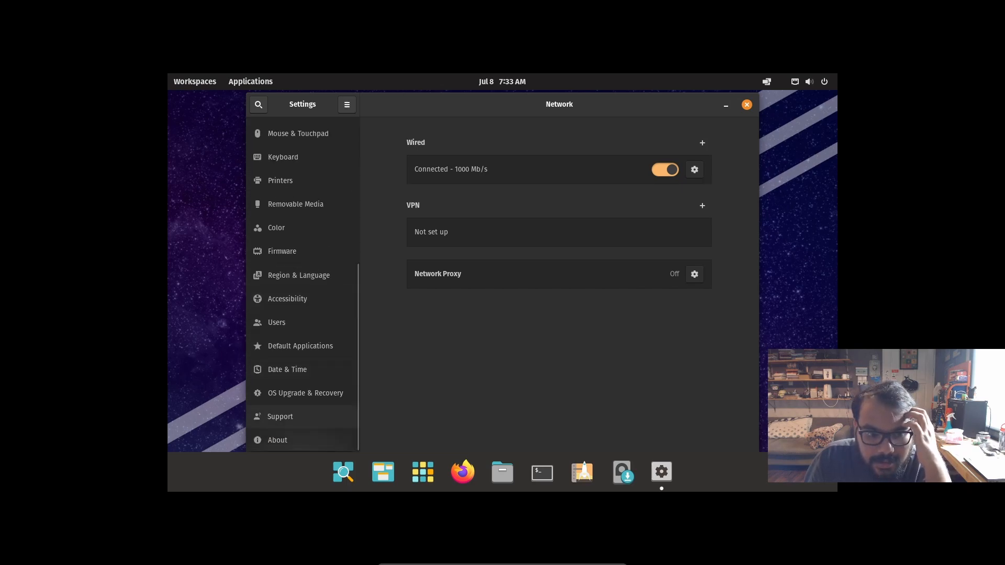
{"action": "scroll", "scroll_direction": "up", "scroll_amount": 3}
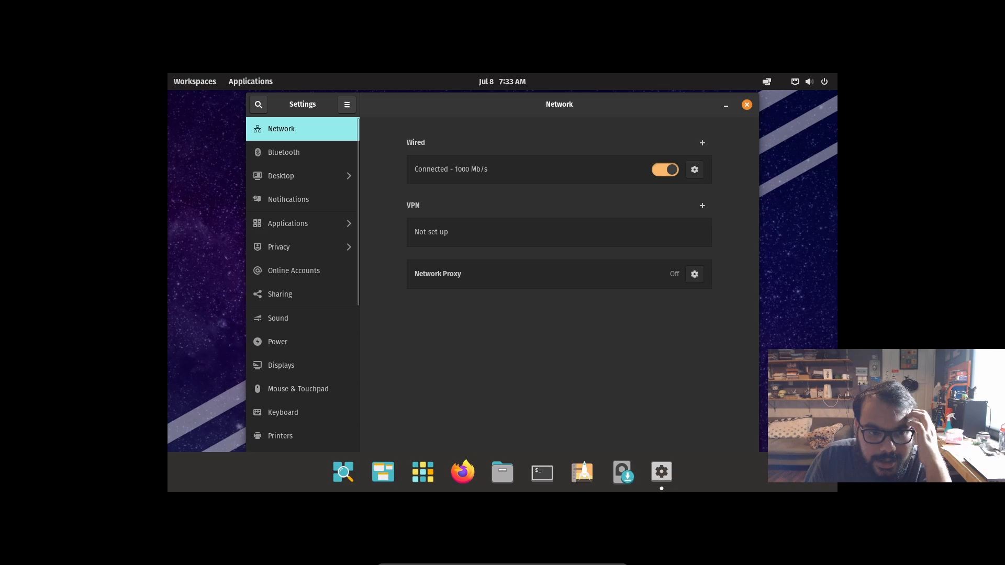
{"action": "scroll", "scroll_direction": "down", "scroll_amount": 3}
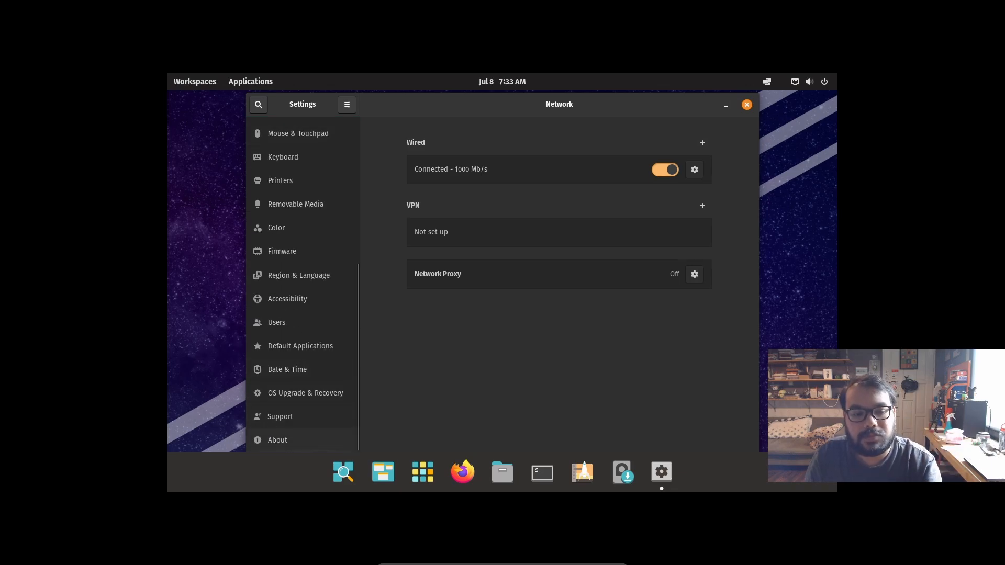
- Check About: Pop!_OS 22.04 LTS, 1.9 GiB memory, 8.6 GB disk; close and reopen Settings
{"action": "left_click", "coordinate": [277, 440]}
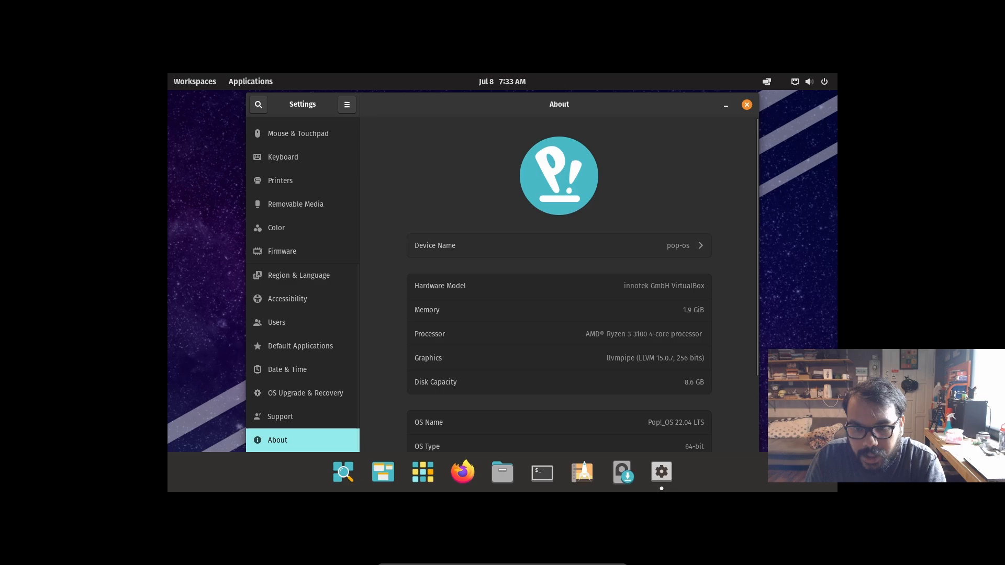
{"action": "scroll", "scroll_direction": "down", "scroll_amount": 3}
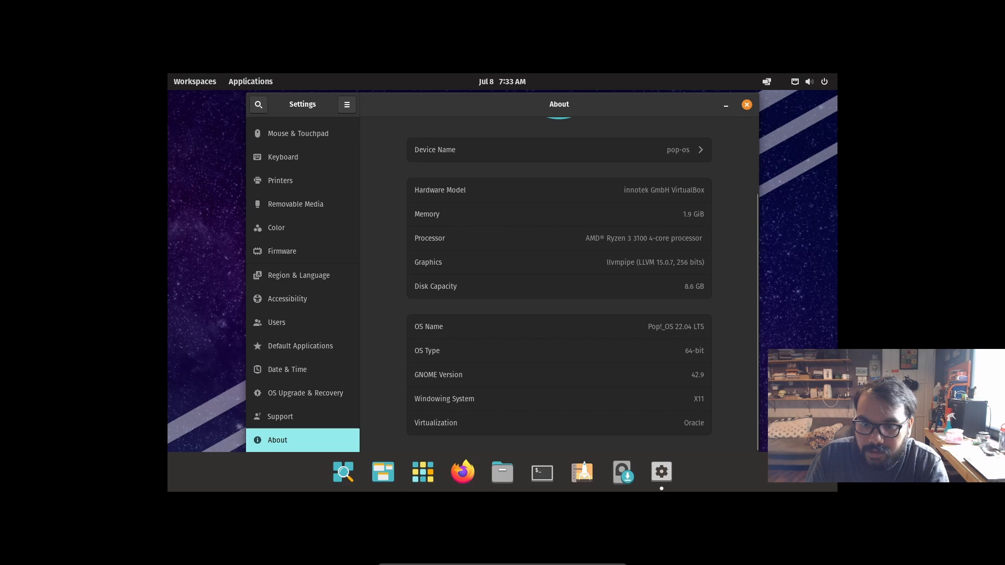
{"action": "scroll", "scroll_direction": "up", "scroll_amount": 3}
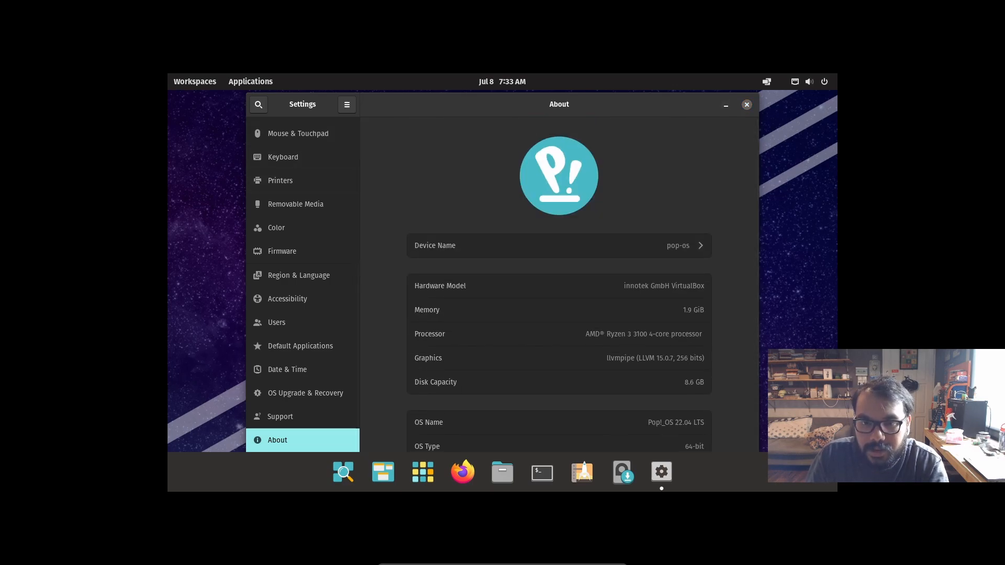
{"action": "left_click", "coordinate": [746, 104]}
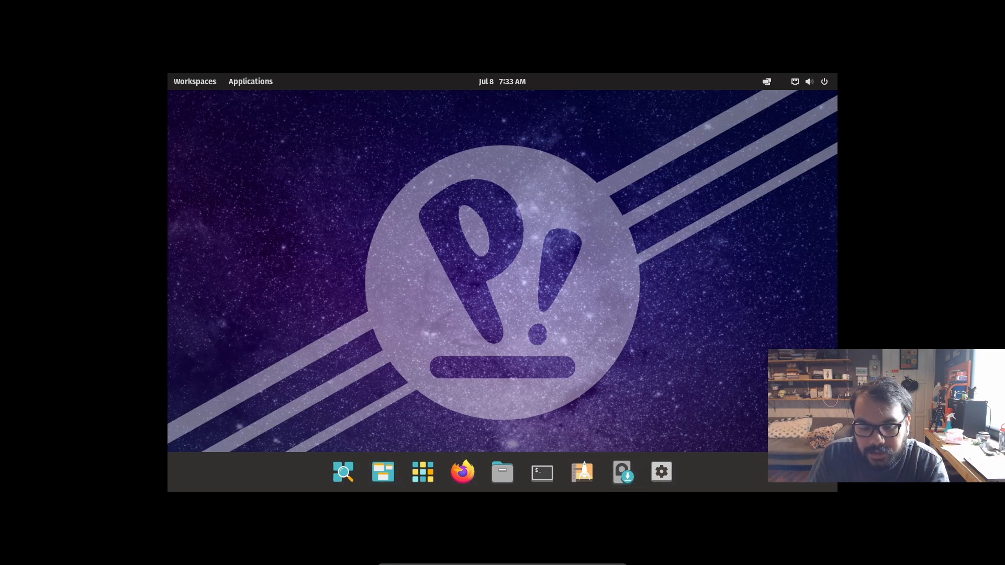
{"action": "mouse_move", "coordinate": [661, 472]}
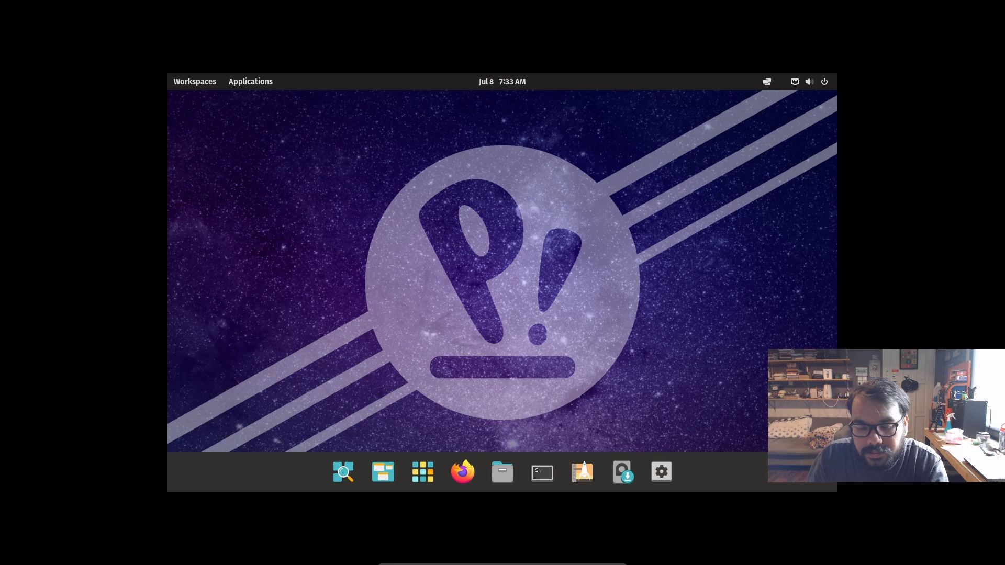
{"action": "left_click", "coordinate": [660, 473]}
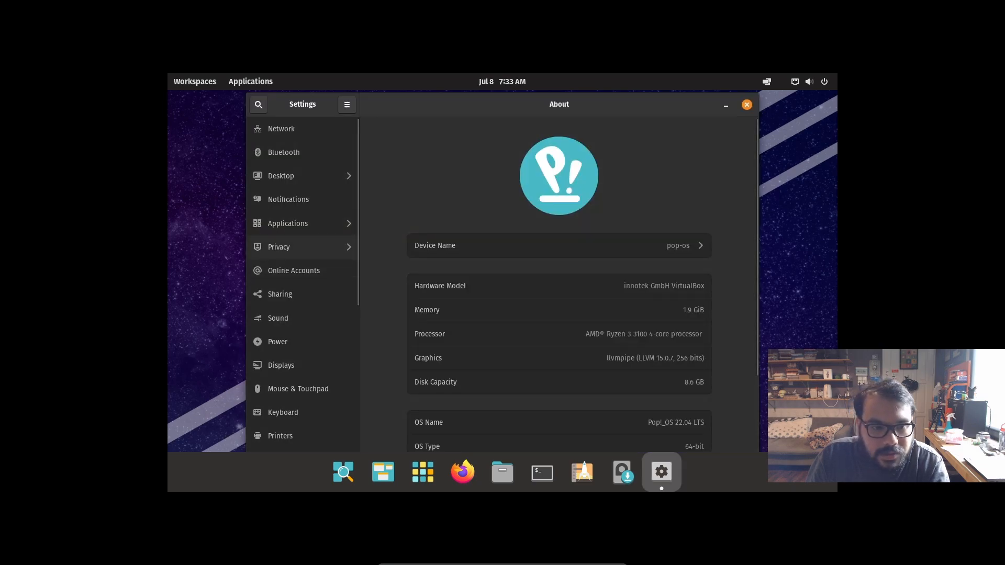
- Turn off 'Extend dock to the edges of the screen' in Desktop > Dock settings
{"action": "left_click", "coordinate": [280, 176]}
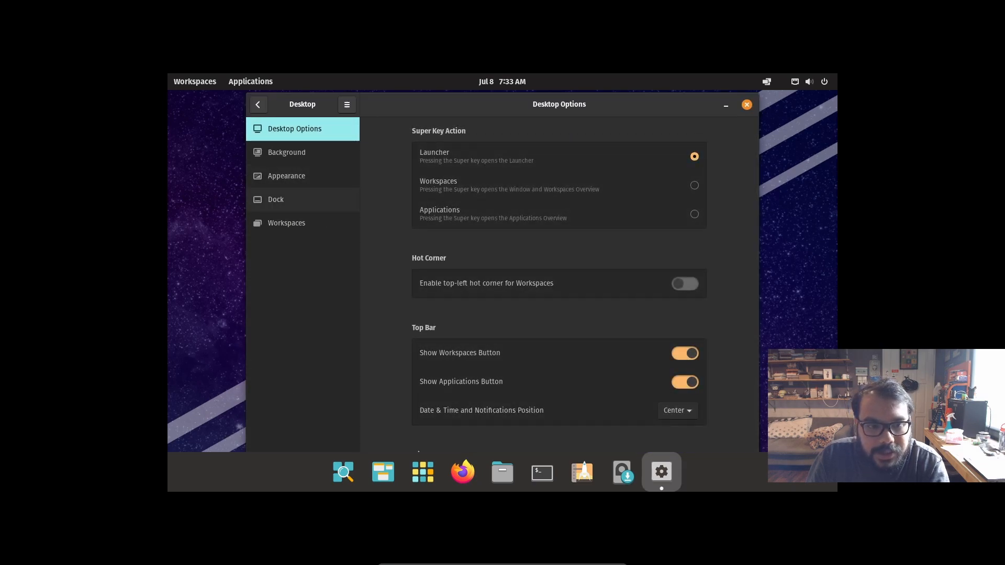
{"action": "left_click", "coordinate": [276, 199]}
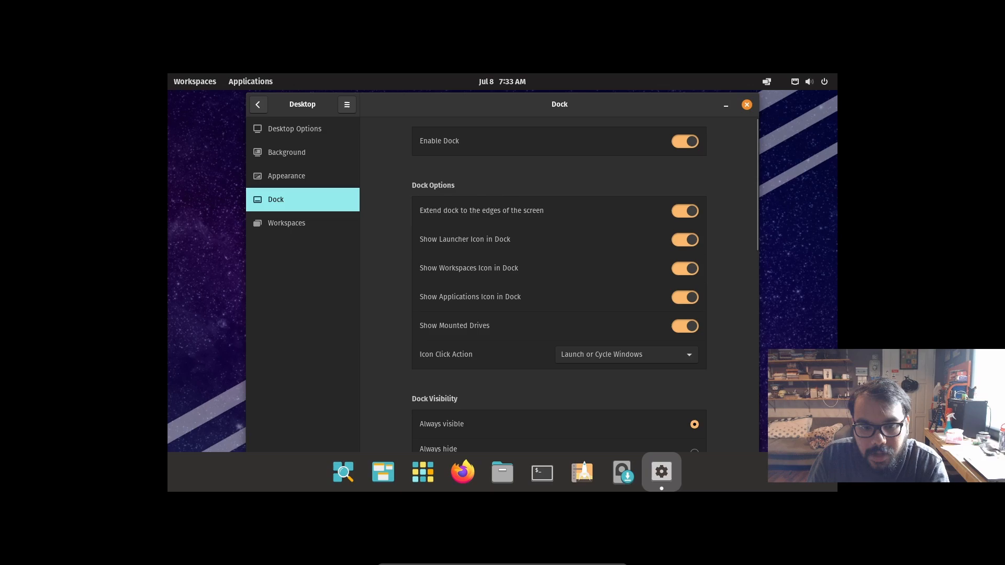
{"action": "left_click", "coordinate": [685, 210]}
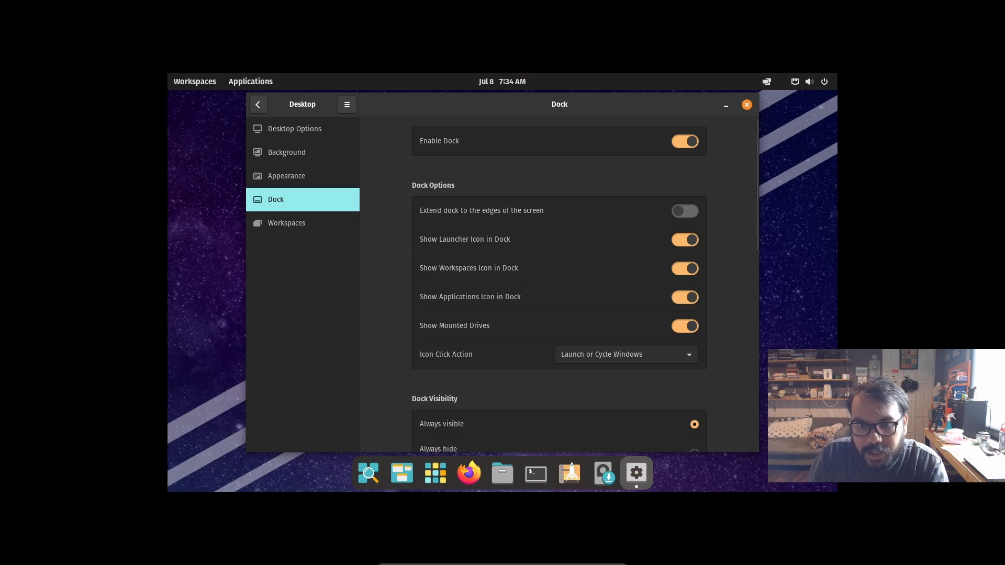
{"action": "scroll", "scroll_direction": "down", "scroll_amount": 3}
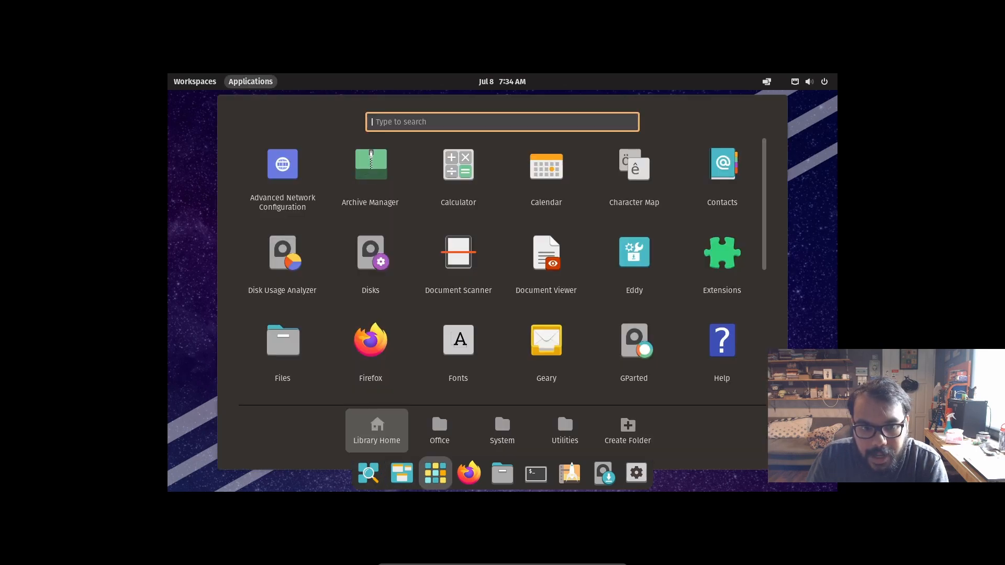
{"action": "mouse_move", "coordinate": [371, 350]}
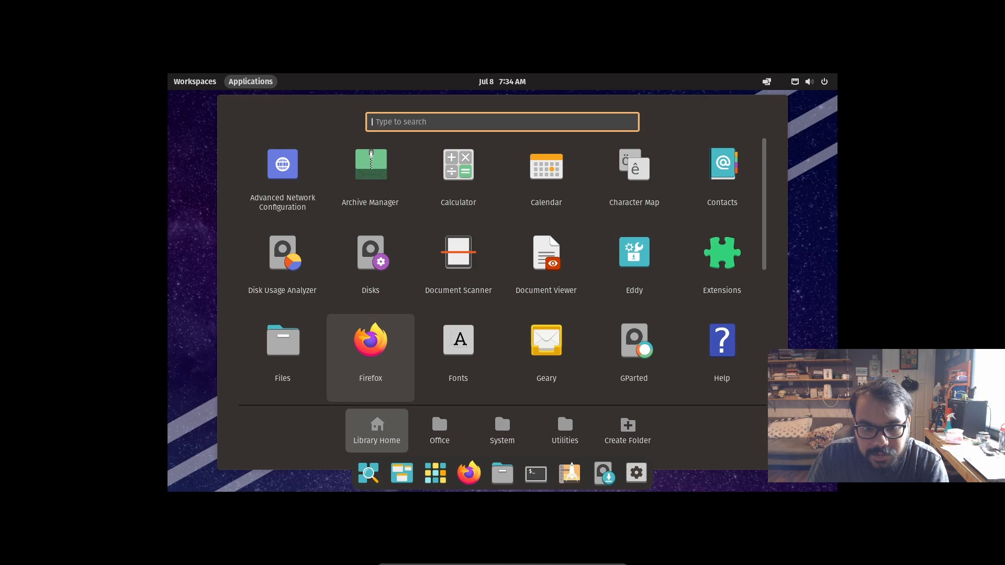
{"action": "mouse_move", "coordinate": [457, 357]}
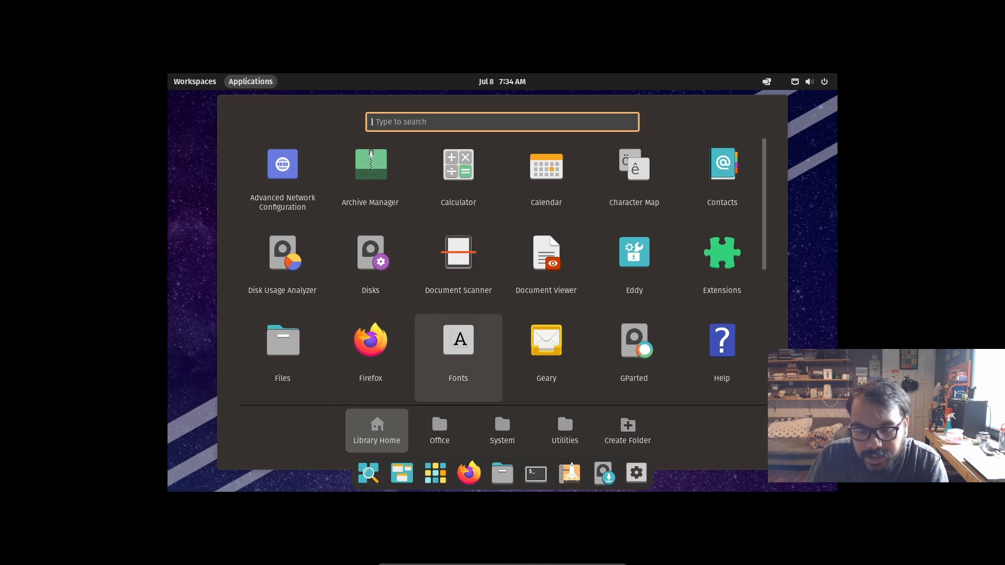
{"action": "mouse_move", "coordinate": [633, 340]}
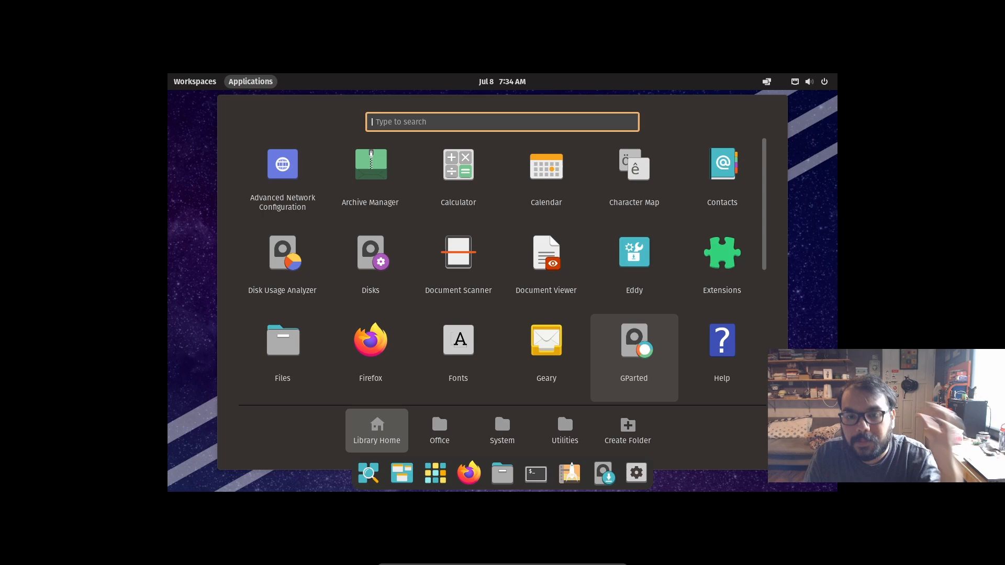
{"action": "mouse_move", "coordinate": [546, 252]}
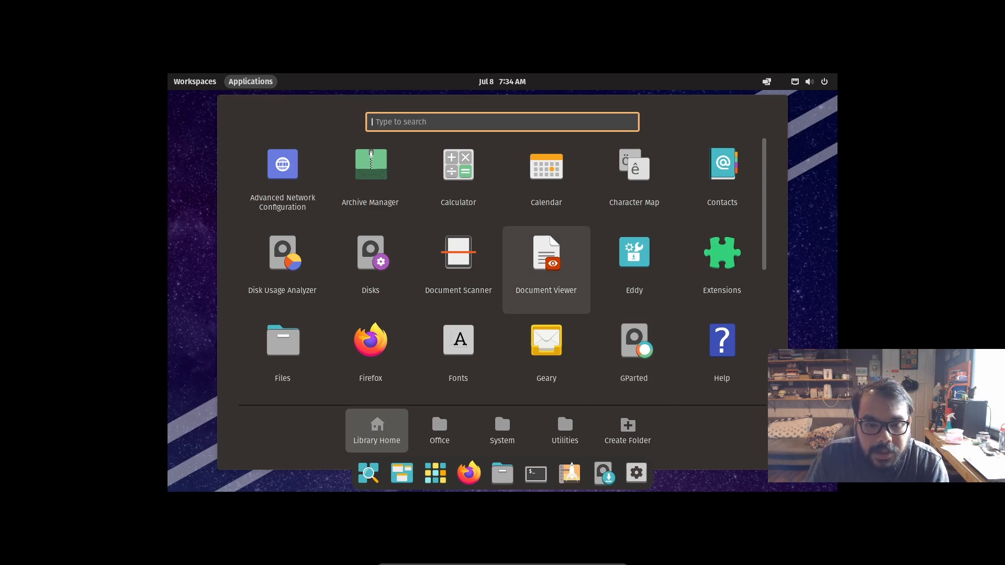
- Scroll through the Pop!_OS app library and launch Pop!_Shop
{"action": "scroll", "scroll_direction": "down", "scroll_amount": 3}
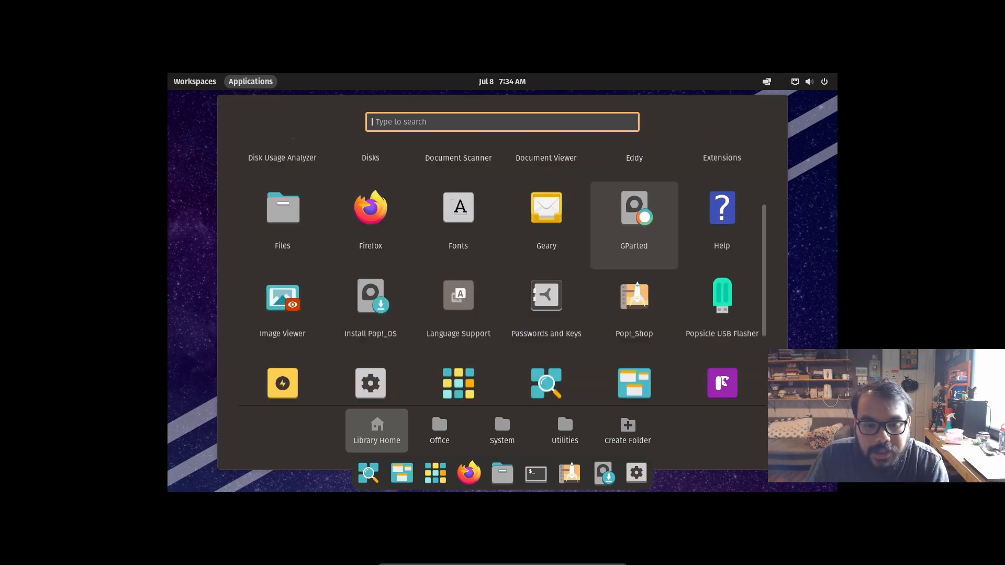
{"action": "scroll", "scroll_direction": "down", "scroll_amount": 3}
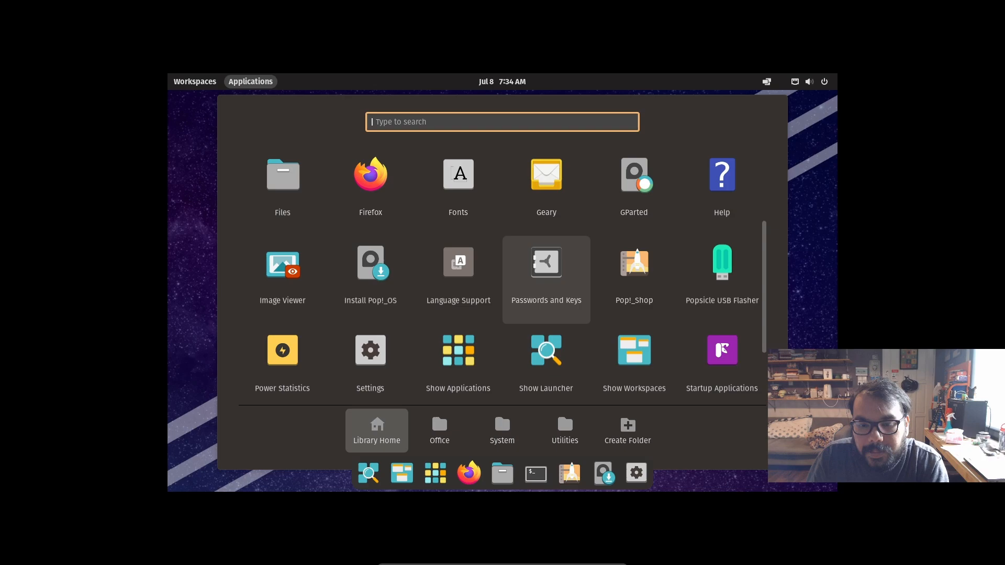
{"action": "mouse_move", "coordinate": [634, 276]}
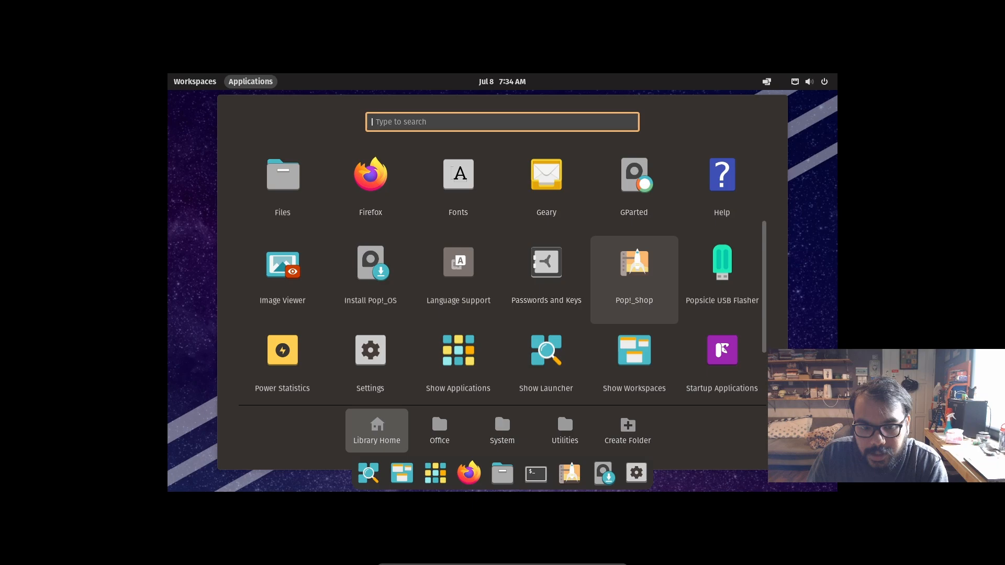
{"action": "left_click", "coordinate": [633, 263]}
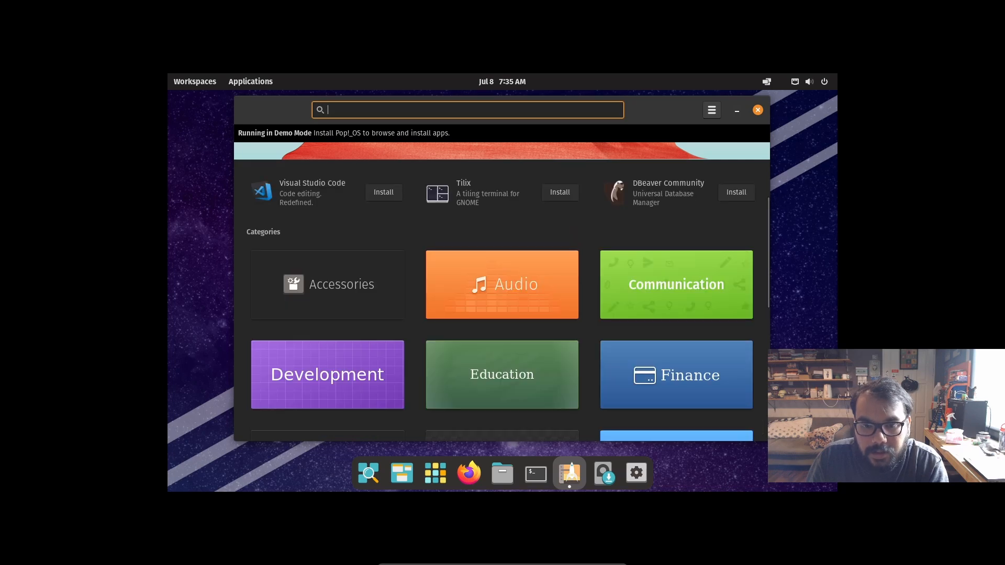
- Browse the Communication apps in Pop!_Shop, then close the store
{"action": "scroll", "scroll_direction": "up", "scroll_amount": 3}
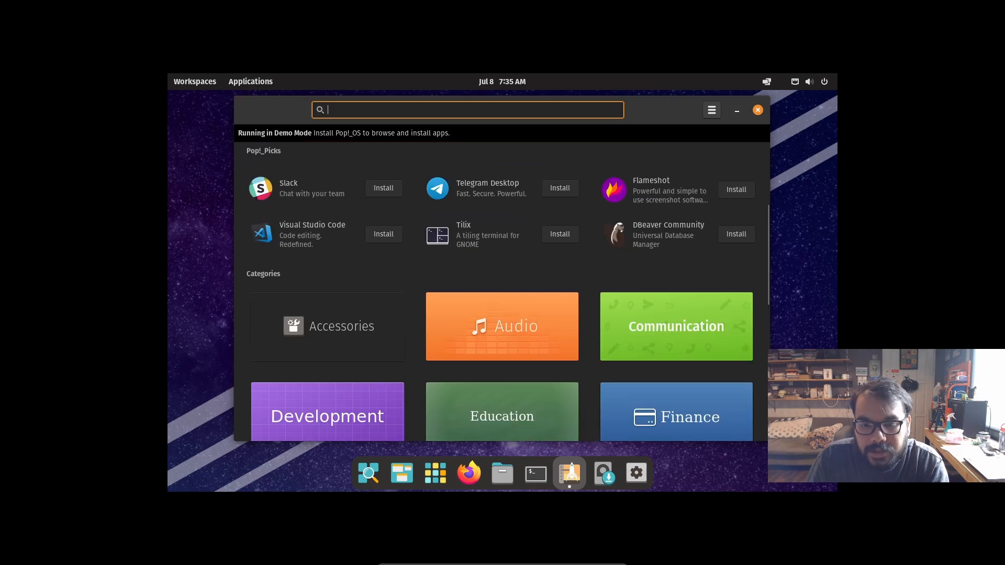
{"action": "scroll", "scroll_direction": "down", "scroll_amount": 3}
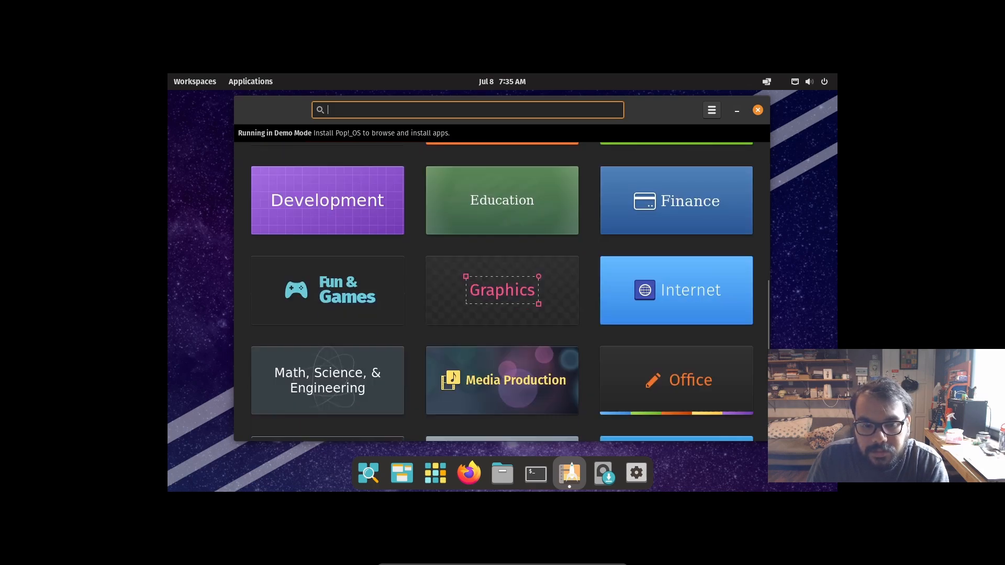
{"action": "scroll", "scroll_direction": "up", "scroll_amount": 3}
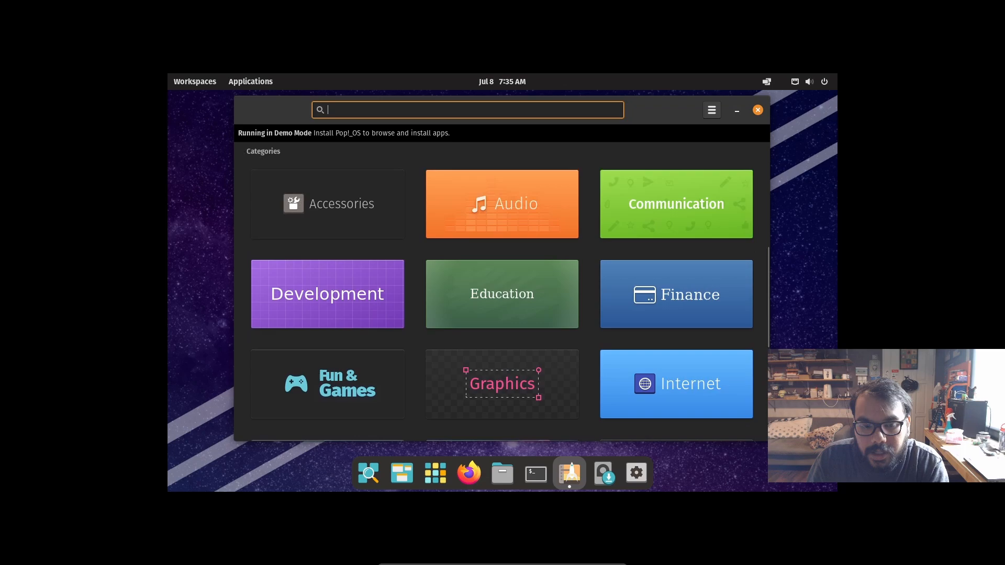
{"action": "left_click", "coordinate": [502, 383]}
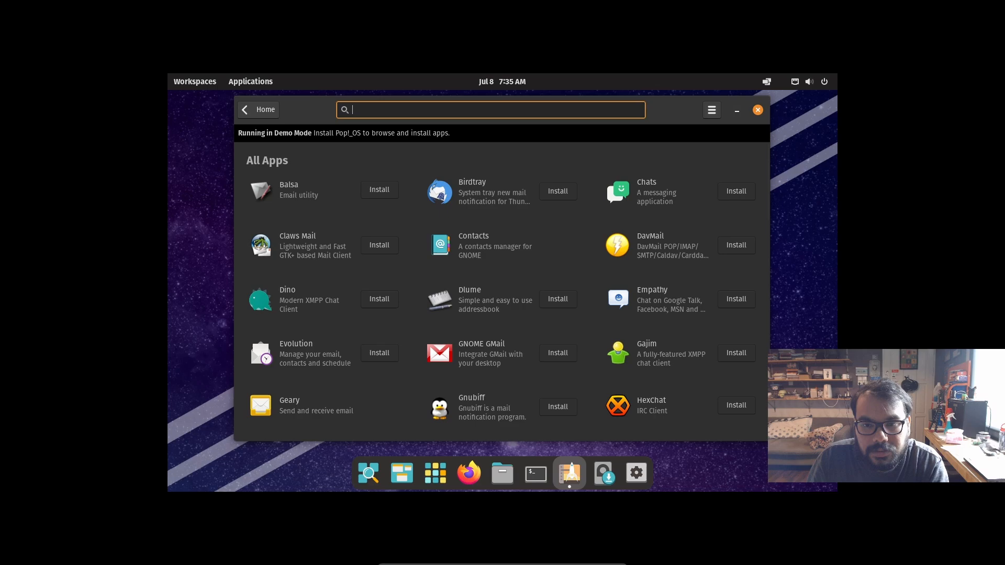
{"action": "scroll", "scroll_direction": "down", "scroll_amount": 3}
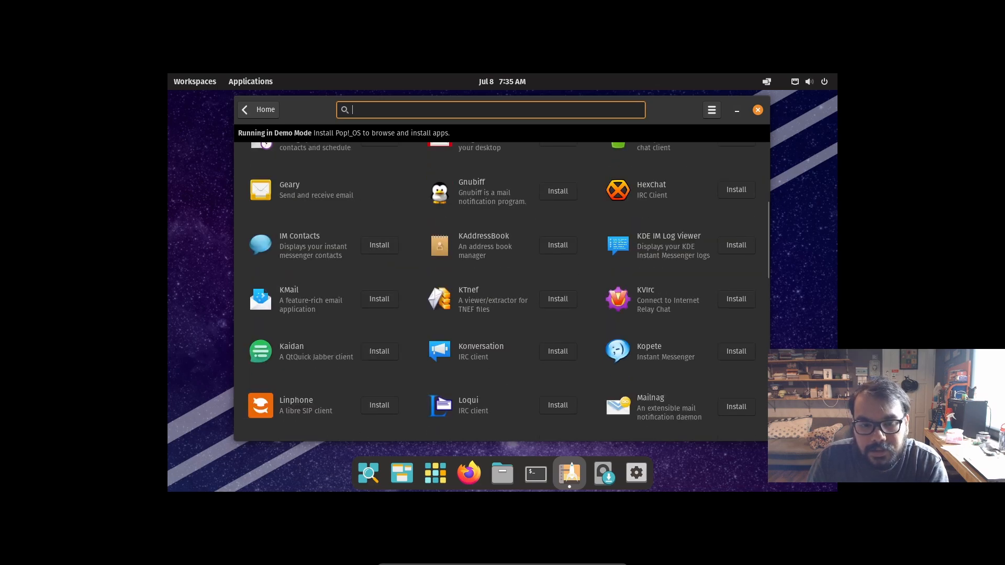
{"action": "scroll", "scroll_direction": "down", "scroll_amount": 3}
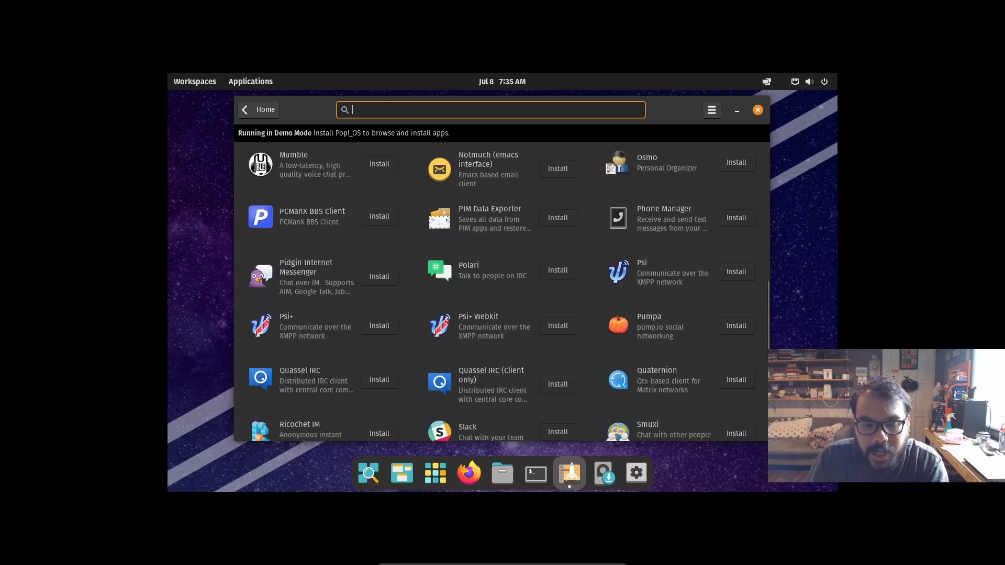
{"action": "left_click", "coordinate": [758, 109]}
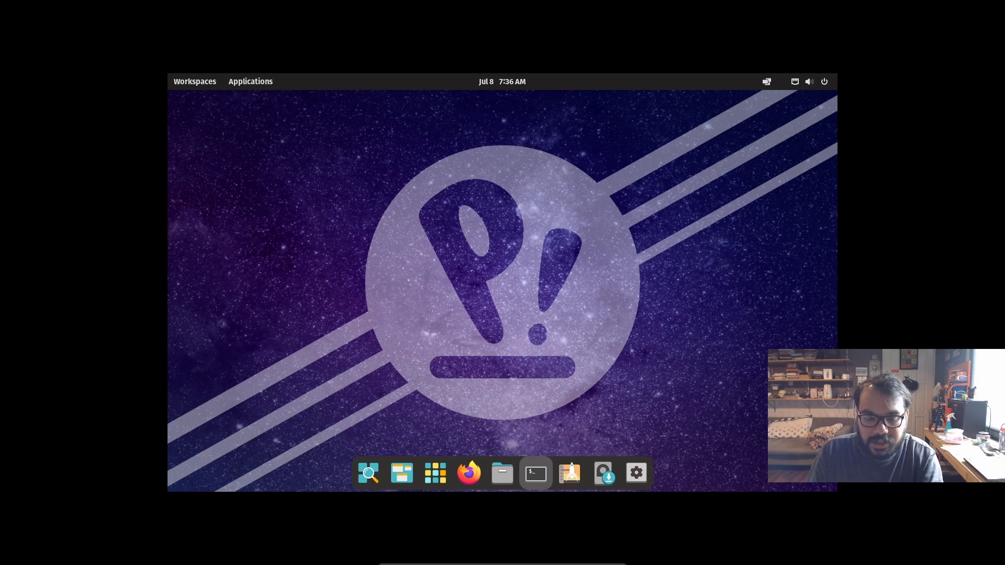
- In a new terminal, install htop with 'sudo apt install htop'
{"action": "left_click", "coordinate": [535, 474]}
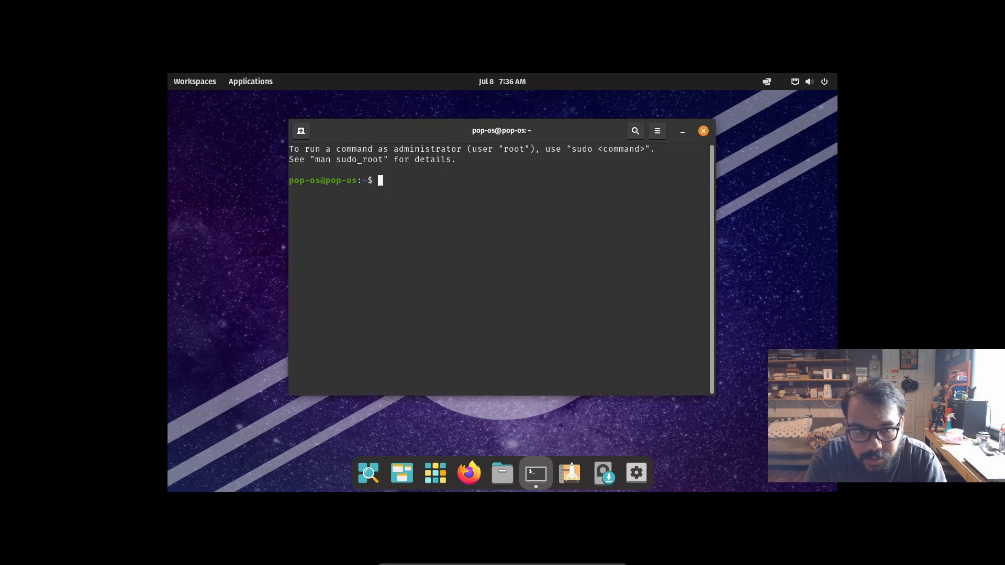
{"action": "type", "text": "sudo pat"}
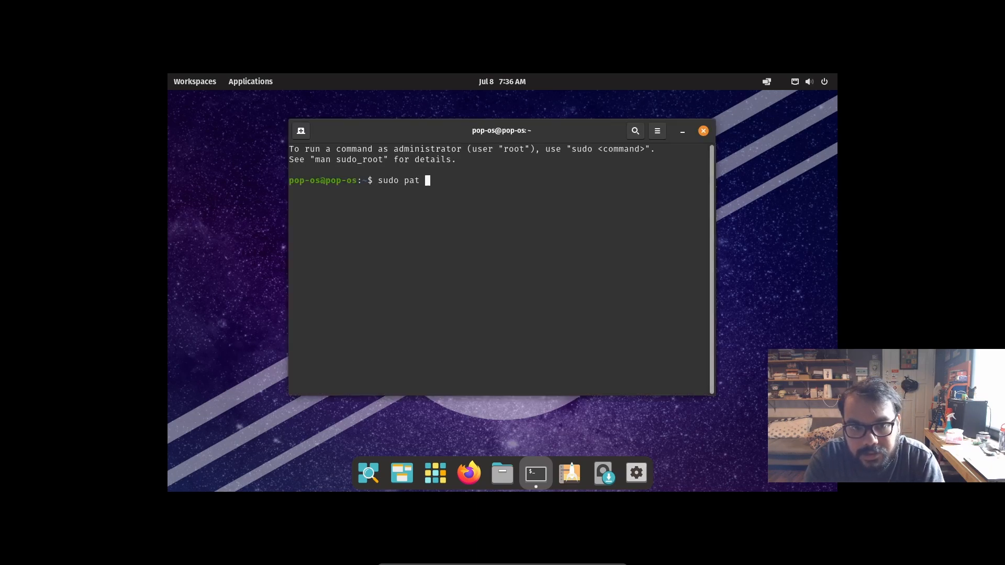
{"action": "type", "text": "apt ins"}
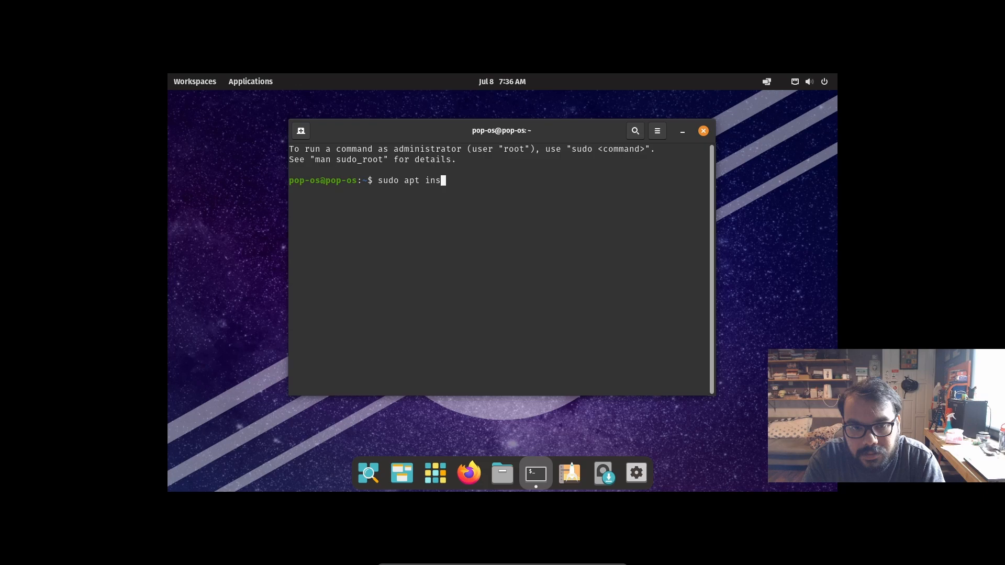
{"action": "type", "text": "tall htop"}
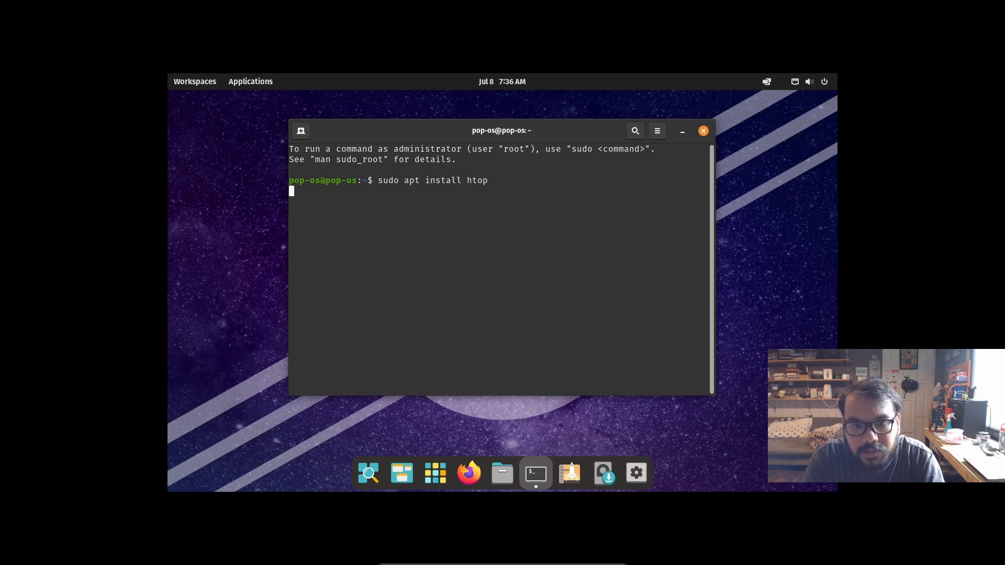
{"action": "key", "text": "Return"}
{"action": "type", "text": "htop"}
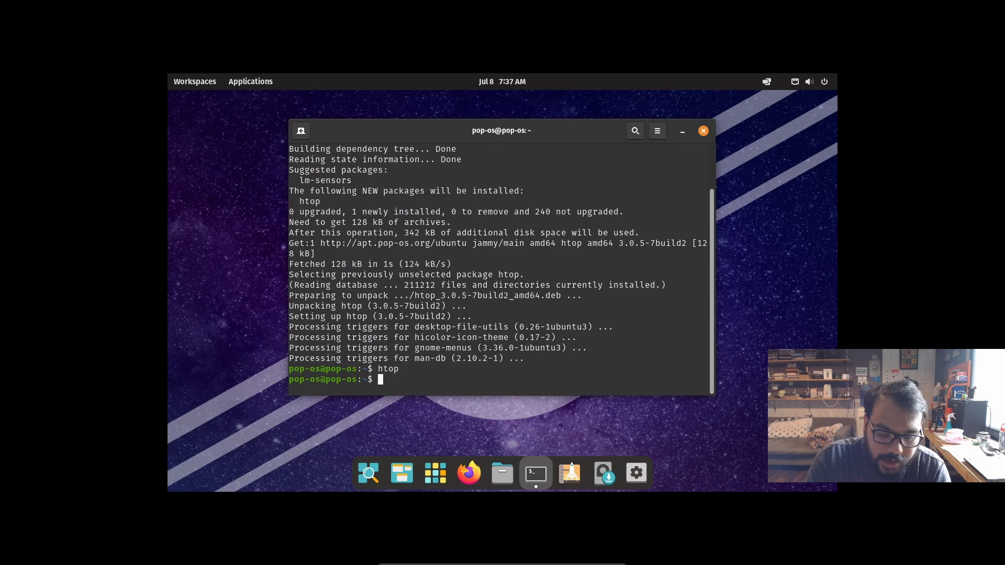
- Install neofetch and clear the screen with 'sudo apt install neofetch;clear'
{"action": "type", "text": "sudo apt i"}
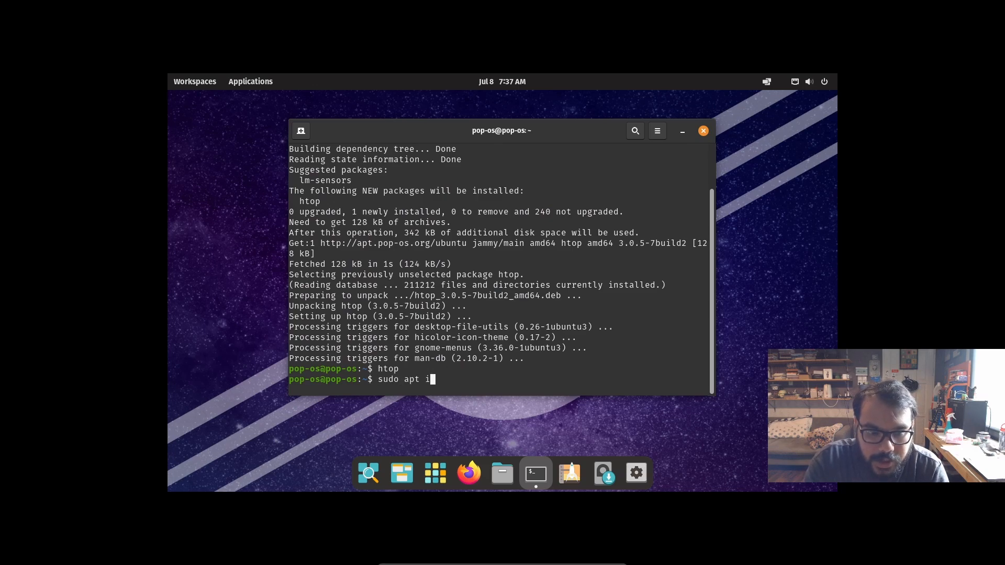
{"action": "type", "text": "n"}
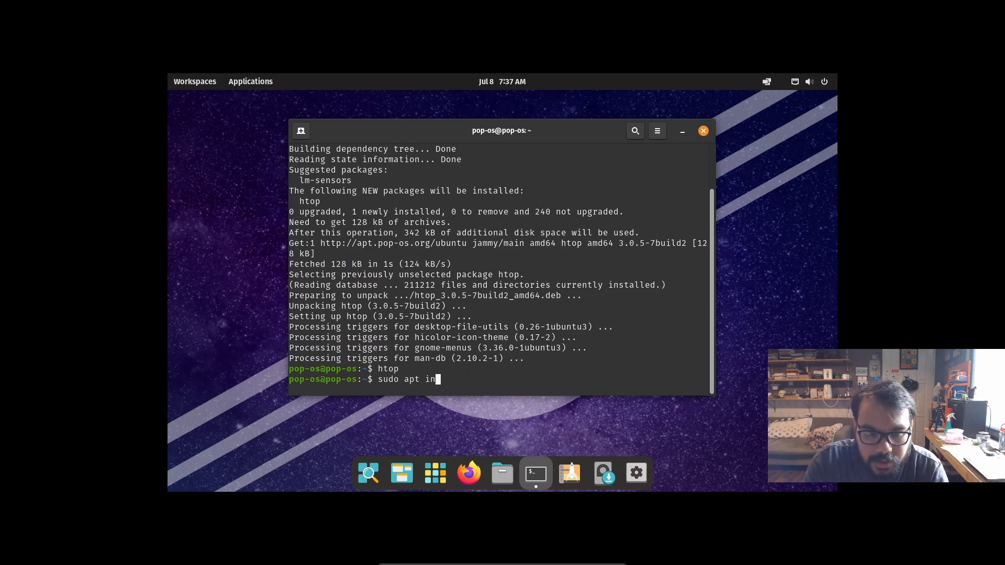
{"action": "type", "text": "stall"}
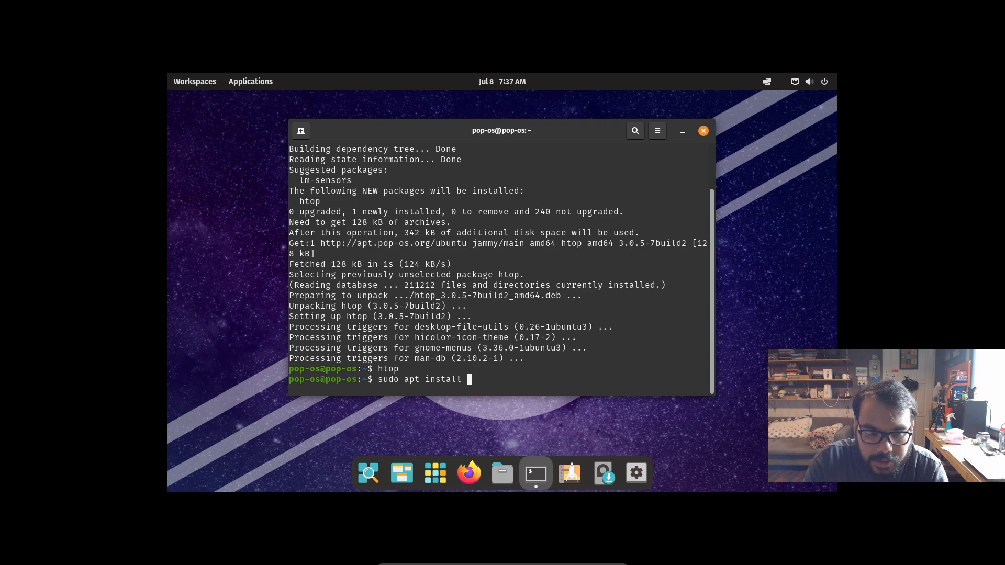
{"action": "type", "text": "neofetch"}
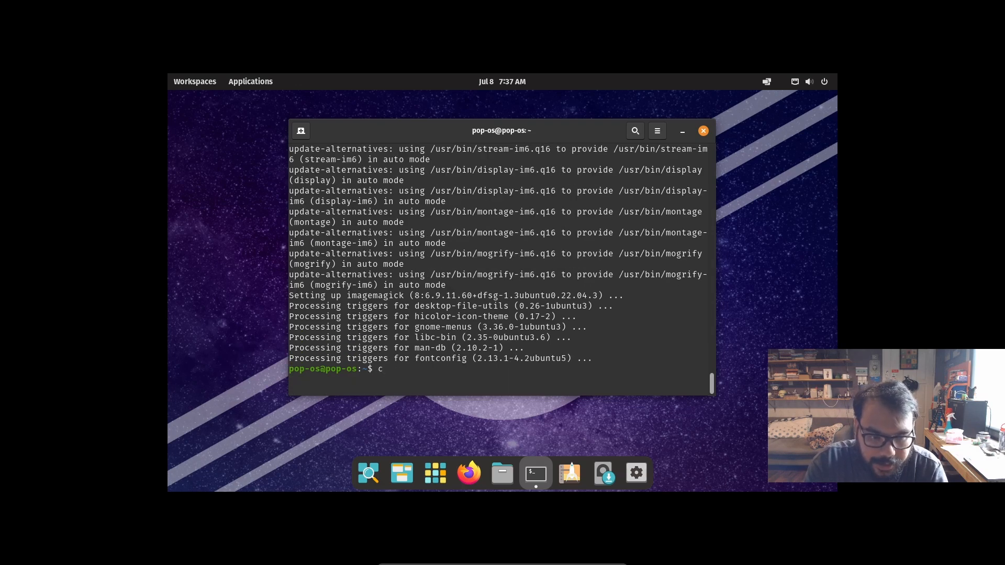
{"action": "type", "text": ";"}
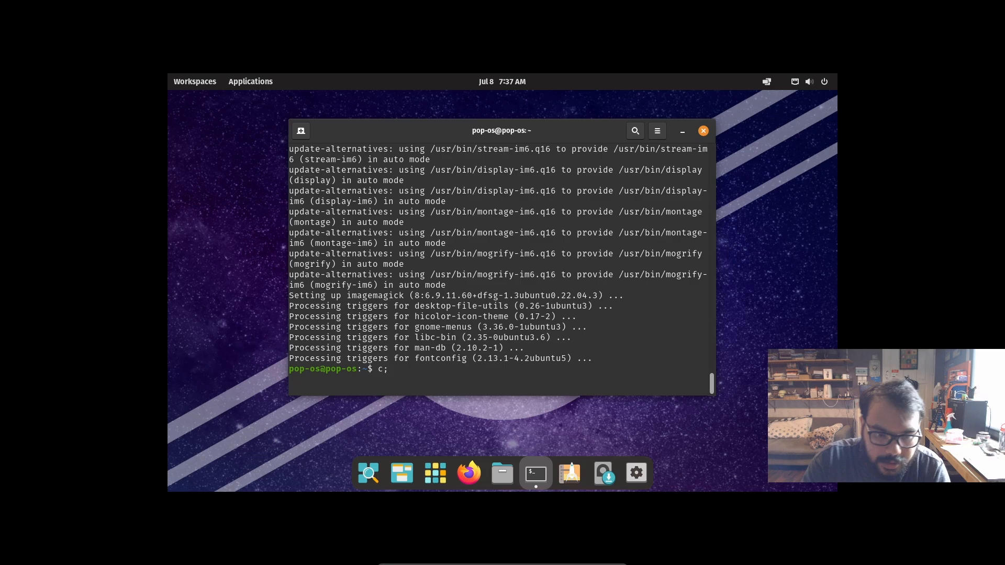
{"action": "type", "text": "clear"}
{"action": "type", "text": "neof"}
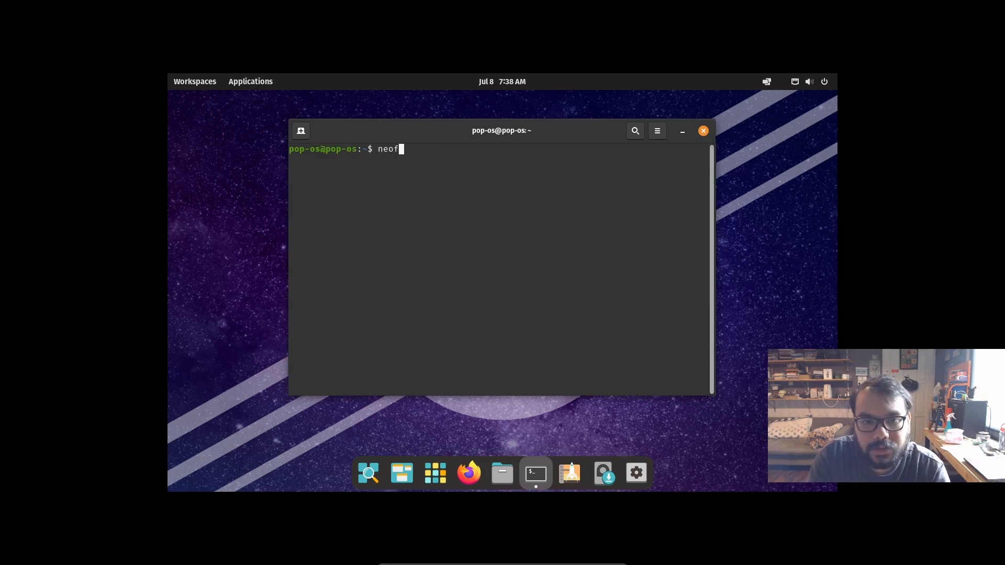
{"action": "key", "text": "Return"}
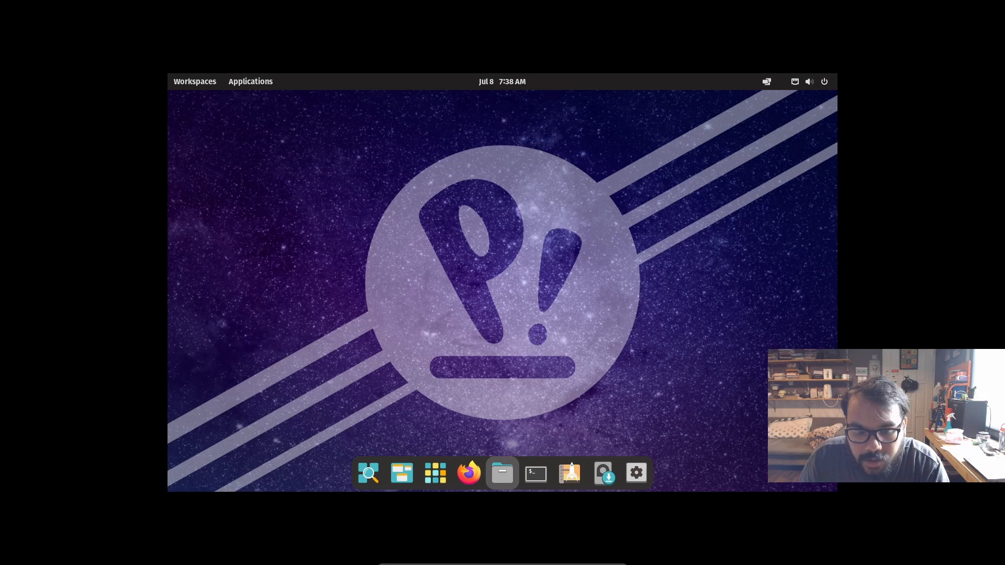
- Show the home folder in the file manager, maximized
{"action": "left_click", "coordinate": [502, 474]}
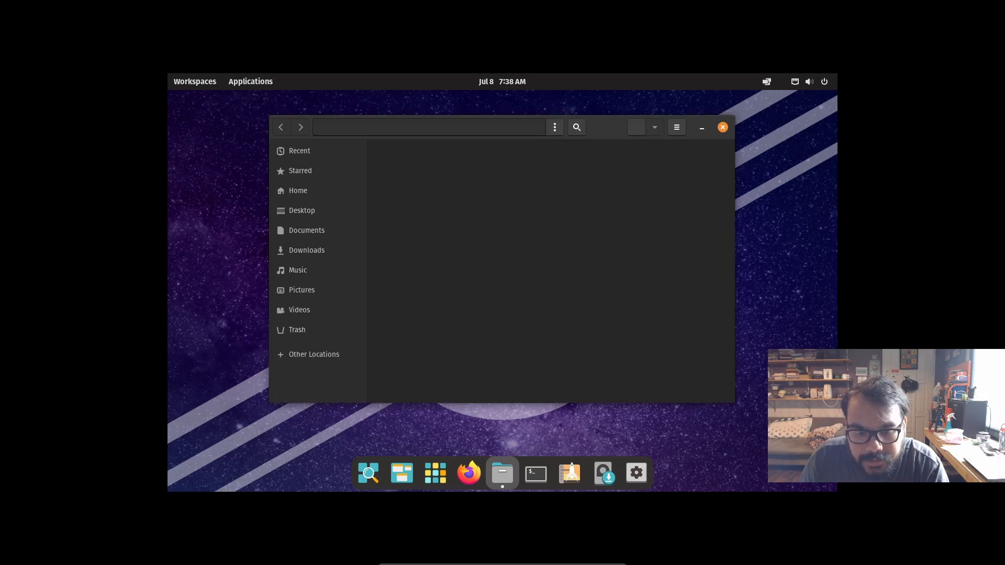
{"action": "left_click", "coordinate": [298, 190]}
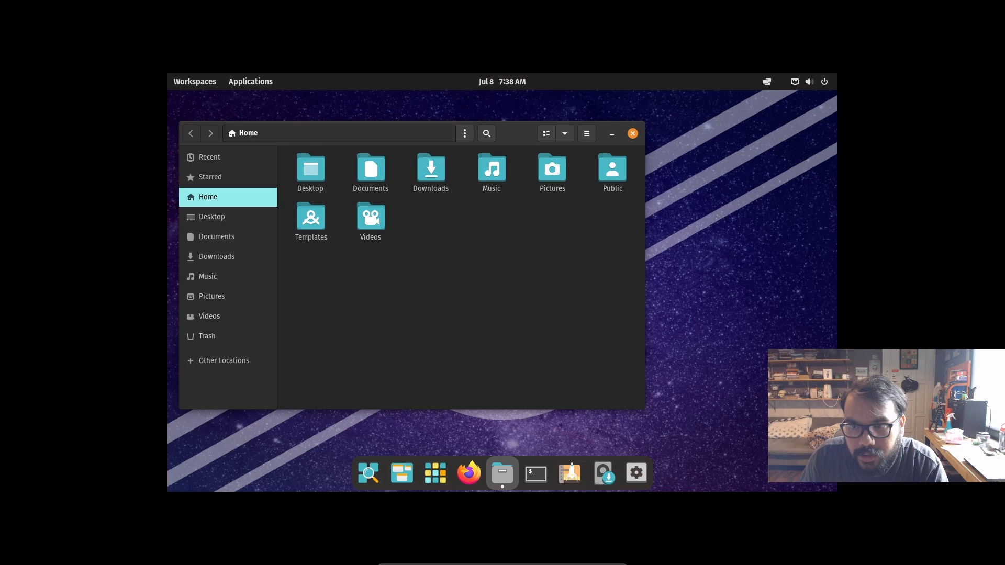
{"action": "left_click", "coordinate": [766, 82]}
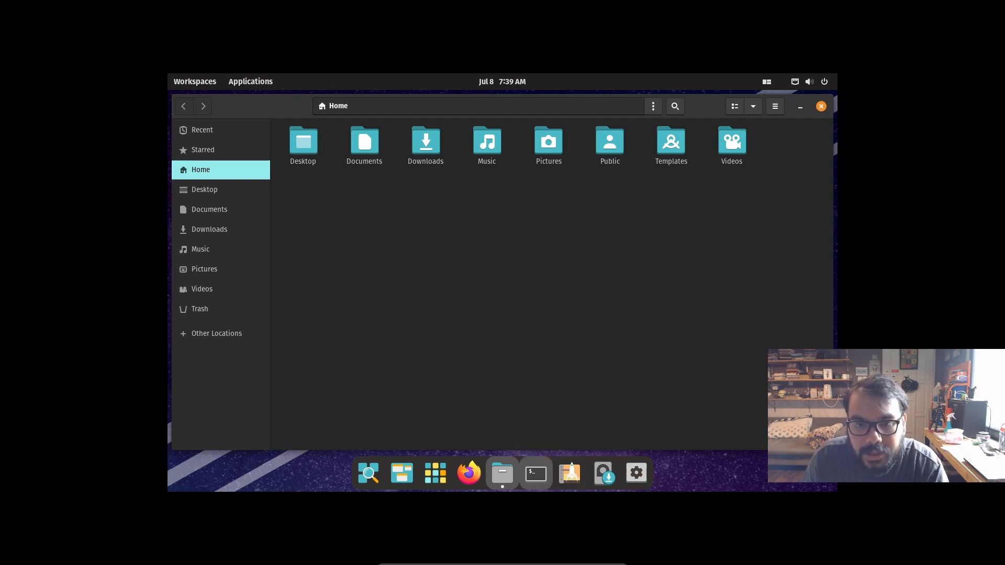
- Tile a terminal and a blank text document beside the home folder, then close the VM
{"action": "left_click", "coordinate": [535, 474]}
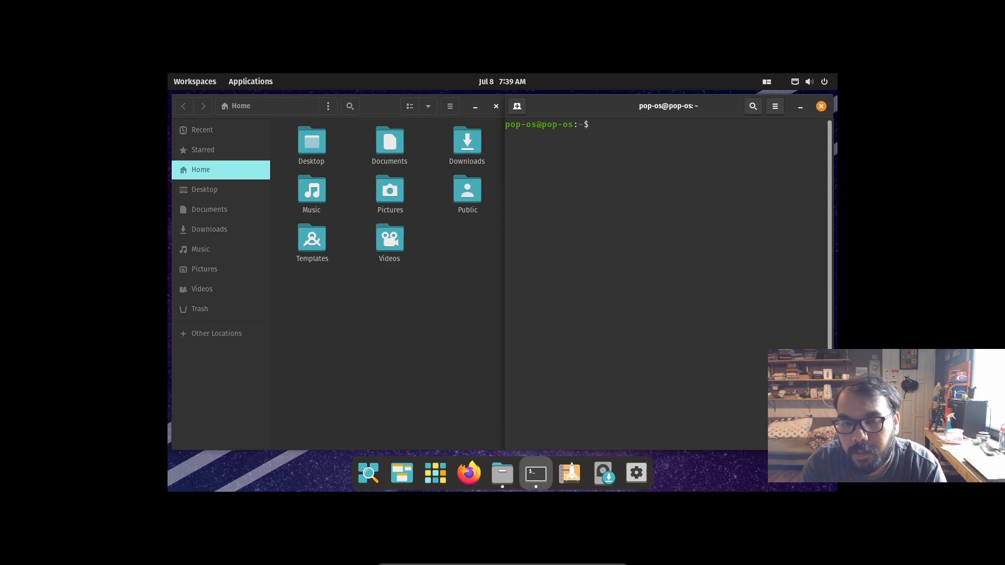
{"action": "left_click", "coordinate": [641, 124]}
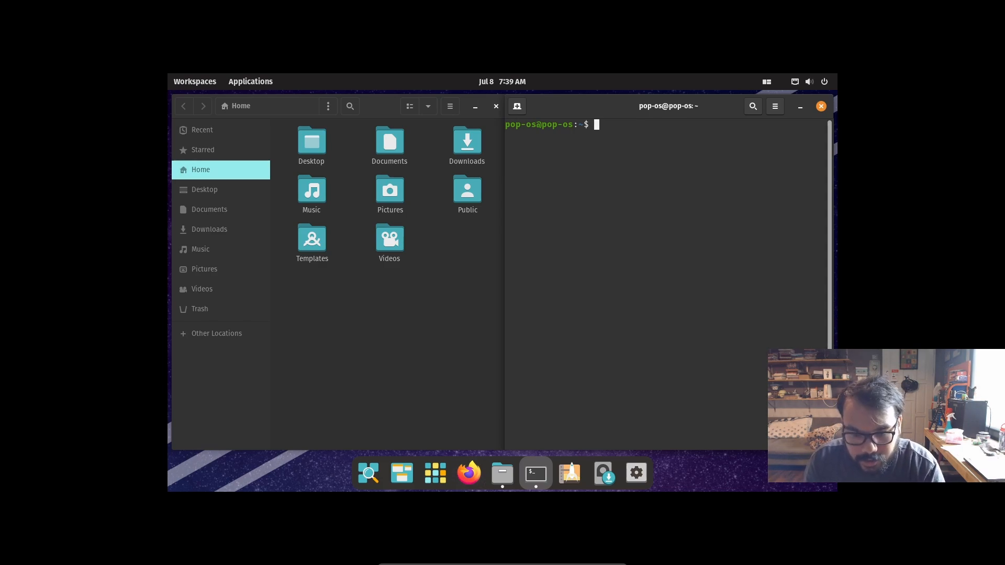
{"action": "mouse_move", "coordinate": [636, 474]}
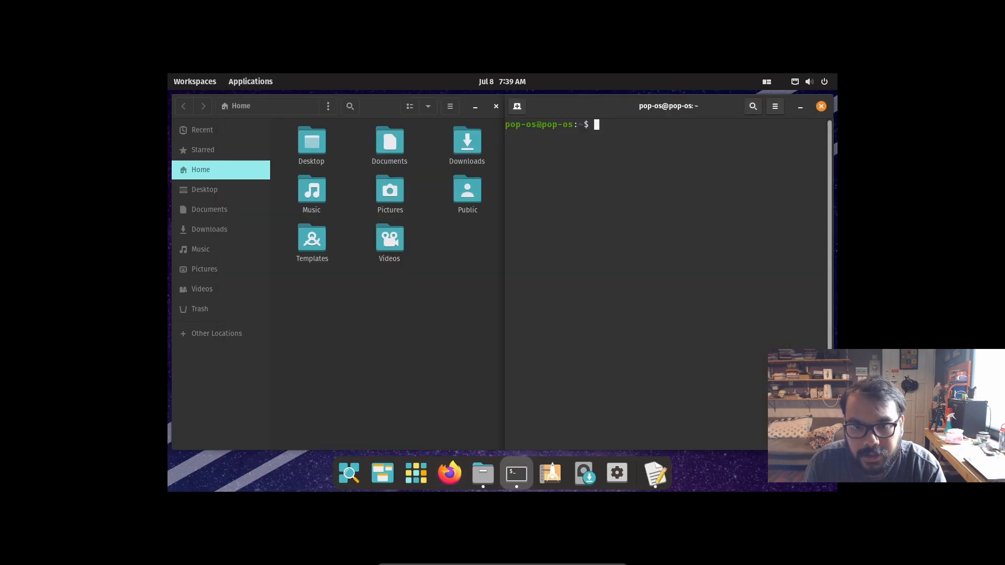
{"action": "left_click", "coordinate": [655, 473]}
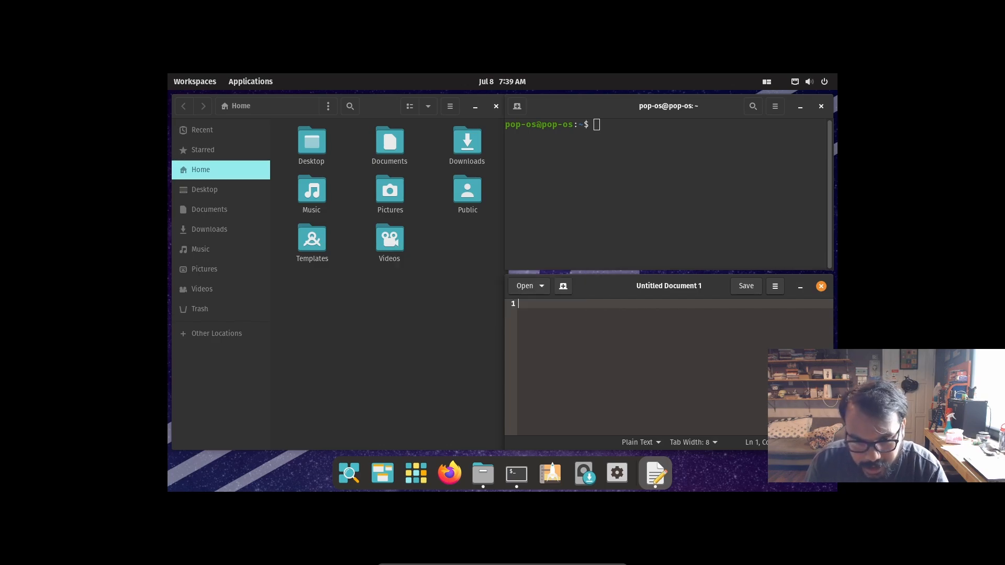
{"action": "left_click", "coordinate": [766, 81]}
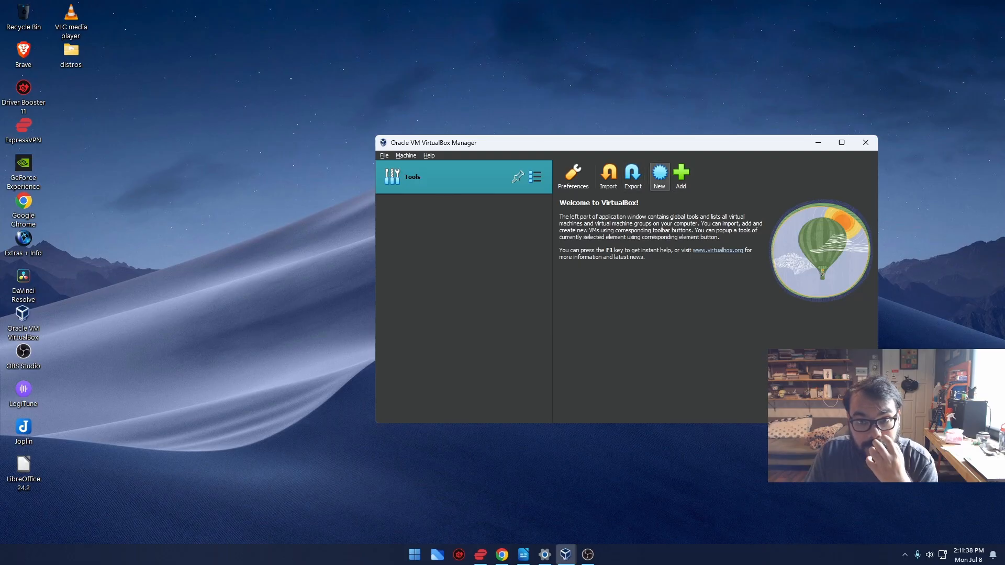
- Start a new virtual machine named 'Zorin OS'
{"action": "left_click", "coordinate": [659, 173]}
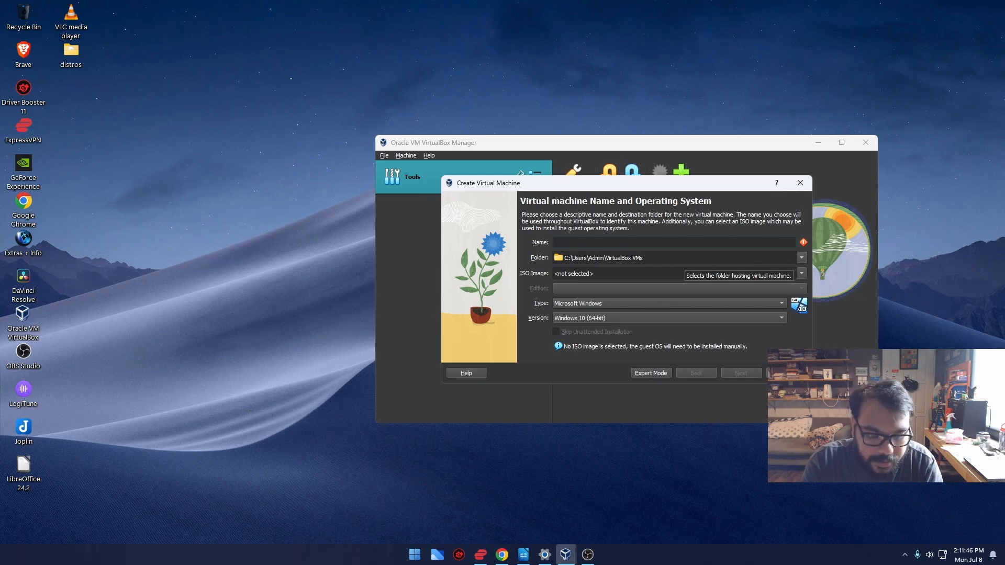
{"action": "left_click", "coordinate": [740, 374]}
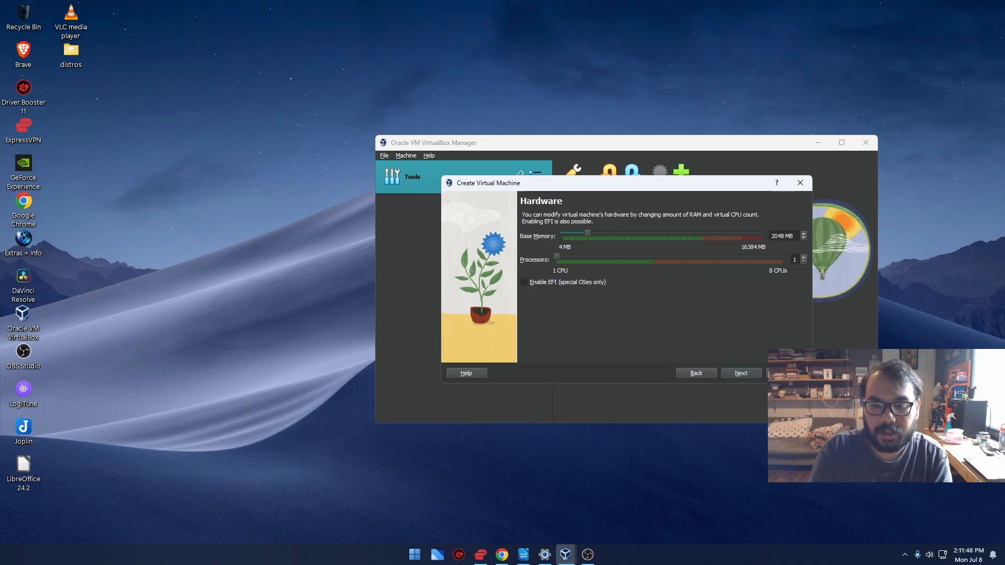
{"action": "left_click", "coordinate": [696, 373]}
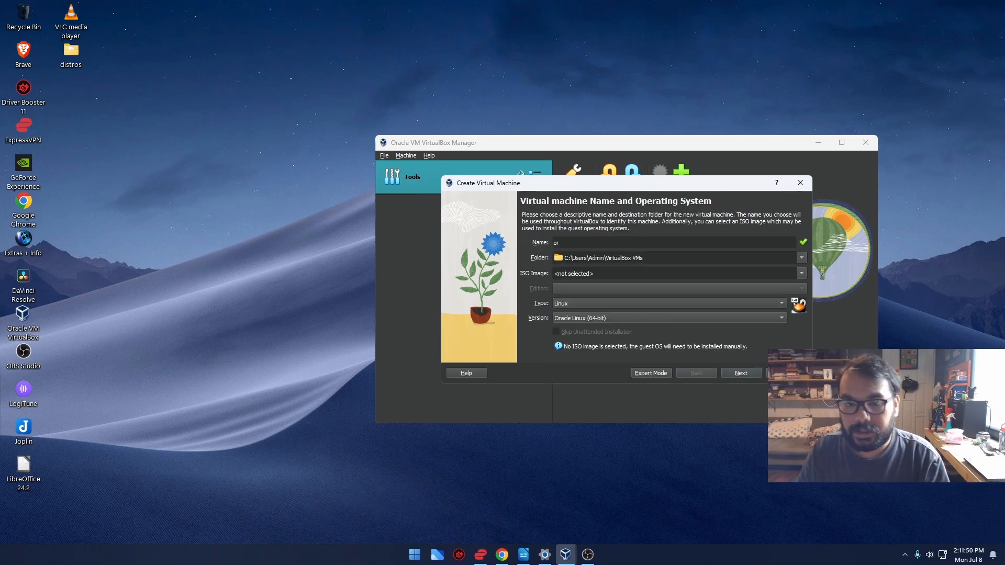
{"action": "type", "text": "z"}
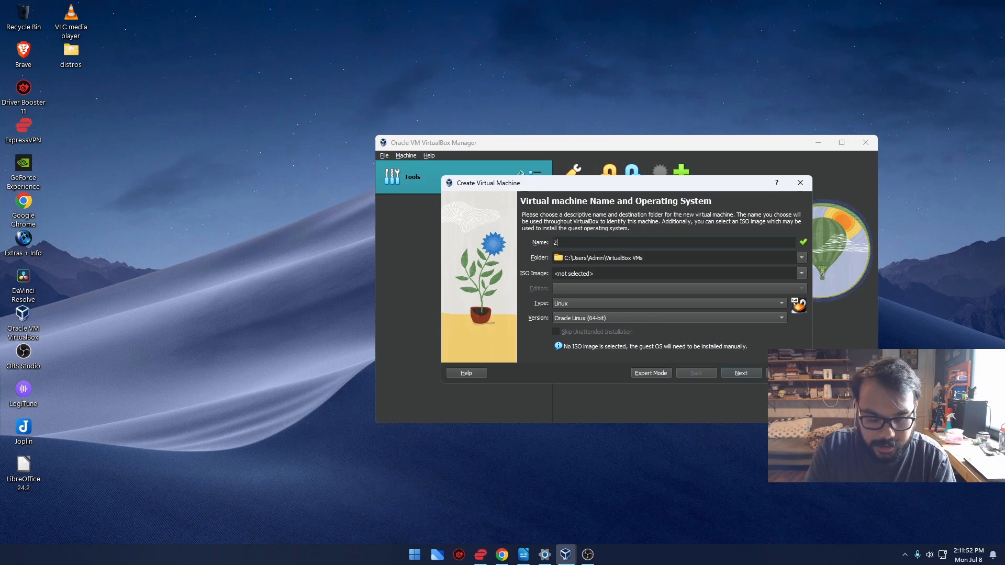
{"action": "type", "text": "orin OS"}
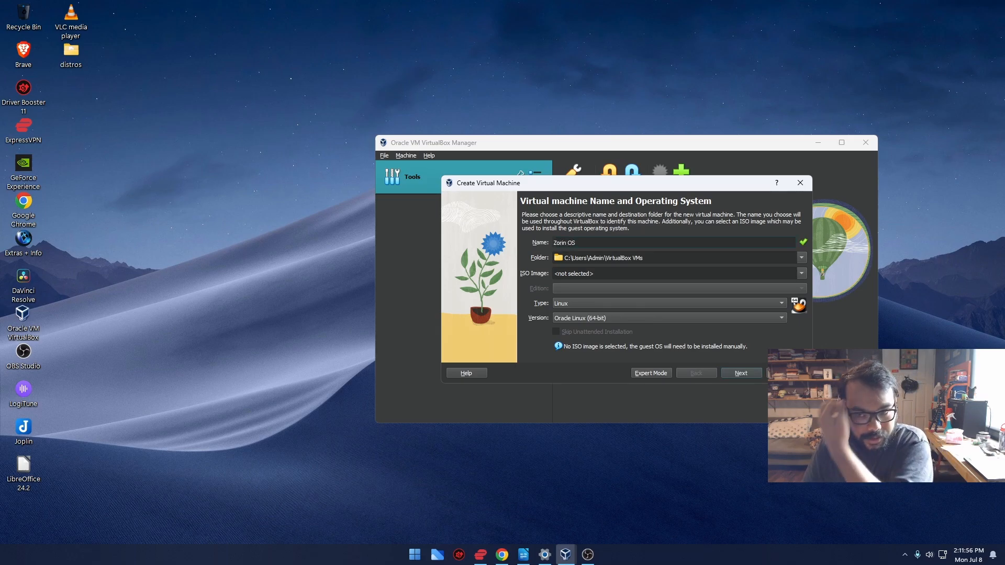
- Attach the Zorin OS 17.1 ISO, keep 2048 MB memory and 25 GB disk, and finish
{"action": "left_click", "coordinate": [800, 273]}
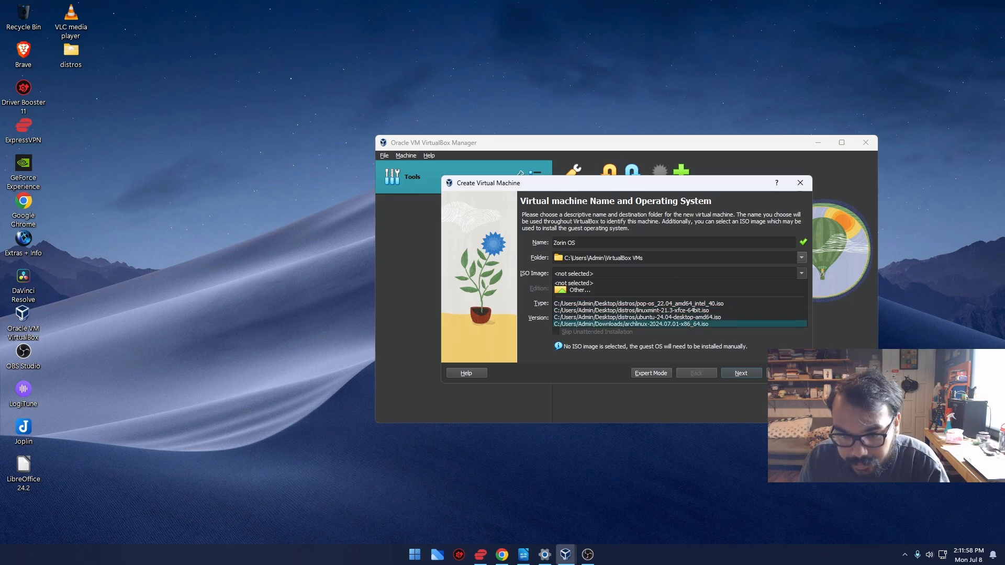
{"action": "left_click", "coordinate": [577, 289]}
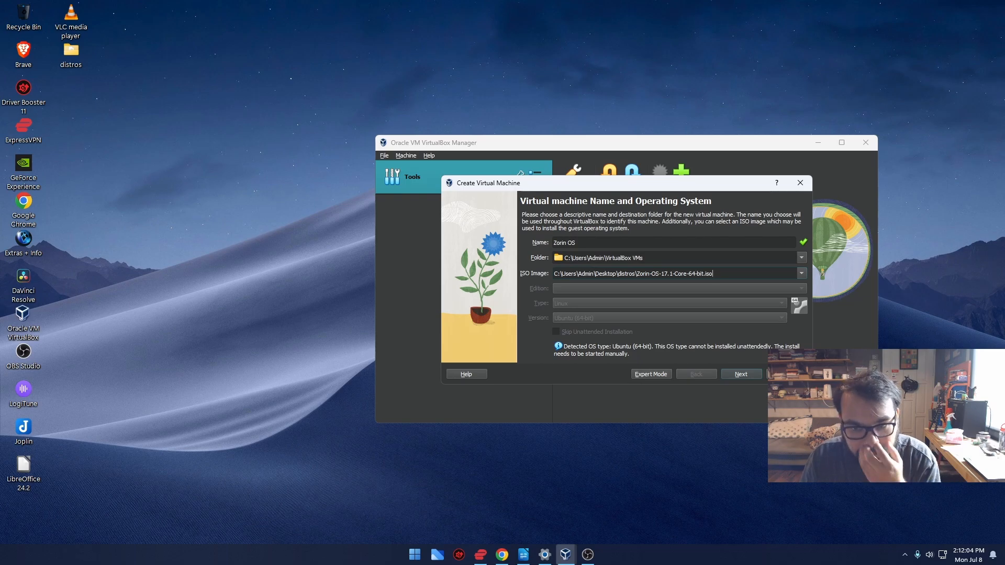
{"action": "mouse_move", "coordinate": [741, 374]}
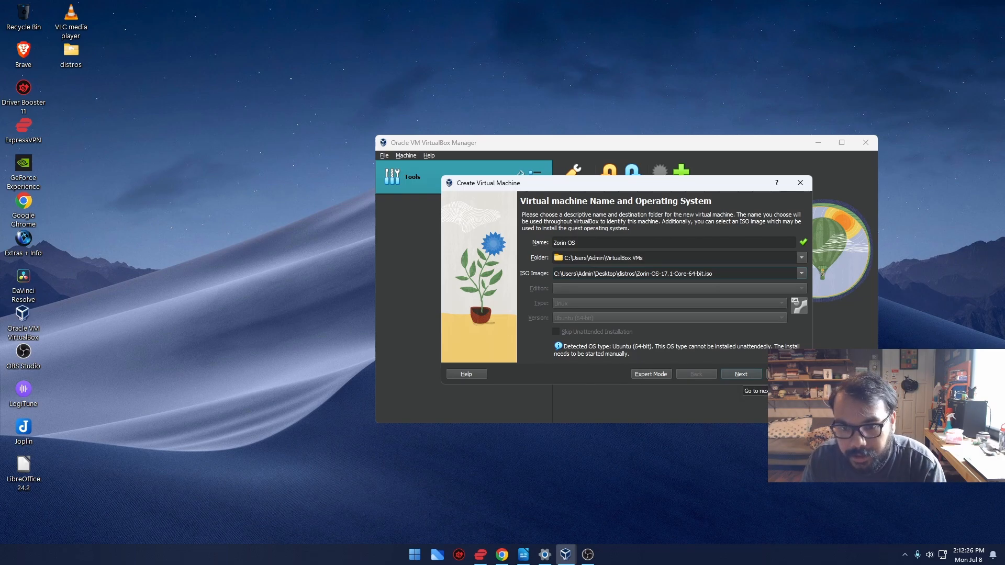
{"action": "left_click", "coordinate": [740, 374]}
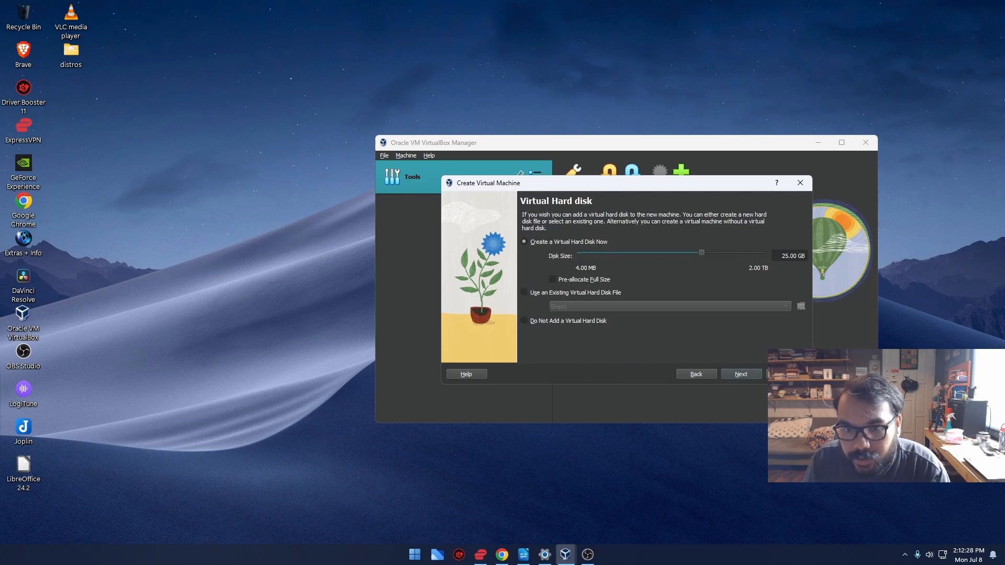
{"action": "left_click", "coordinate": [740, 374]}
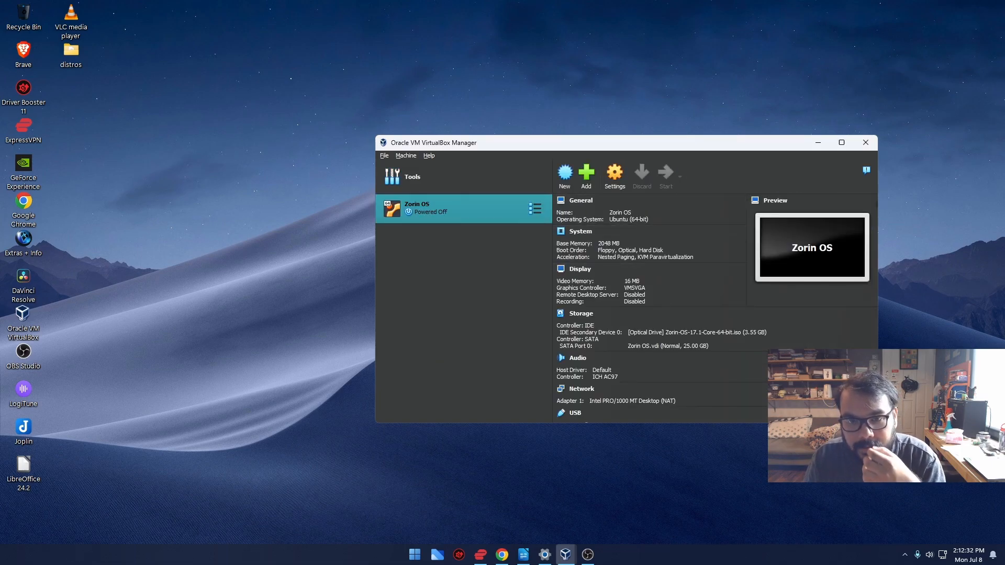
- Boot the Zorin OS VM to the live desktop and open the Zorin app menu
{"action": "left_click", "coordinate": [666, 177]}
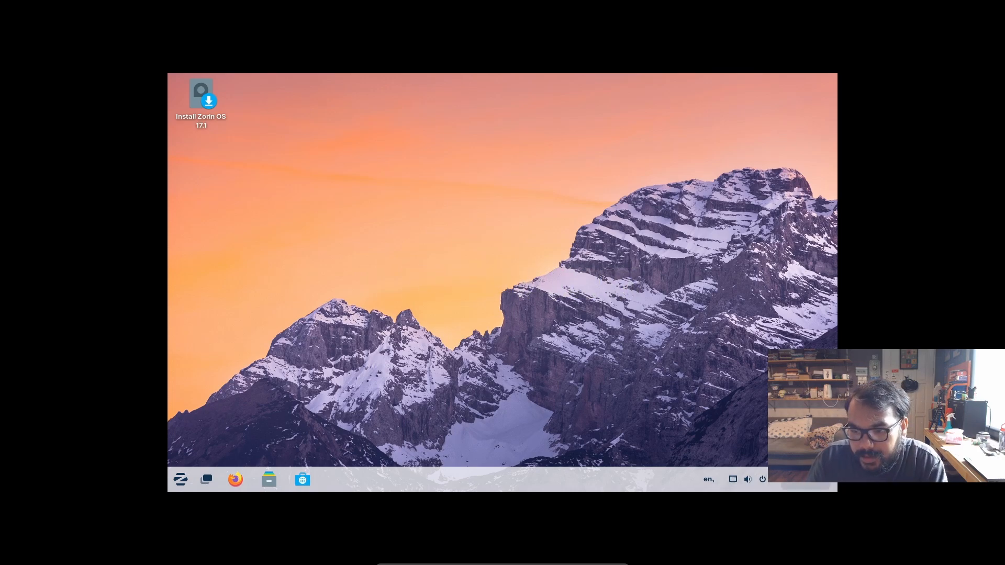
{"action": "left_click", "coordinate": [708, 479]}
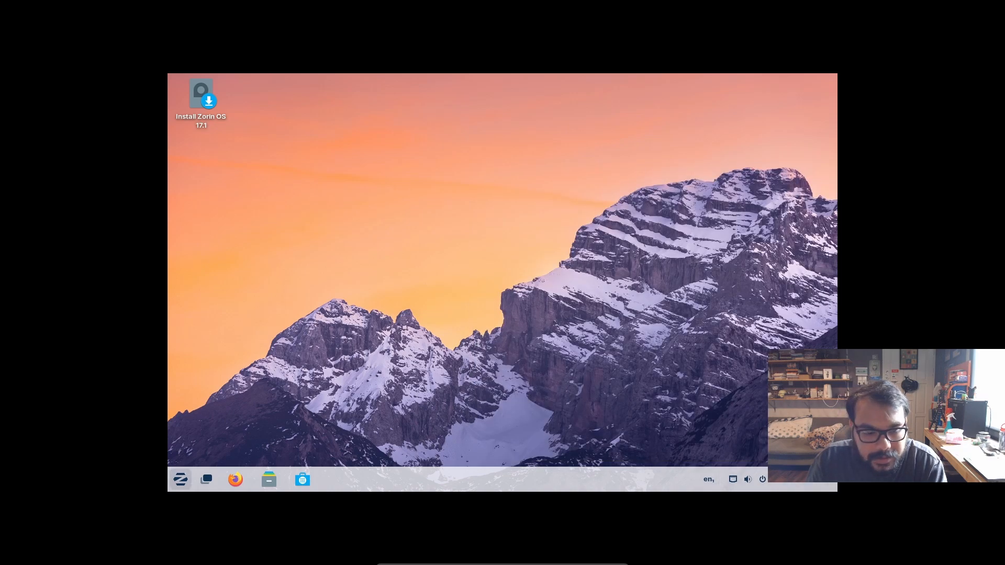
{"action": "left_click", "coordinate": [180, 479]}
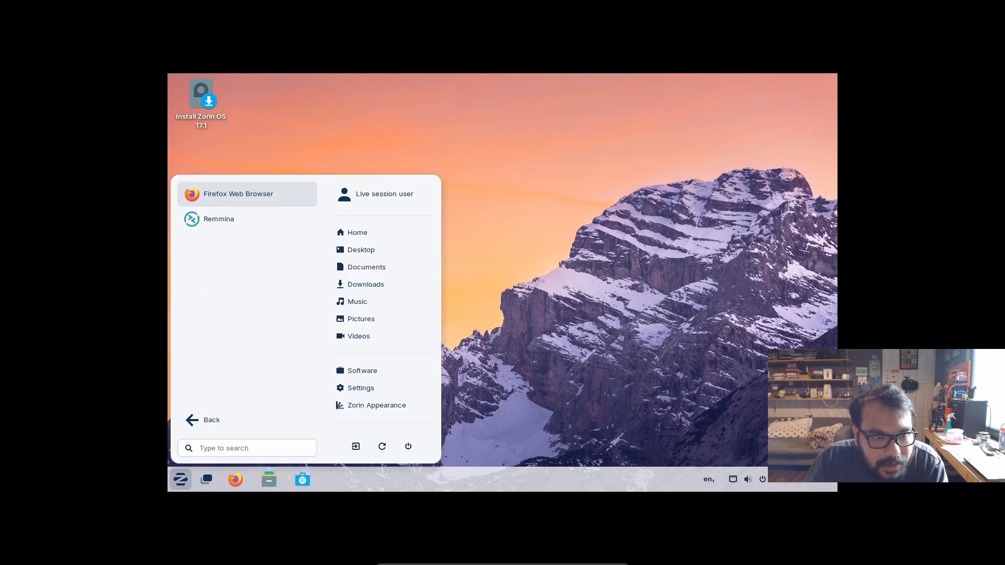
- Browse the Sound & Video and System Tools categories, returning to the category list
{"action": "left_click", "coordinate": [211, 419]}
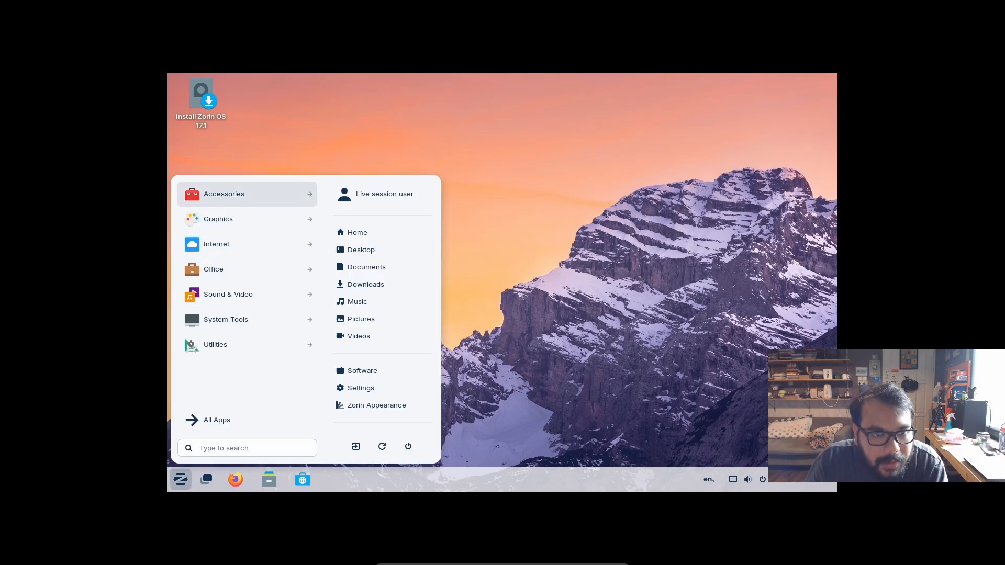
{"action": "mouse_move", "coordinate": [218, 218]}
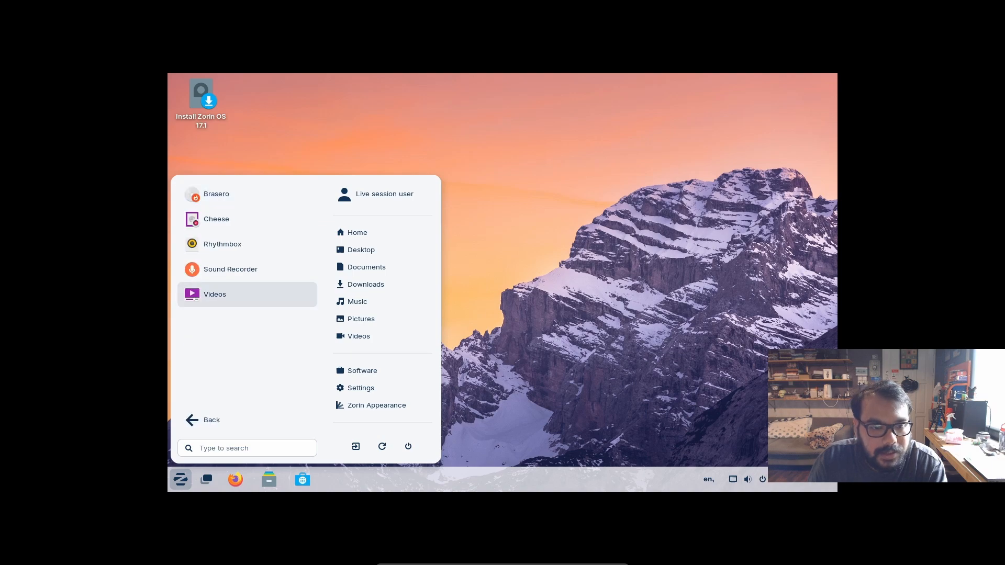
{"action": "left_click", "coordinate": [211, 420]}
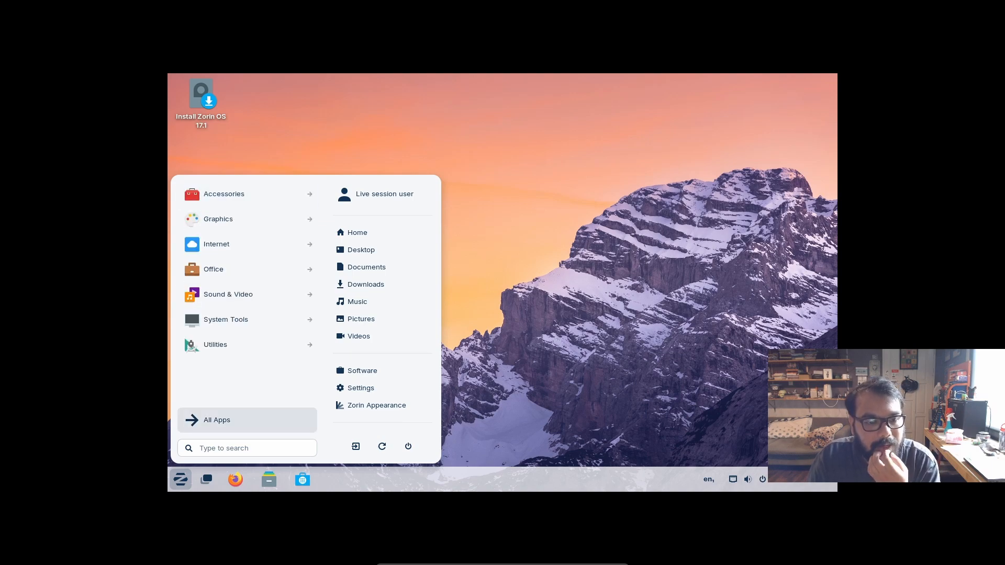
{"action": "mouse_move", "coordinate": [225, 320]}
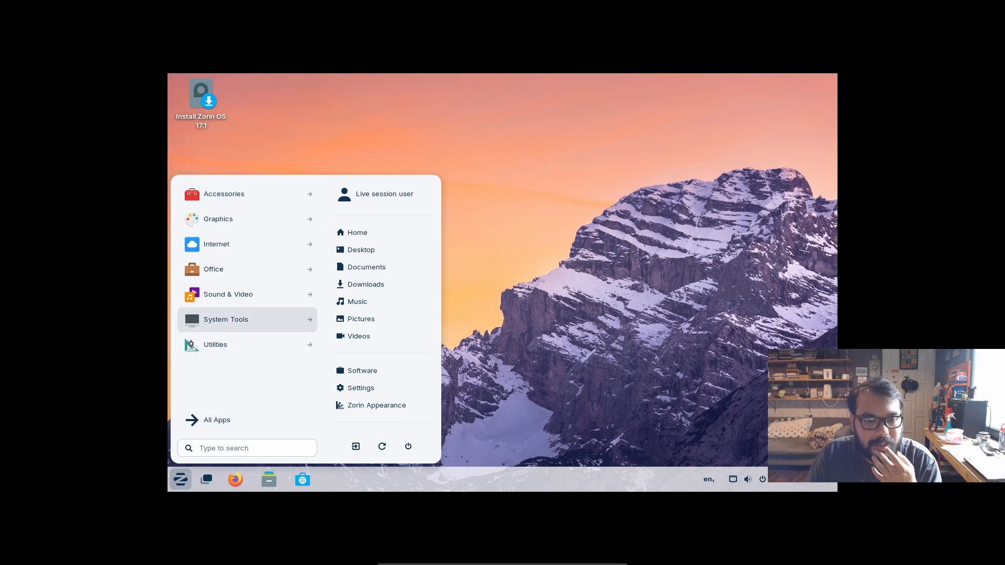
{"action": "left_click", "coordinate": [226, 320]}
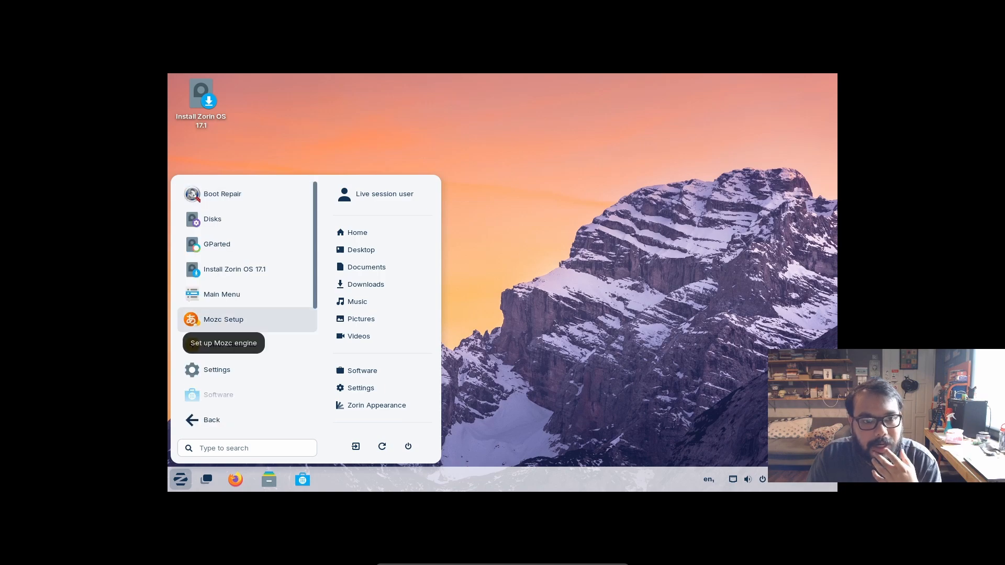
{"action": "mouse_move", "coordinate": [221, 295]}
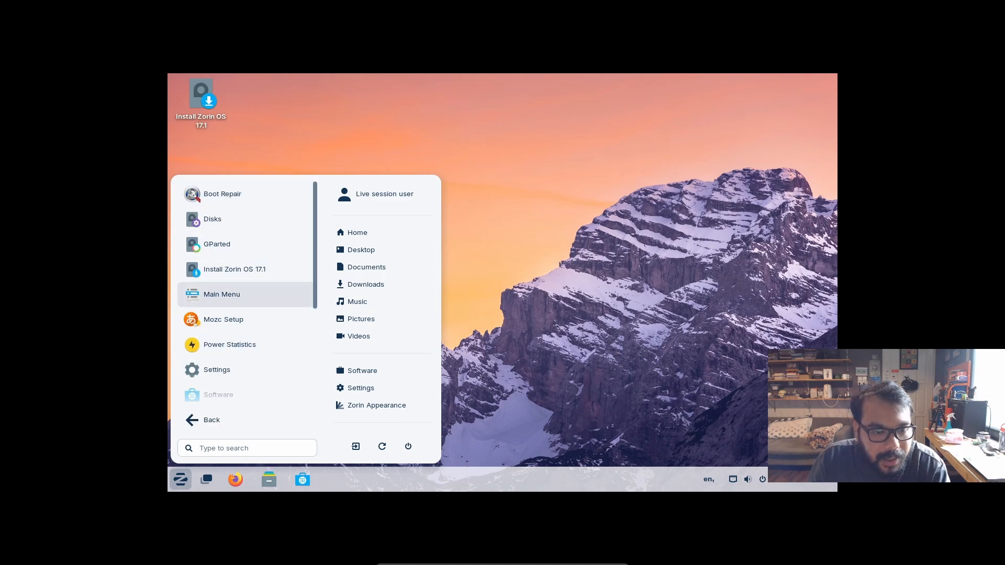
{"action": "left_click", "coordinate": [221, 294]}
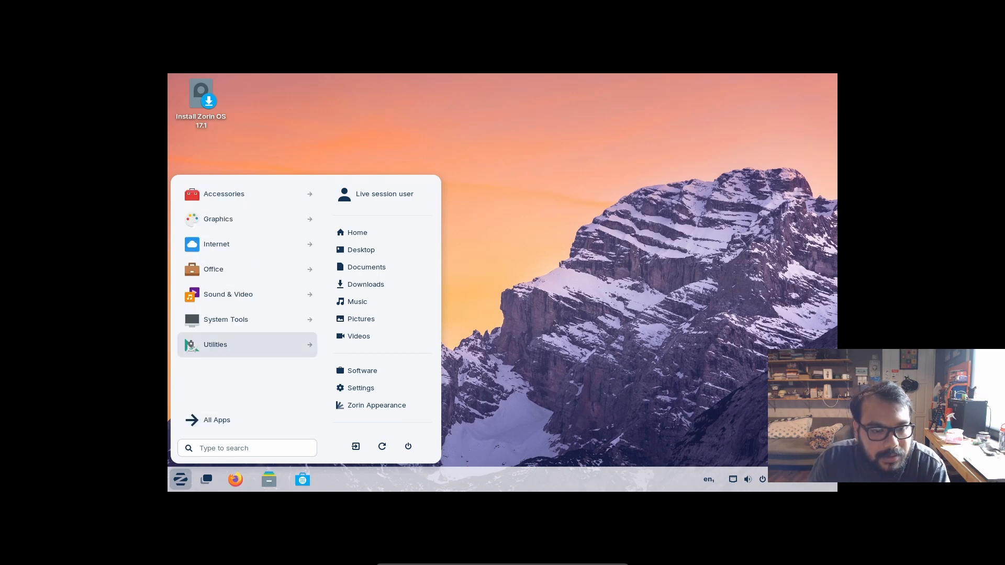
{"action": "mouse_move", "coordinate": [362, 371]}
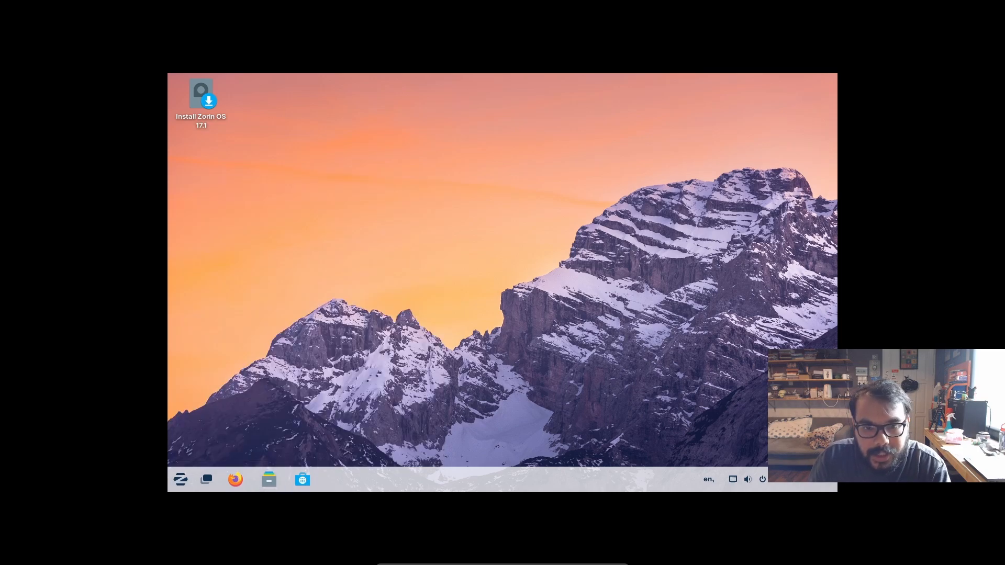
- Open and close the Home folder, then apply a 1920 × 1080 (16:9) display resolution
{"action": "left_click", "coordinate": [268, 479]}
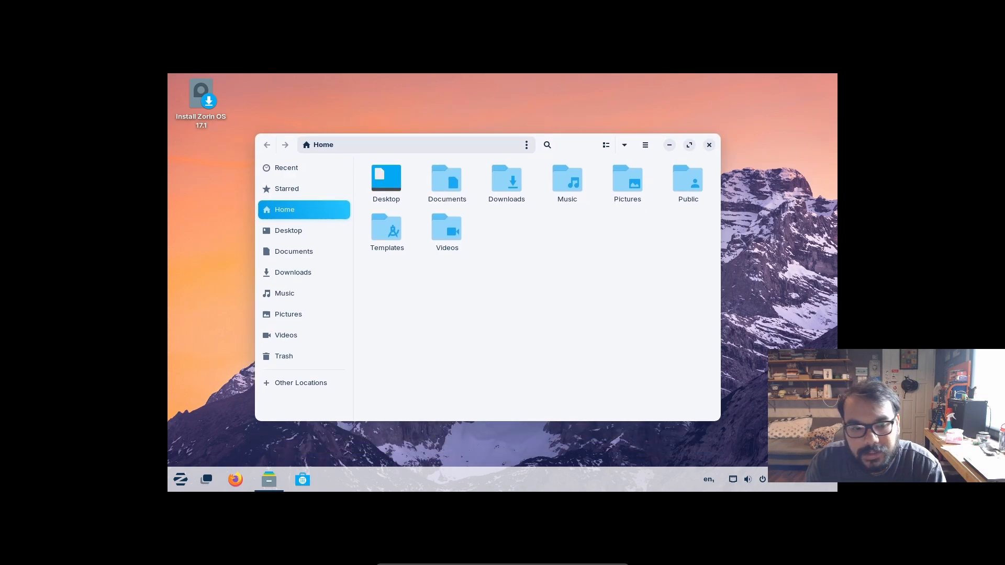
{"action": "left_click", "coordinate": [709, 144]}
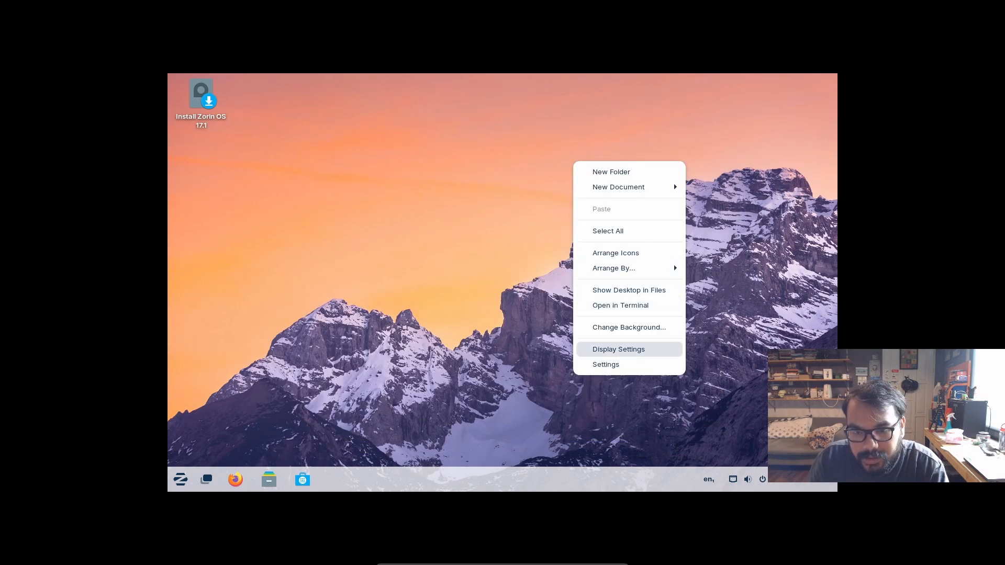
{"action": "left_click", "coordinate": [617, 348]}
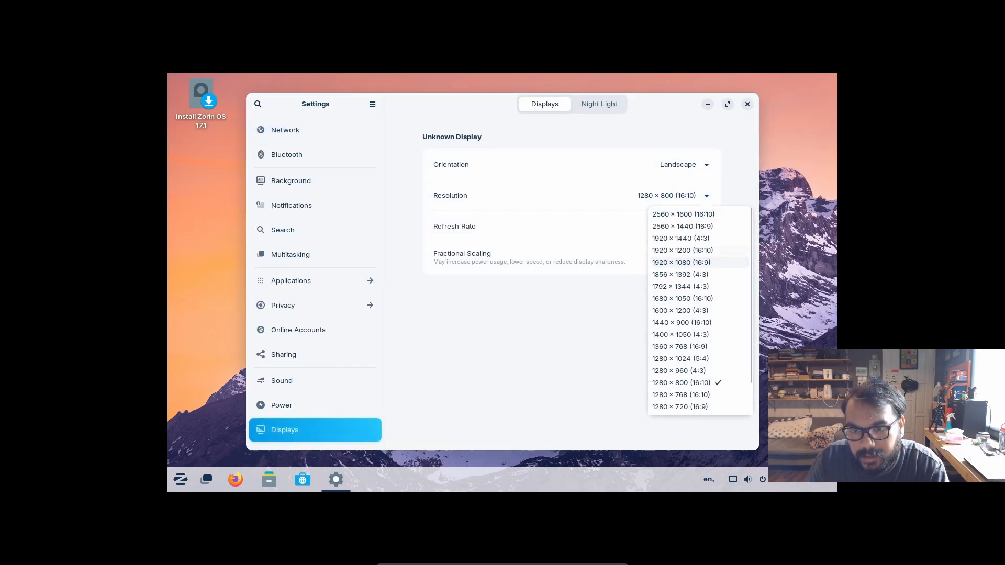
{"action": "left_click", "coordinate": [681, 263]}
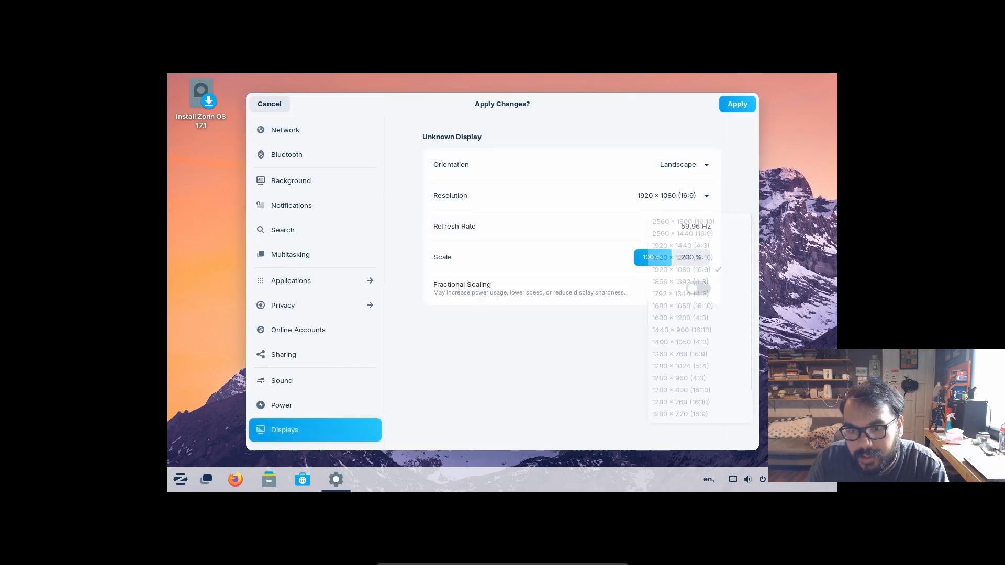
{"action": "left_click", "coordinate": [736, 103]}
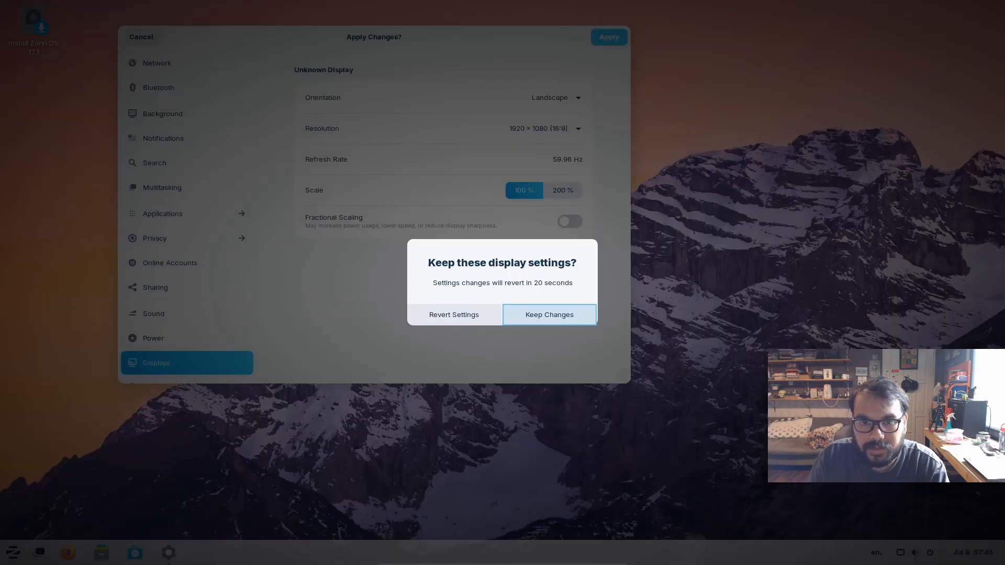
- Keep the 1920 × 1080 resolution and open the Advanced Network Configuration app's settings
{"action": "left_click", "coordinate": [549, 315]}
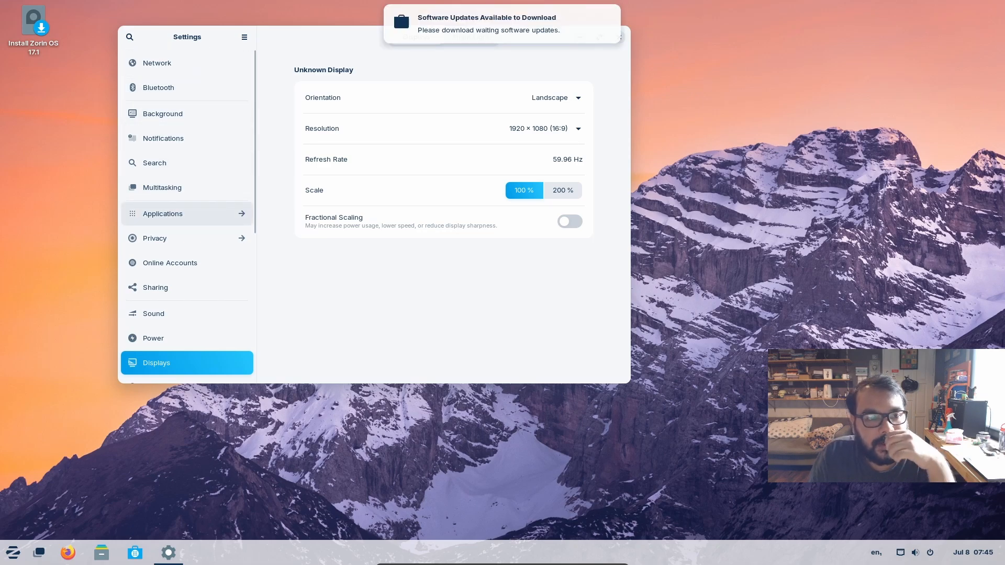
{"action": "scroll", "scroll_direction": "down", "scroll_amount": 3}
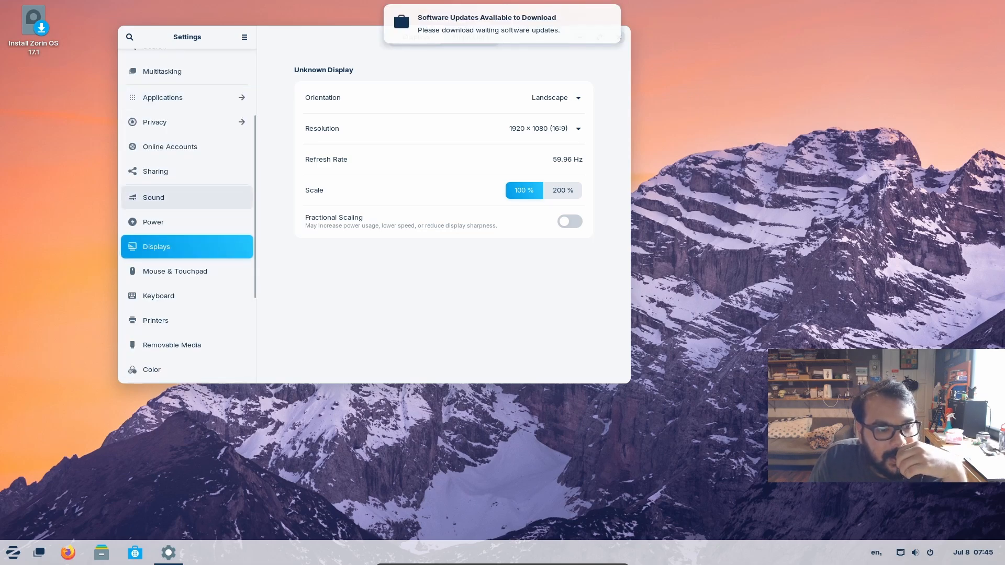
{"action": "scroll", "scroll_direction": "down", "scroll_amount": 3}
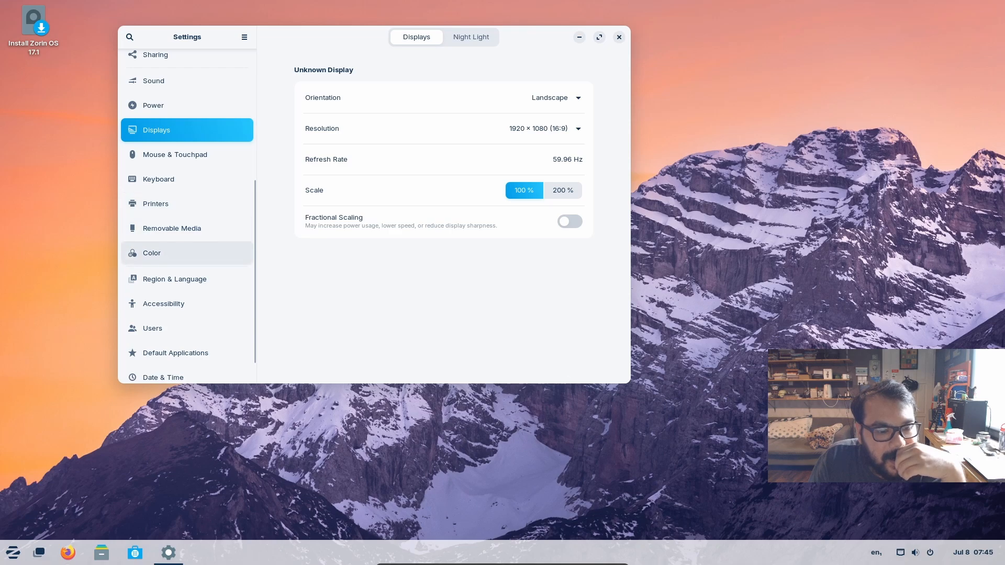
{"action": "scroll", "scroll_direction": "up", "scroll_amount": 3}
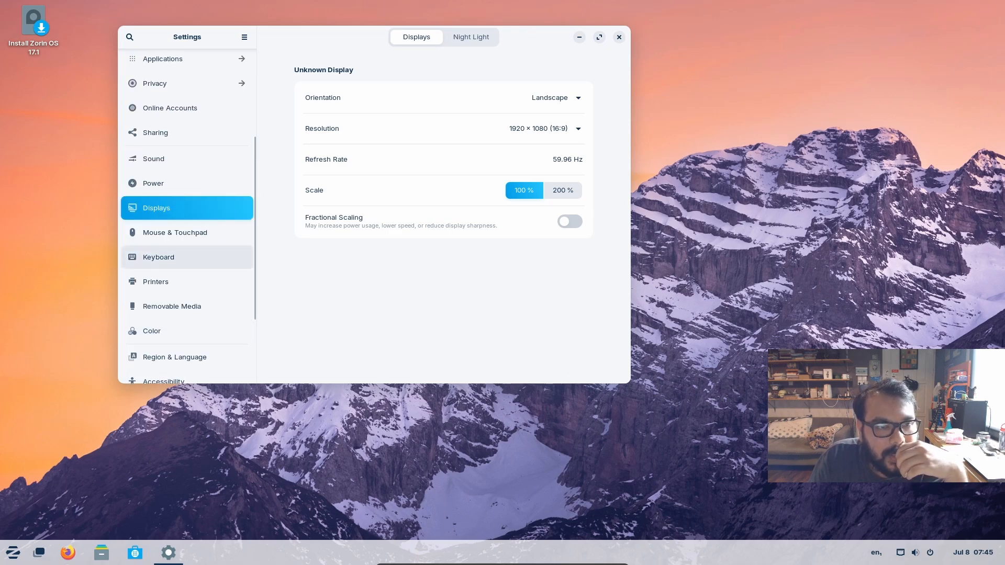
{"action": "scroll", "scroll_direction": "up", "scroll_amount": 3}
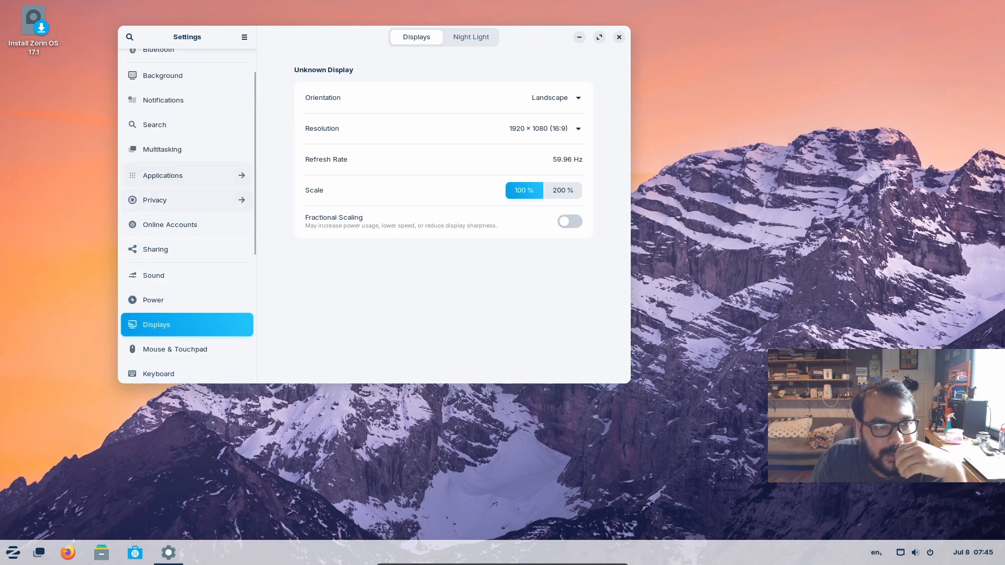
{"action": "left_click", "coordinate": [163, 175]}
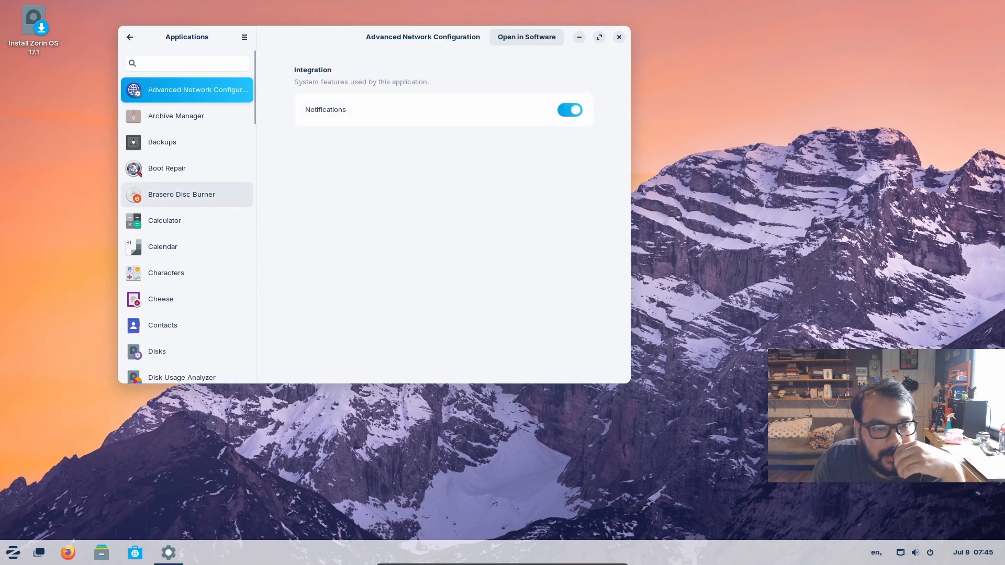
- Return to the main settings categories and show the About page with Zorin OS 17.1 Core details
{"action": "left_click", "coordinate": [130, 37]}
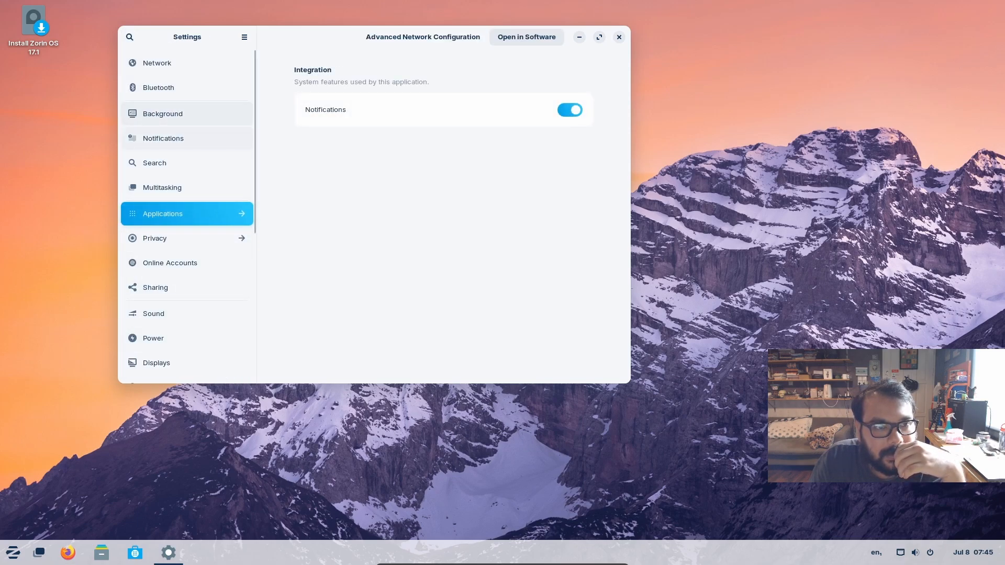
{"action": "mouse_move", "coordinate": [155, 163]}
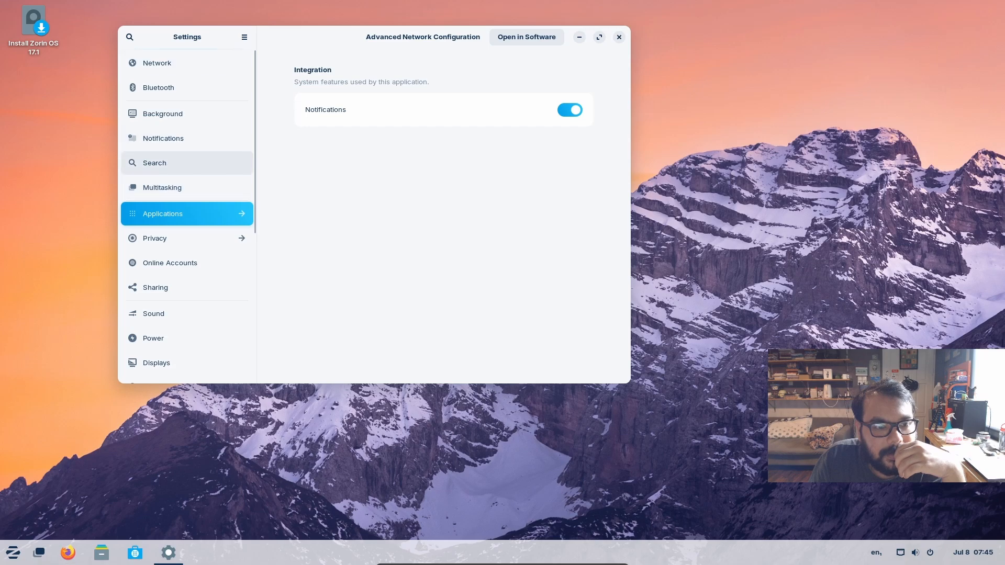
{"action": "scroll", "scroll_direction": "down", "scroll_amount": 3}
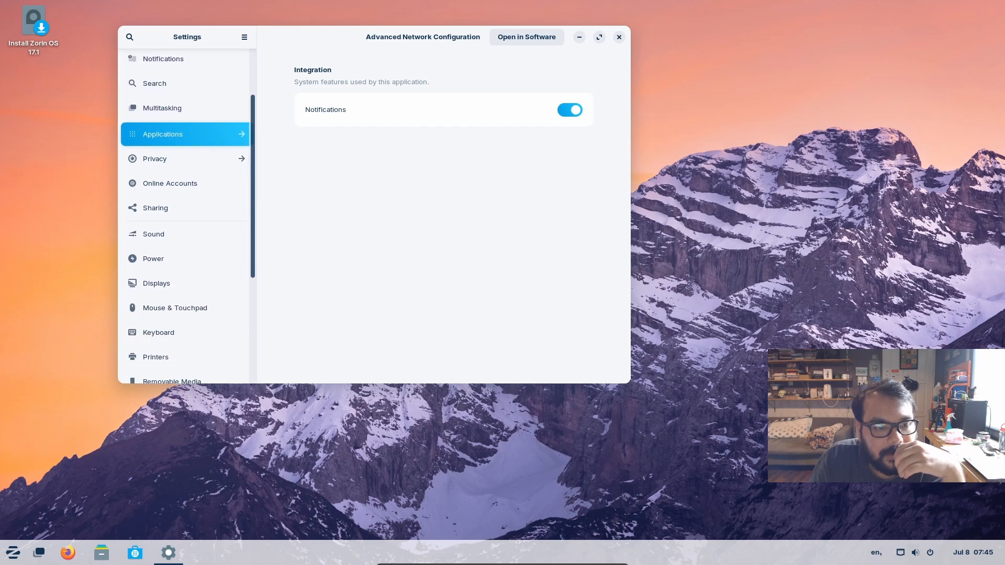
{"action": "scroll", "scroll_direction": "down", "scroll_amount": 3}
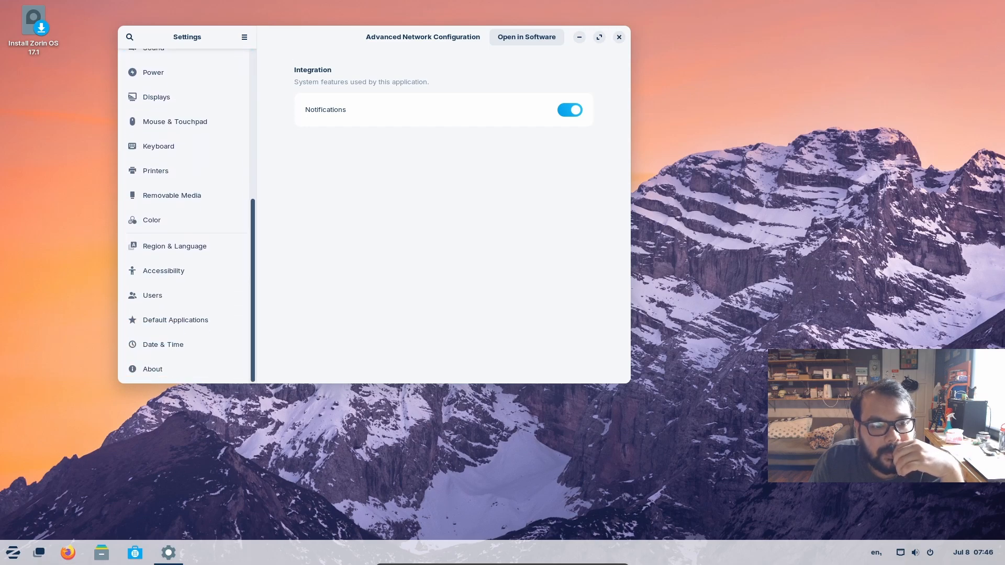
{"action": "left_click", "coordinate": [152, 369]}
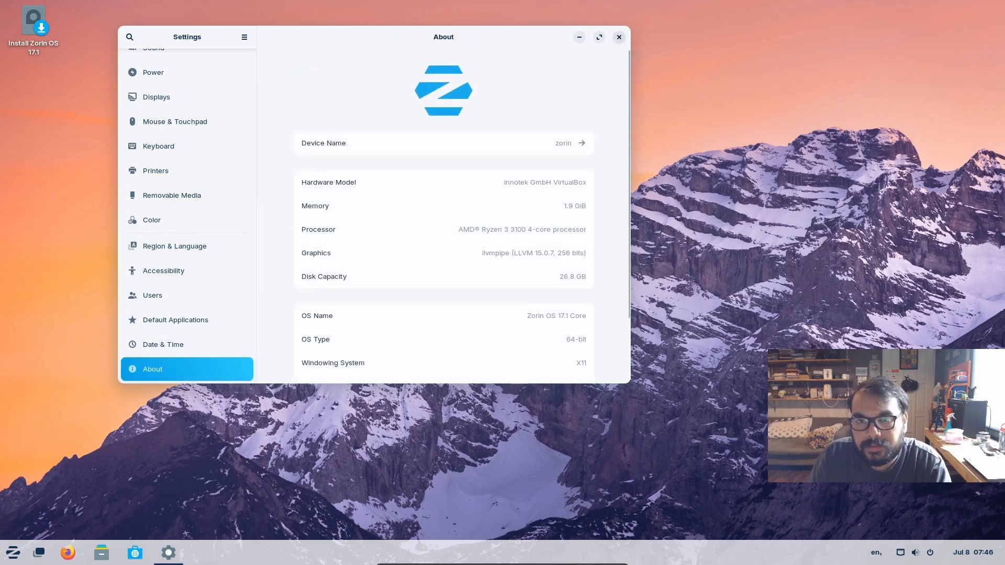
- In Zorin Appearance, apply the app-grid layout with centred dock and show the Theme options
{"action": "left_click", "coordinate": [618, 36]}
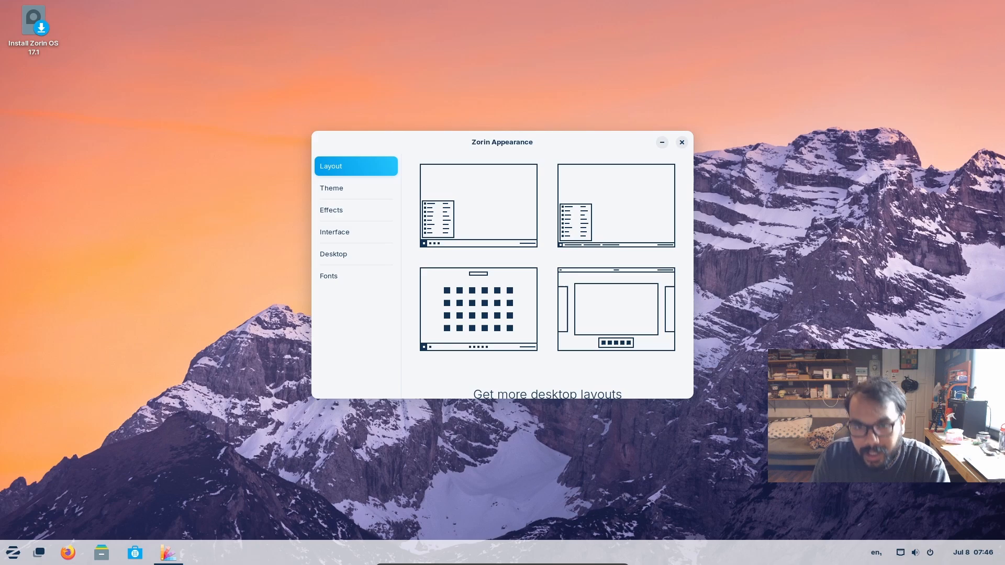
{"action": "scroll", "scroll_direction": "down", "scroll_amount": 3}
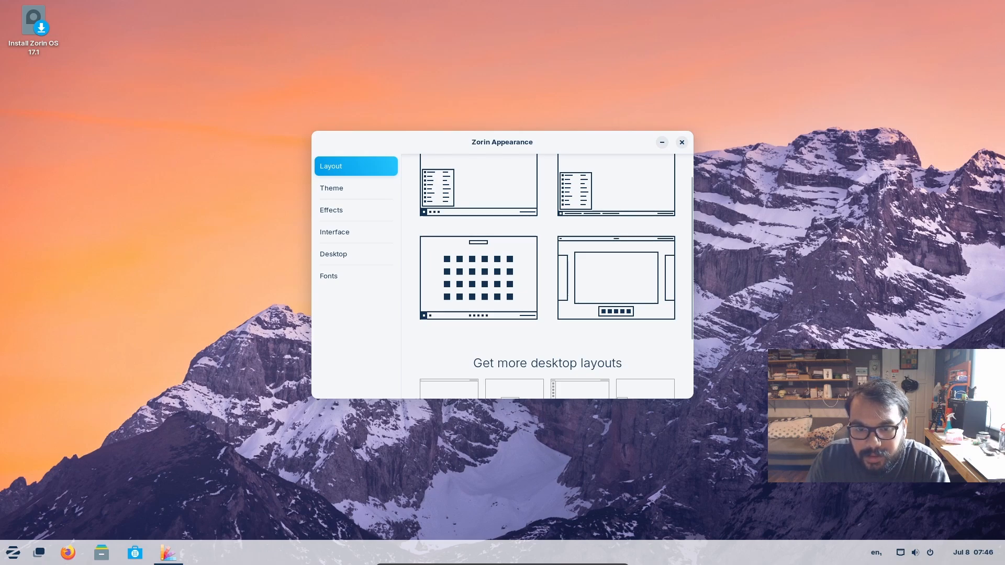
{"action": "scroll", "scroll_direction": "down", "scroll_amount": 3}
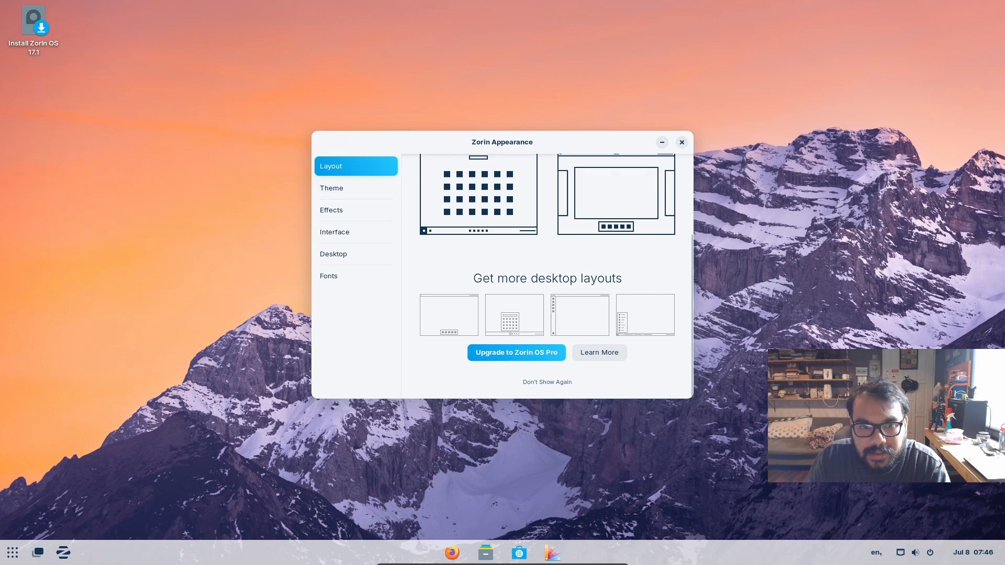
{"action": "left_click", "coordinate": [478, 196]}
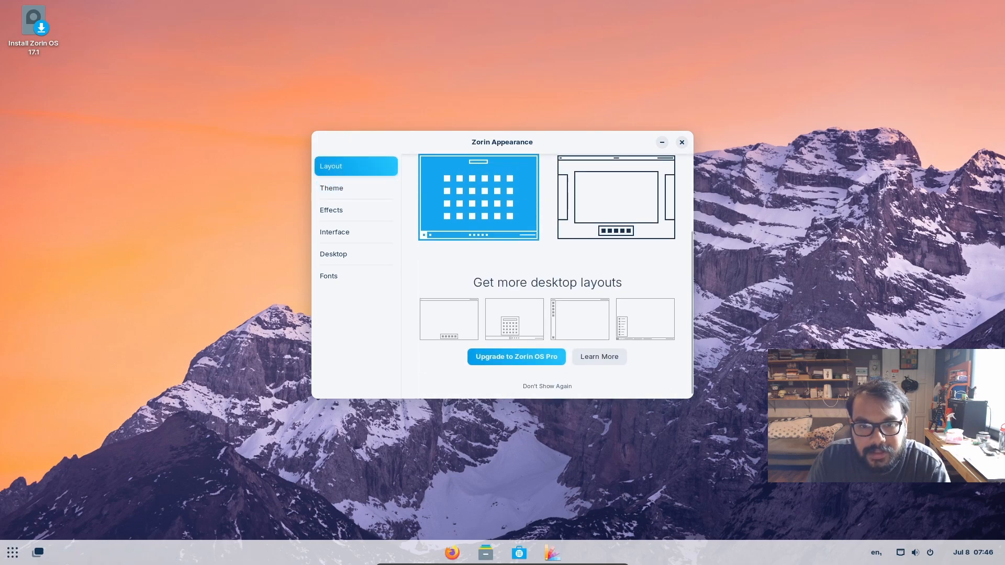
{"action": "left_click", "coordinate": [331, 188]}
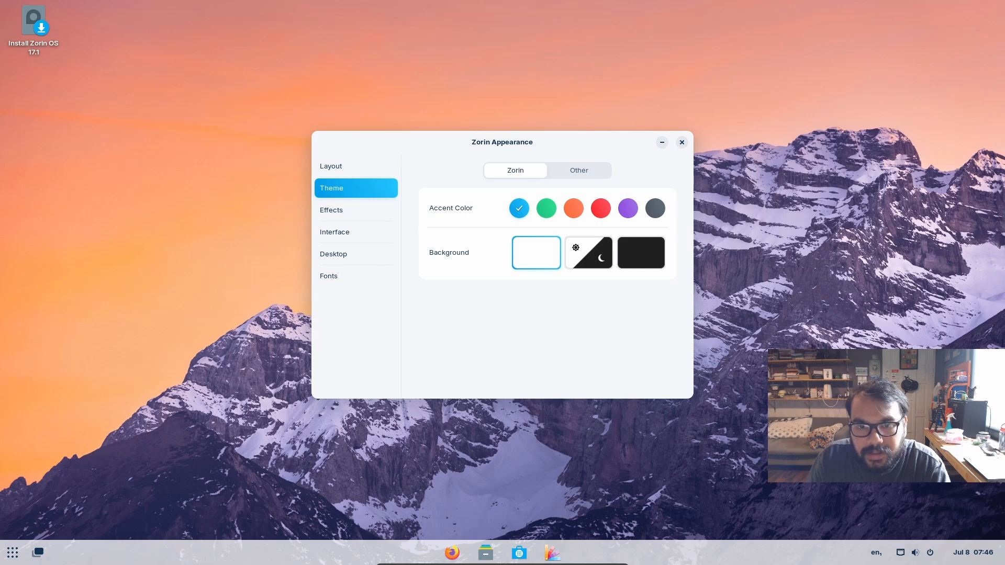
- Try green, keep the blue accent, apply the dark background, and return to Layout
{"action": "left_click", "coordinate": [546, 208]}
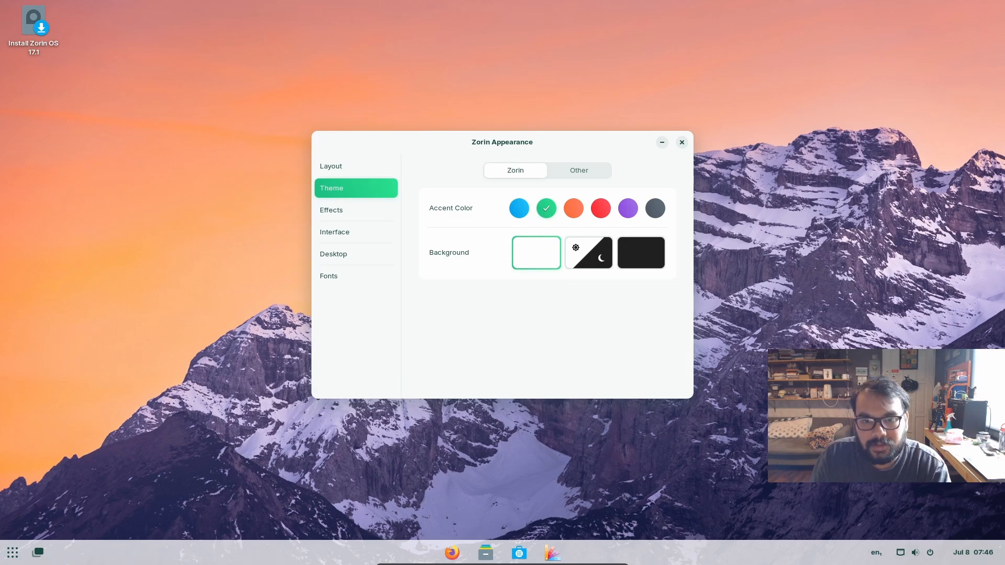
{"action": "left_click", "coordinate": [518, 207]}
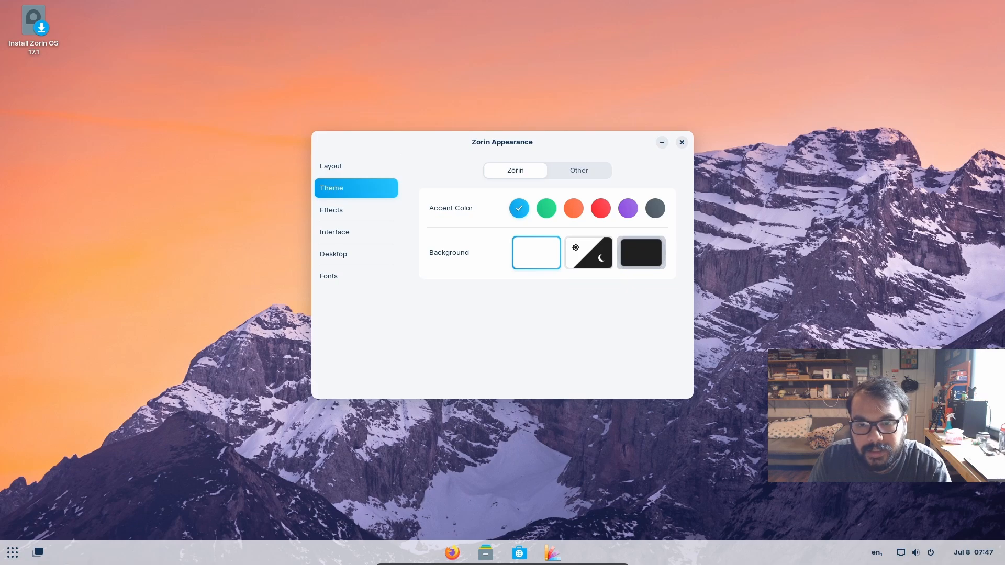
{"action": "left_click", "coordinate": [641, 252]}
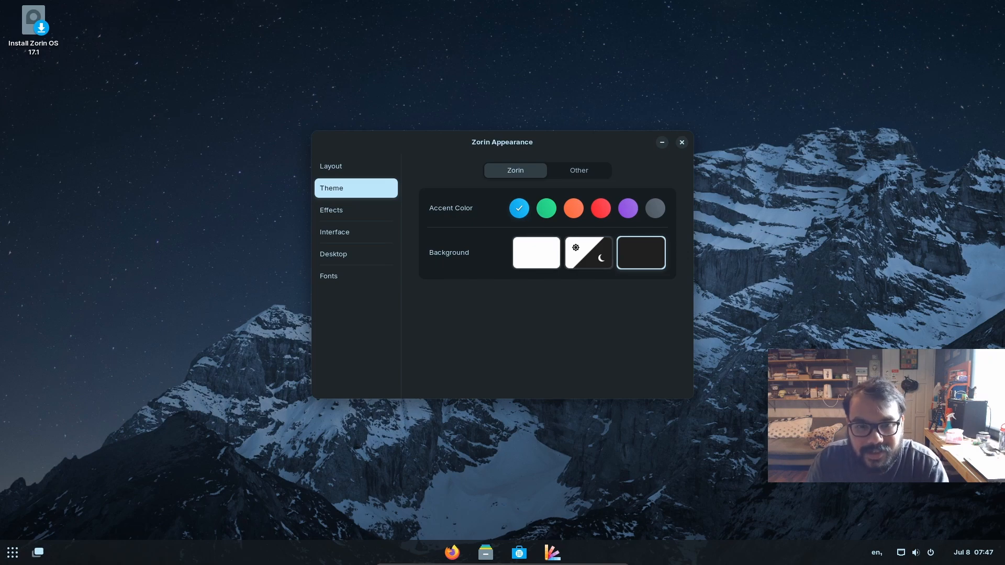
{"action": "left_click", "coordinate": [331, 166]}
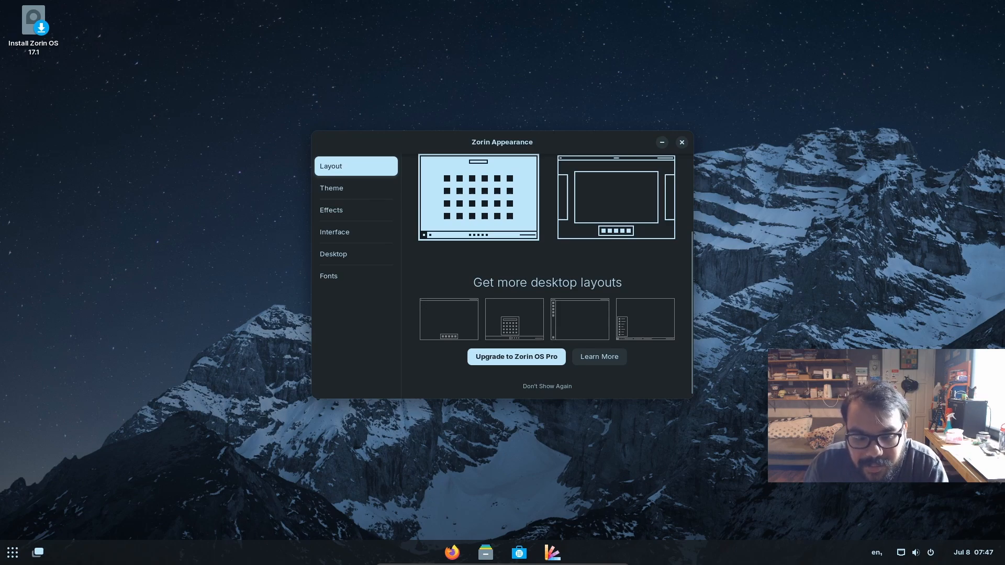
- Try the top-bar and taskbar layouts, apply the classic bottom-taskbar layout, and close Zorin Appearance
{"action": "left_click", "coordinate": [615, 196]}
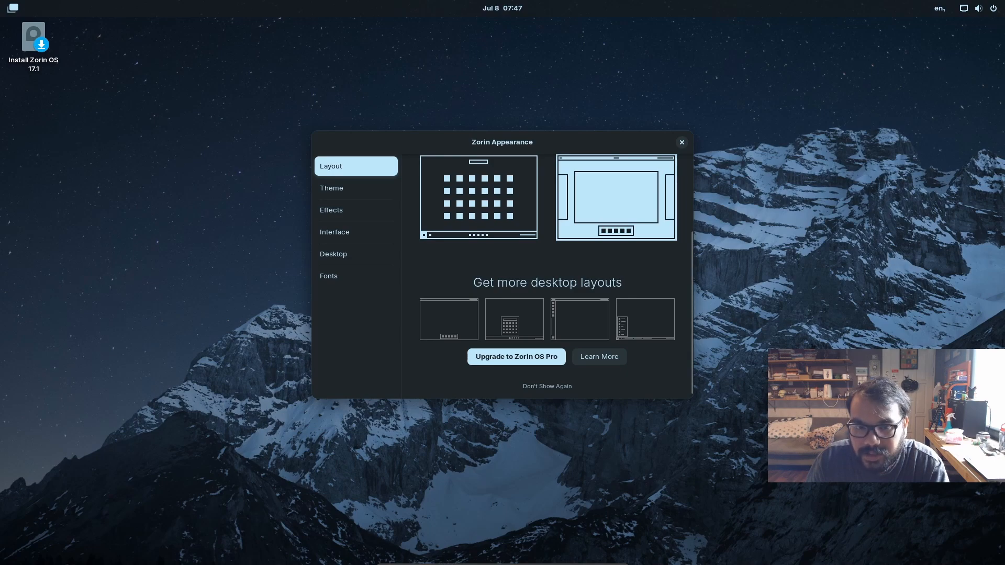
{"action": "left_click", "coordinate": [478, 197]}
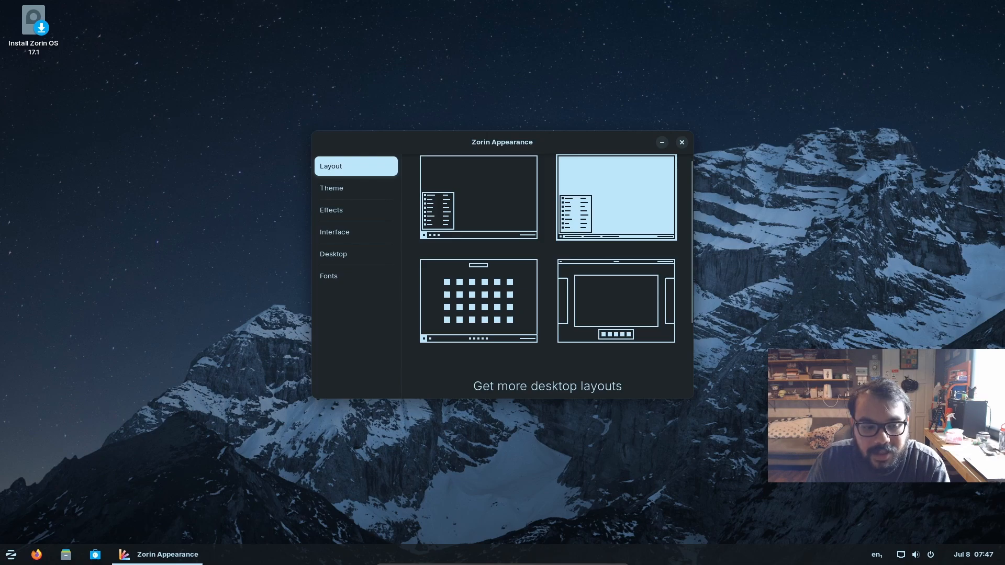
{"action": "left_click", "coordinate": [478, 196]}
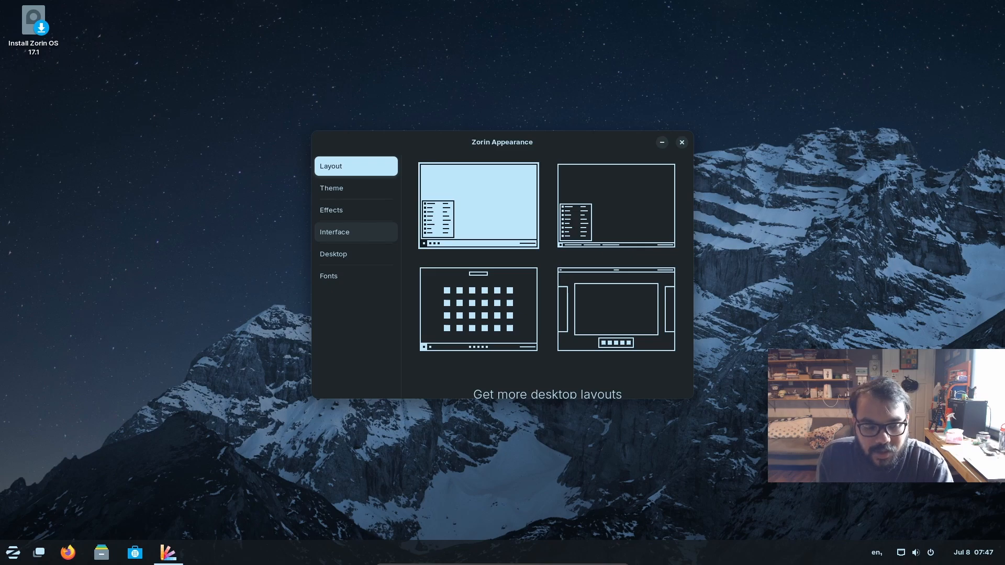
{"action": "left_click", "coordinate": [682, 142]}
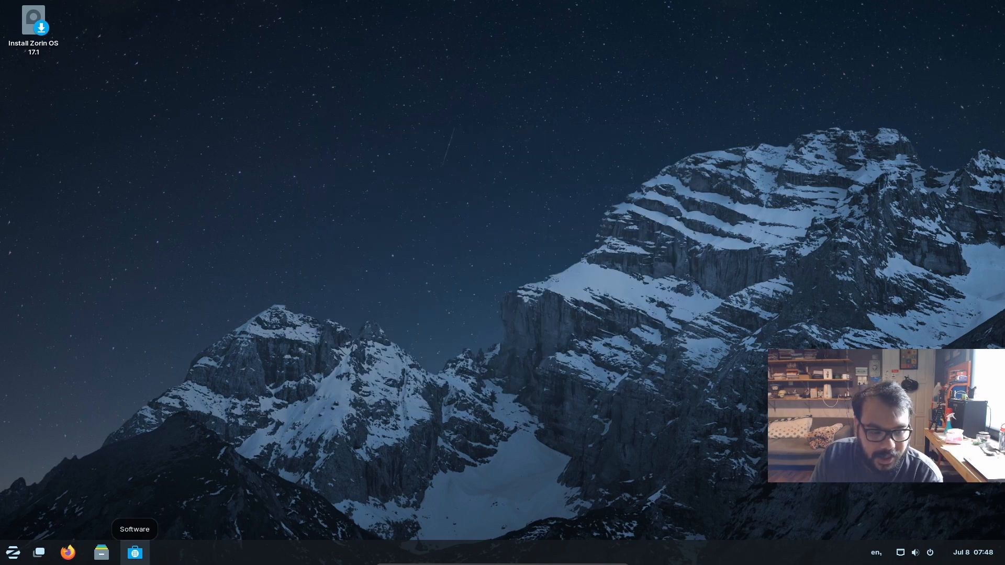
- Open Zorin's Software store, scroll through the Socialize category, then go back
{"action": "left_click", "coordinate": [135, 552]}
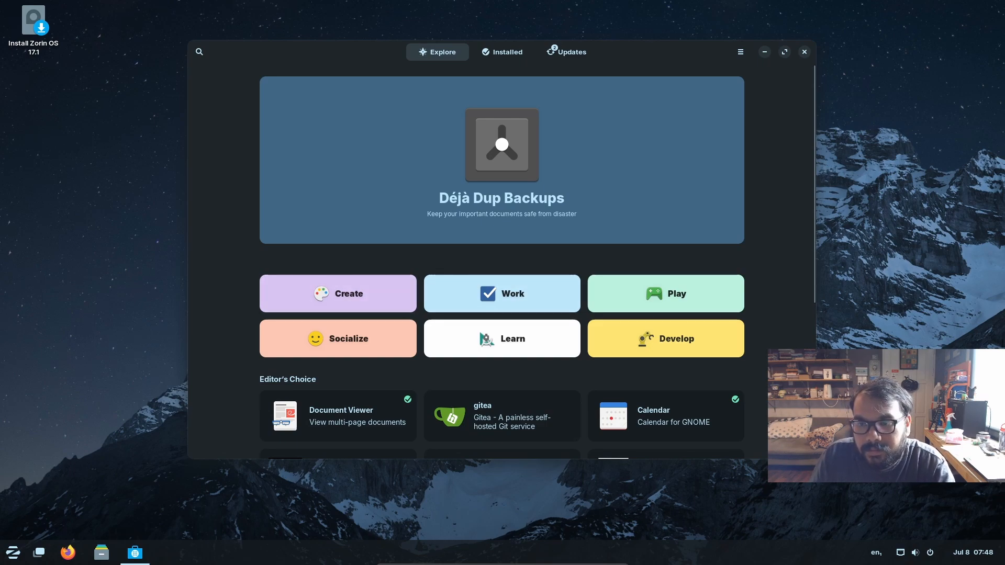
{"action": "left_click", "coordinate": [338, 339]}
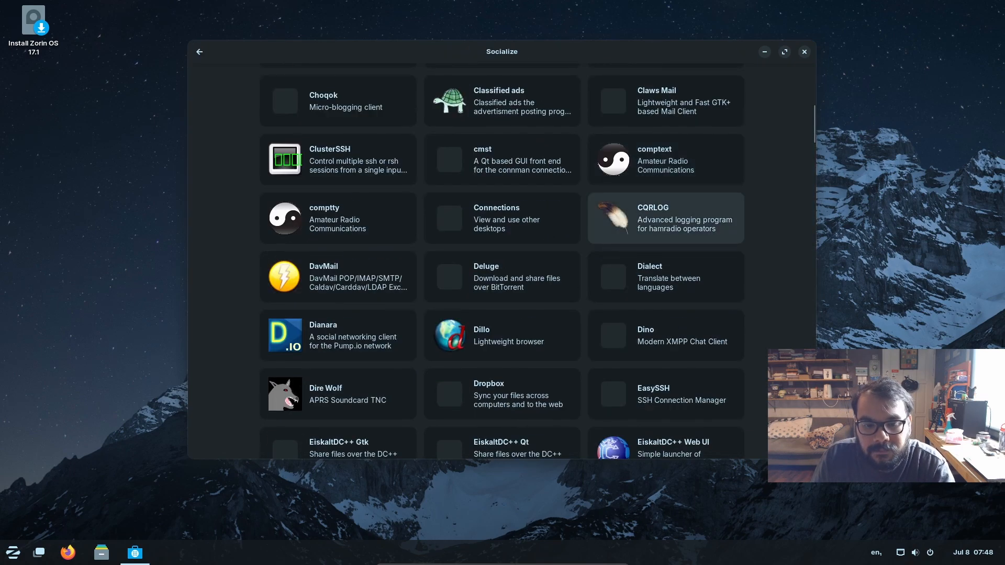
{"action": "scroll", "scroll_direction": "down", "scroll_amount": 3}
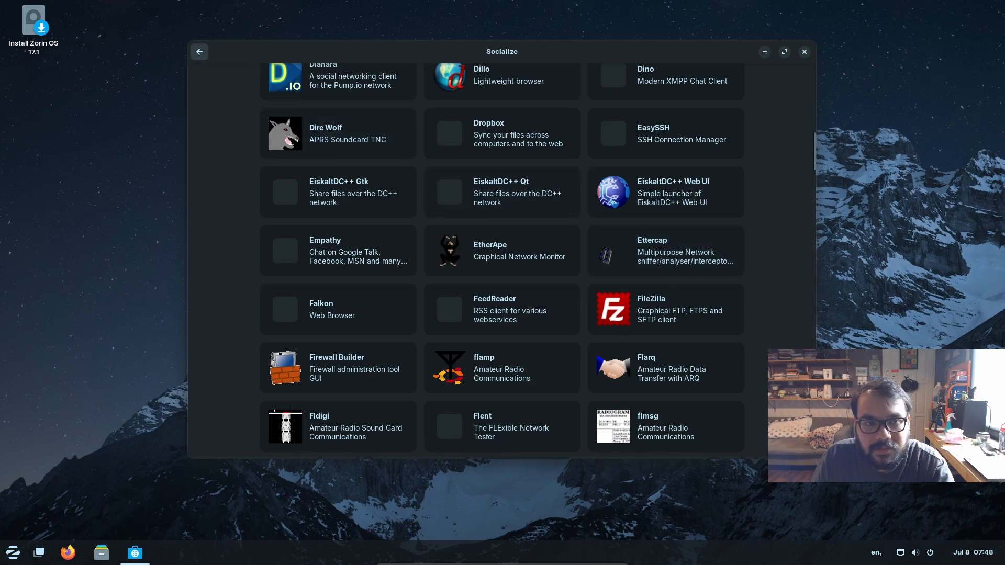
{"action": "scroll", "scroll_direction": "down", "scroll_amount": 3}
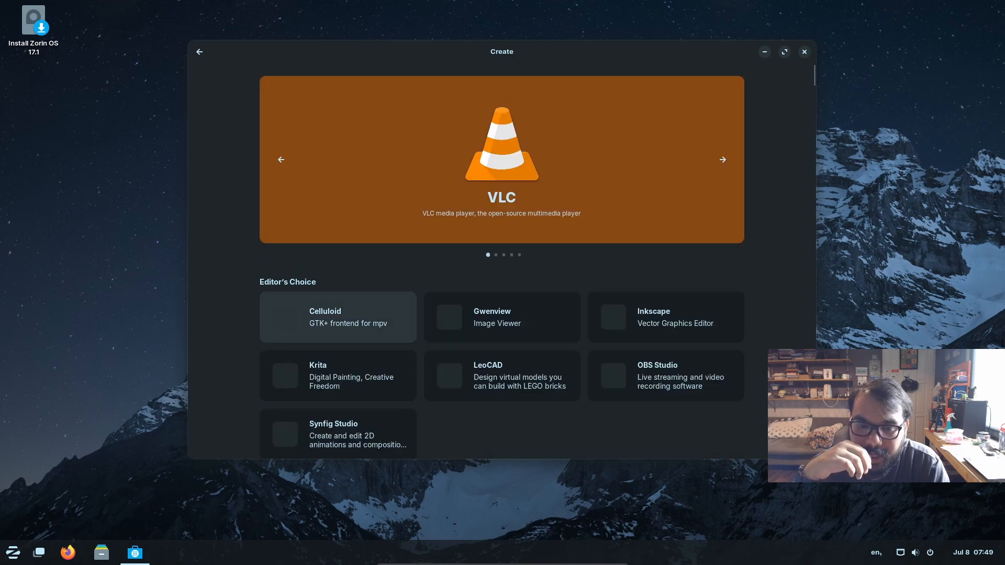
{"action": "left_click", "coordinate": [804, 52]}
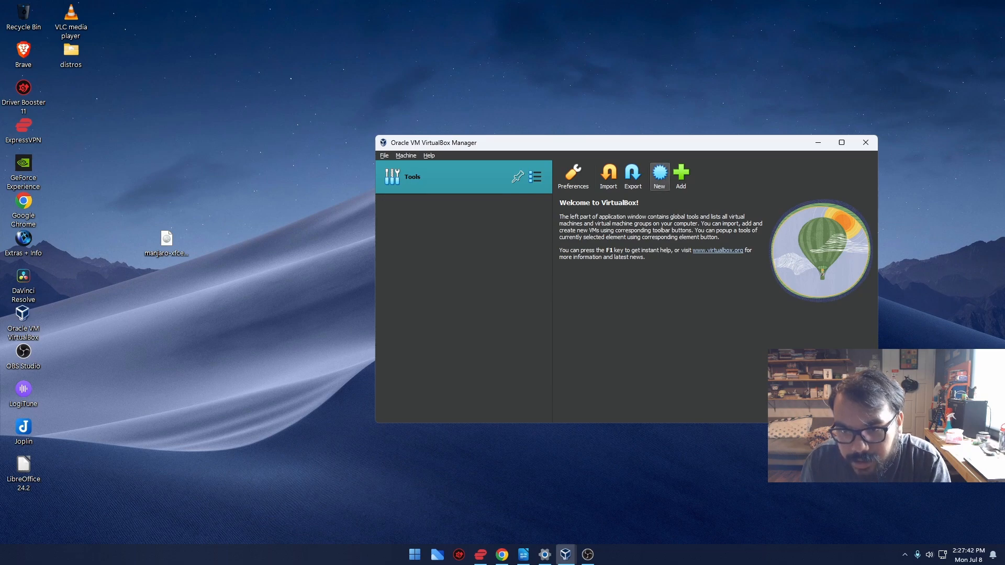
{"action": "mouse_move", "coordinate": [658, 177]}
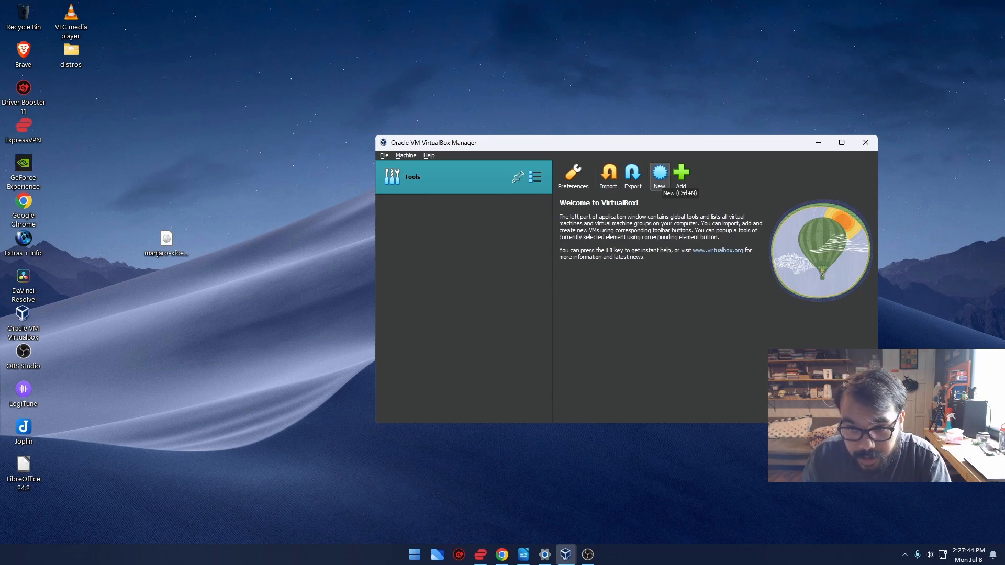
- Create a Linux VM named Manjaro, accepting 2048 MB memory and an 8 GB disk
{"action": "left_click", "coordinate": [659, 174]}
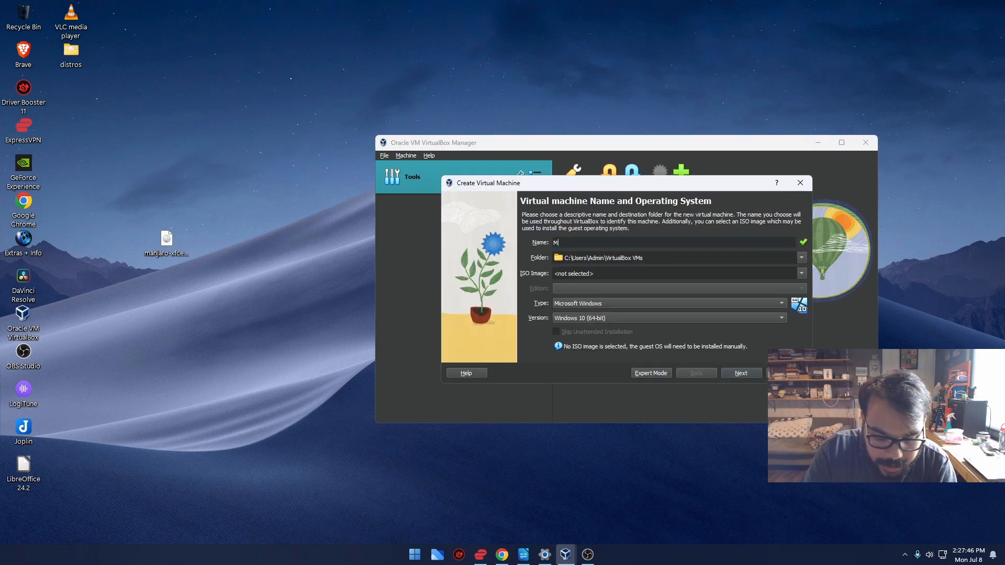
{"action": "type", "text": "anjaro"}
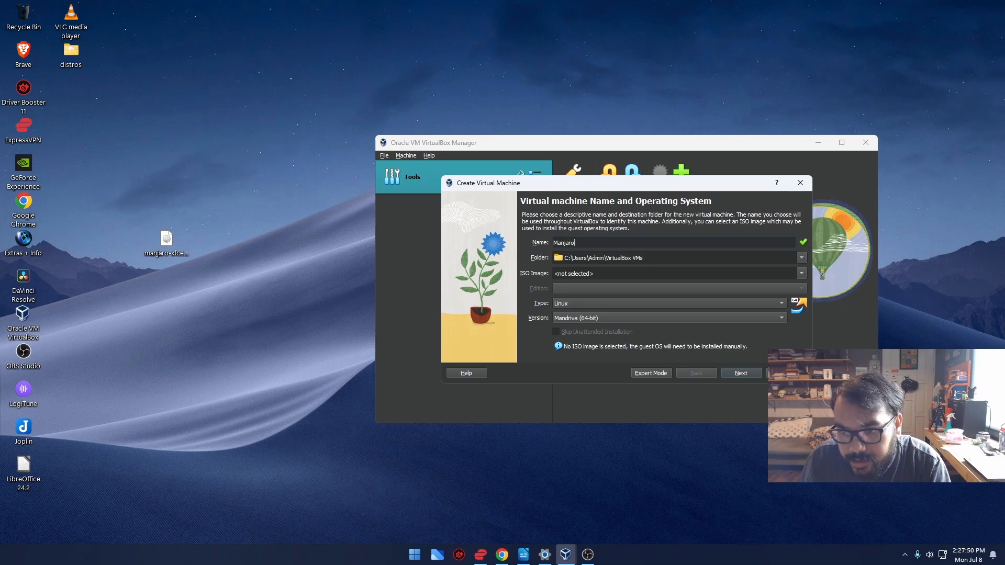
{"action": "left_click", "coordinate": [800, 273]}
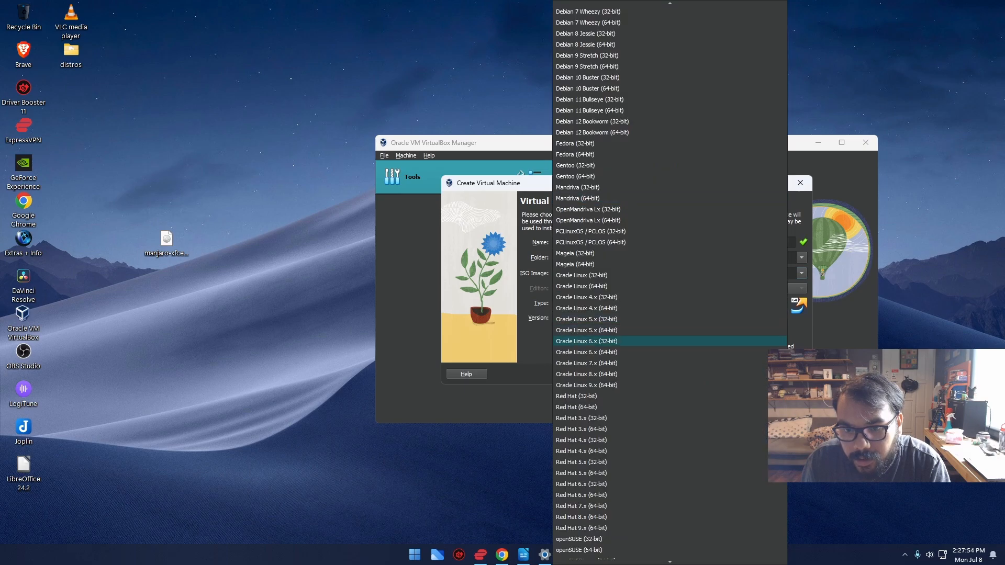
{"action": "scroll", "scroll_direction": "down", "scroll_amount": 3}
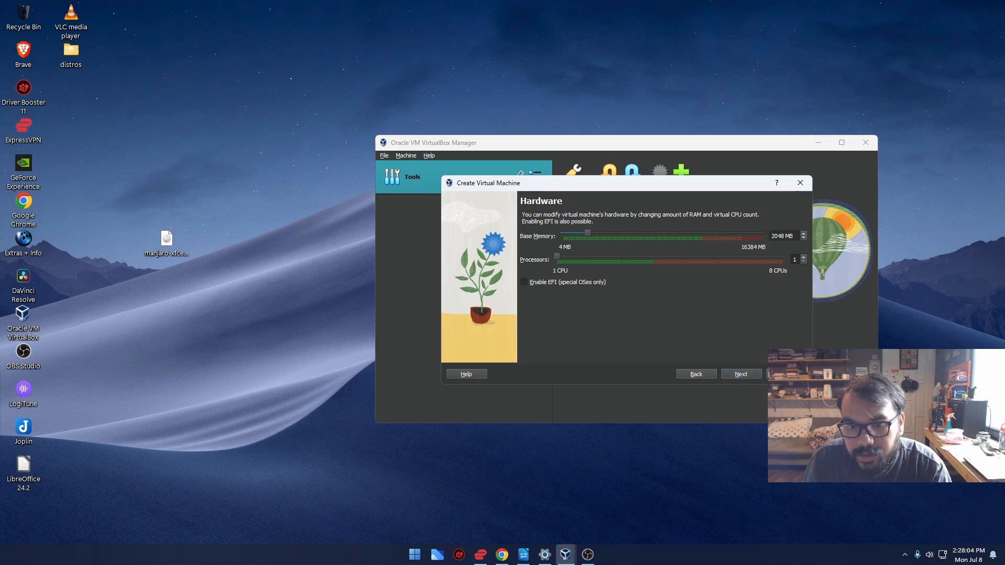
{"action": "left_click", "coordinate": [741, 374]}
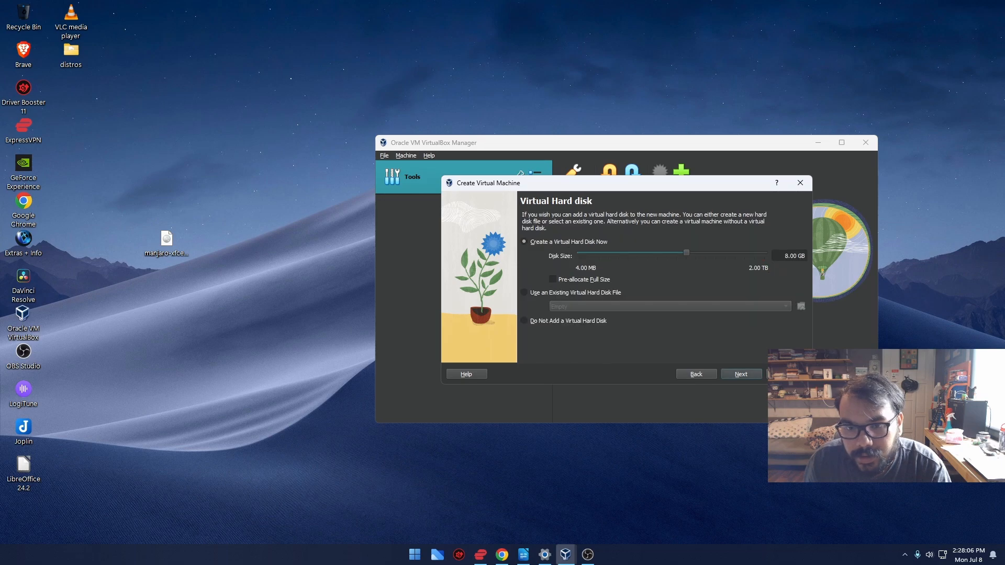
{"action": "left_click", "coordinate": [740, 374]}
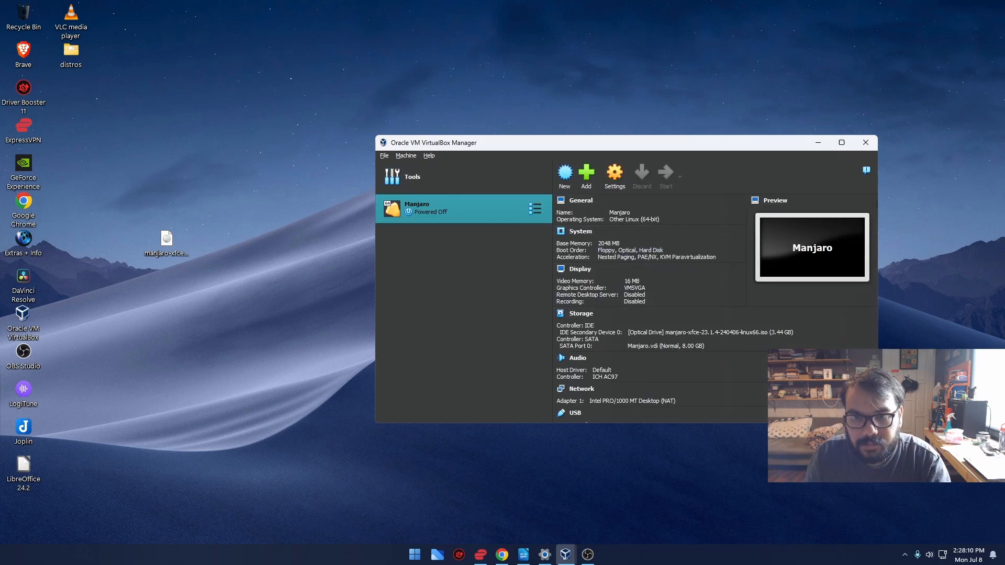
- Start the Manjaro VM and boot the live system with open source drivers
{"action": "left_click", "coordinate": [665, 176]}
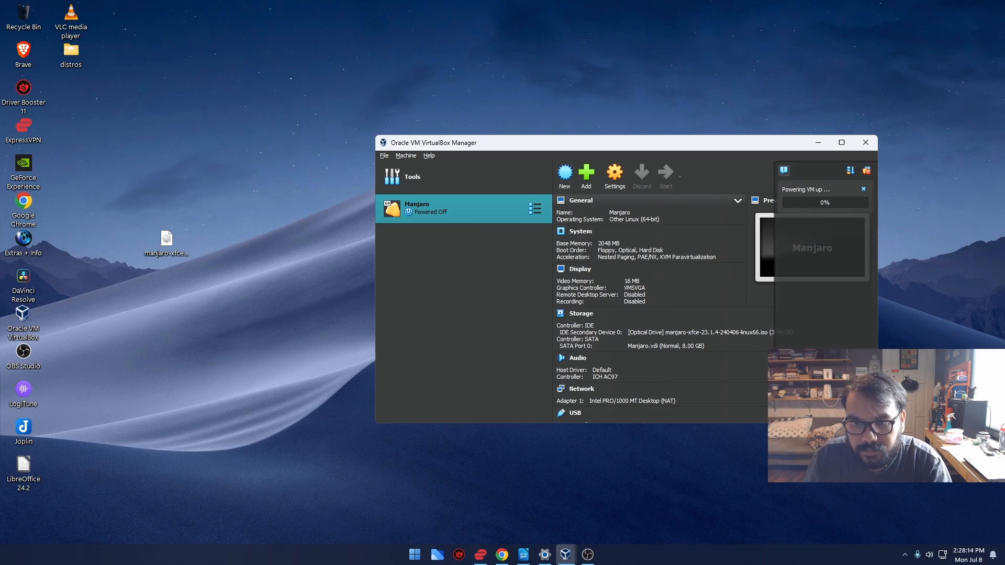
{"action": "left_click", "coordinate": [665, 176]}
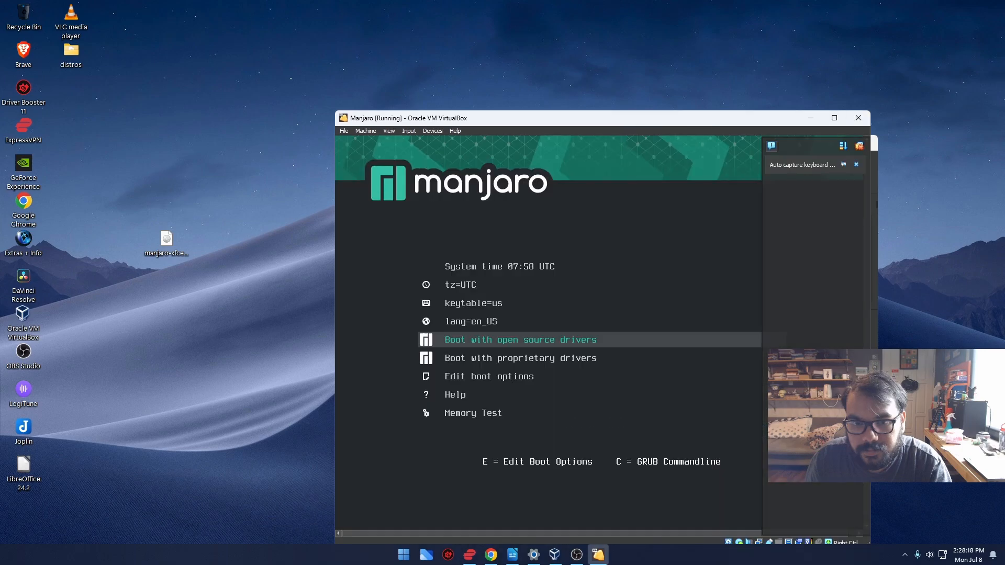
{"action": "left_click", "coordinate": [835, 117]}
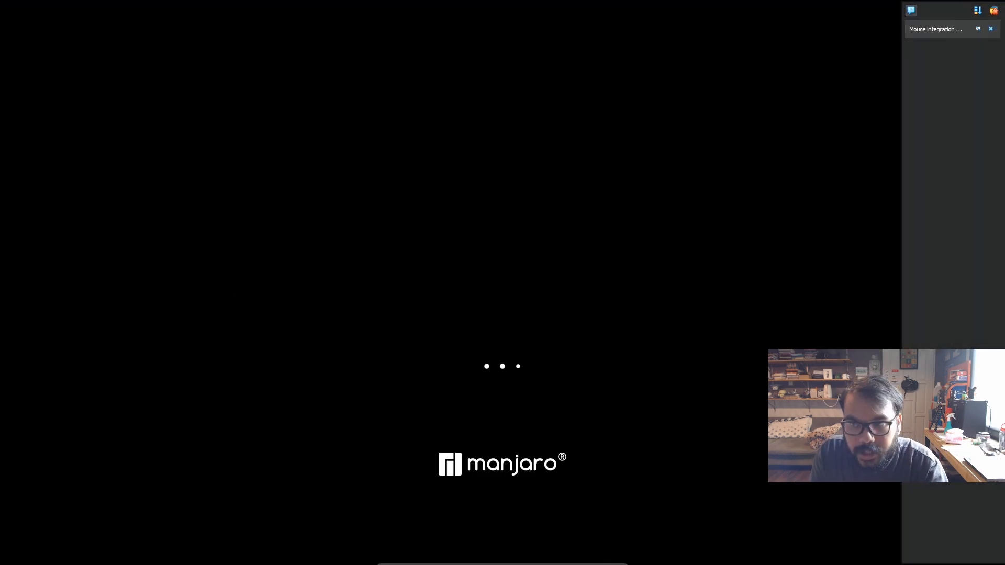
{"action": "left_click", "coordinate": [991, 29]}
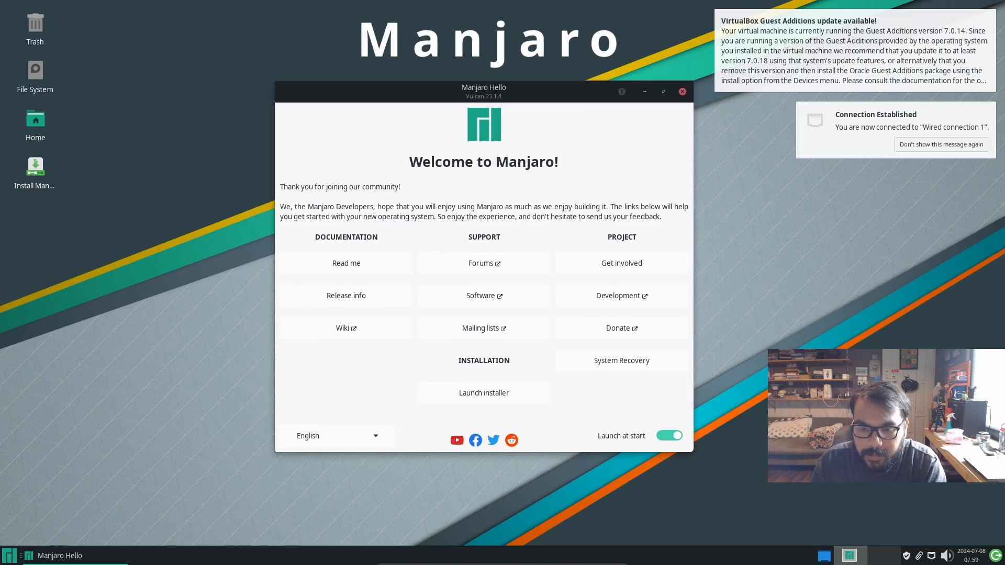
- Dismiss the network notification and close the Welcome to Manjaro window
{"action": "left_click", "coordinate": [941, 144]}
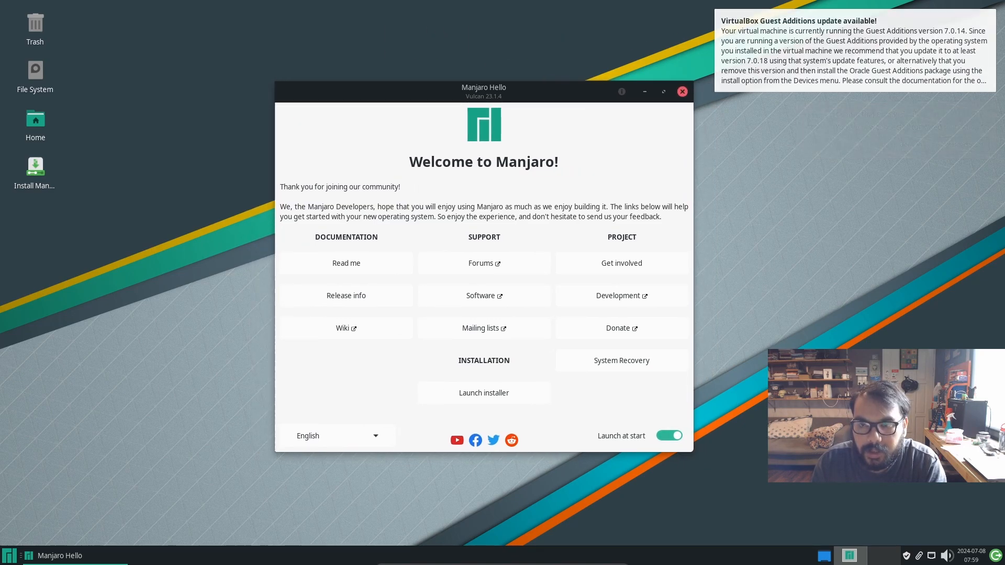
{"action": "left_click", "coordinate": [682, 92]}
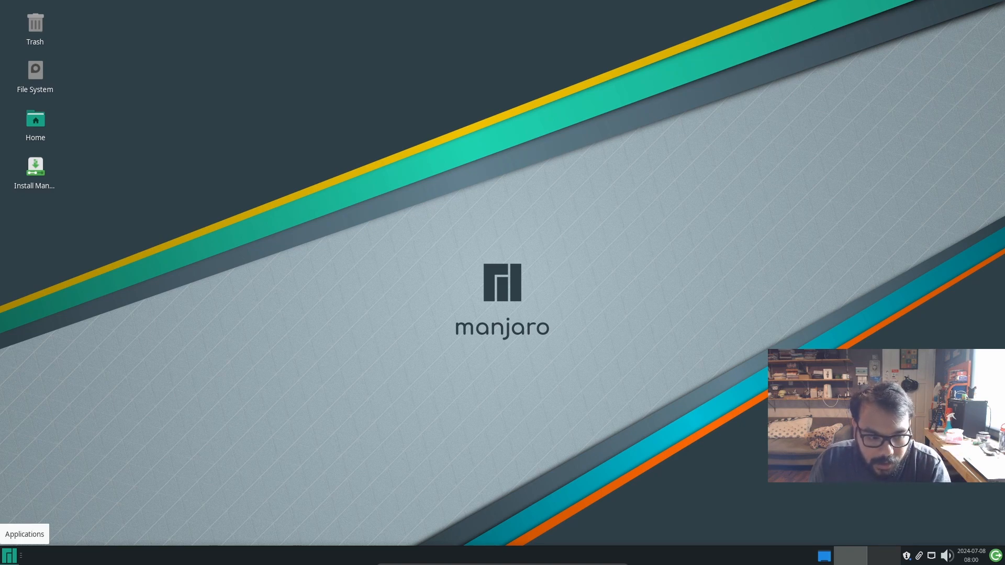
- Browse the Accessories, Graphics, Internet, Multimedia, Office and Settings menu categories
{"action": "left_click", "coordinate": [9, 554]}
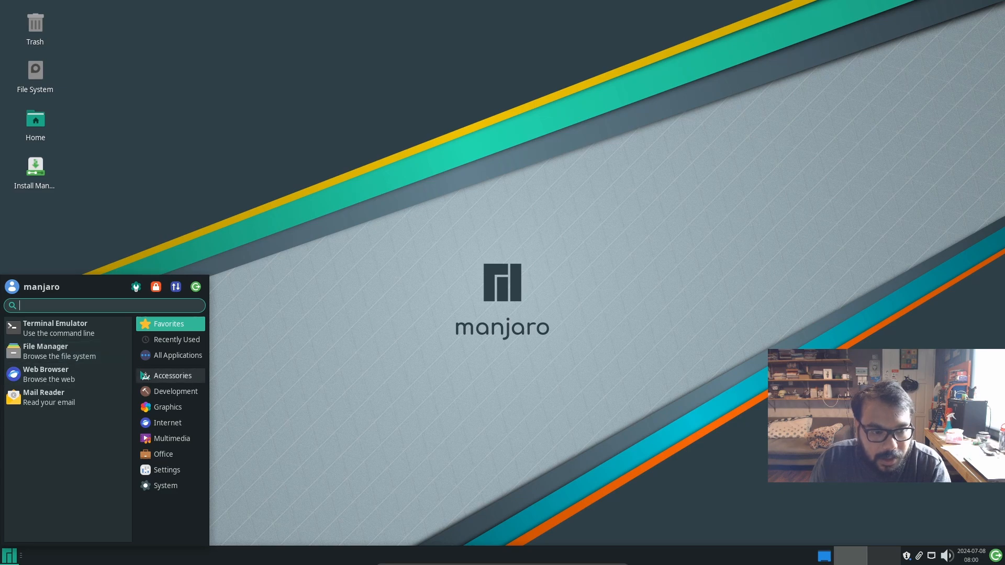
{"action": "left_click", "coordinate": [172, 376]}
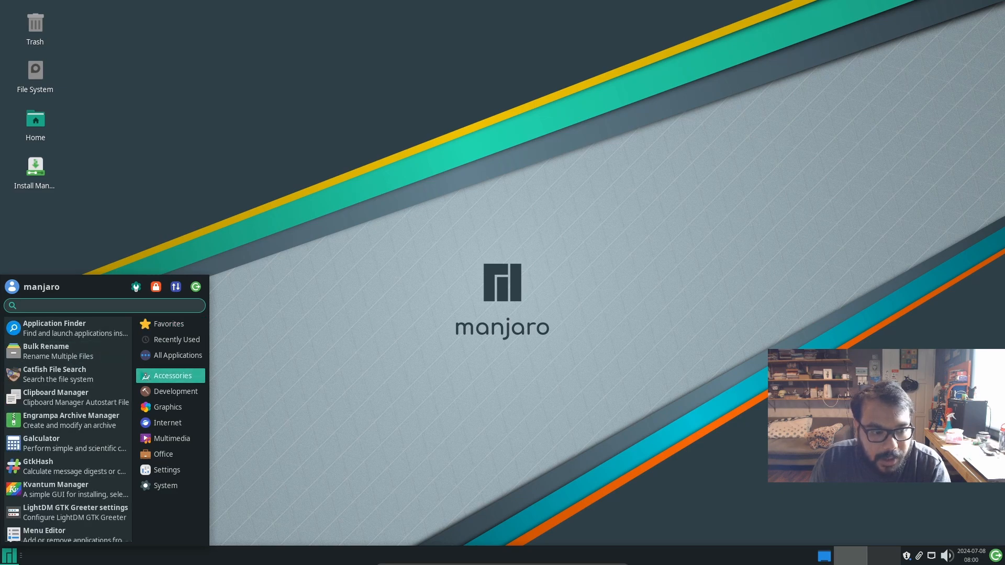
{"action": "scroll", "scroll_direction": "down", "scroll_amount": 3}
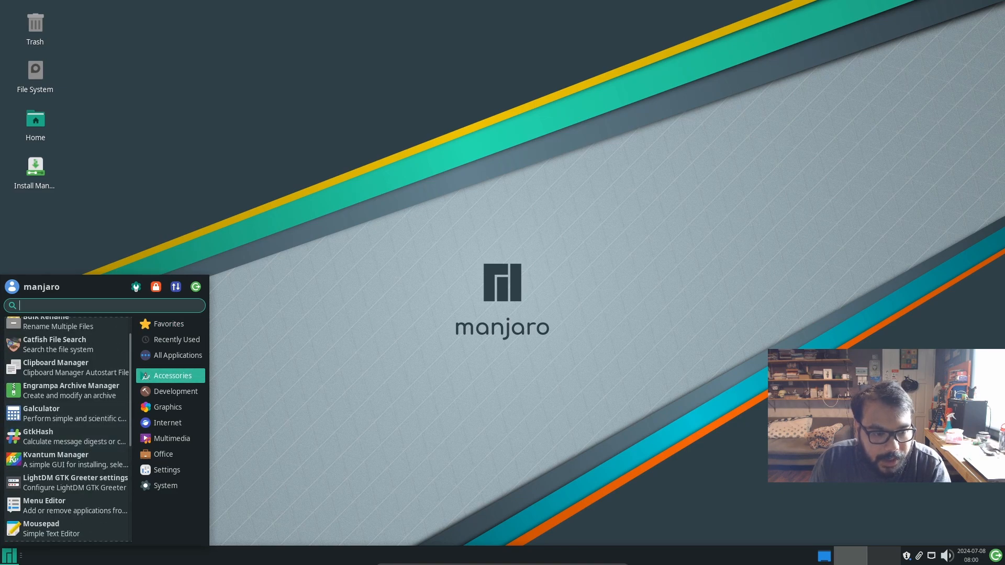
{"action": "left_click", "coordinate": [168, 407]}
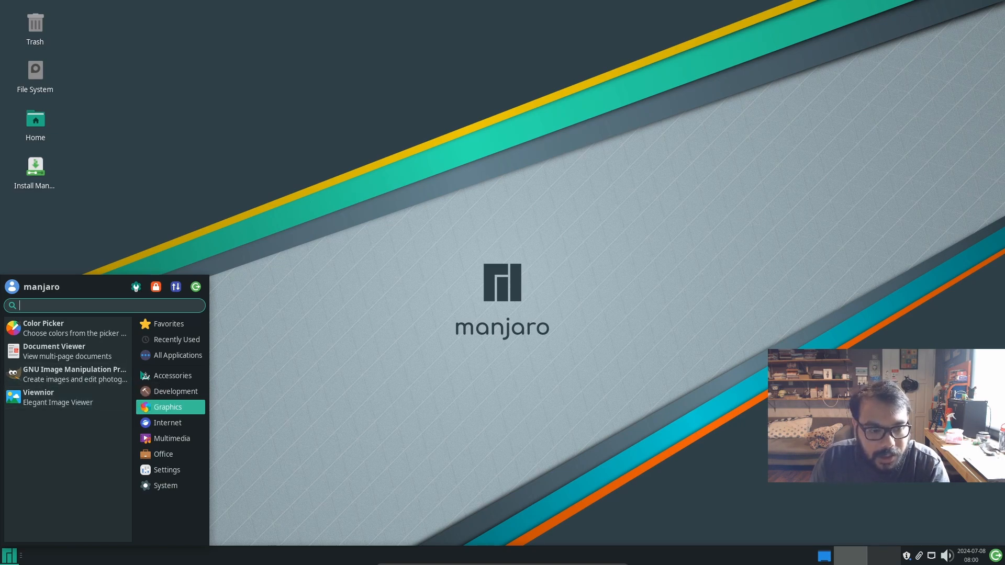
{"action": "left_click", "coordinate": [167, 422]}
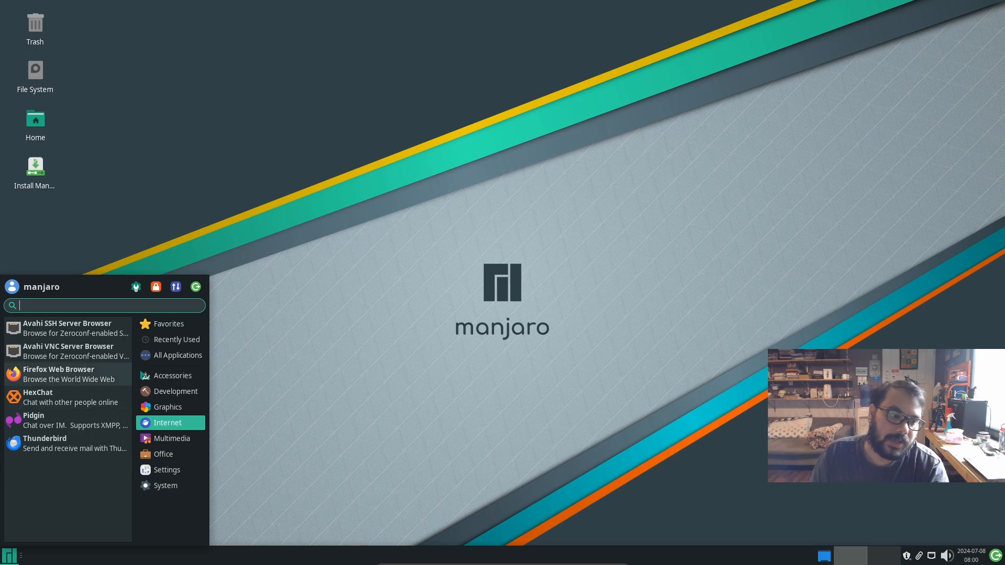
{"action": "left_click", "coordinate": [172, 439]}
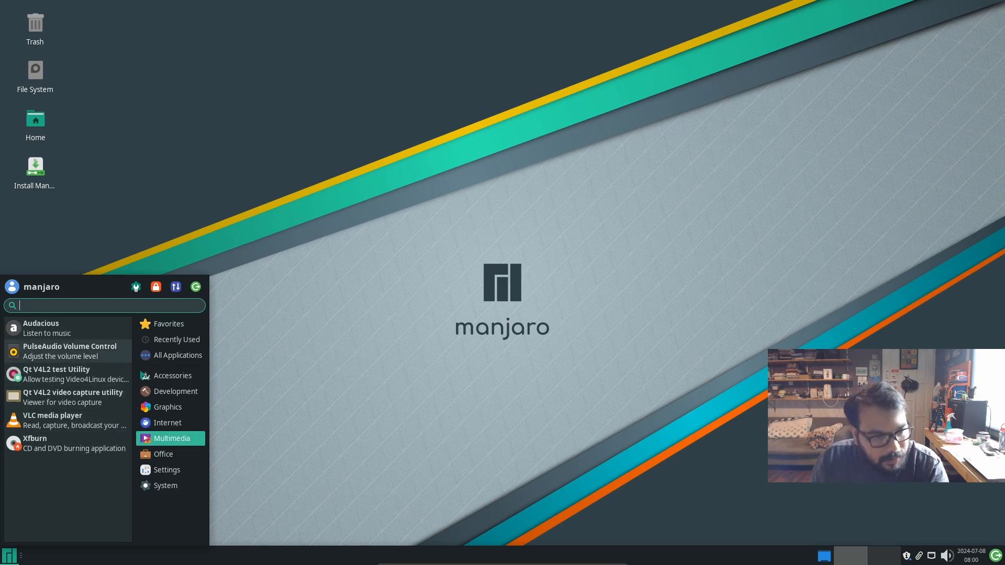
{"action": "mouse_move", "coordinate": [40, 323]}
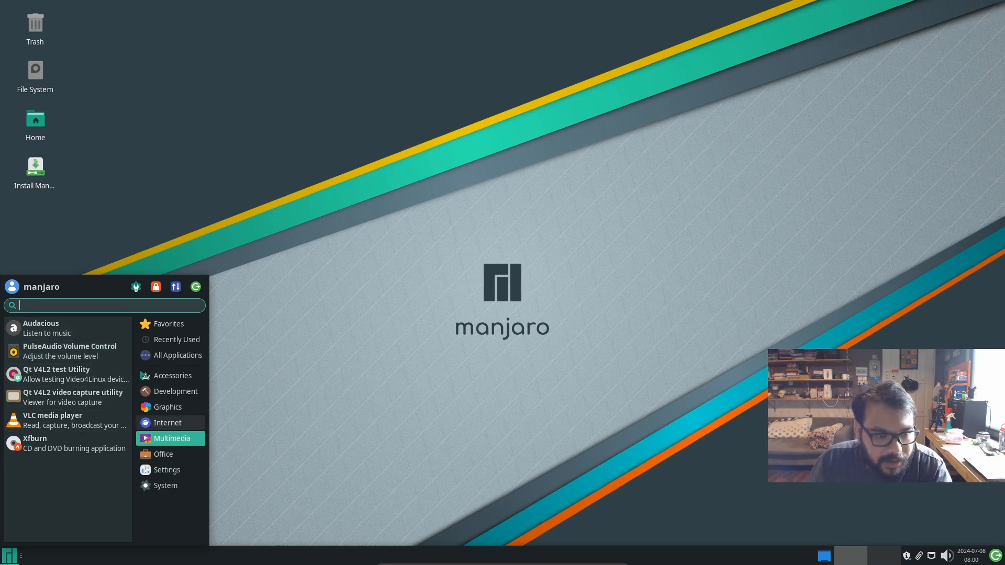
{"action": "left_click", "coordinate": [164, 454]}
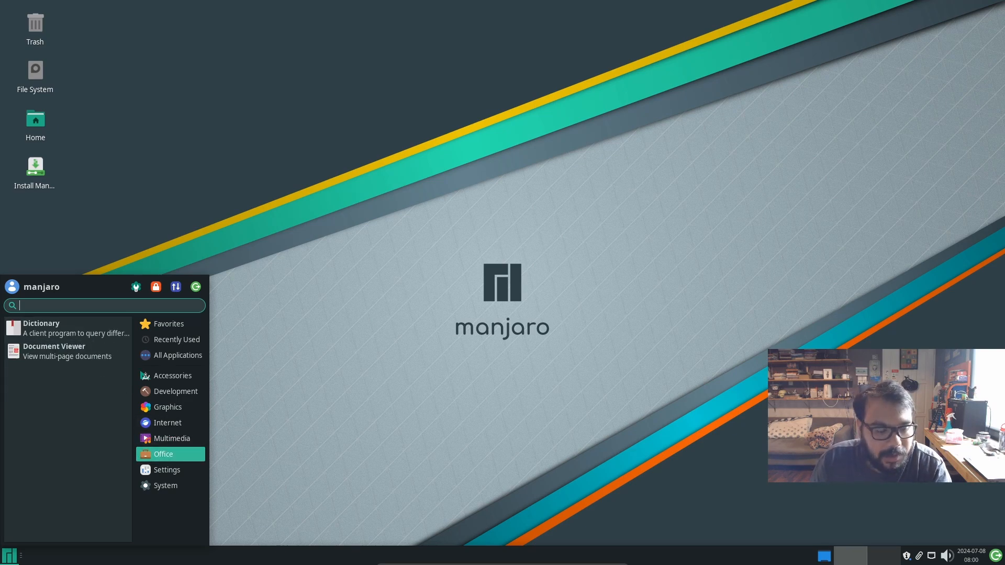
{"action": "left_click", "coordinate": [166, 470]}
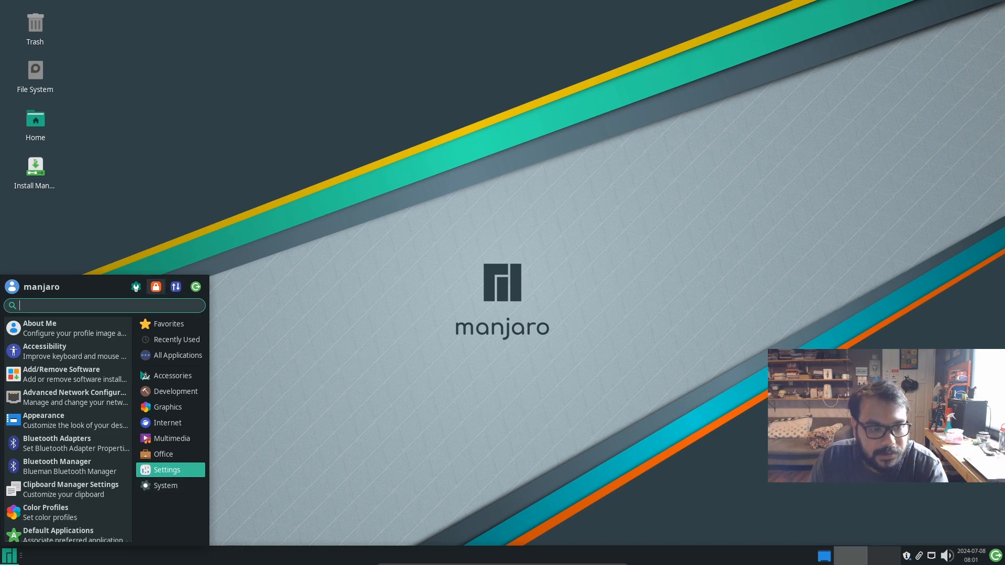
- Open the Xfce Settings Manager and scroll through its categories
{"action": "left_click", "coordinate": [167, 471]}
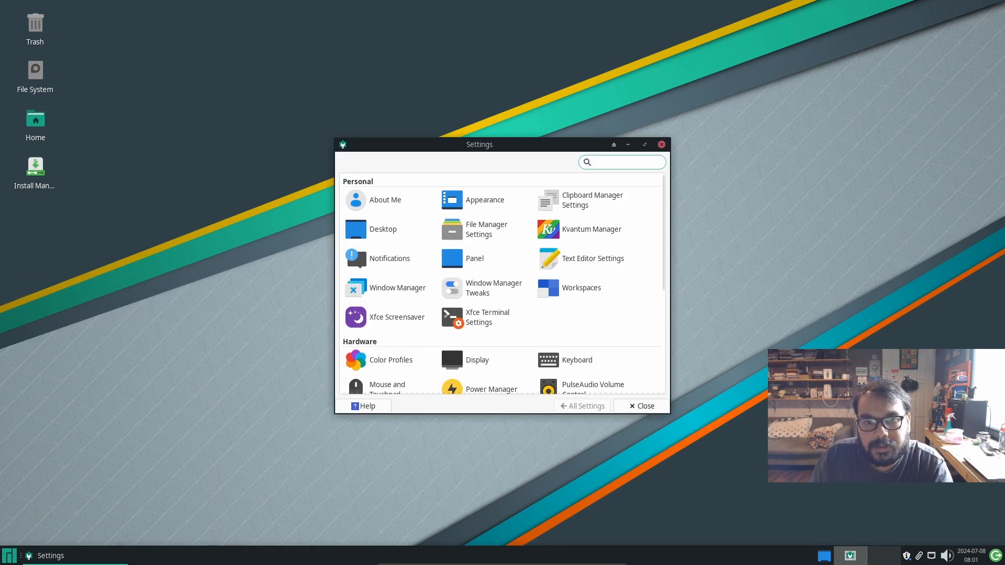
{"action": "left_click", "coordinate": [620, 162]}
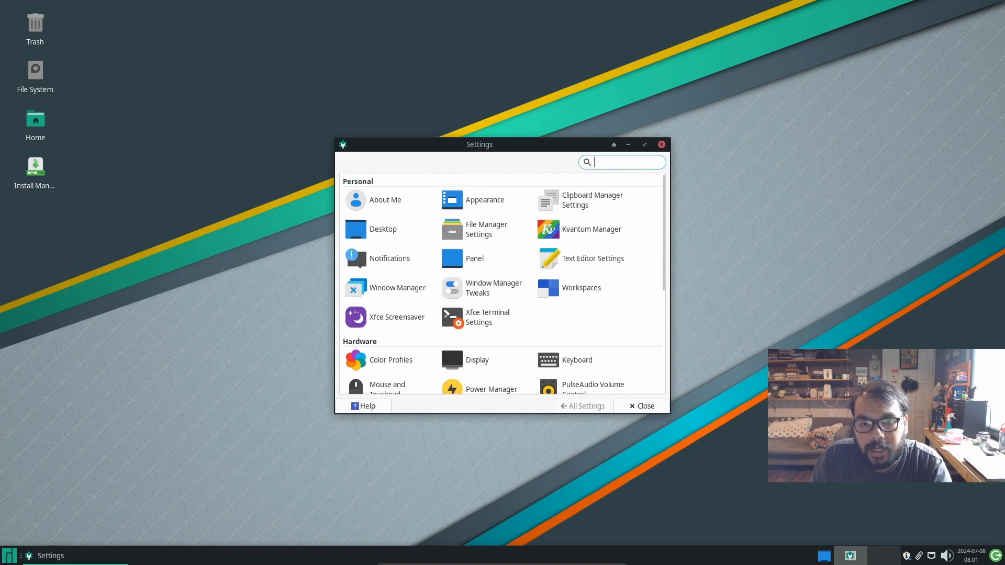
{"action": "scroll", "scroll_direction": "down", "scroll_amount": 3}
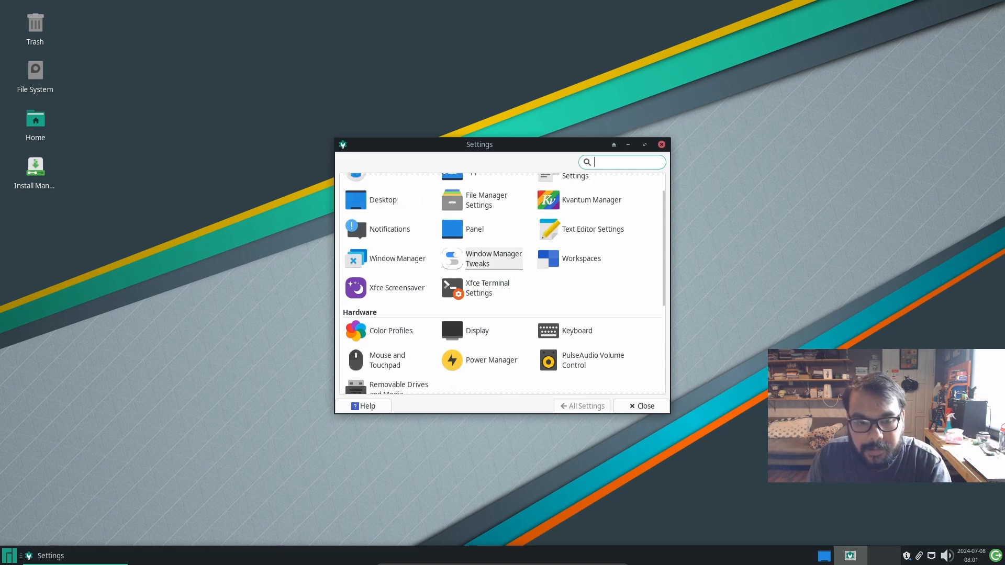
{"action": "scroll", "scroll_direction": "up", "scroll_amount": 3}
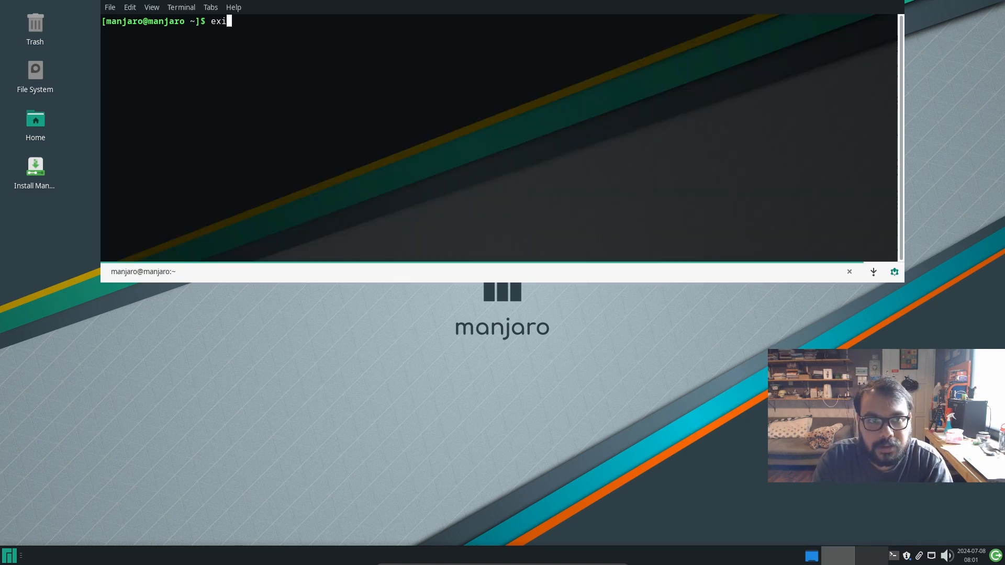
- Launch Terminal Emulator from the Applications menu and type htop
{"action": "left_click", "coordinate": [10, 554]}
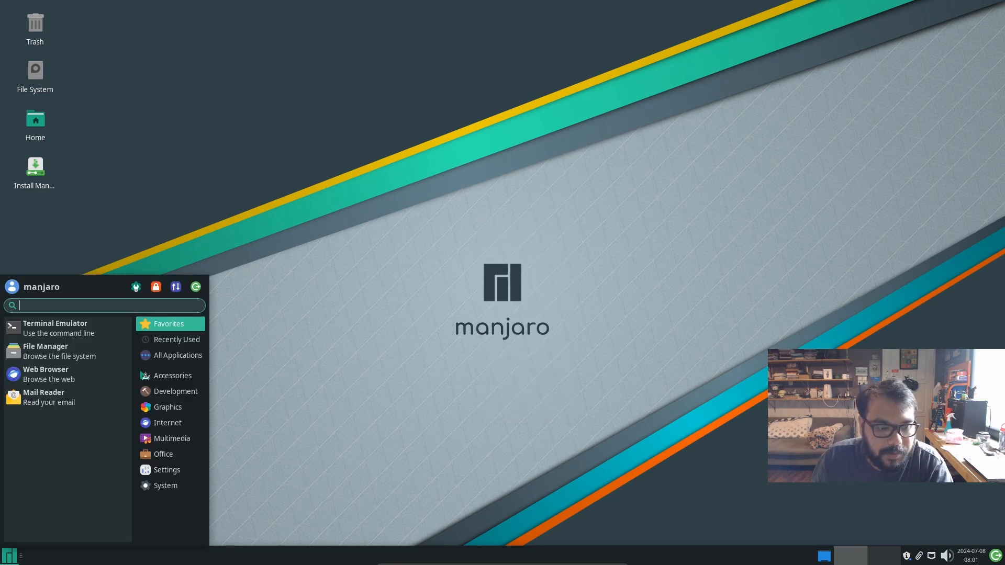
{"action": "left_click", "coordinate": [54, 323]}
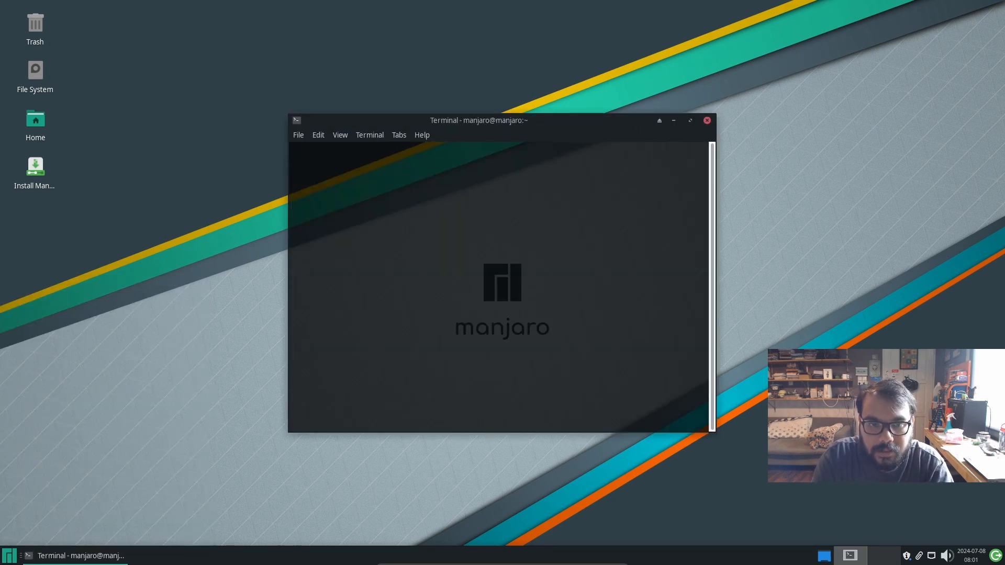
{"action": "type", "text": "htop"}
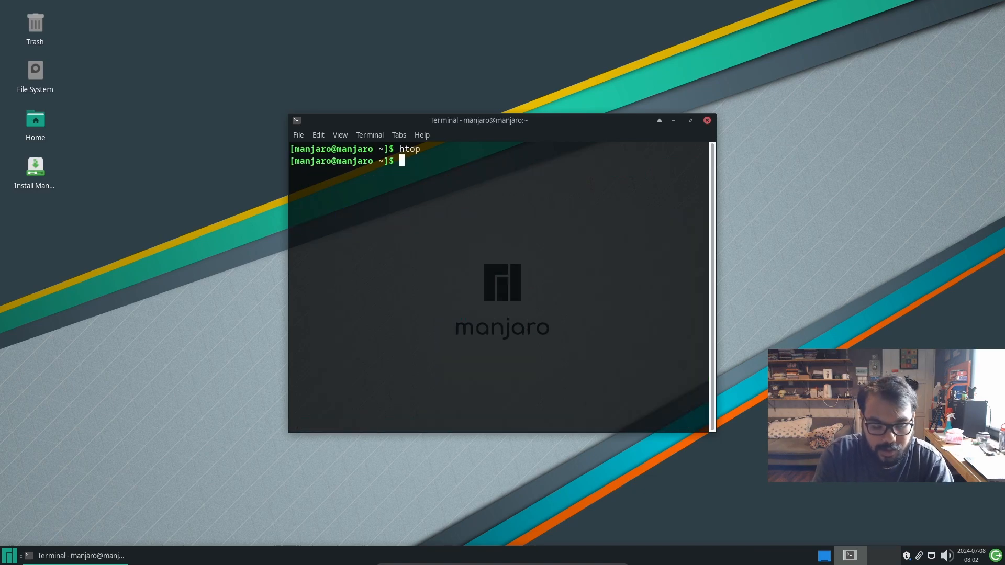
- Install neofetch via 'sudo pacman -Sy', confirm with y, then type neofetch
{"action": "type", "text": "sudo pacman -Sy ne"}
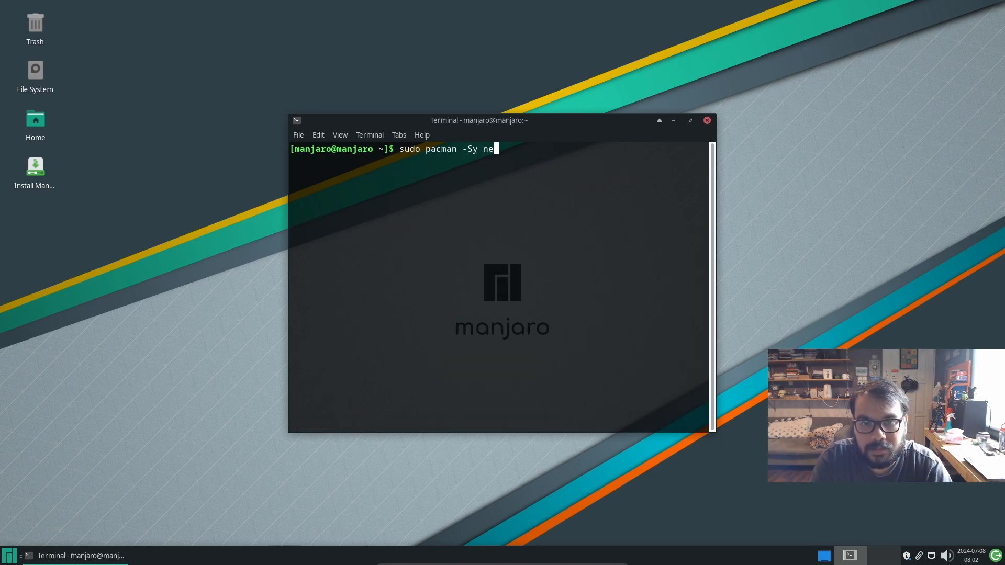
{"action": "key", "text": "Return"}
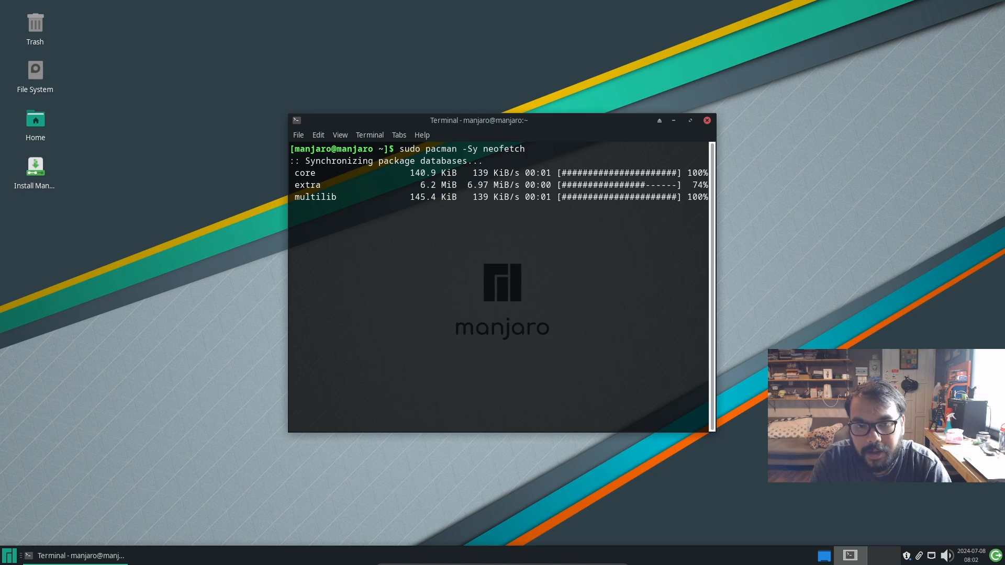
{"action": "type", "text": "y"}
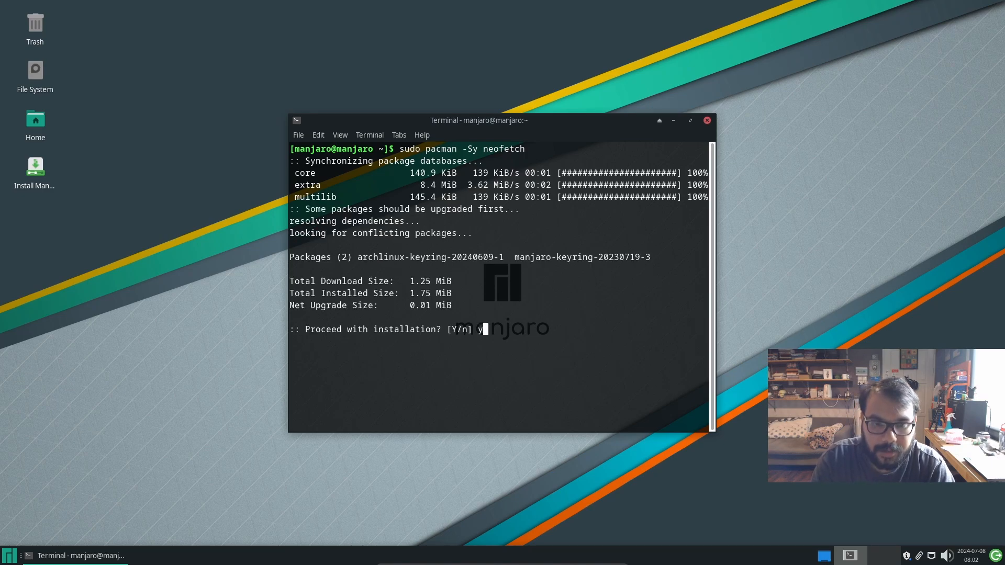
{"action": "key", "text": "Return"}
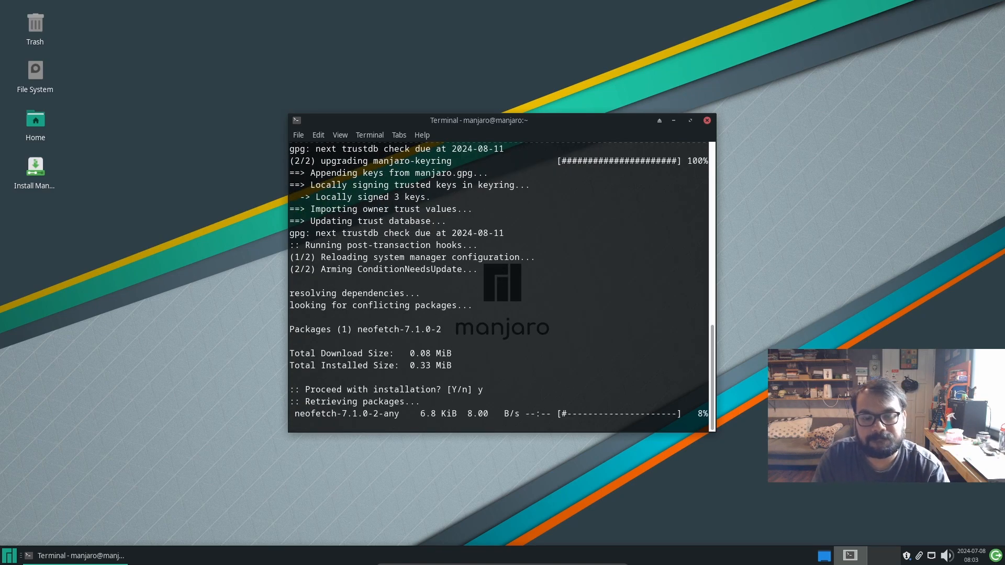
{"action": "type", "text": "ne"}
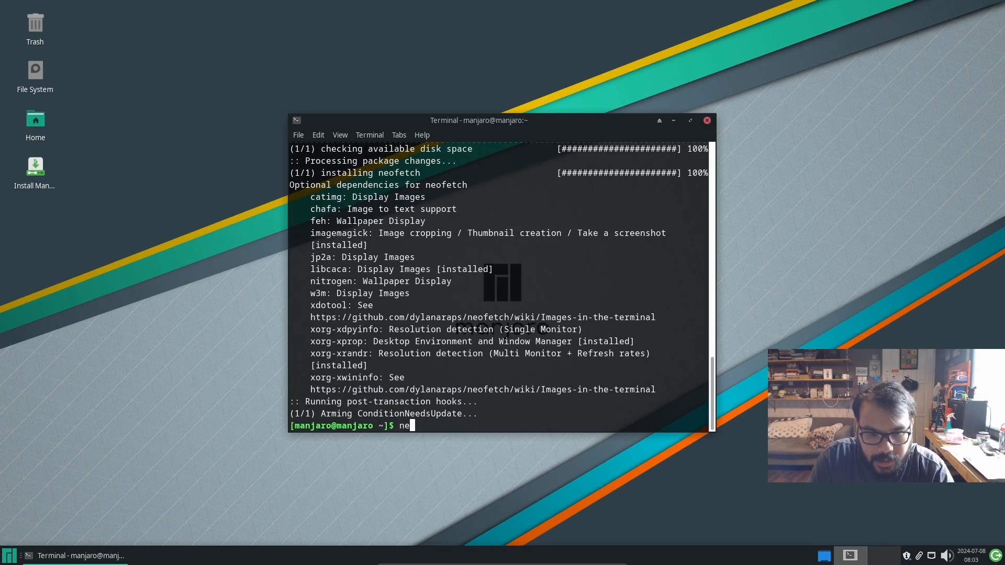
{"action": "type", "text": "ofetch"}
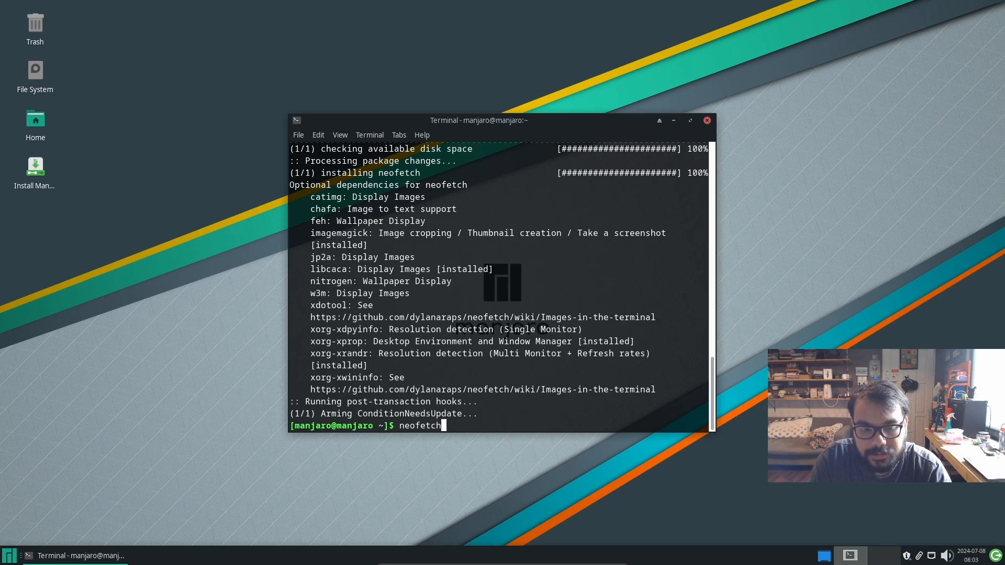
- Run neofetch to display the system info, then type clear
{"action": "key", "text": "Return"}
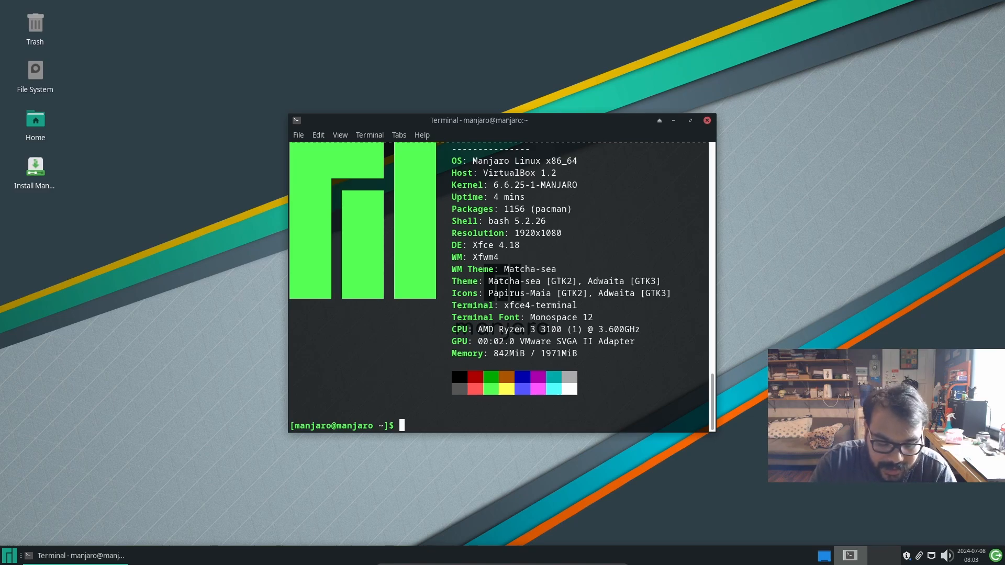
{"action": "type", "text": "clear"}
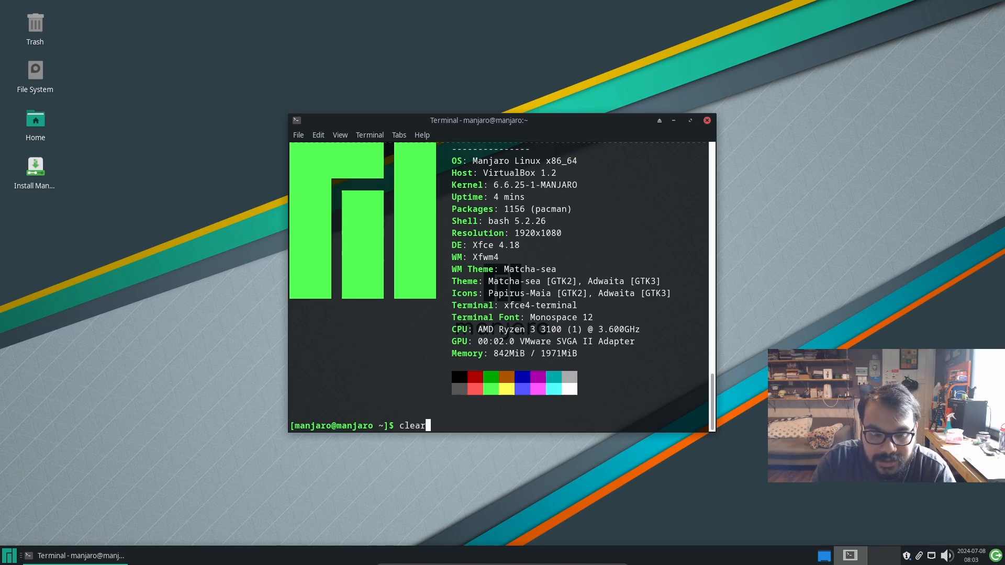